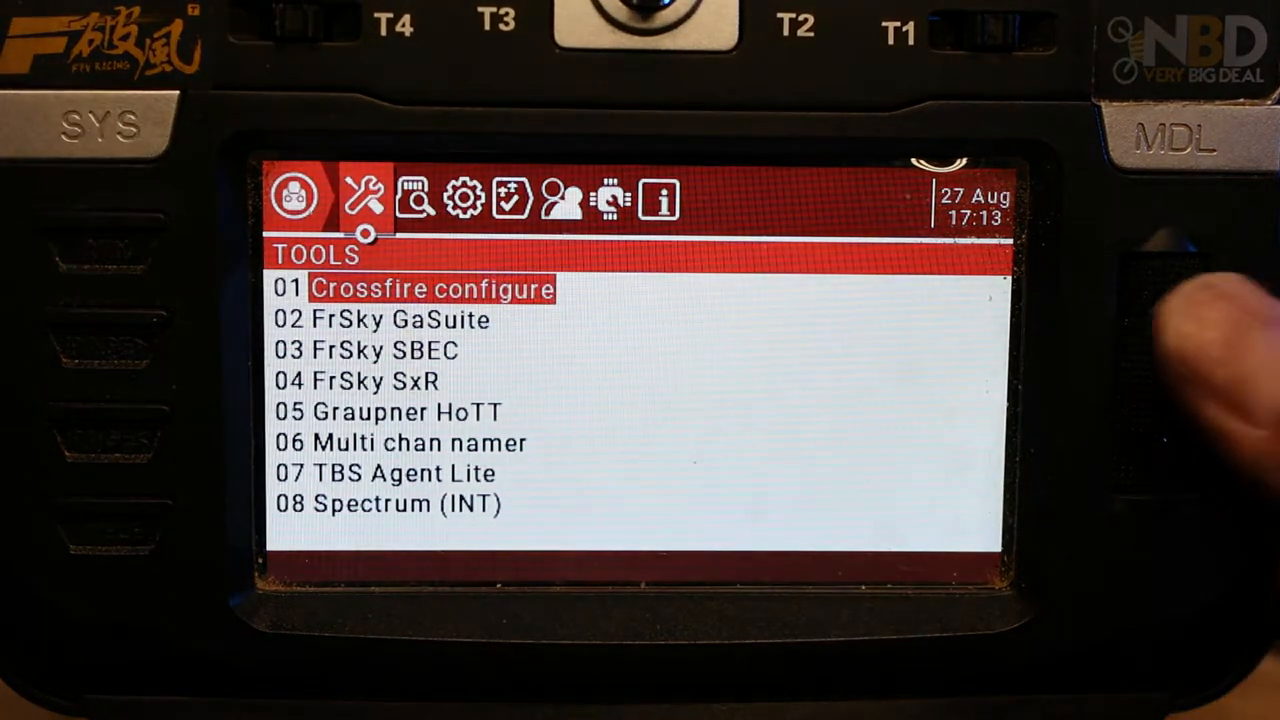
- Scroll the radio's Tools list down to 07 TBS Agent Lite and launch it for the XF Nano RX
scroll(down, 3)
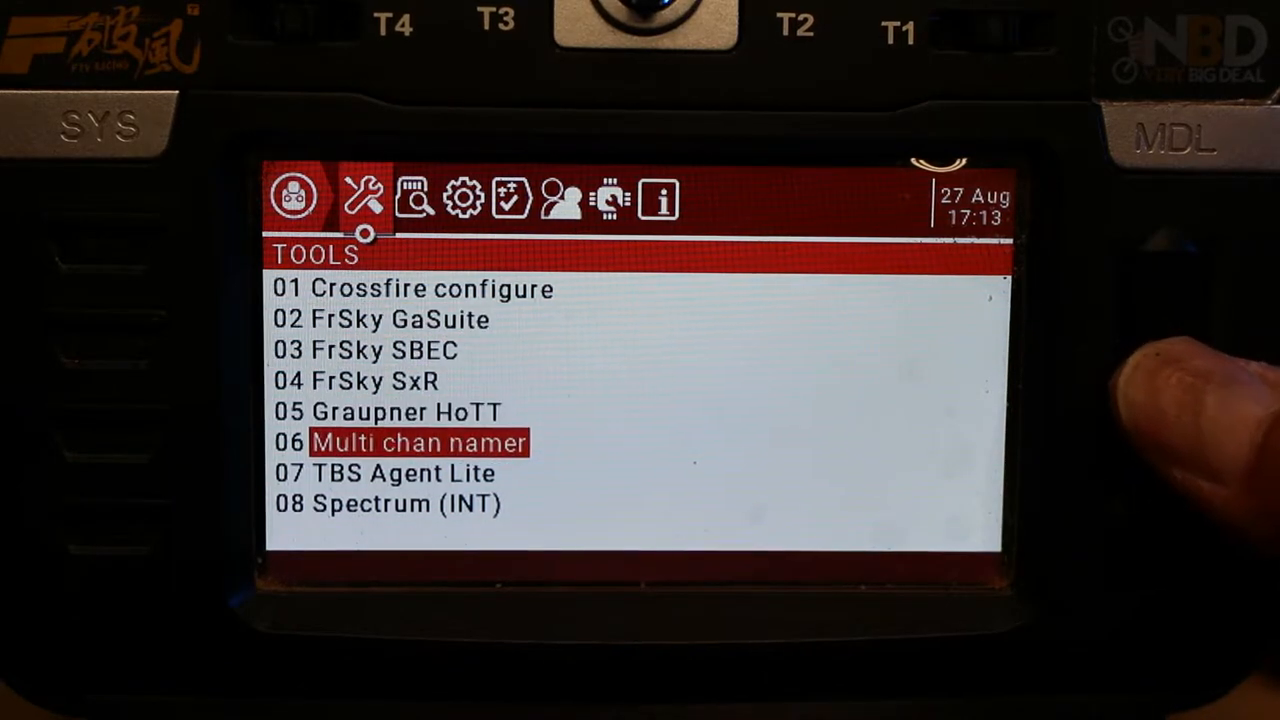
scroll(down, 3)
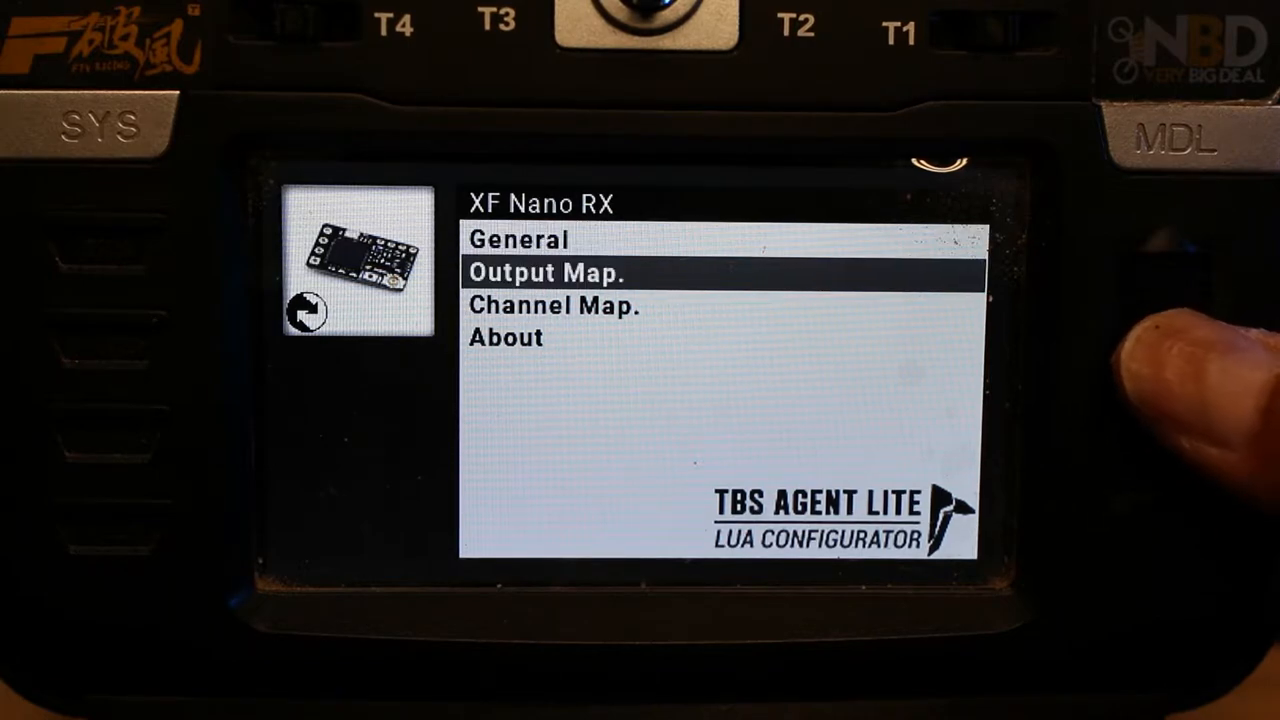
- In the XF Nano RX Output Map, assign Output 1 to SBUS
click(556, 272)
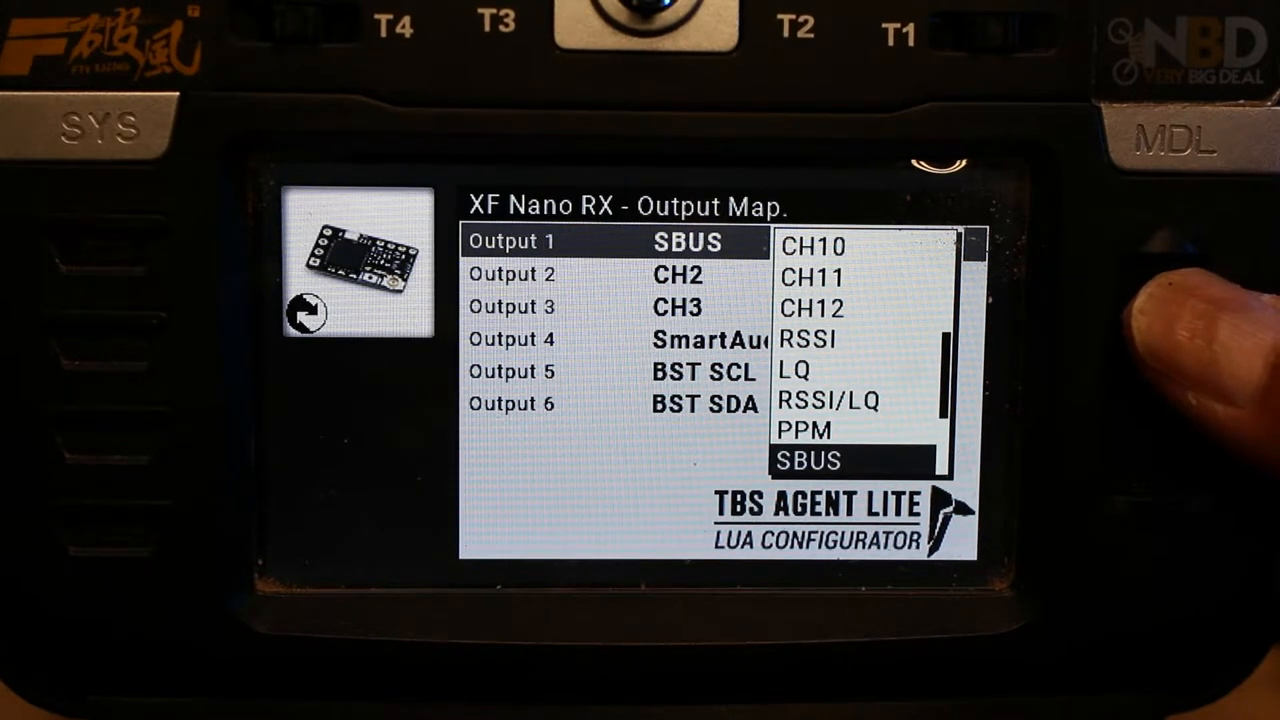
scroll(down, 3)
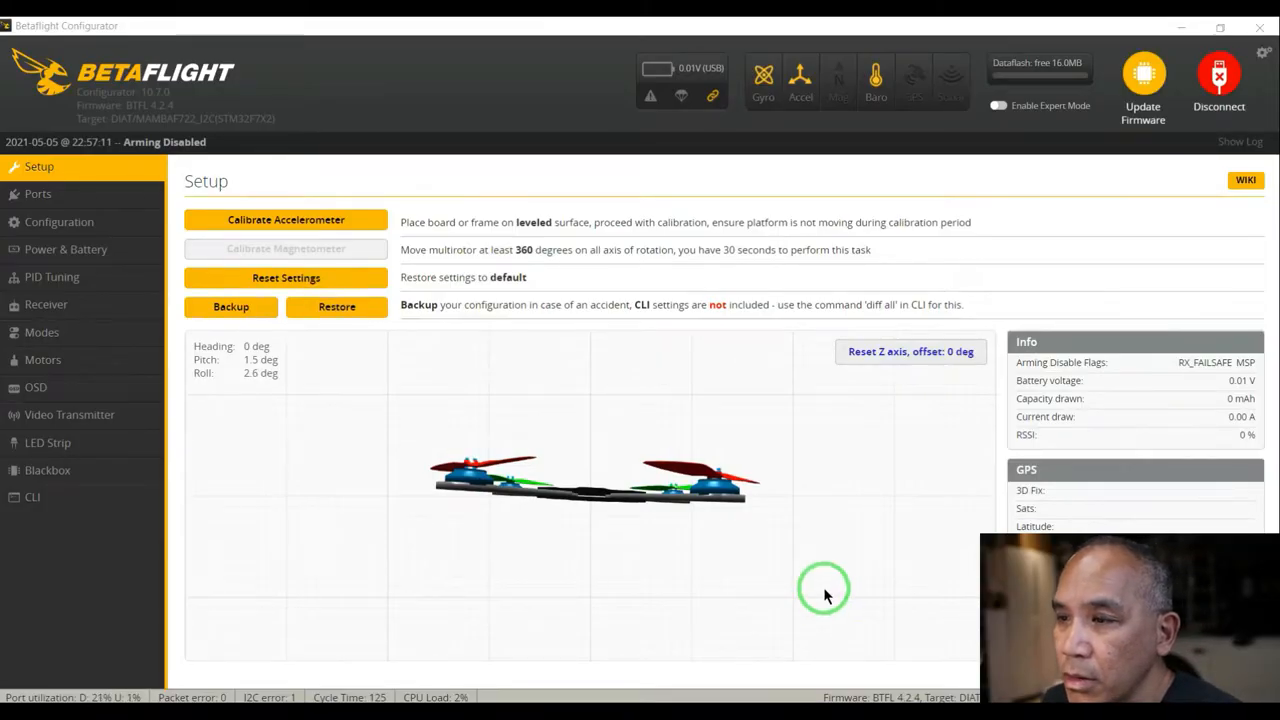
mouse_move(416, 370)
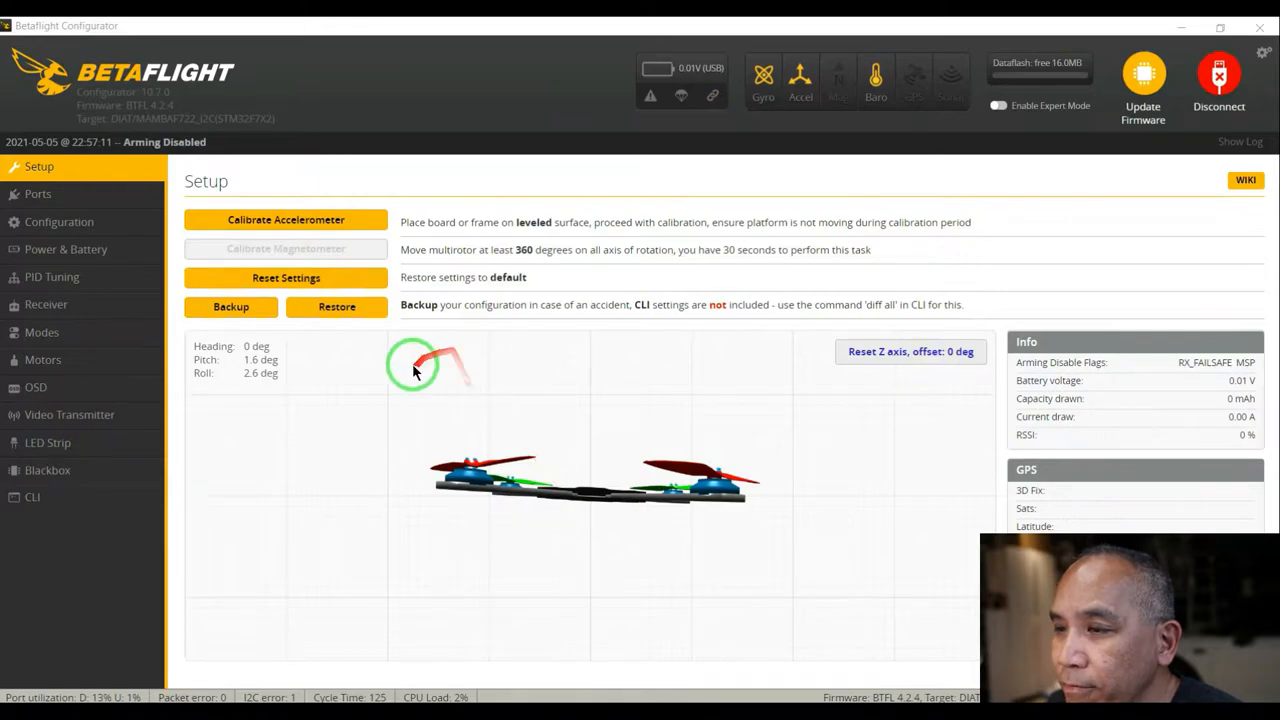
mouse_move(360, 364)
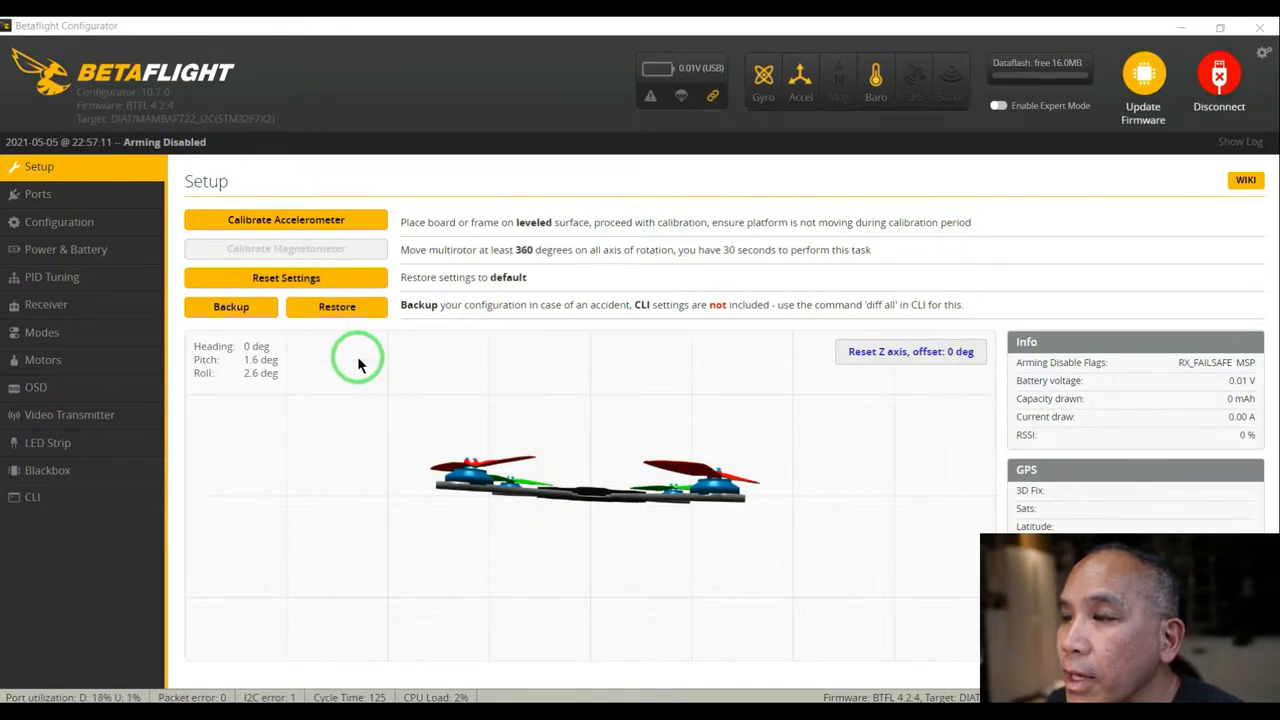
mouse_move(232, 396)
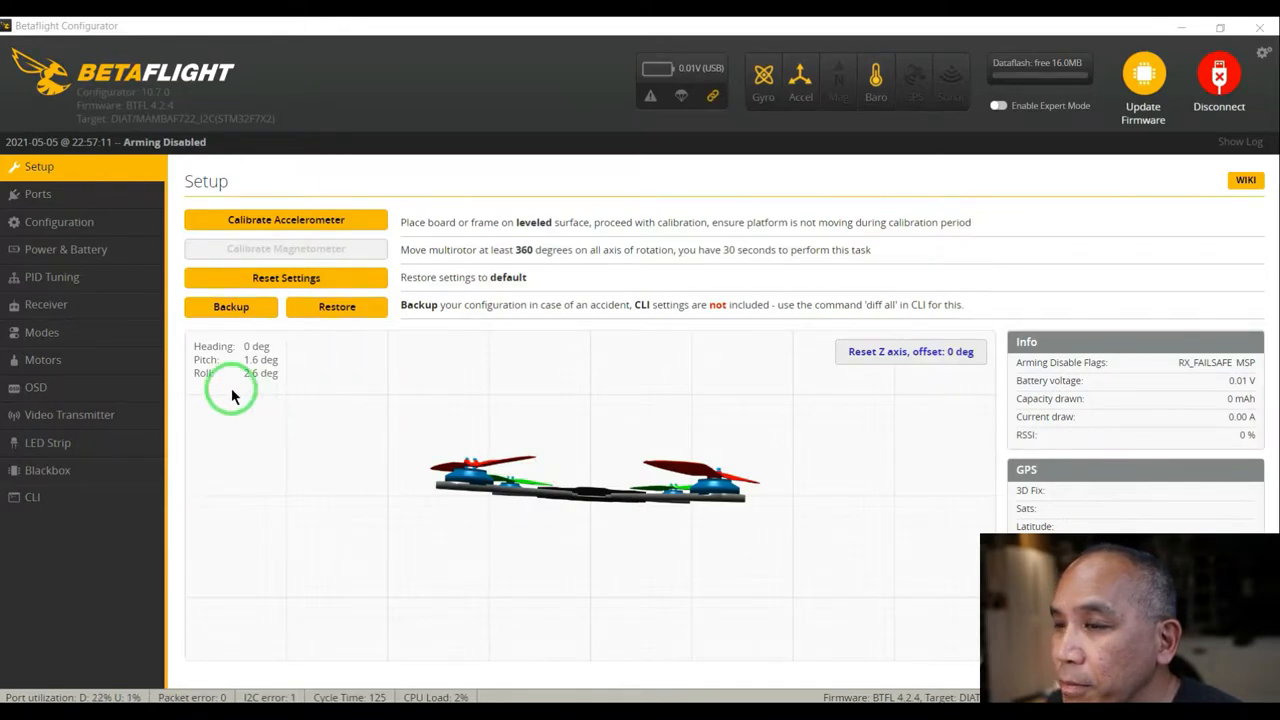
mouse_move(338, 456)
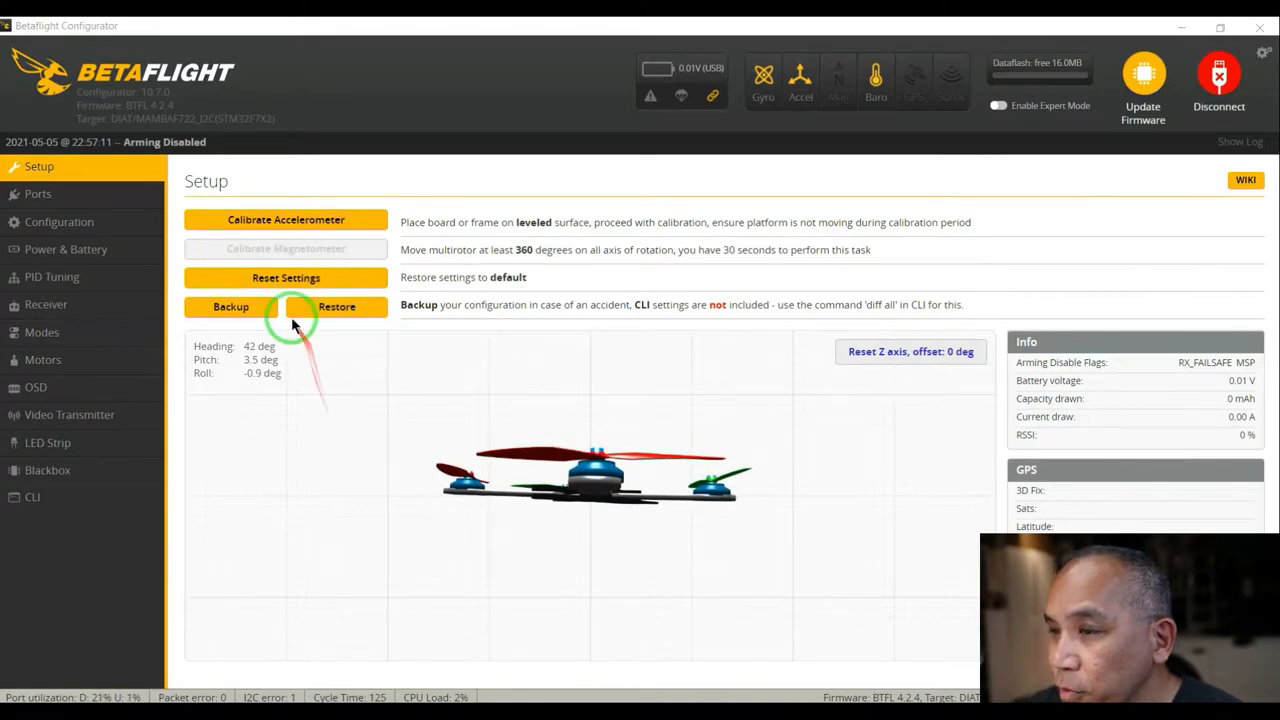
mouse_move(268, 244)
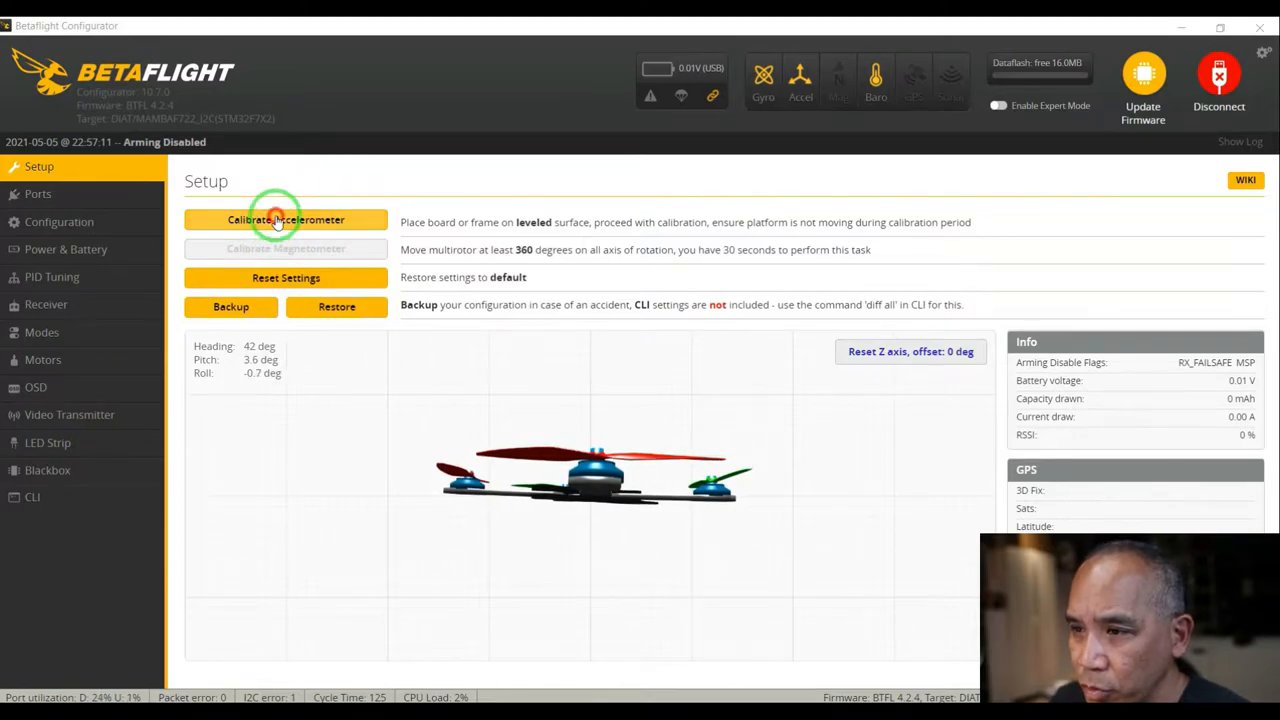
- Calibrate the accelerometer with the quad level so pitch and roll read 0 degrees
click(286, 218)
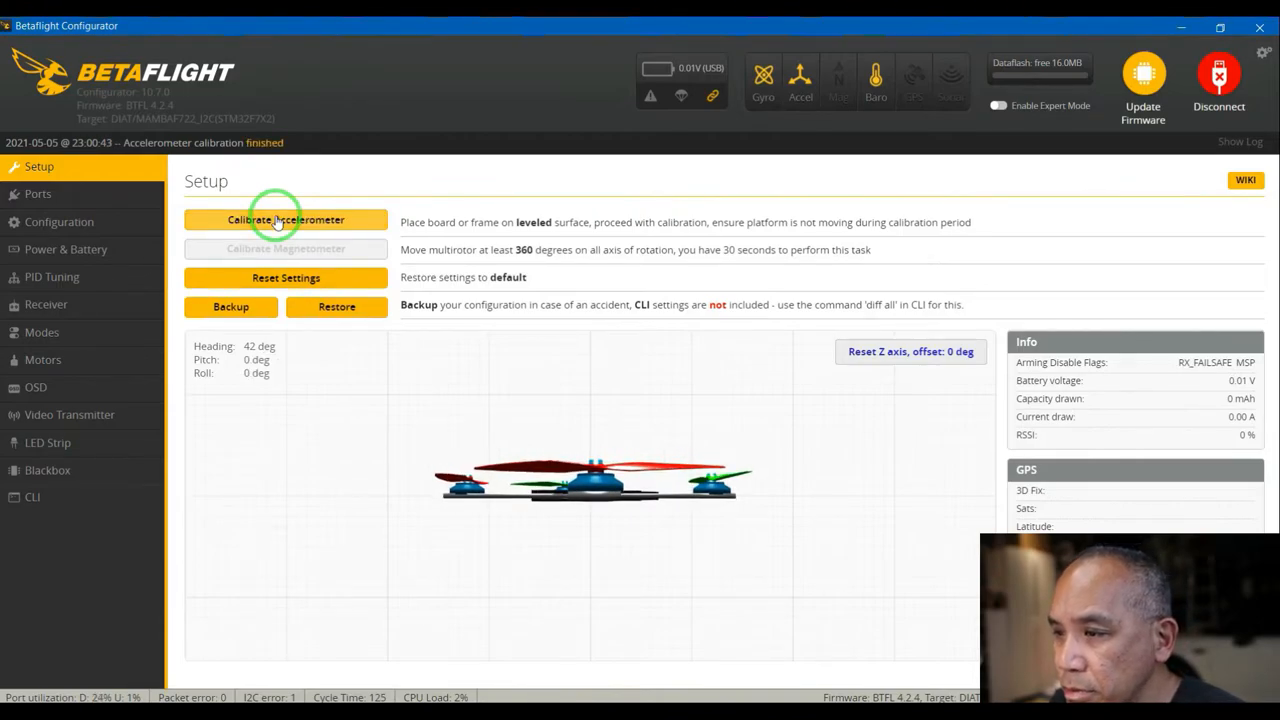
click(36, 192)
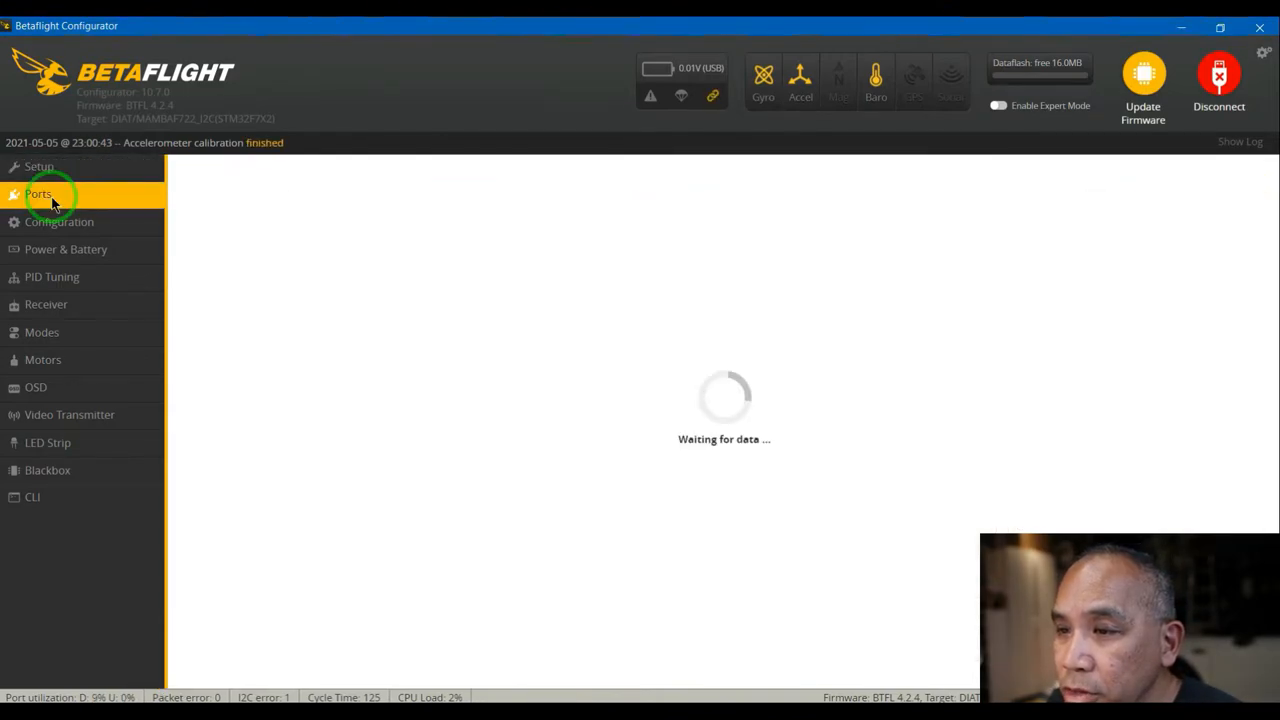
- On the Ports page, confirm Serial RX stays enabled on UART1 and MSP on UART4
click(38, 192)
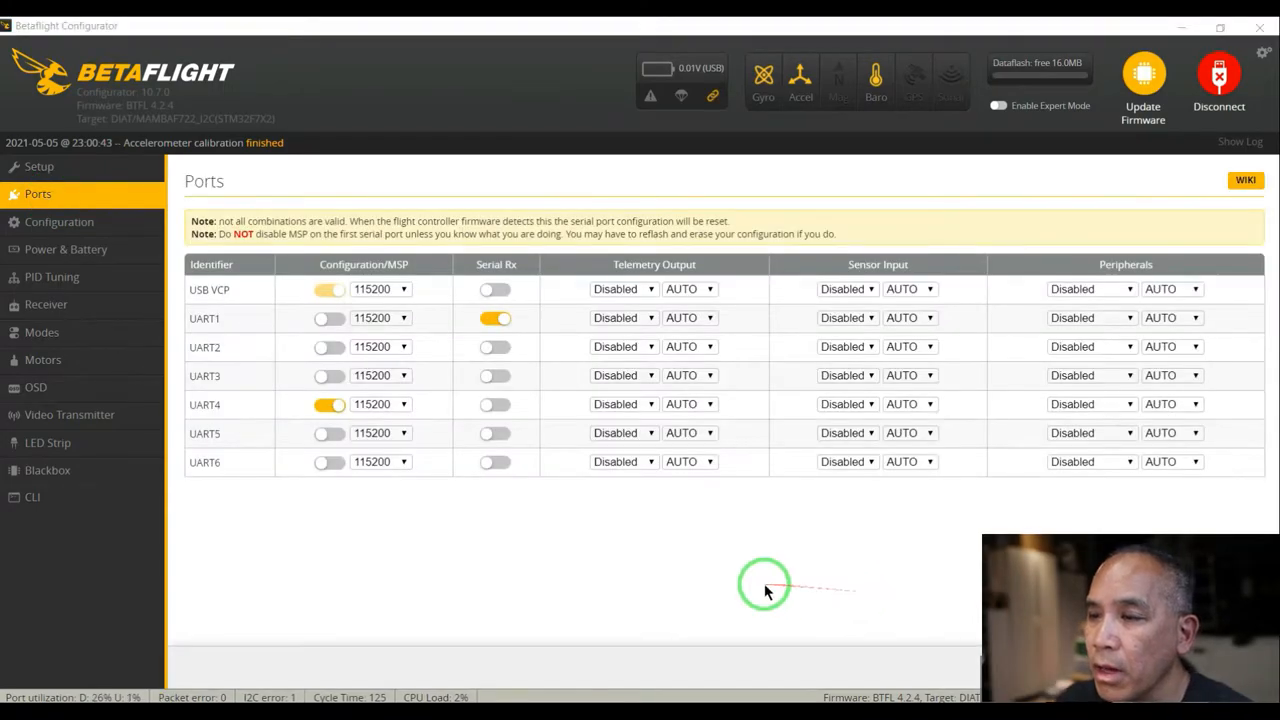
mouse_move(464, 564)
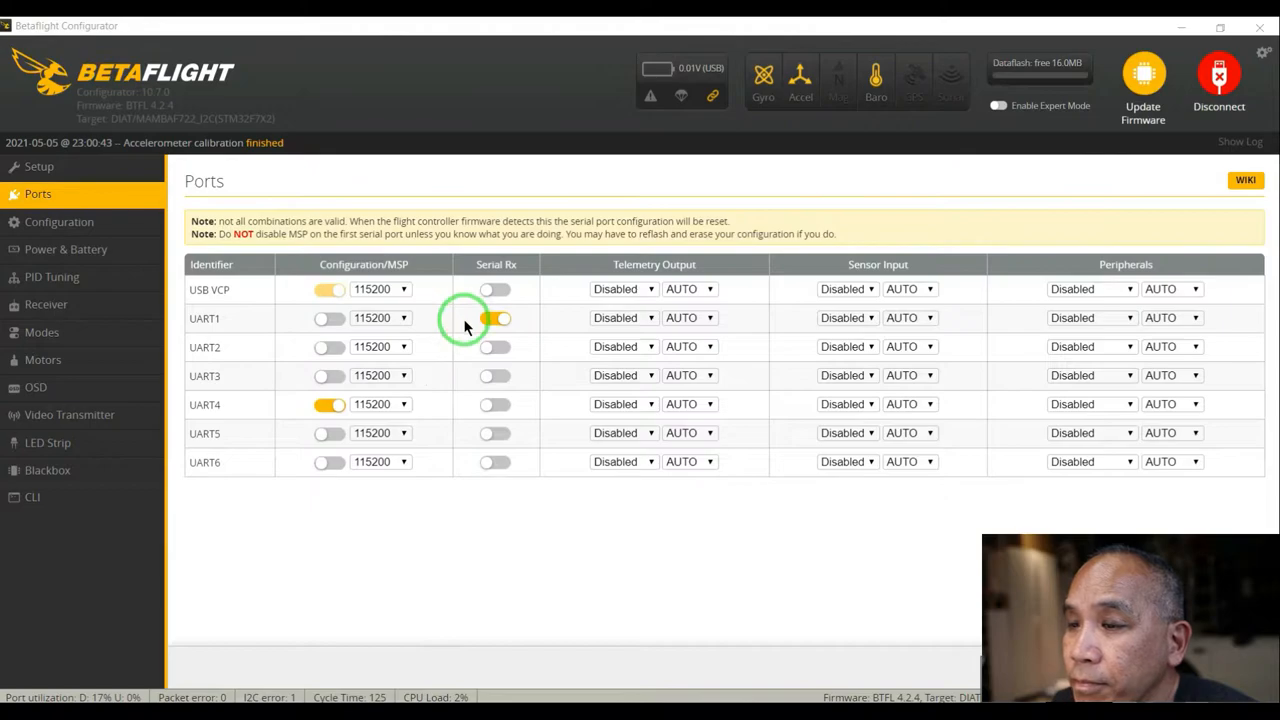
click(496, 318)
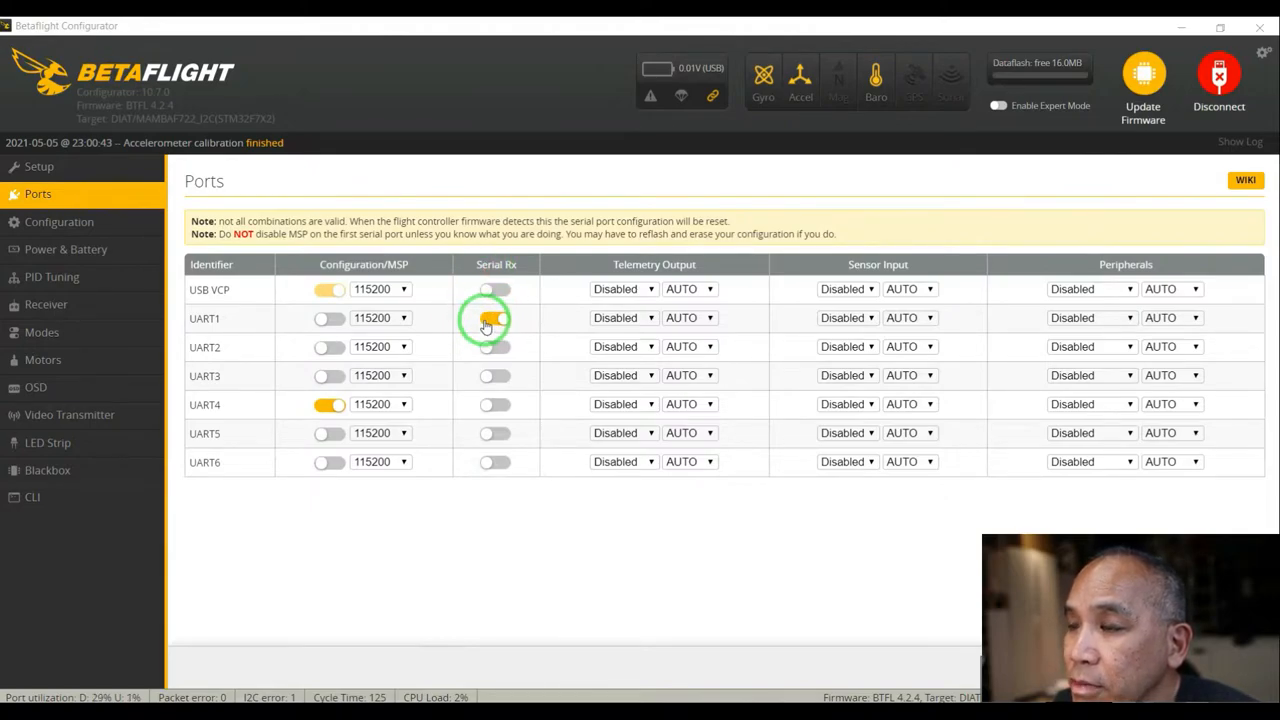
click(496, 318)
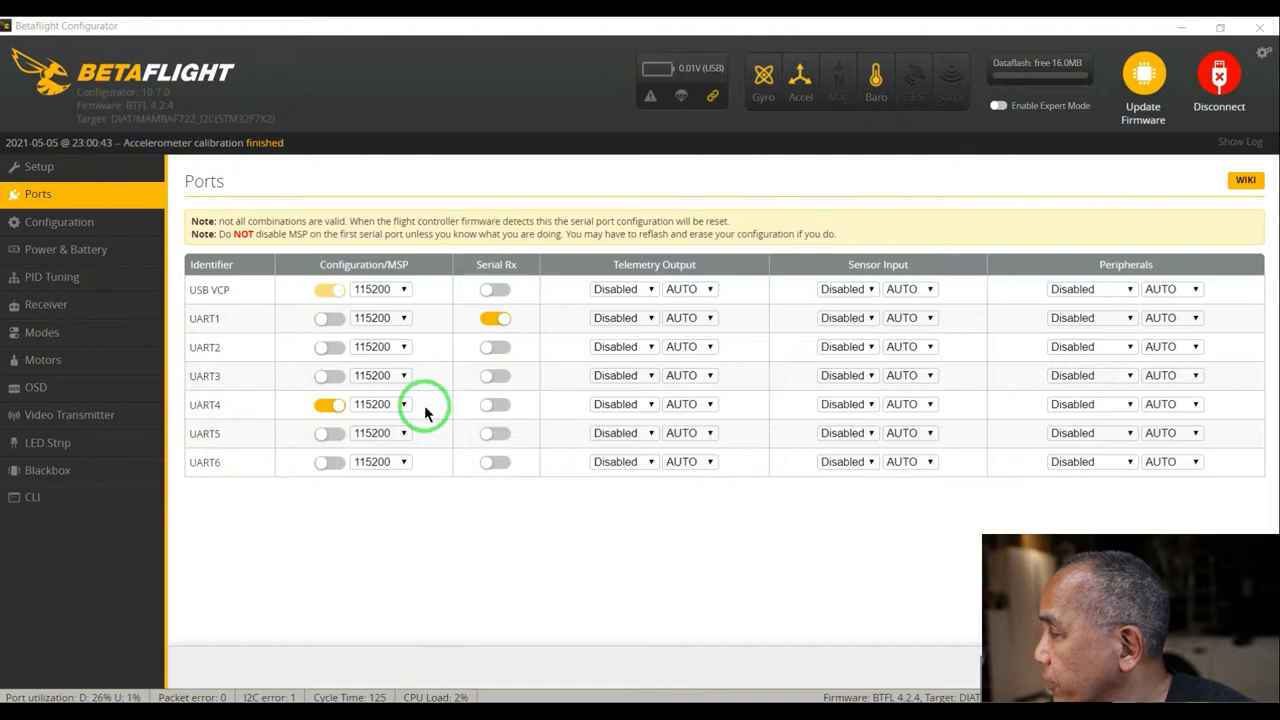
click(330, 404)
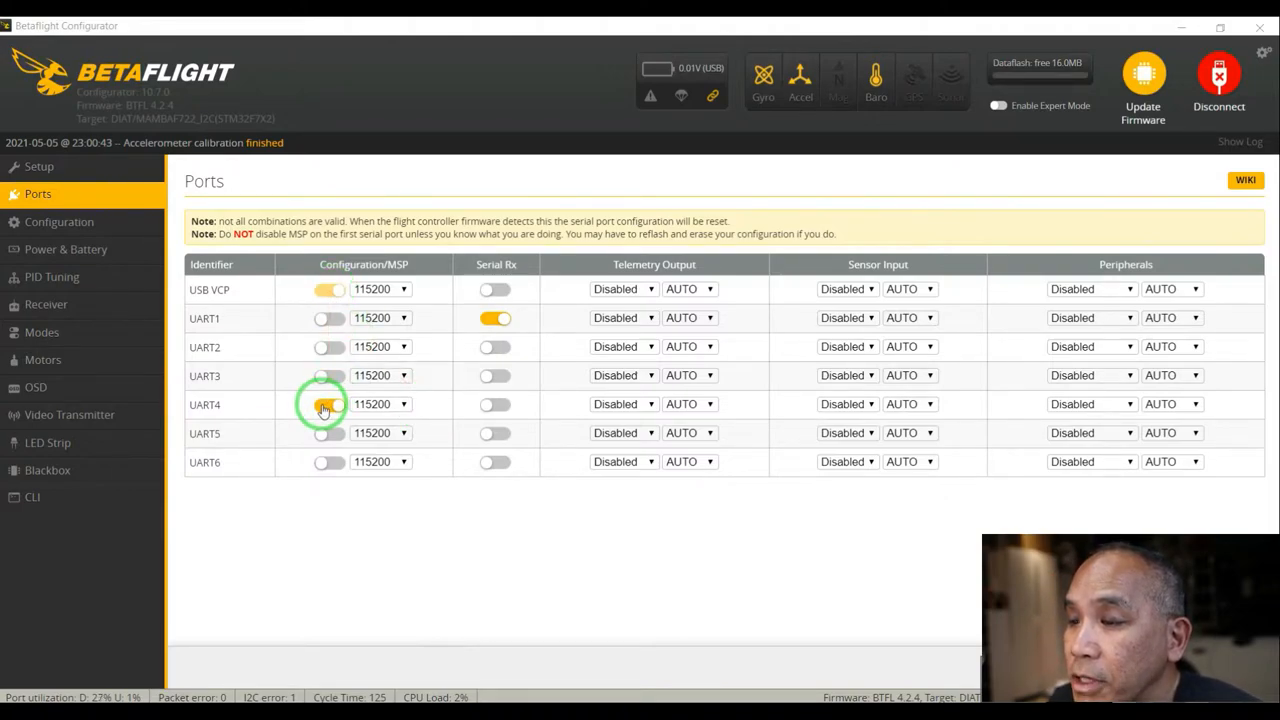
click(328, 404)
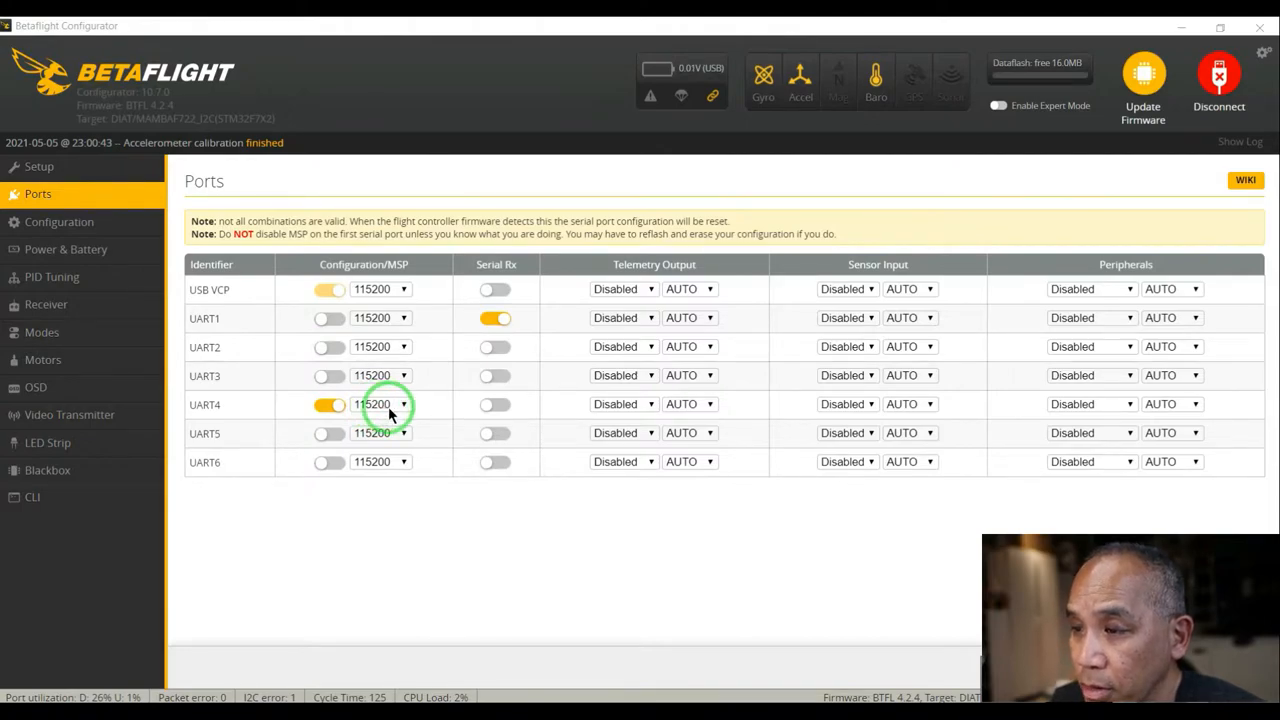
mouse_move(408, 370)
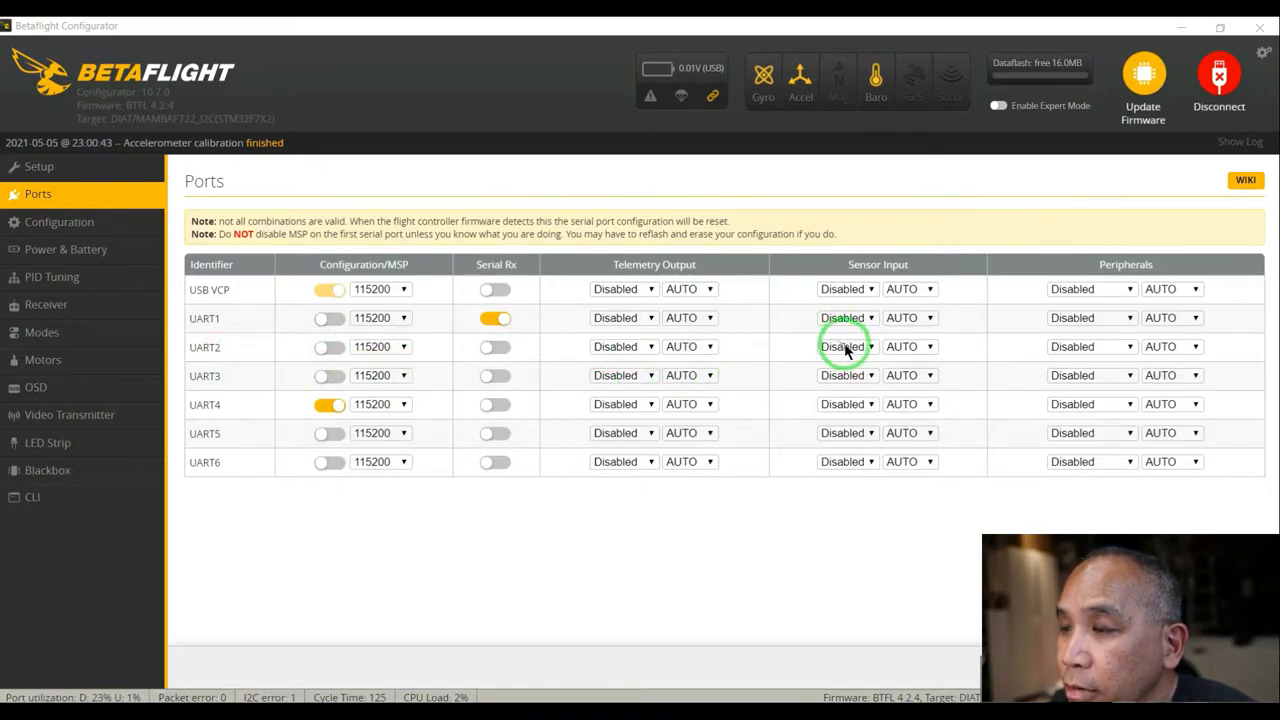
mouse_move(770, 352)
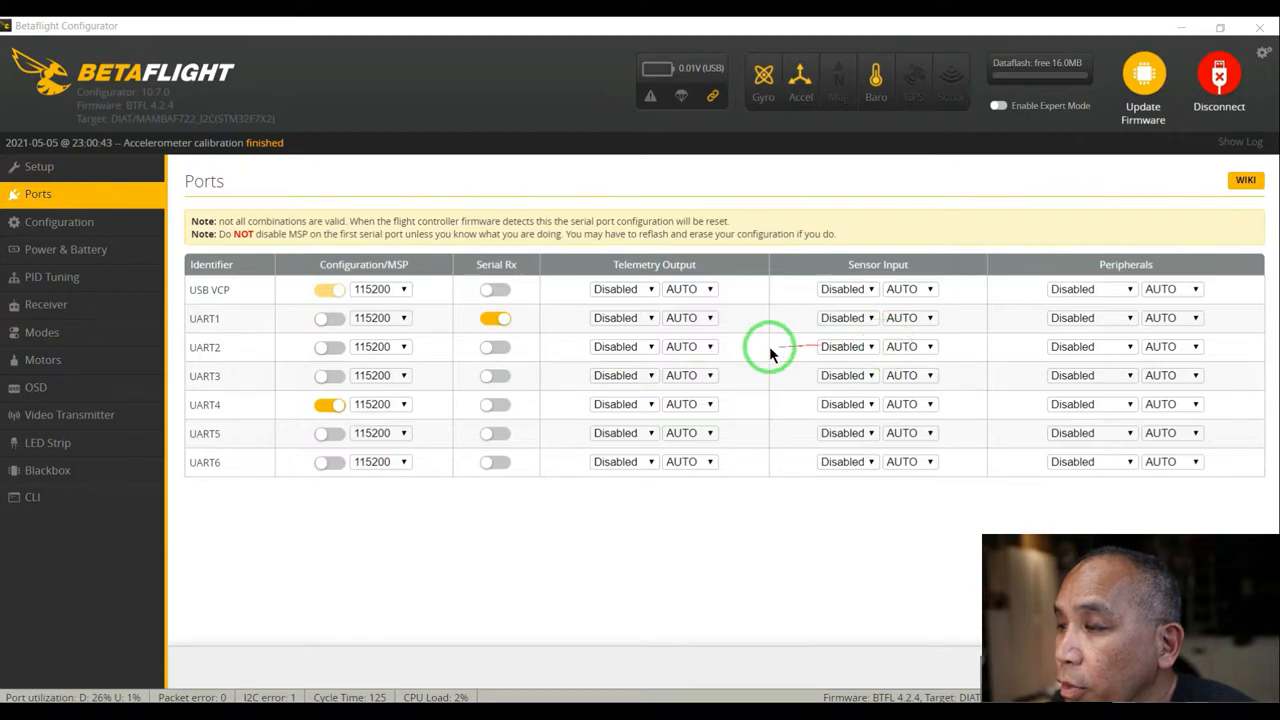
mouse_move(908, 346)
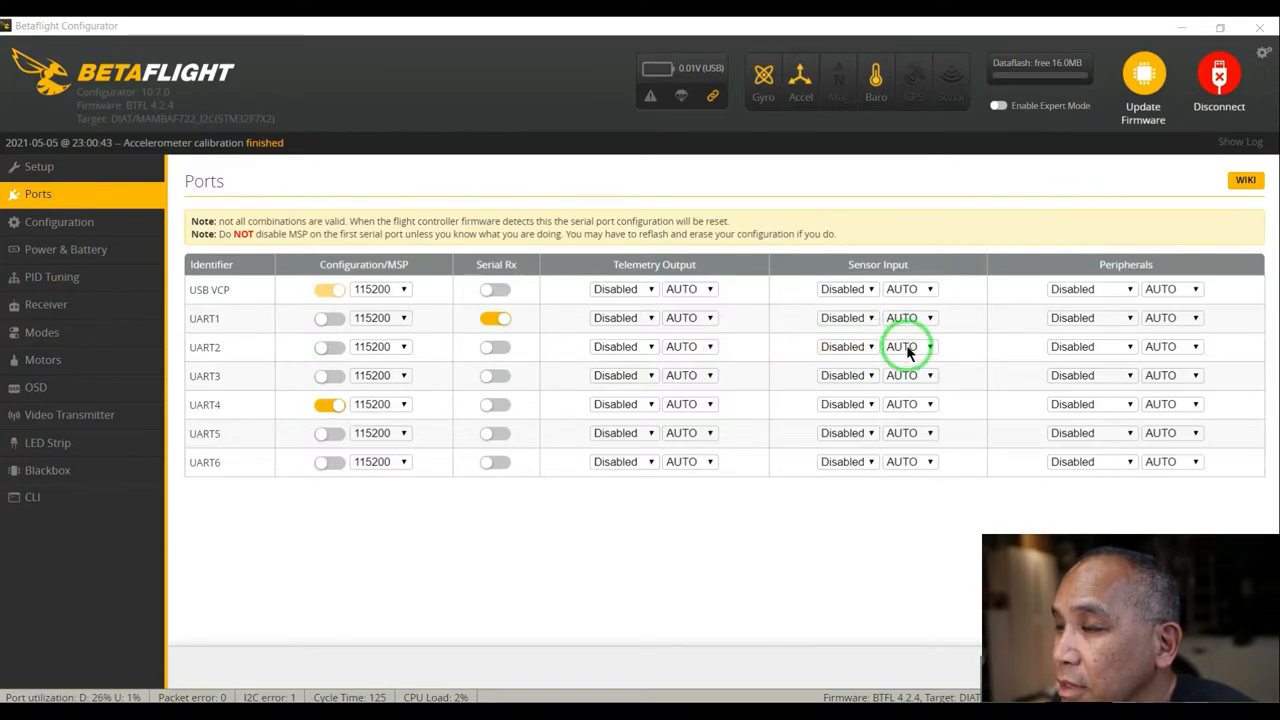
mouse_move(872, 348)
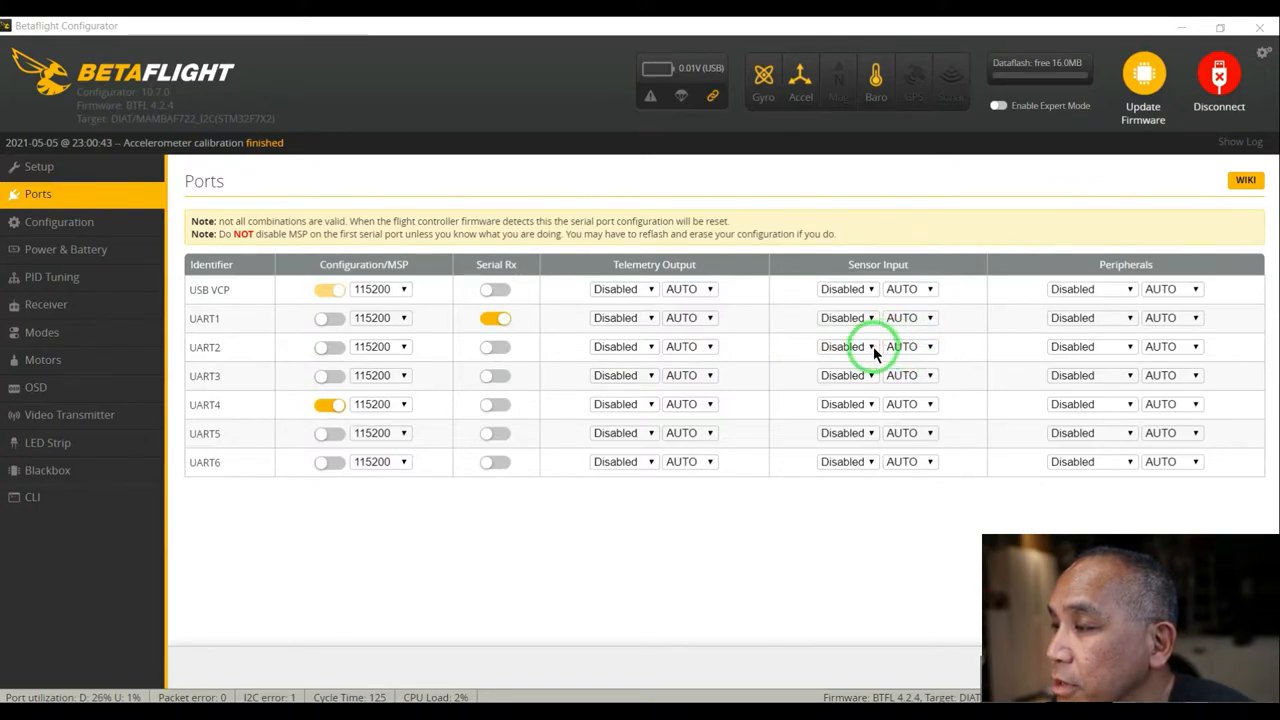
- Set UART2's Sensor Input to GPS with the baud rate left on AUTO
click(848, 376)
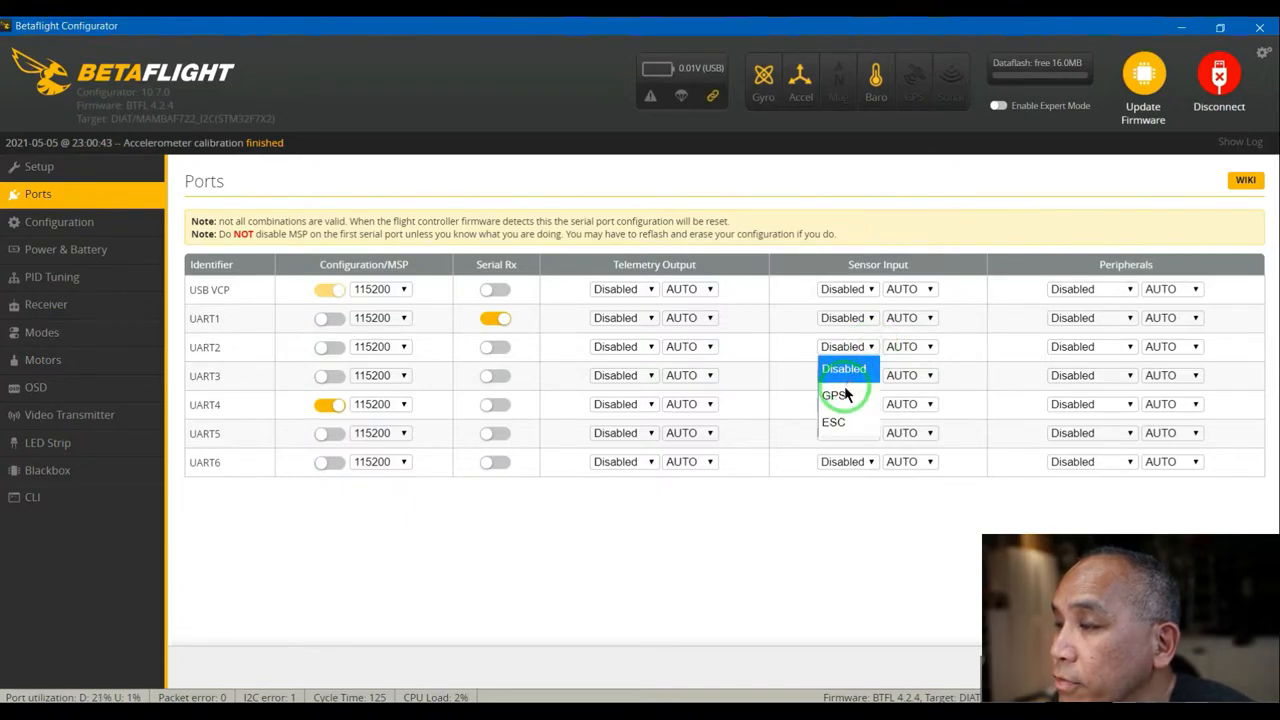
click(836, 394)
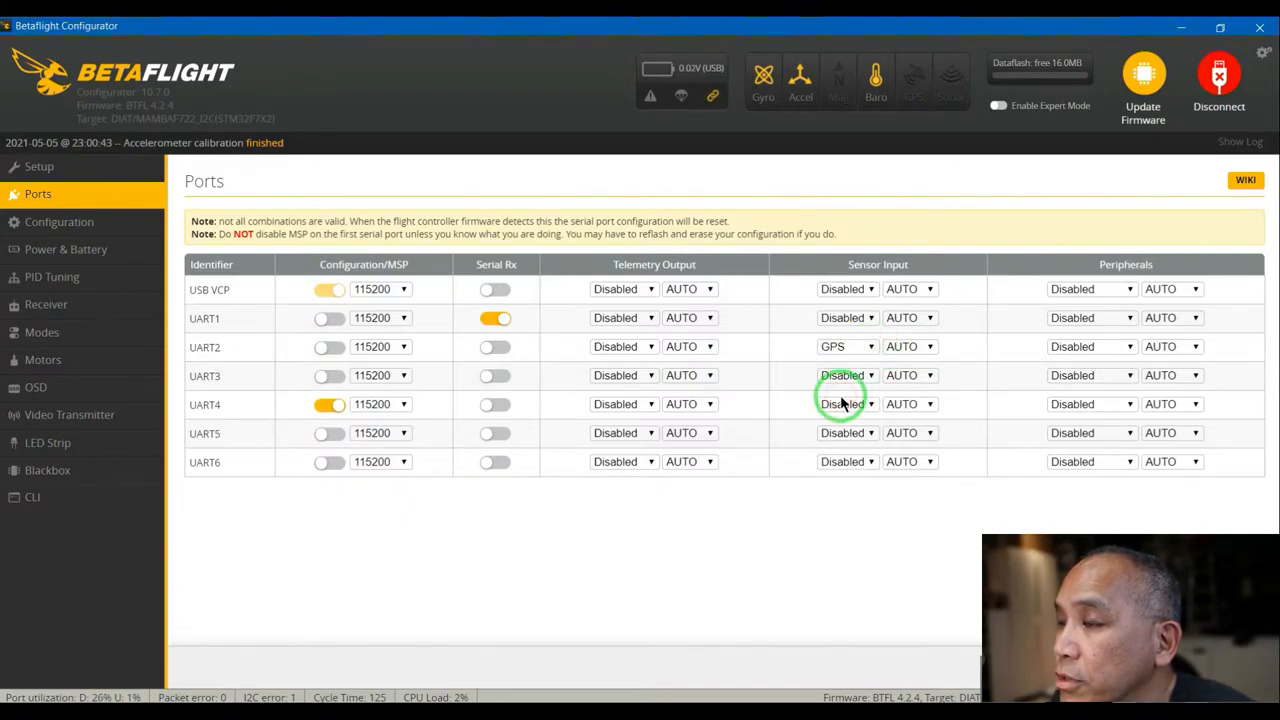
mouse_move(960, 348)
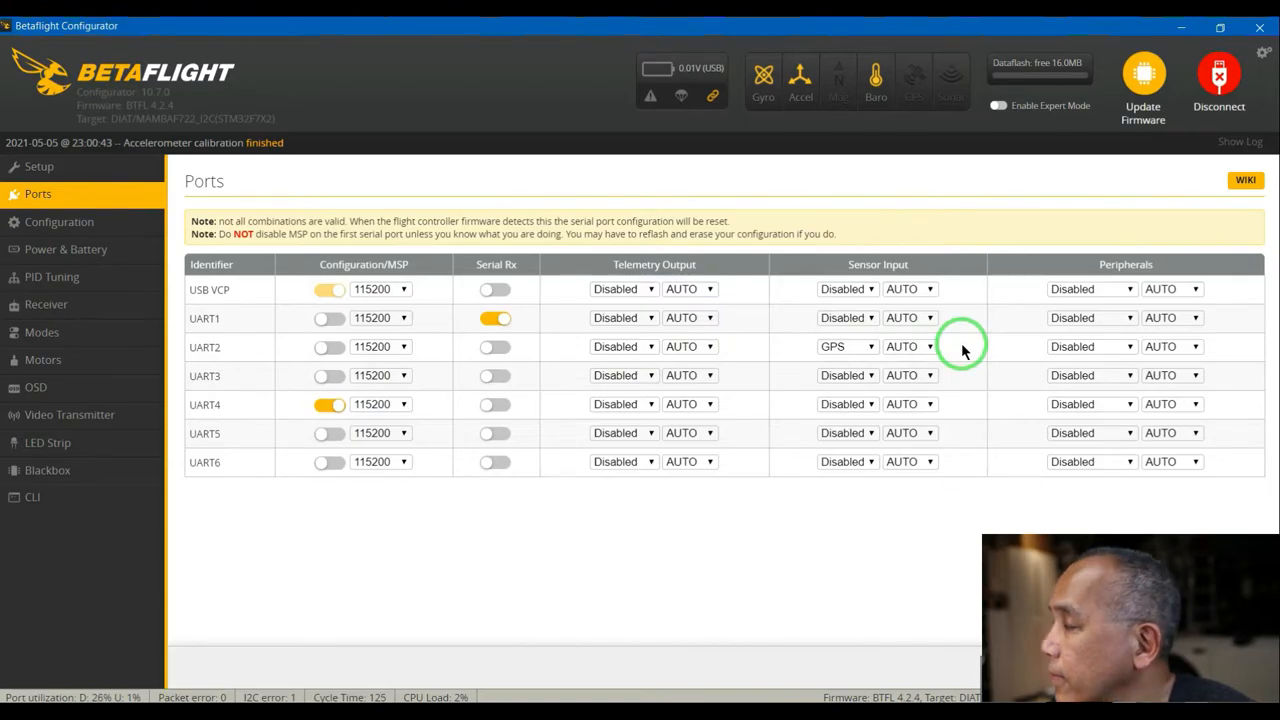
mouse_move(932, 346)
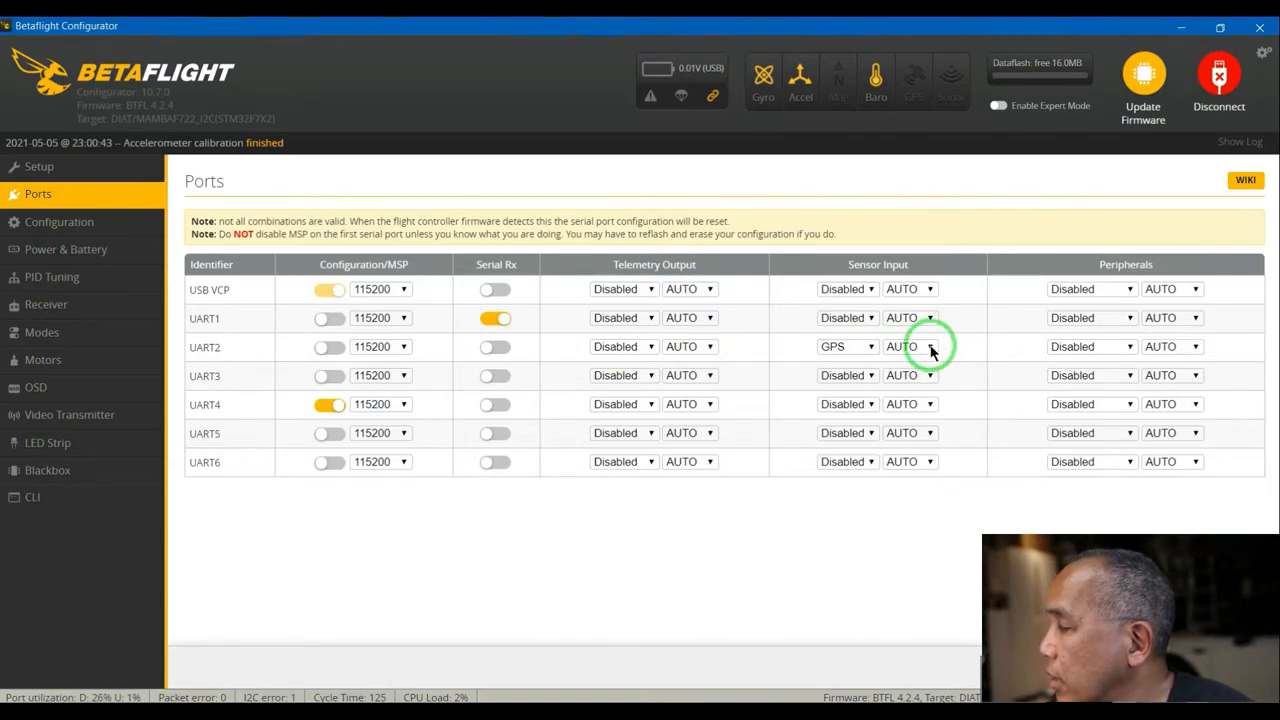
click(908, 346)
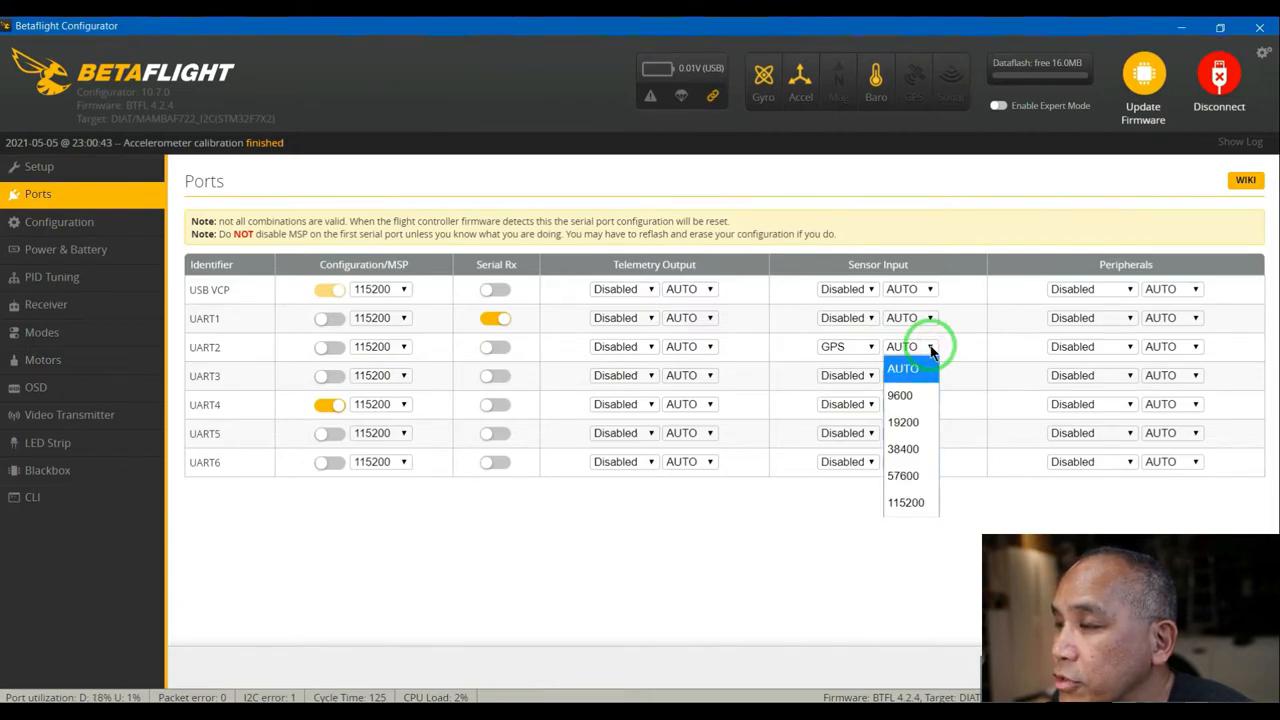
mouse_move(904, 502)
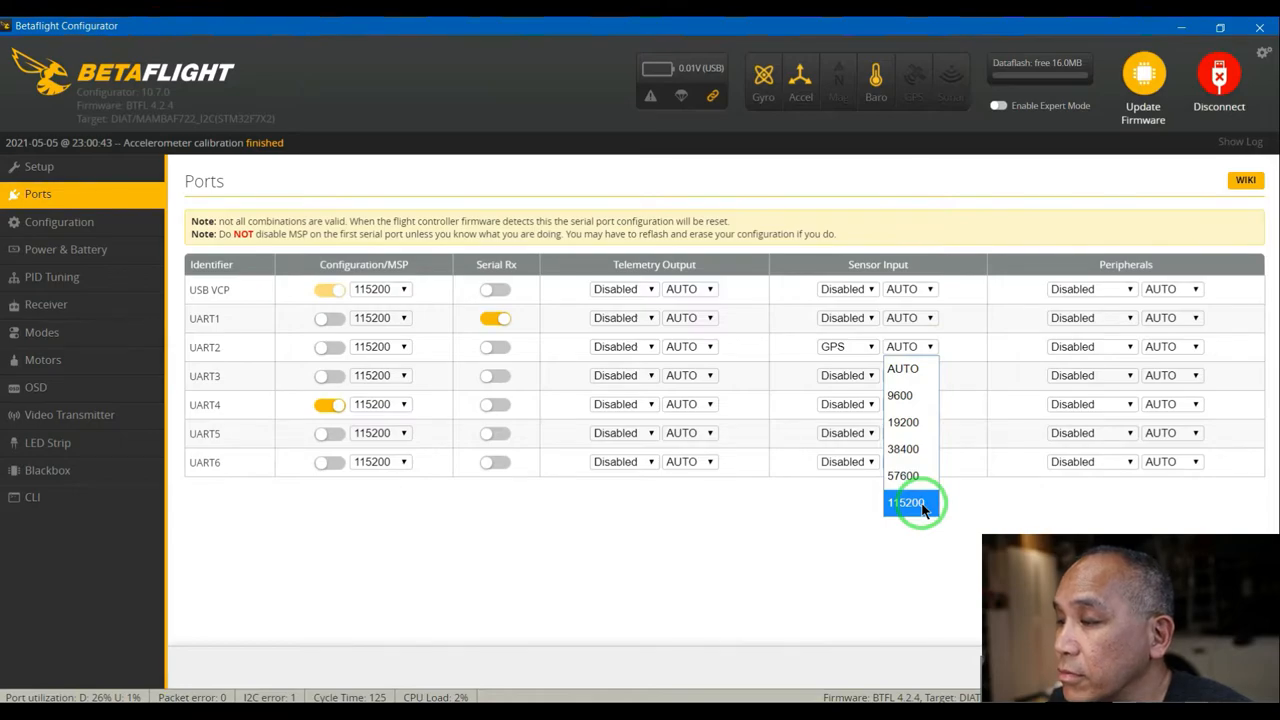
mouse_move(904, 396)
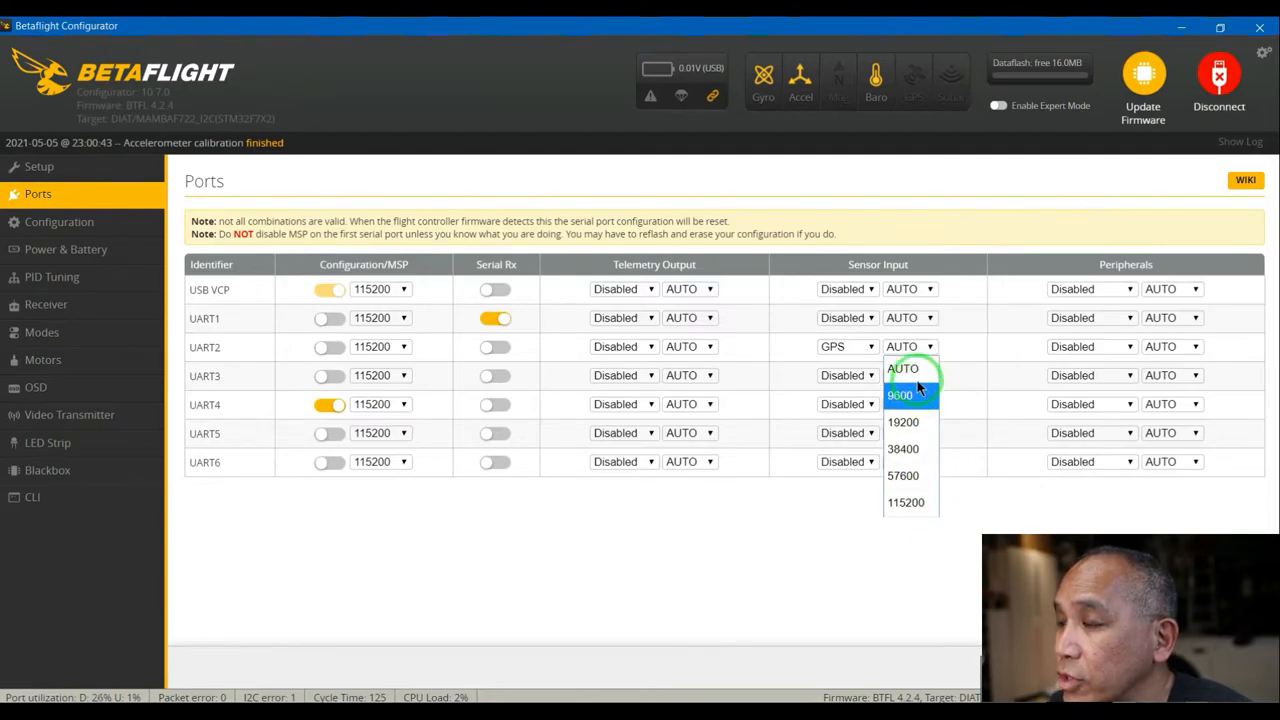
mouse_move(904, 368)
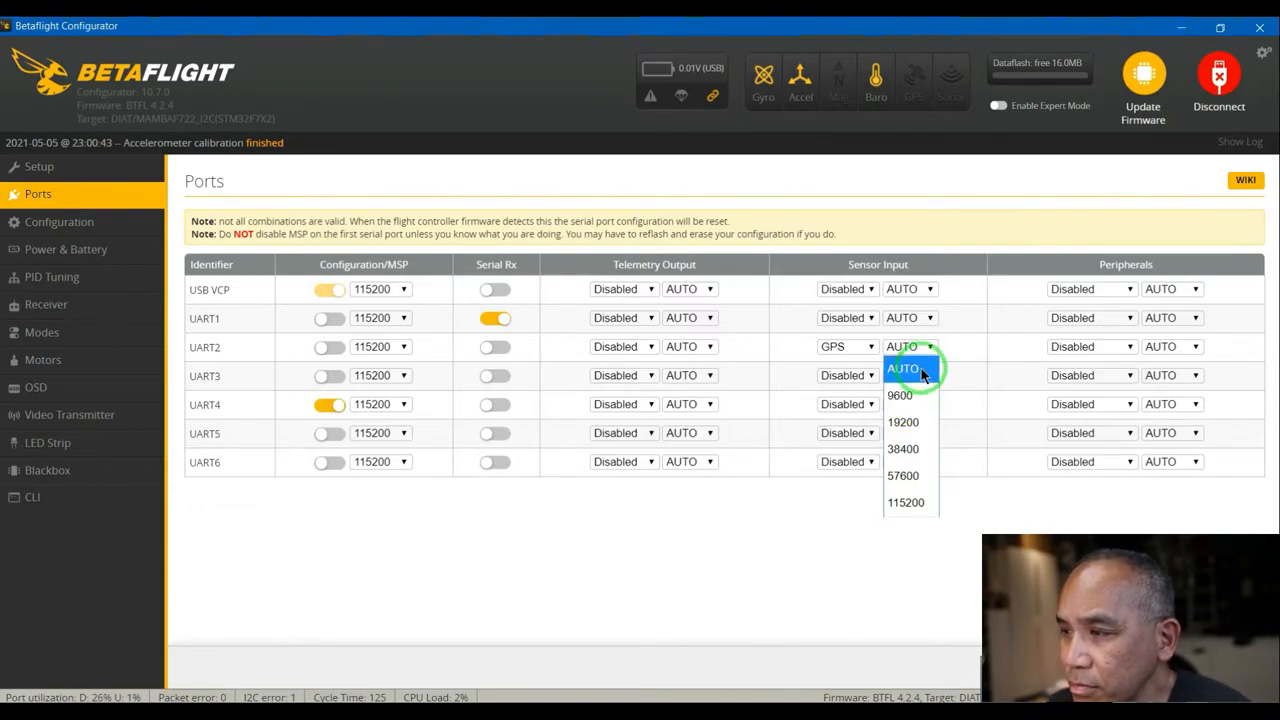
click(904, 368)
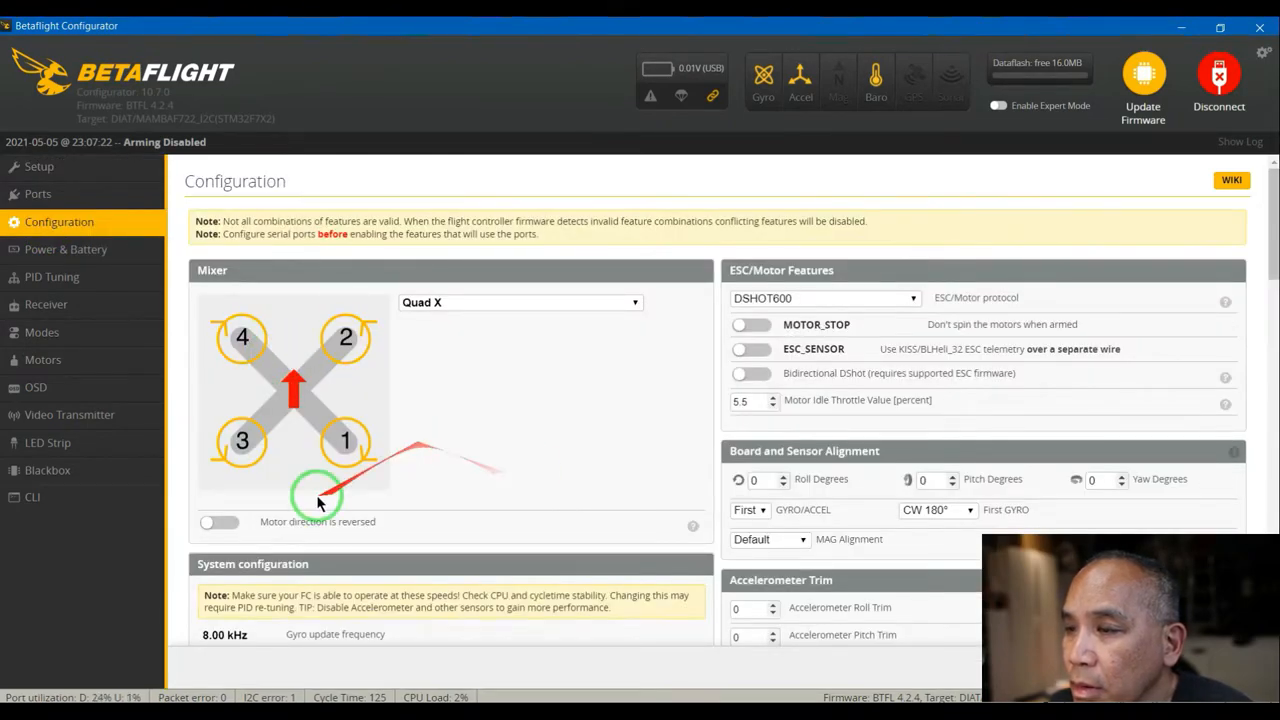
mouse_move(418, 482)
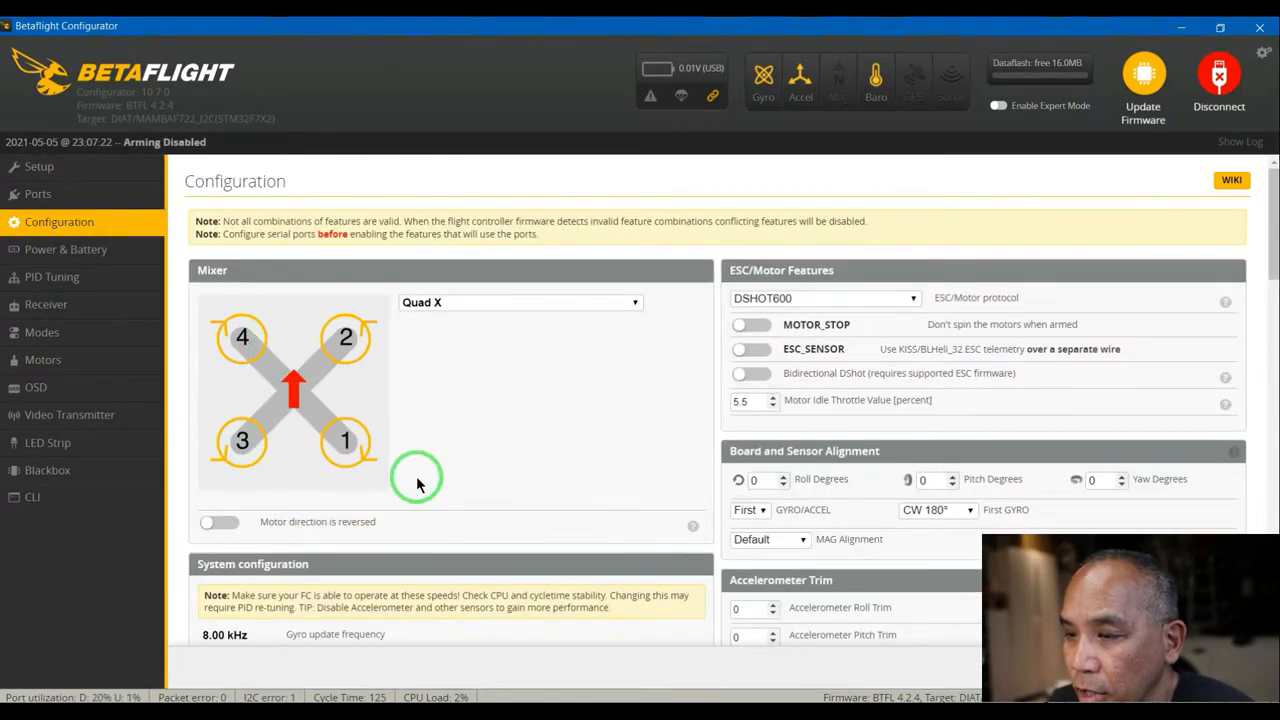
mouse_move(604, 430)
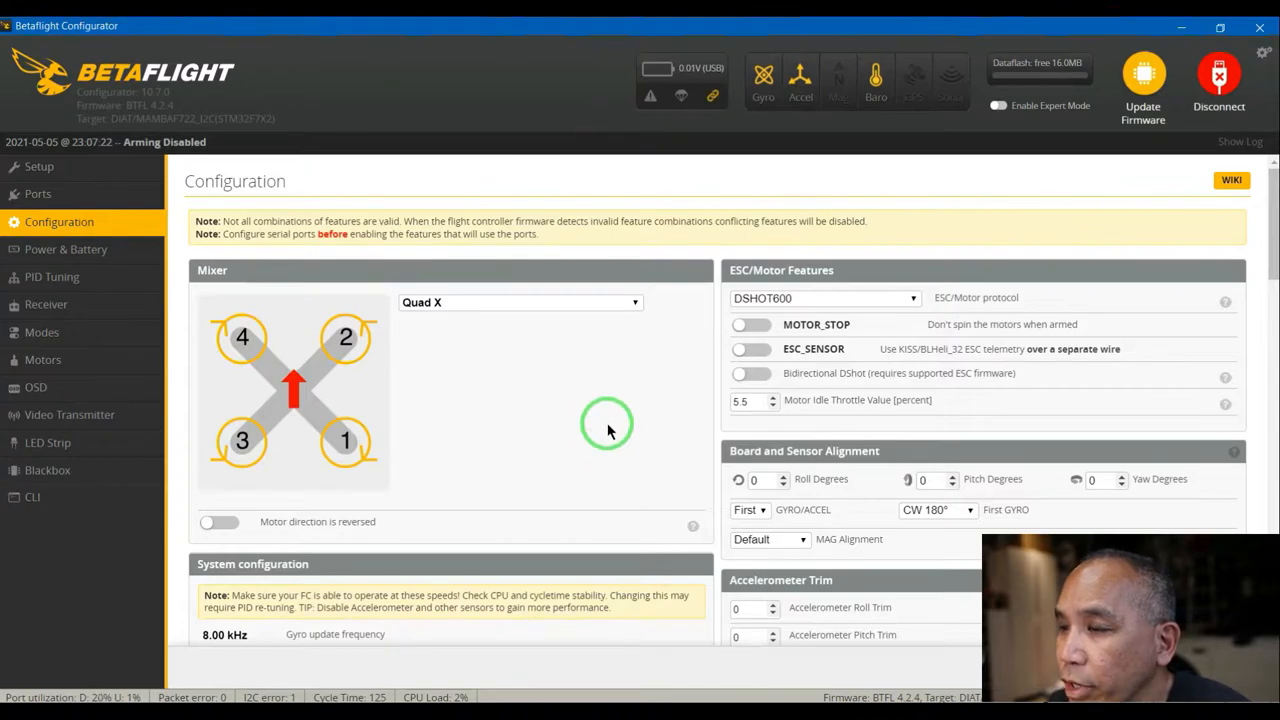
mouse_move(650, 444)
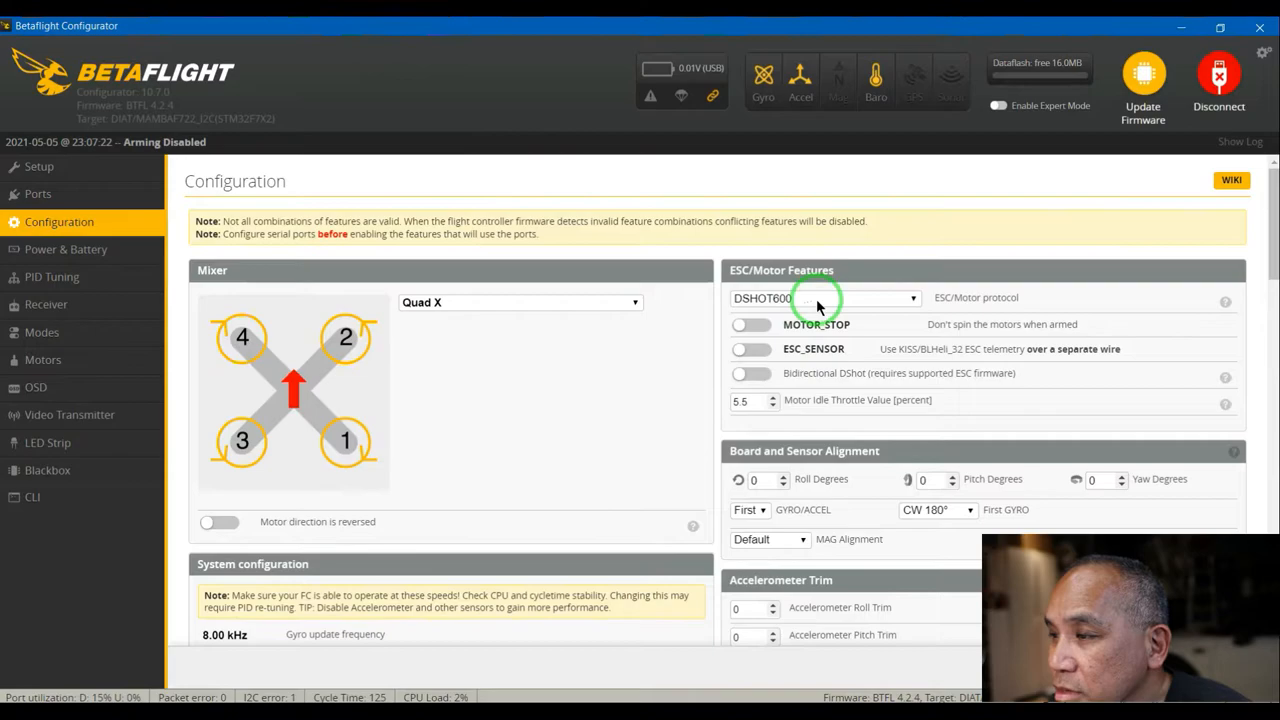
- In the Arming section, change Maximum ARM Angle from 25 to 180 degrees
scroll(down, 3)
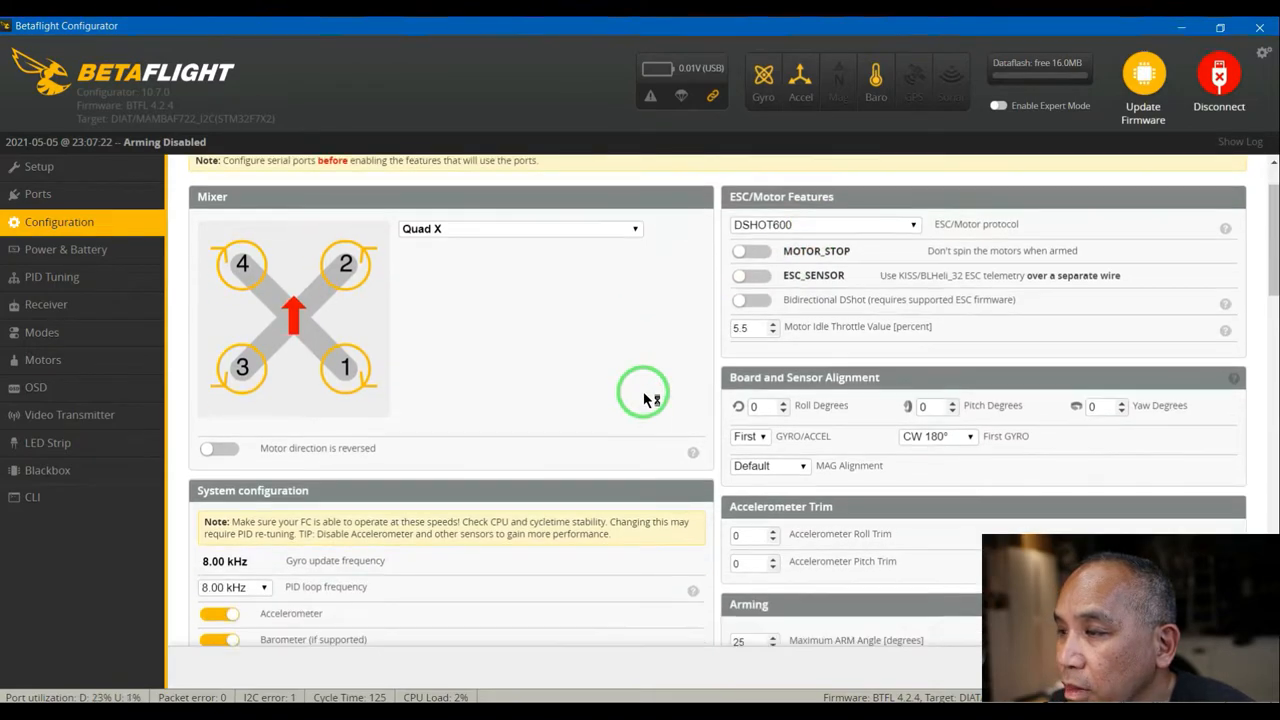
scroll(up, 3)
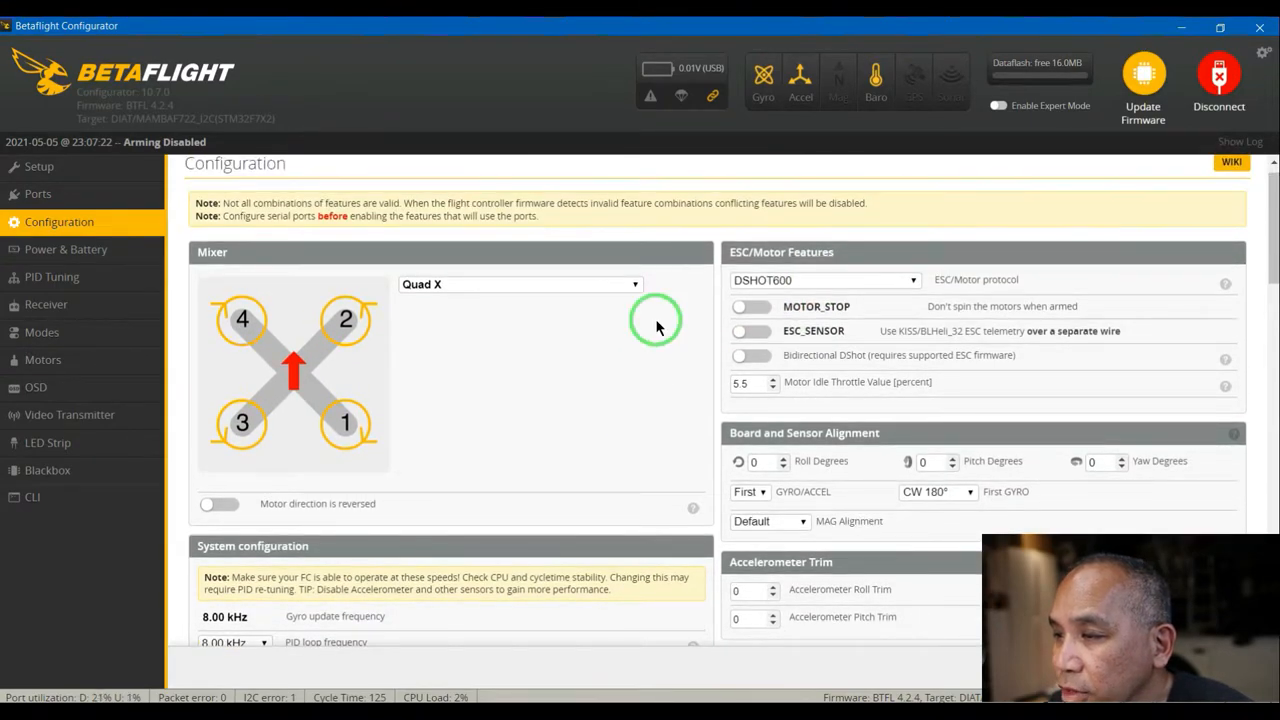
scroll(down, 3)
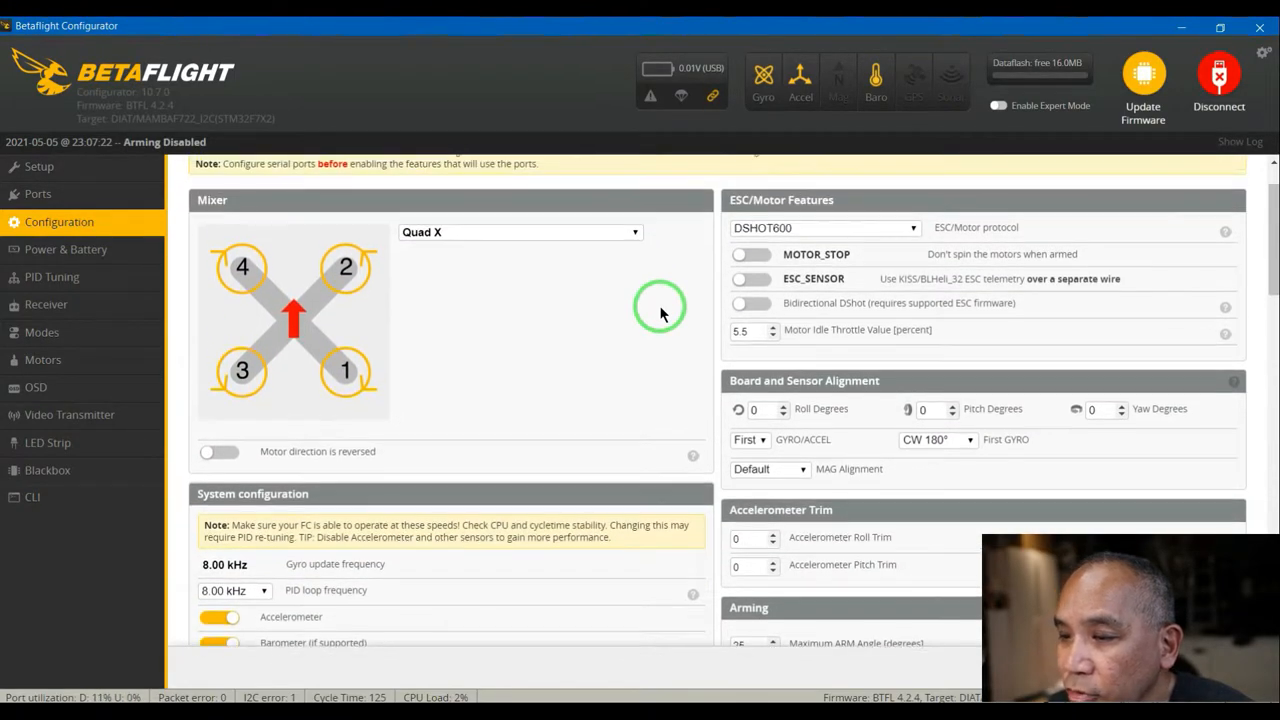
scroll(down, 3)
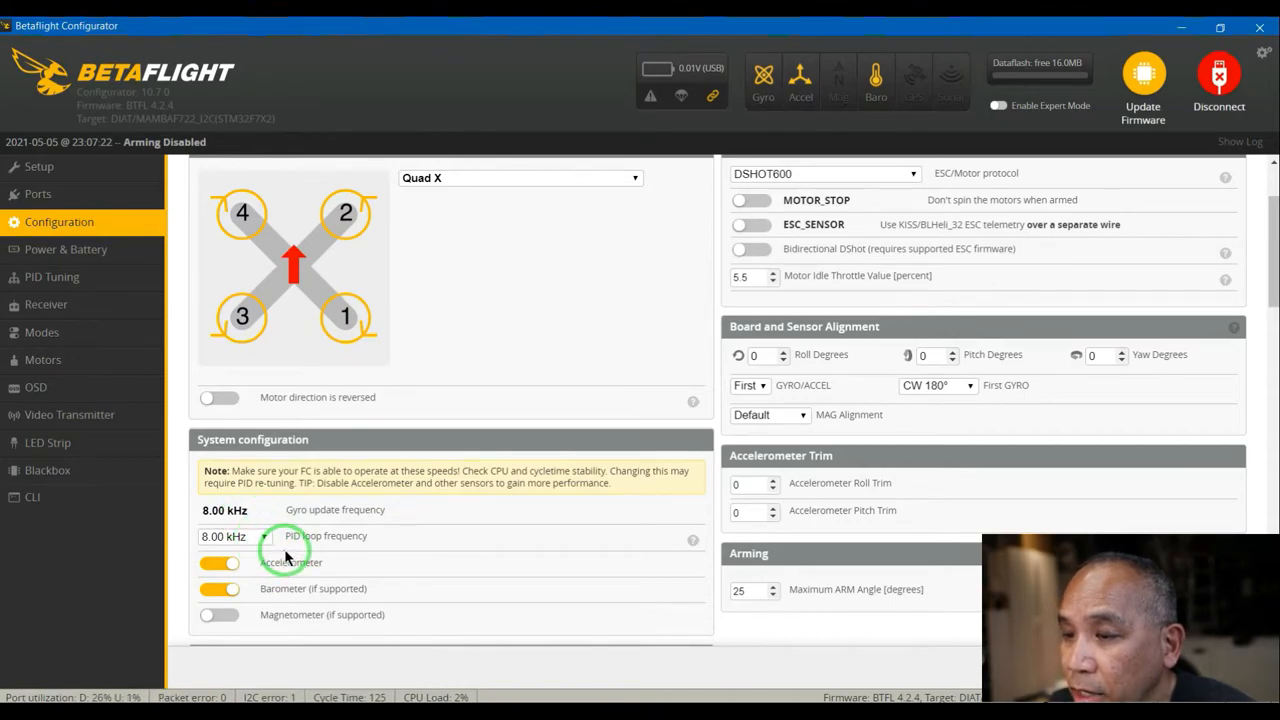
mouse_move(288, 530)
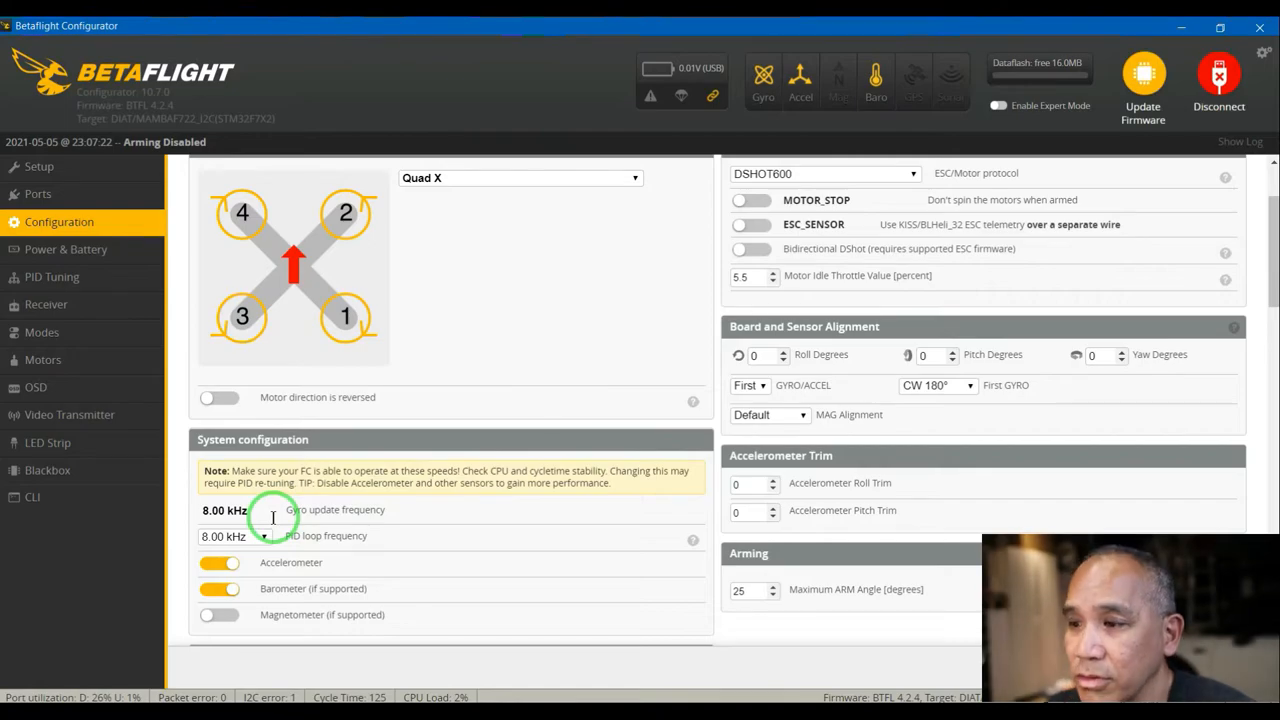
mouse_move(484, 540)
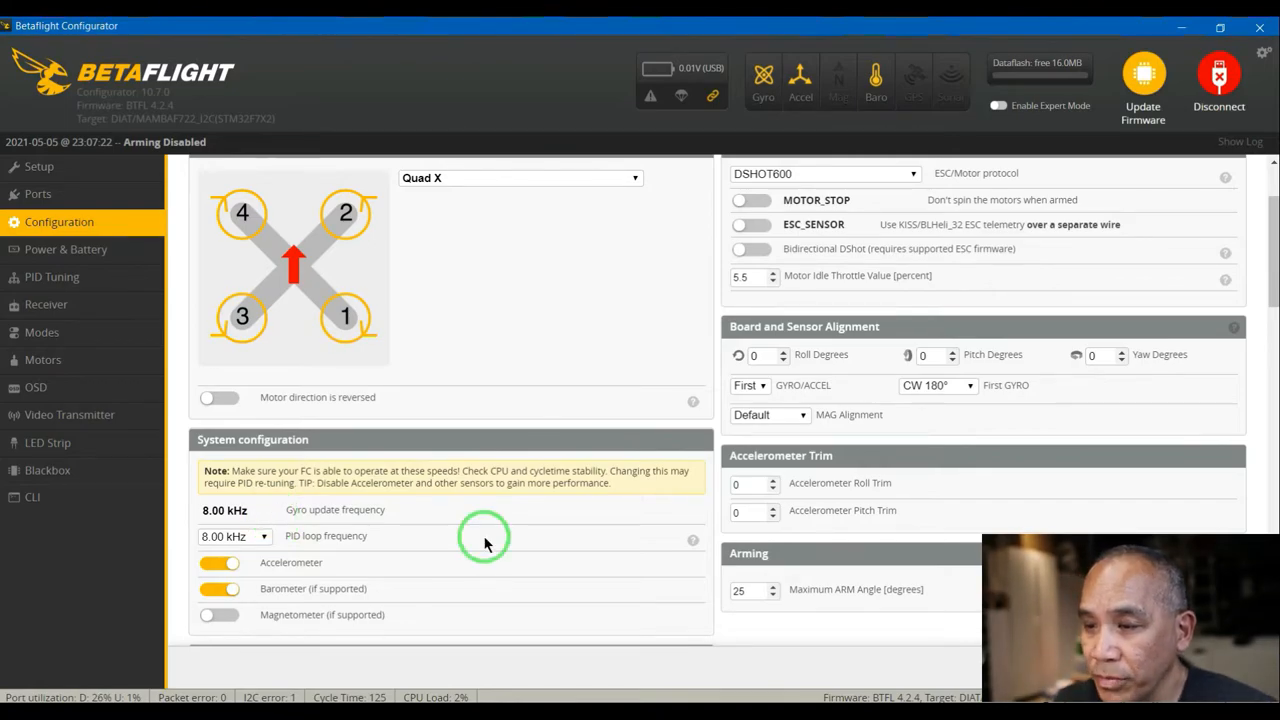
scroll(up, 3)
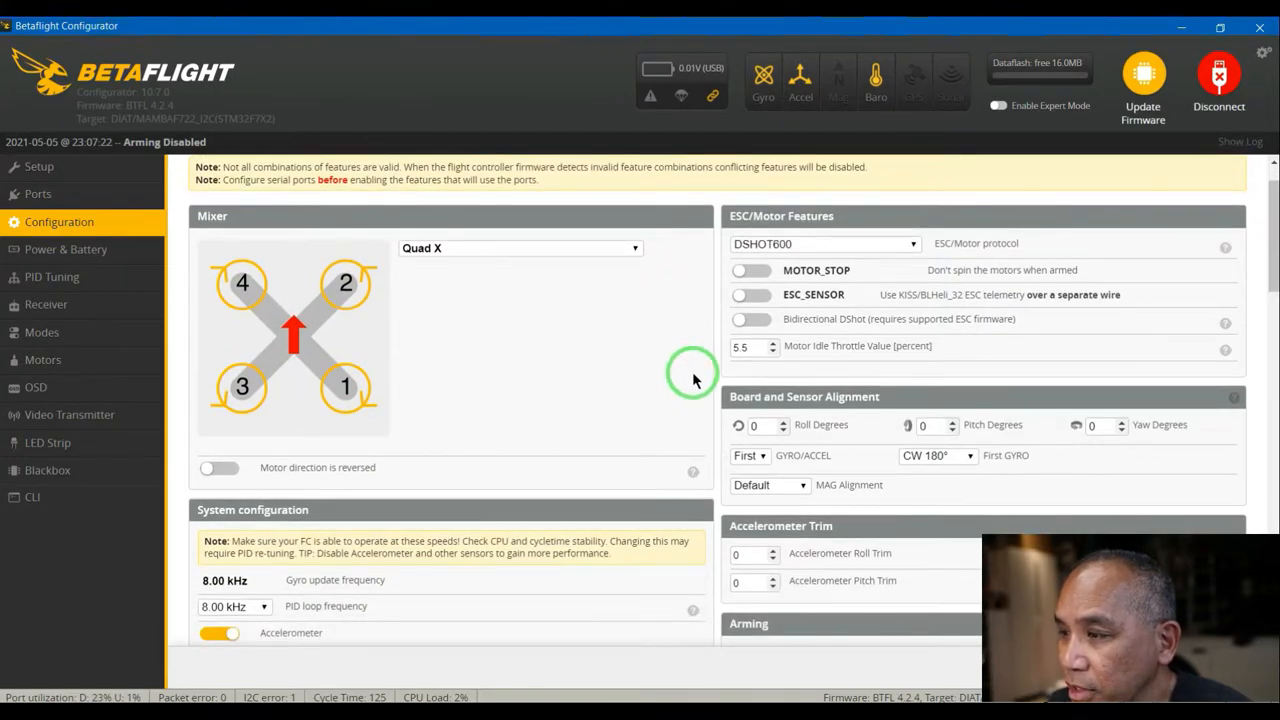
mouse_move(716, 396)
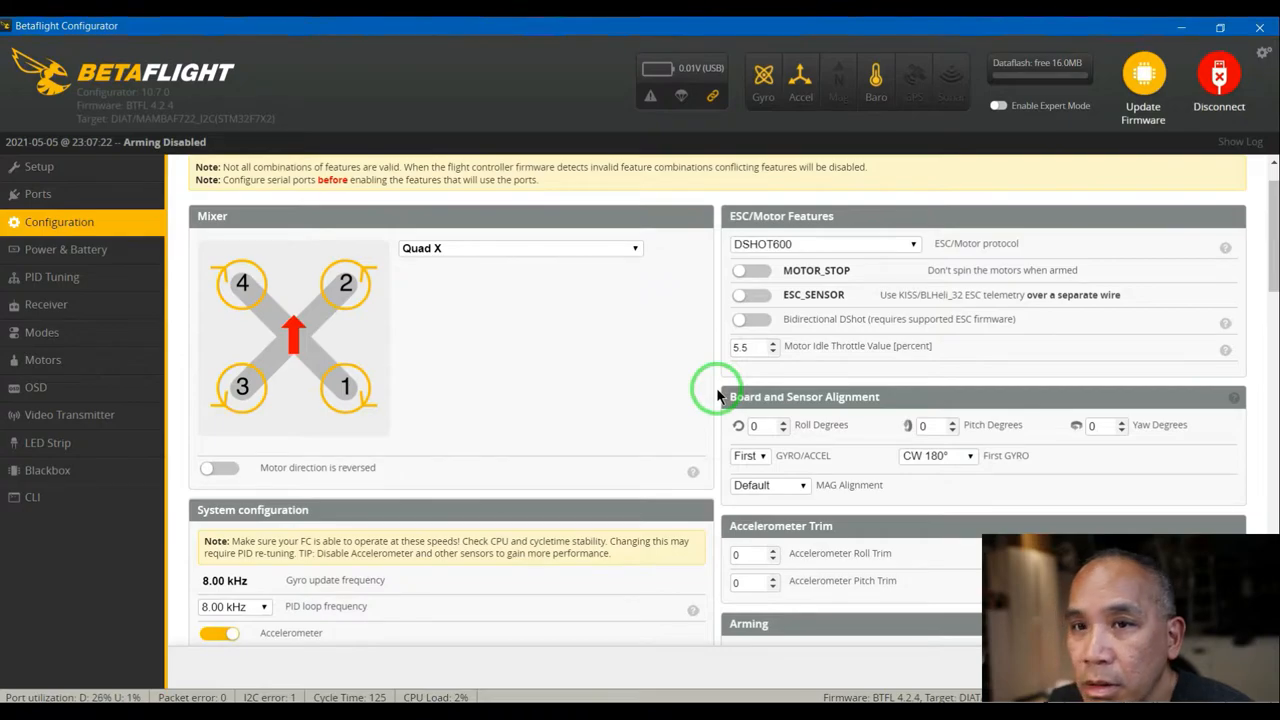
mouse_move(680, 476)
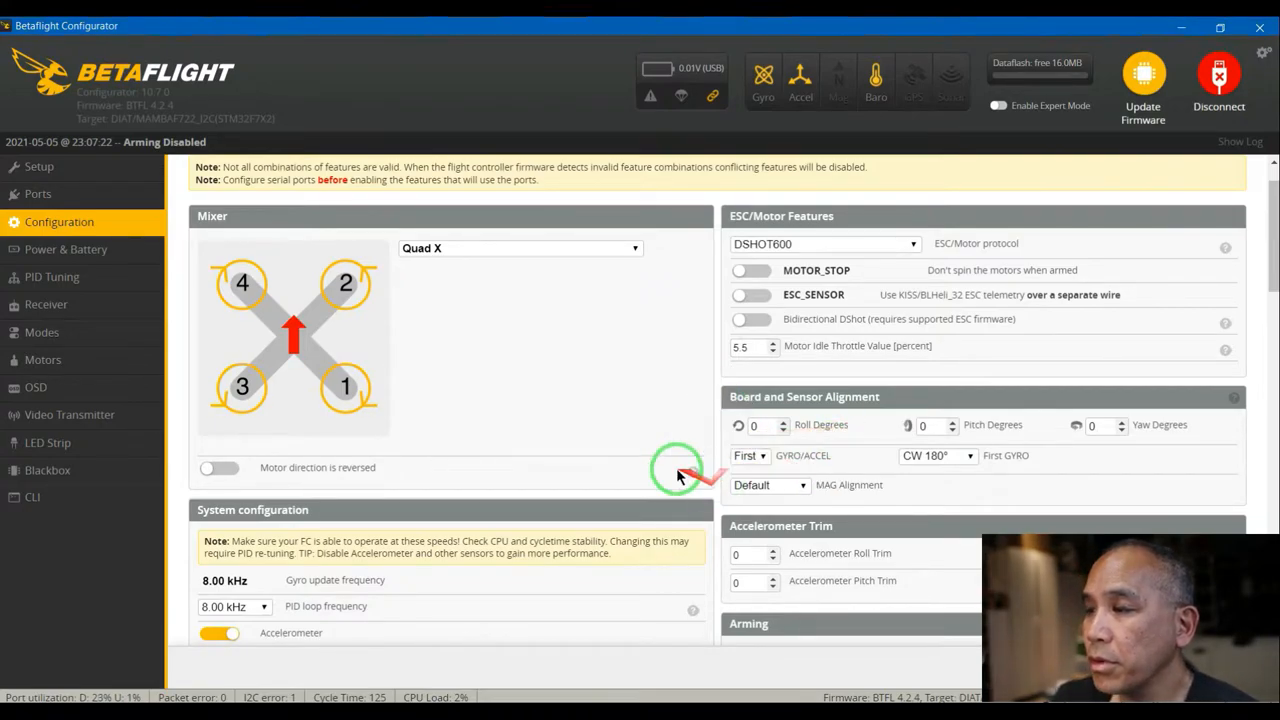
scroll(down, 3)
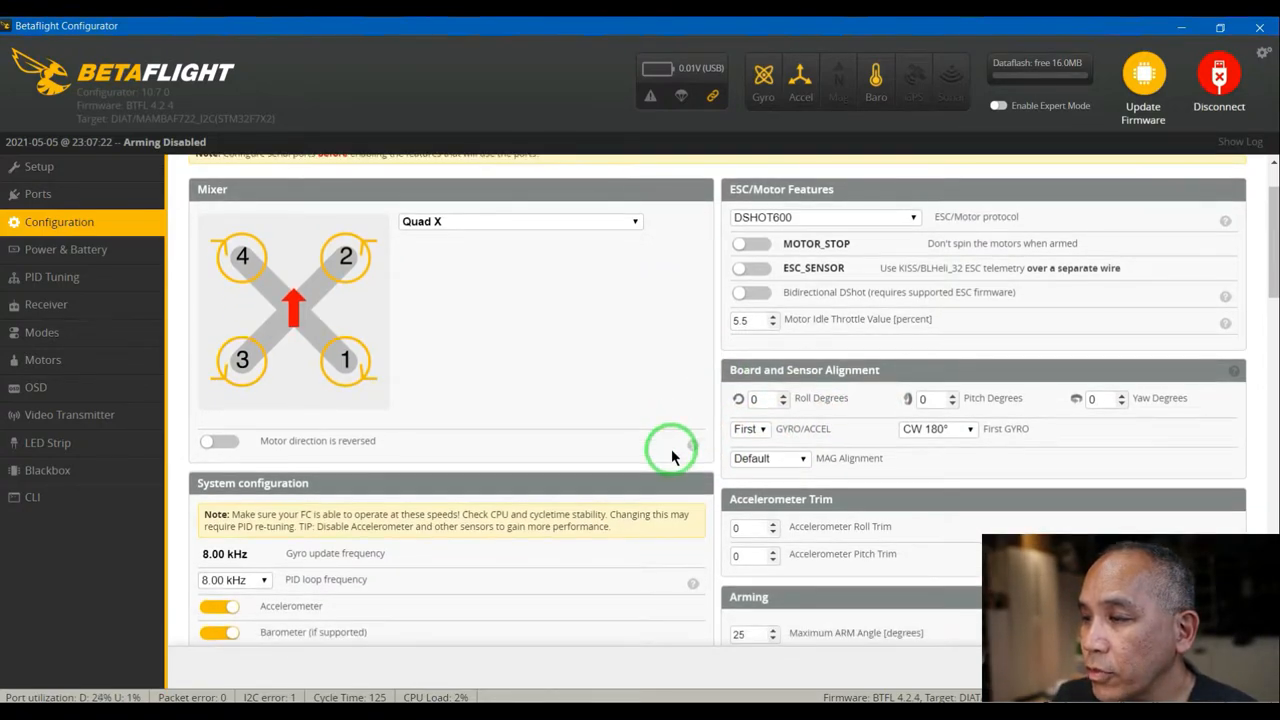
scroll(down, 3)
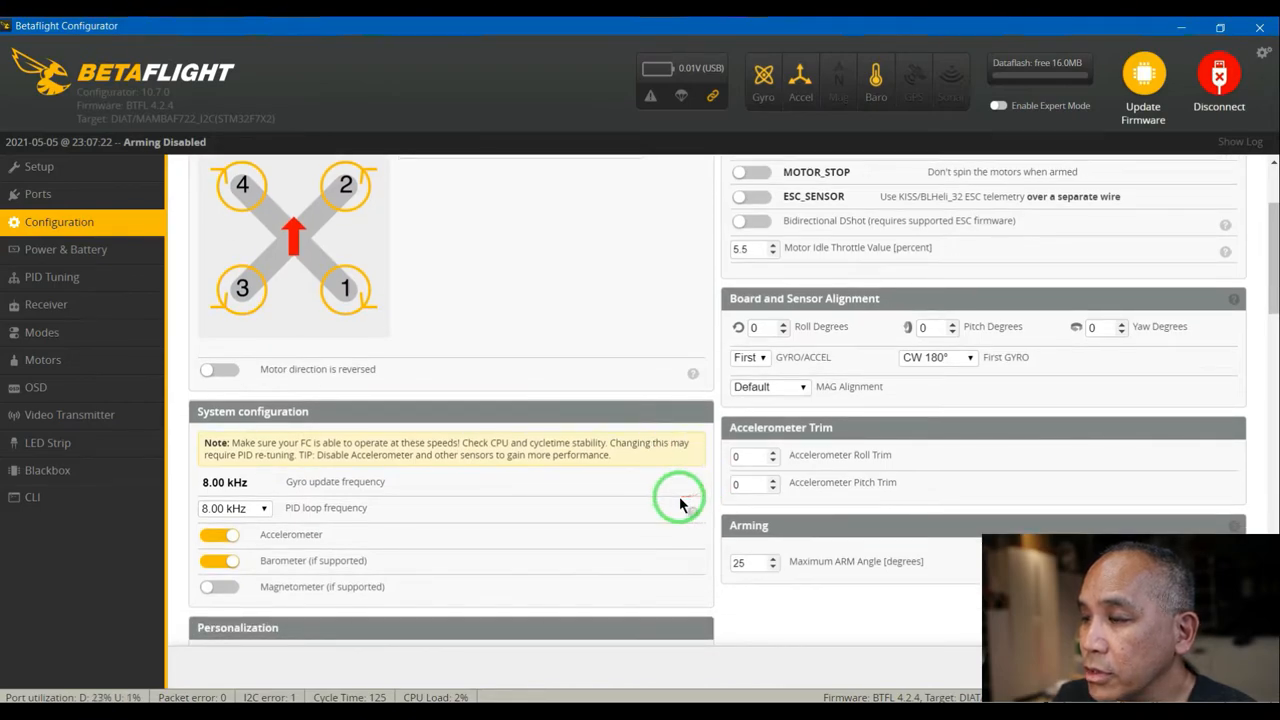
scroll(down, 3)
text(180)
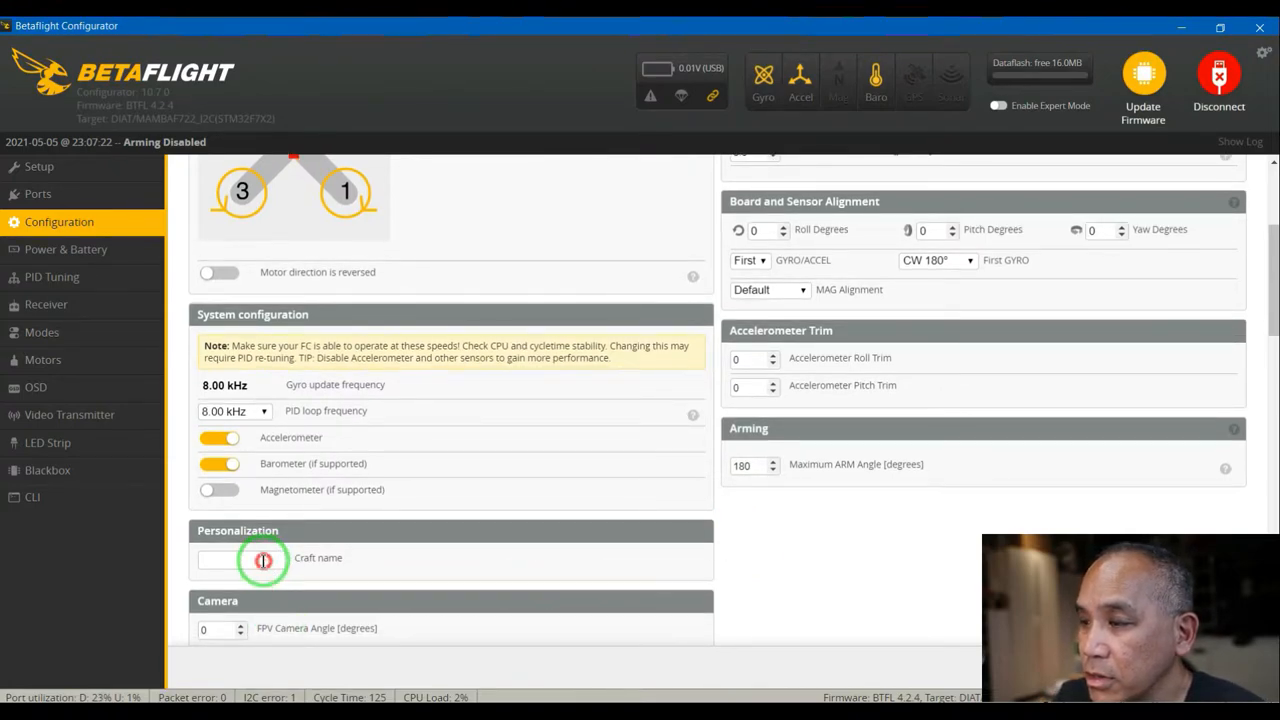
- Enter 'Gecko' as the craft name under Personalization
click(240, 558)
text(Ge)
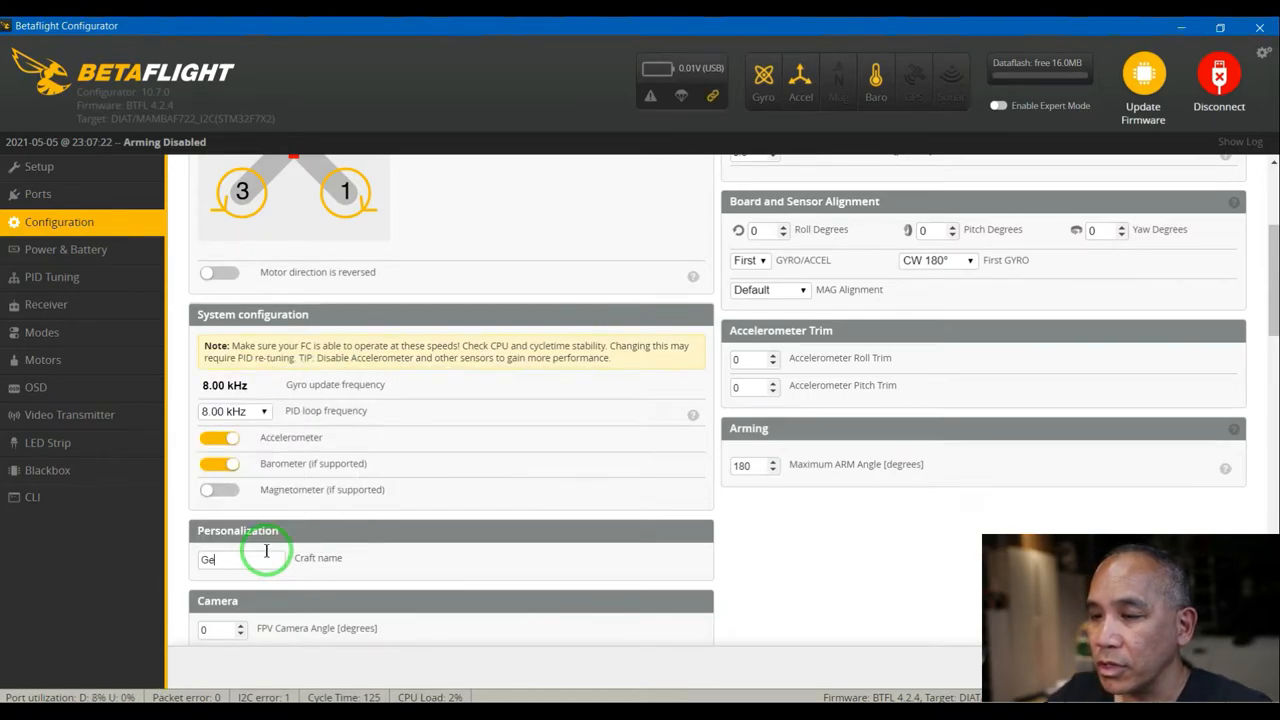
text(cko)
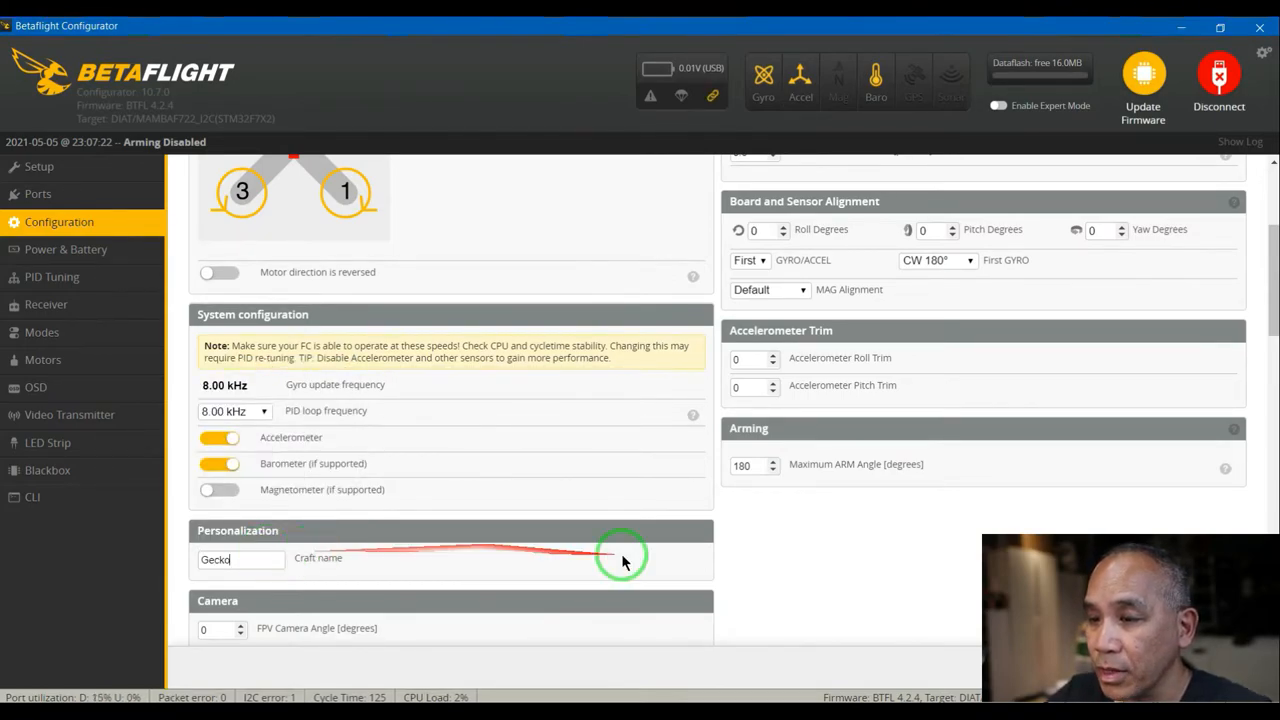
scroll(down, 3)
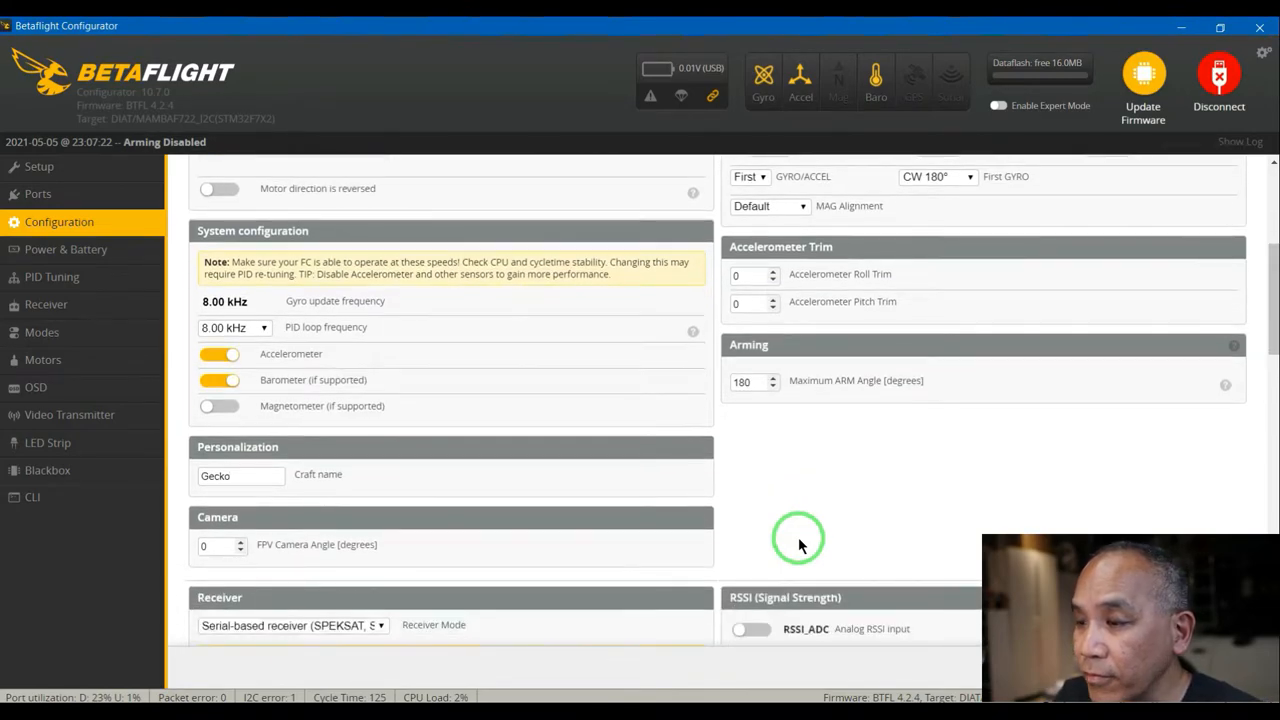
scroll(down, 3)
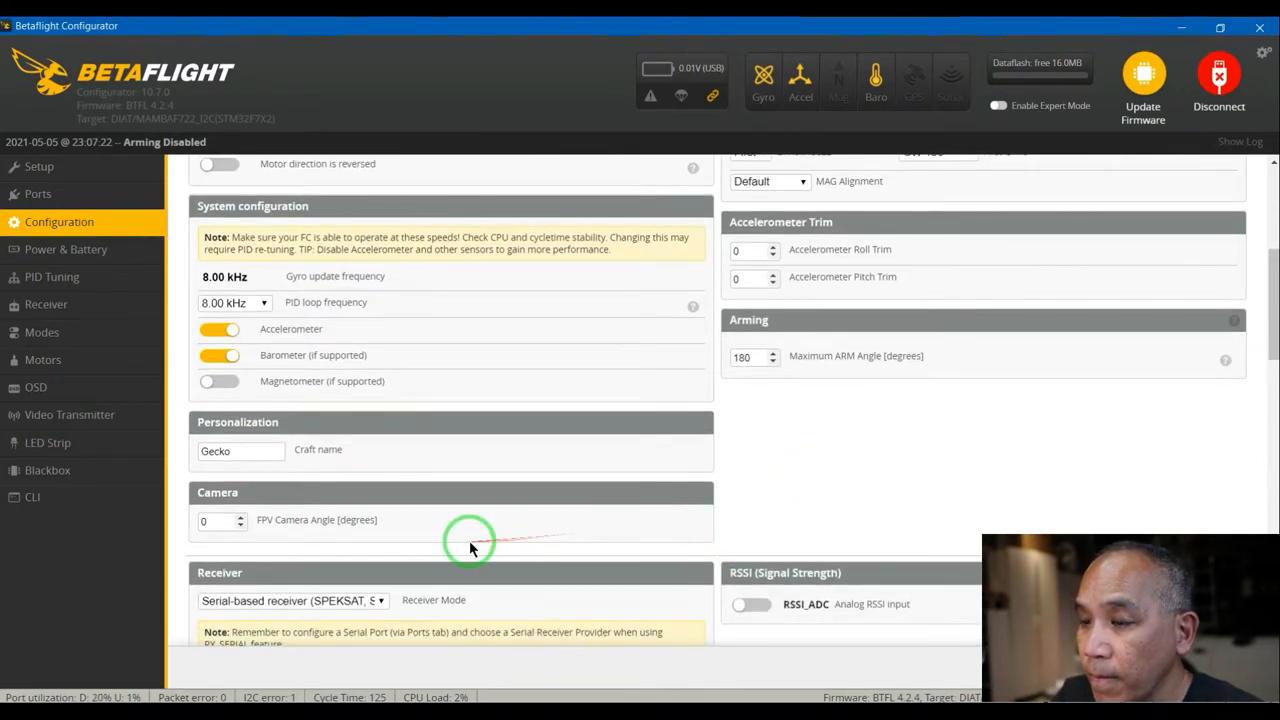
scroll(down, 3)
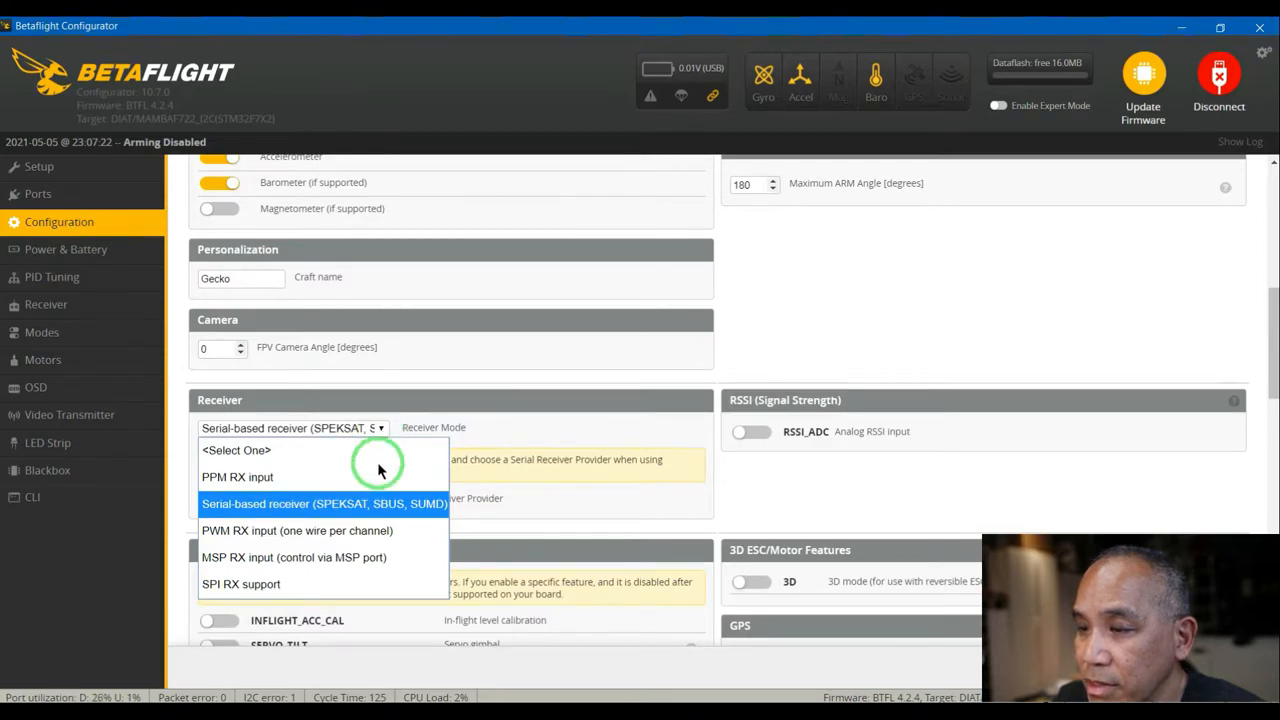
mouse_move(370, 512)
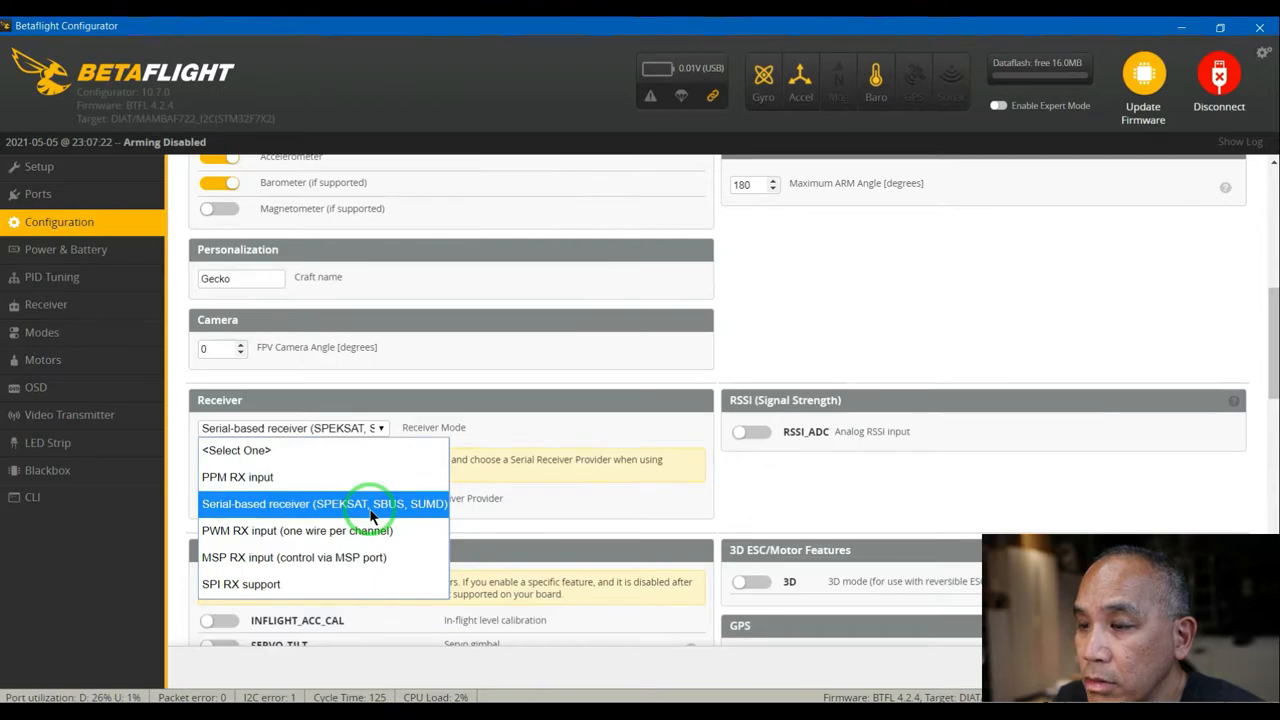
- Keep Serial-based receiver mode with CRSF as the serial receiver provider
click(324, 504)
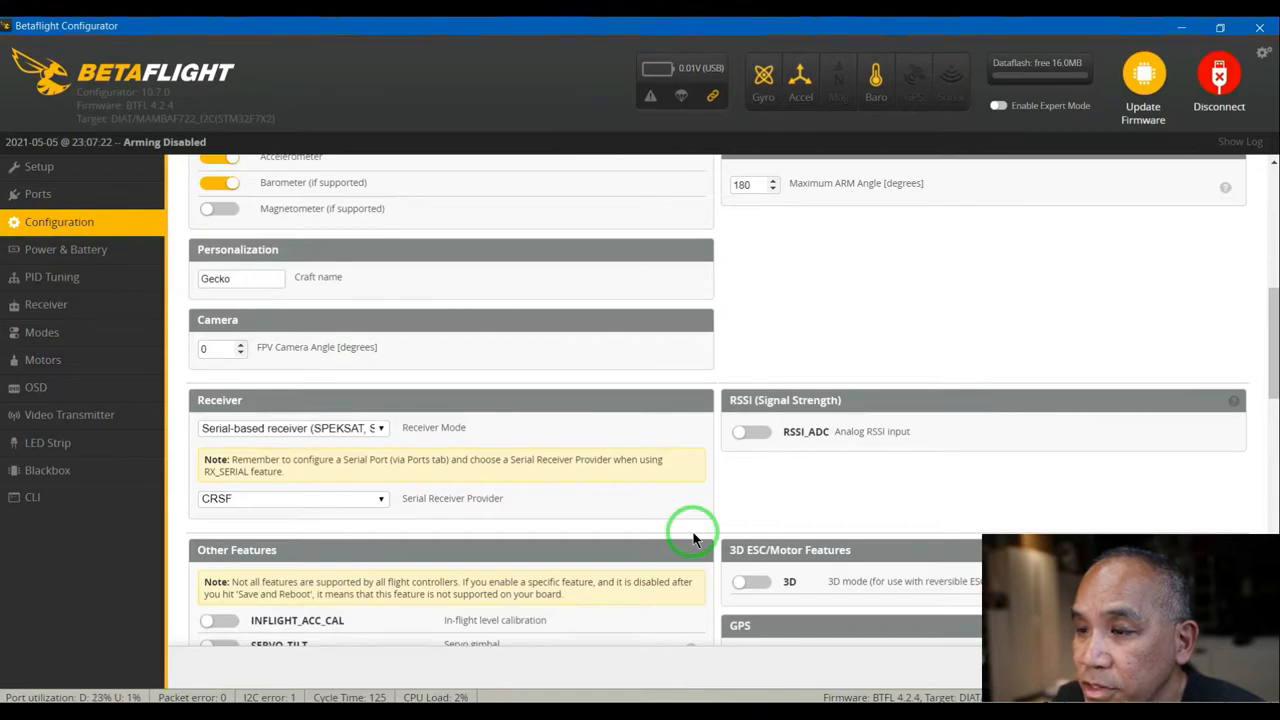
scroll(down, 3)
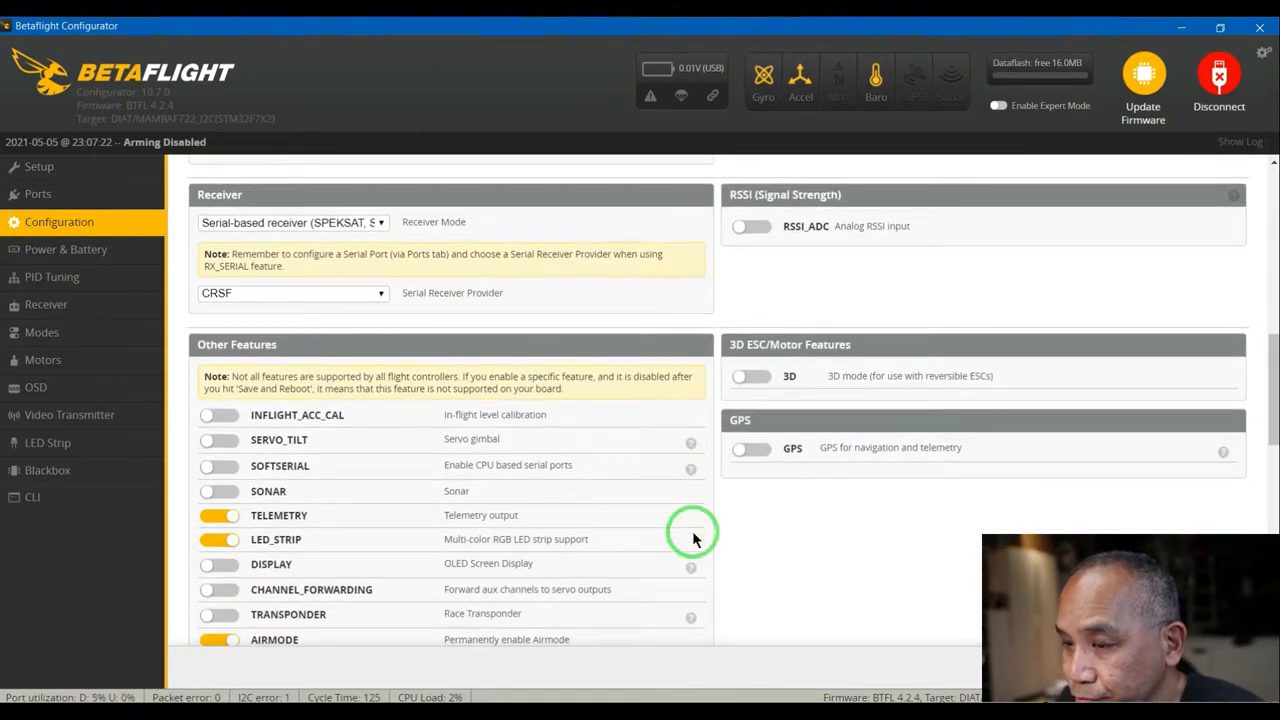
- Enable the GPS feature with UBLOX protocol and automatic baud rate detection
scroll(down, 3)
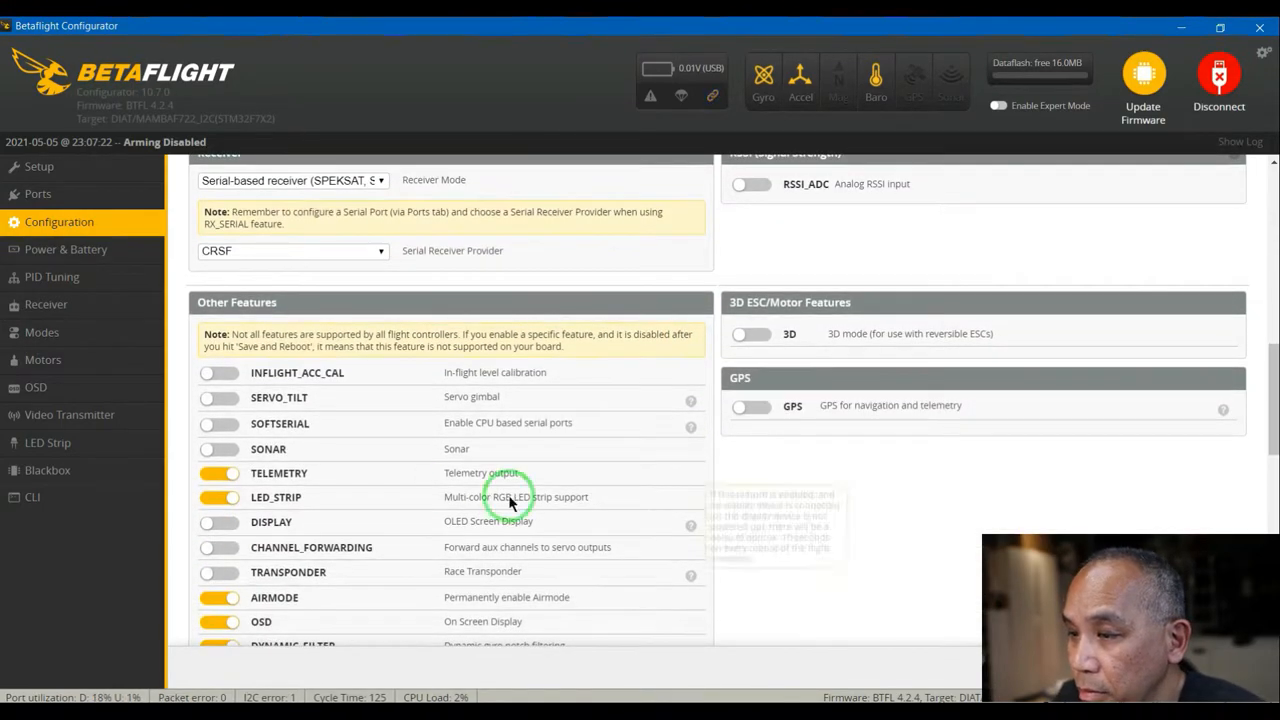
mouse_move(348, 476)
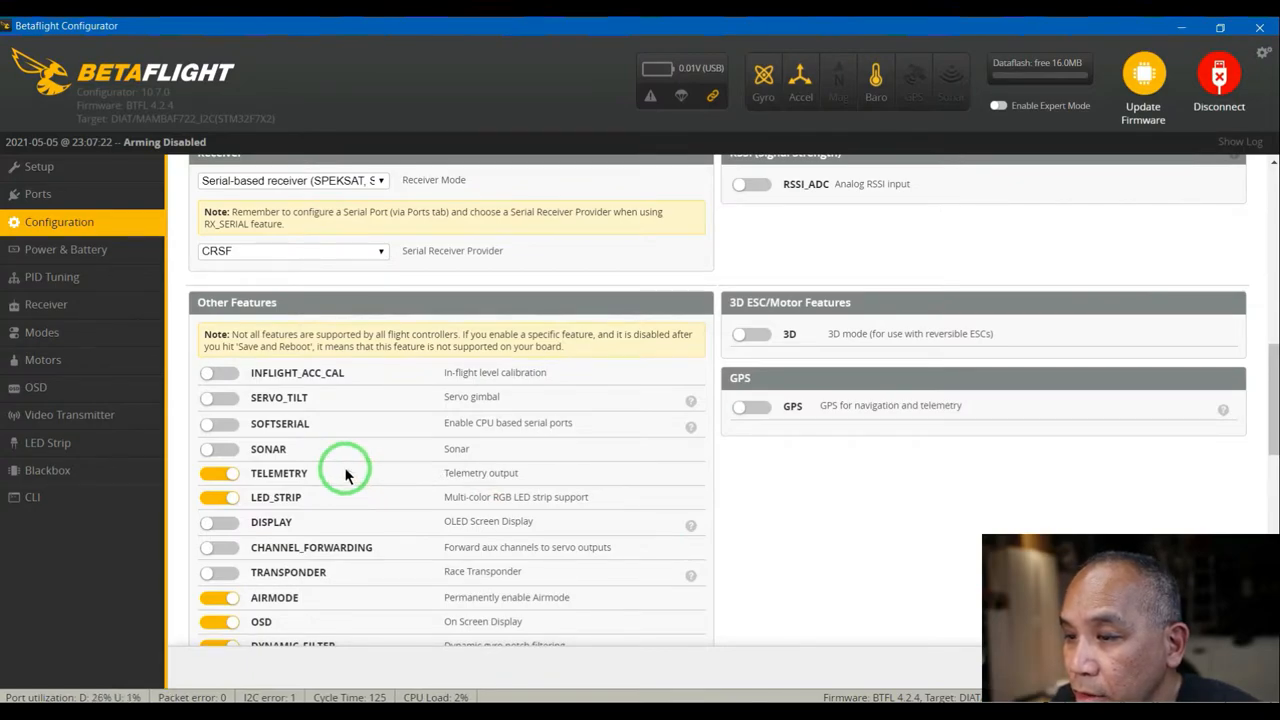
mouse_move(760, 410)
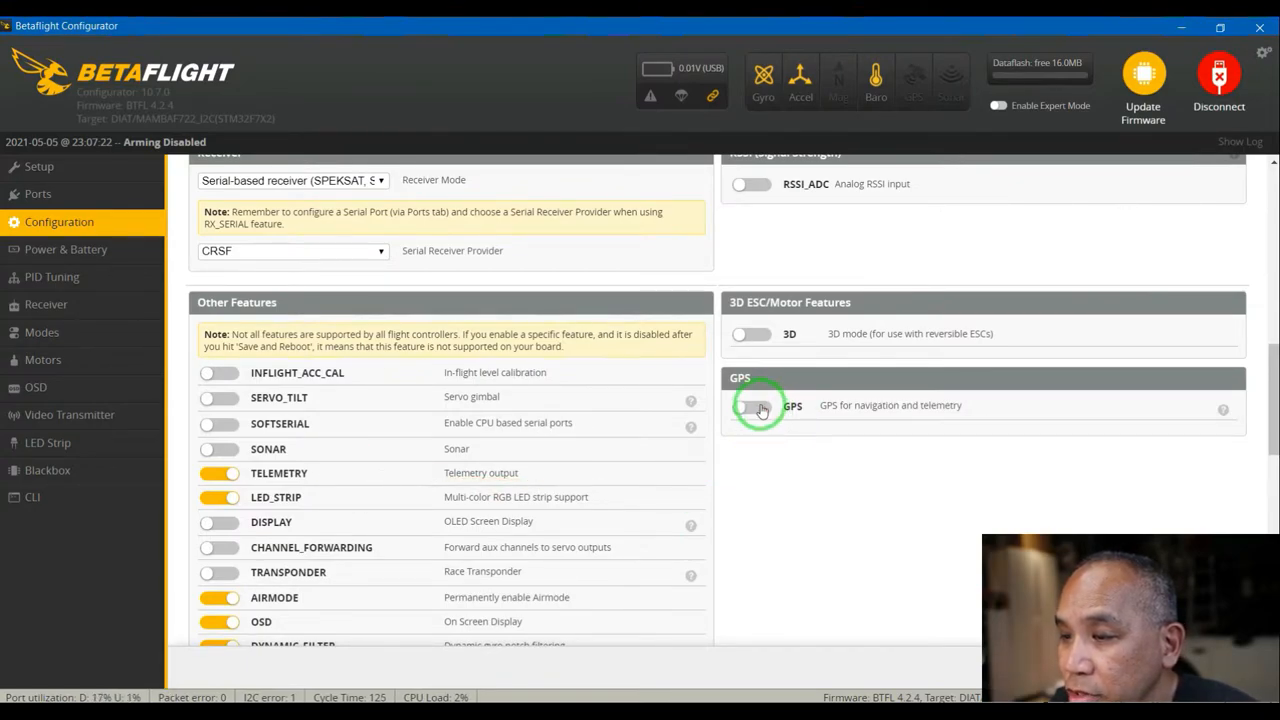
click(750, 408)
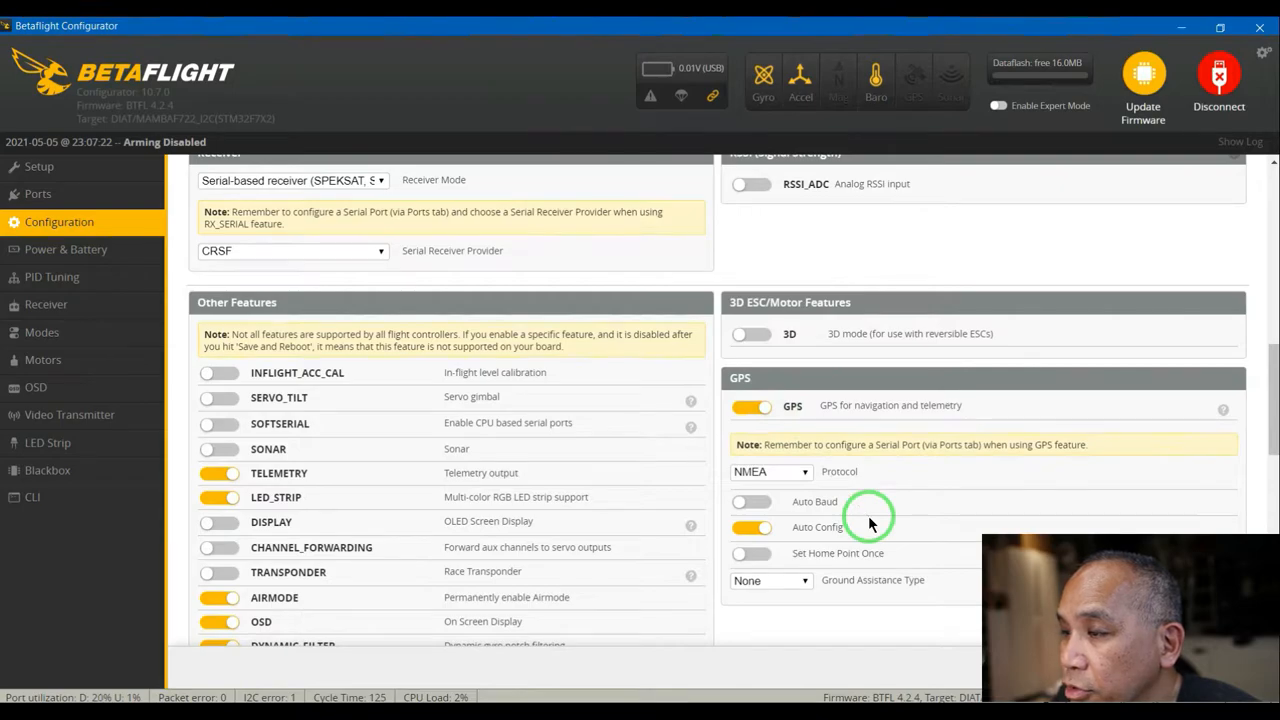
scroll(up, 3)
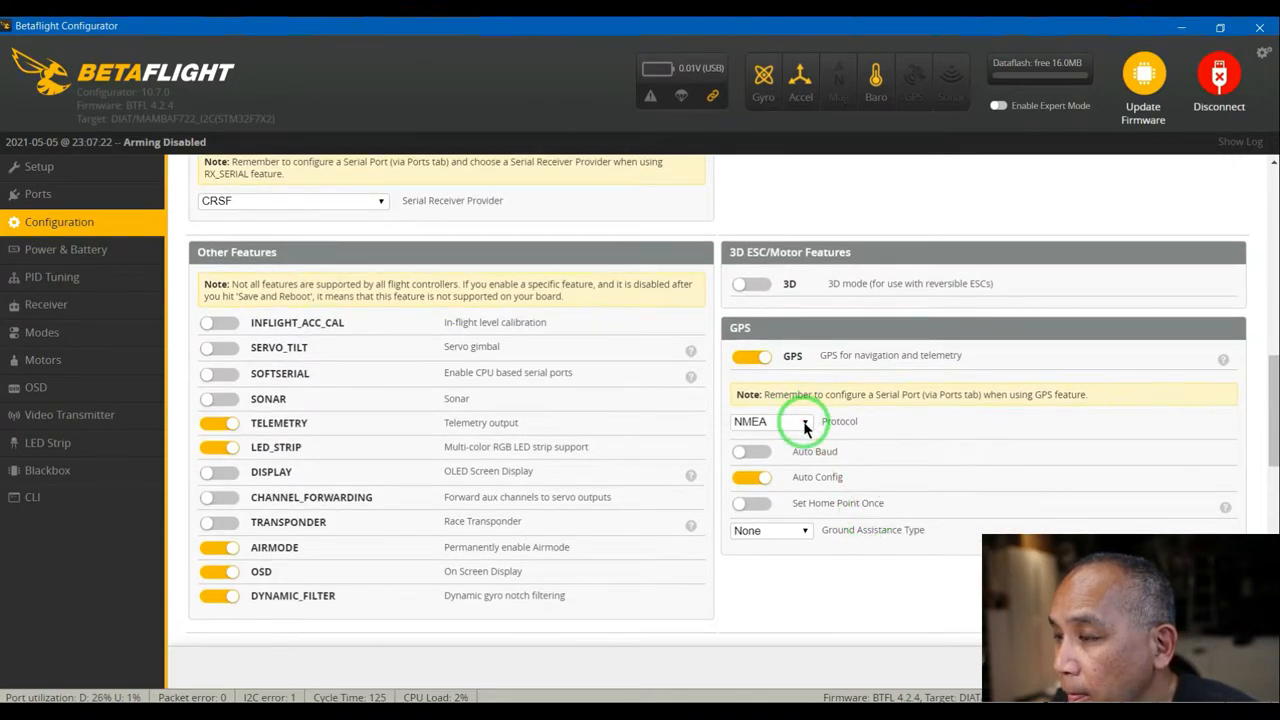
click(770, 420)
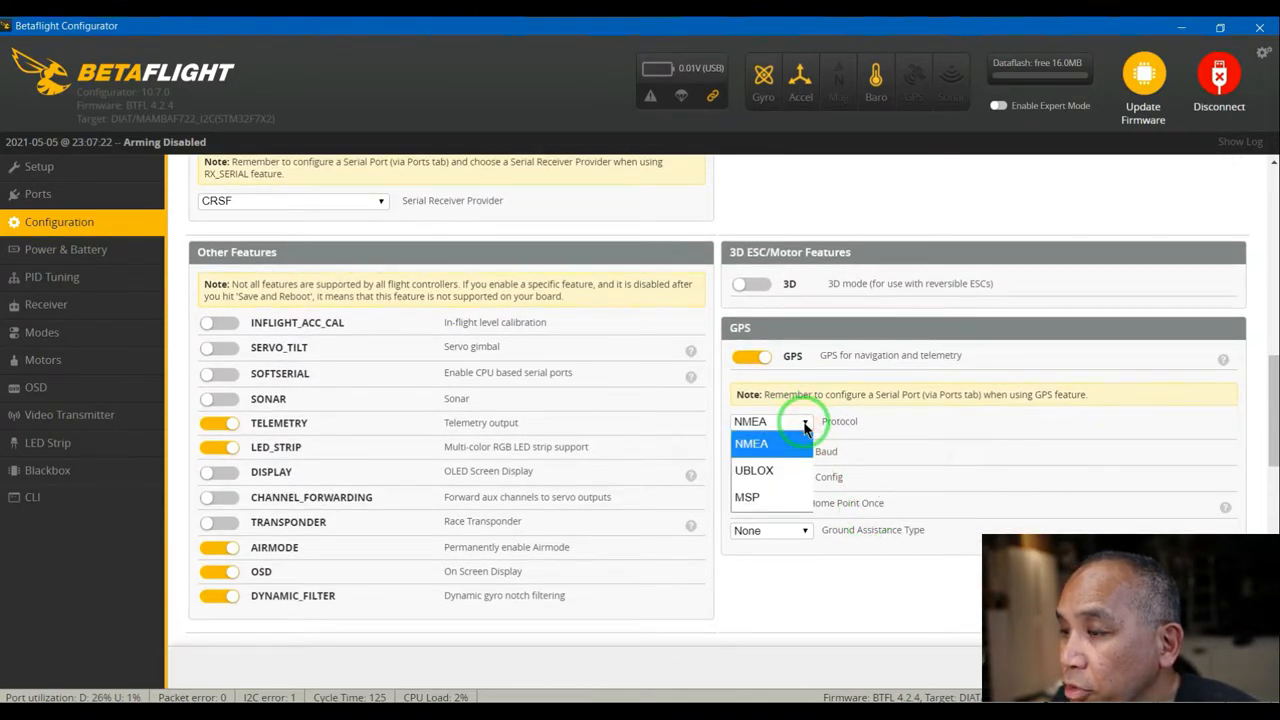
click(754, 470)
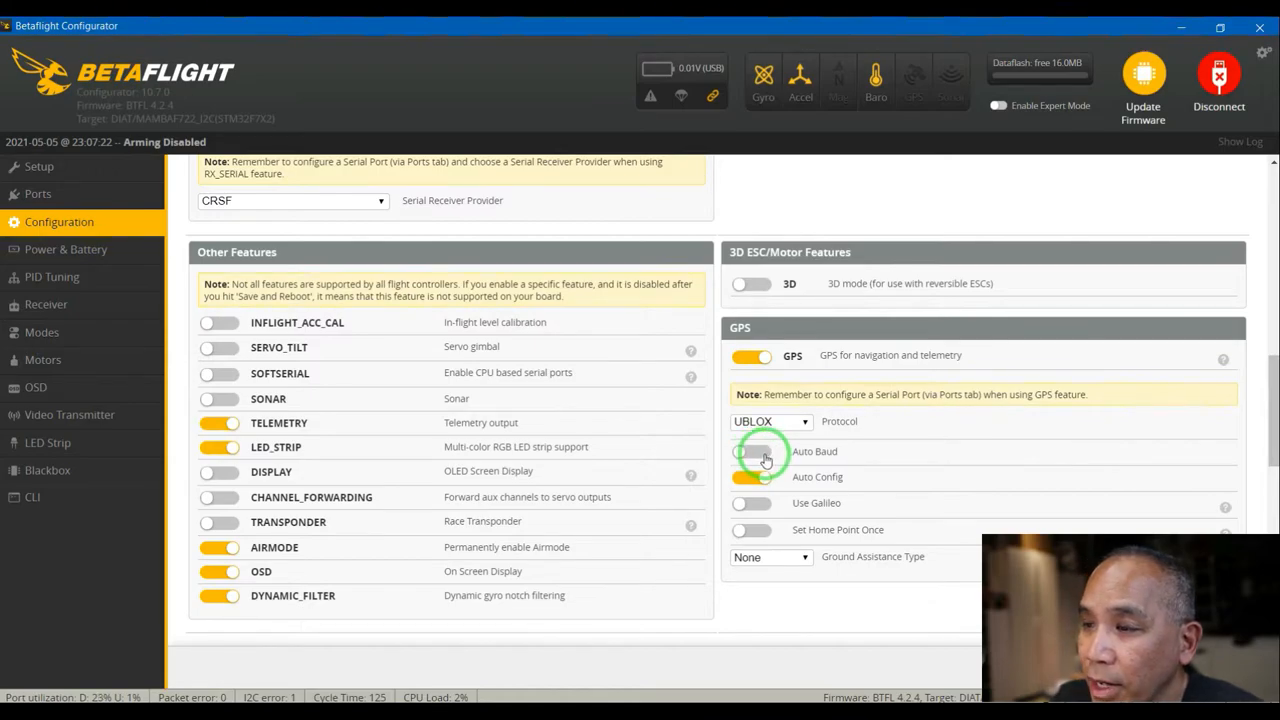
click(752, 452)
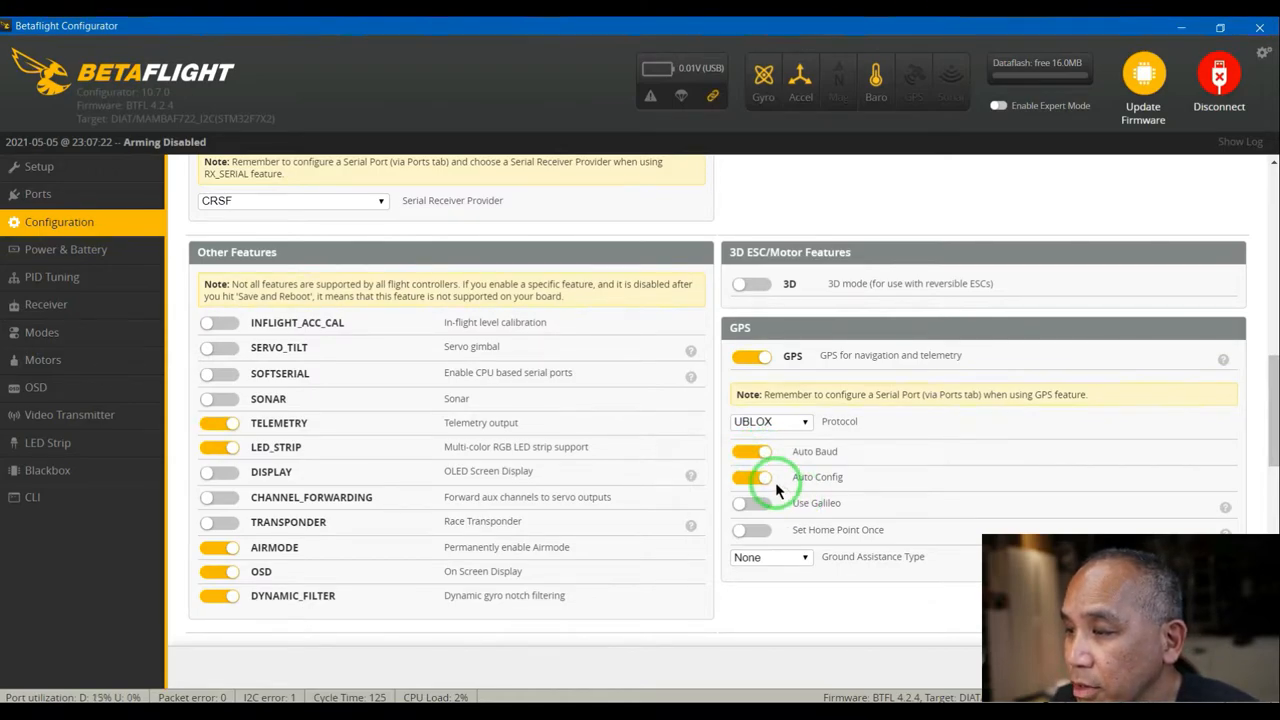
- Set the GPS Ground Assistance Type to Auto-detect instead of None
scroll(down, 3)
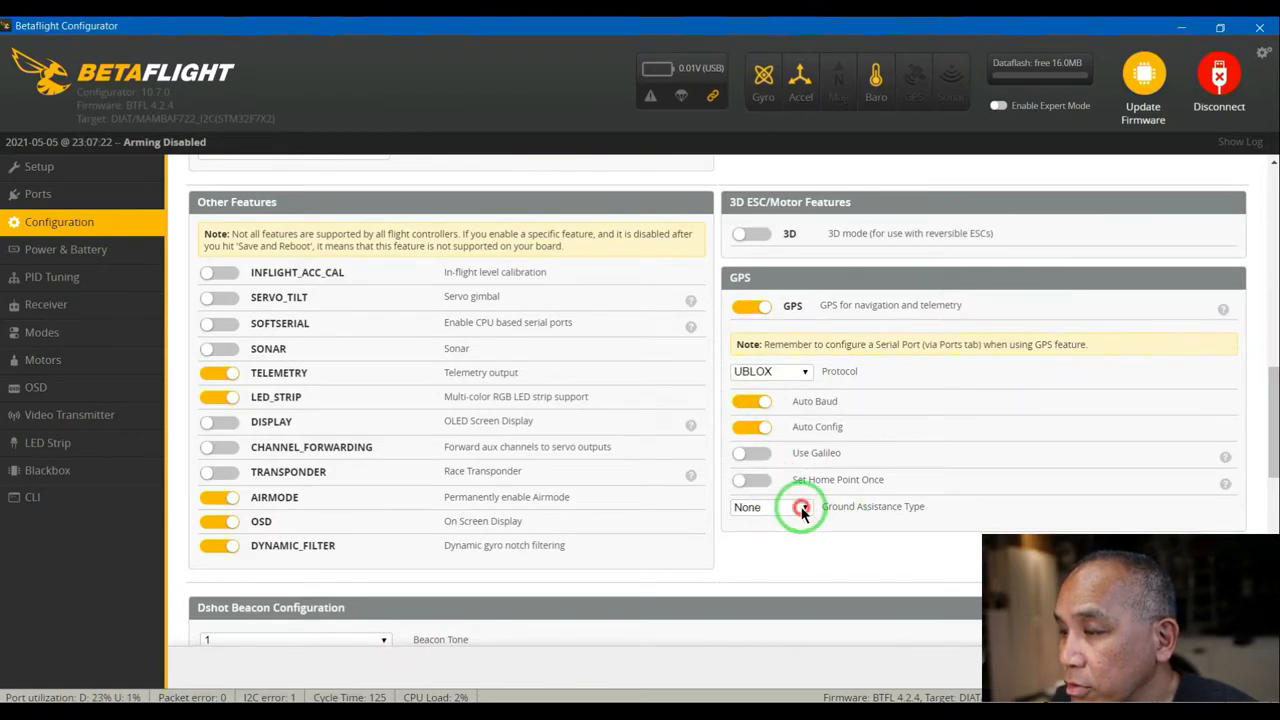
click(770, 506)
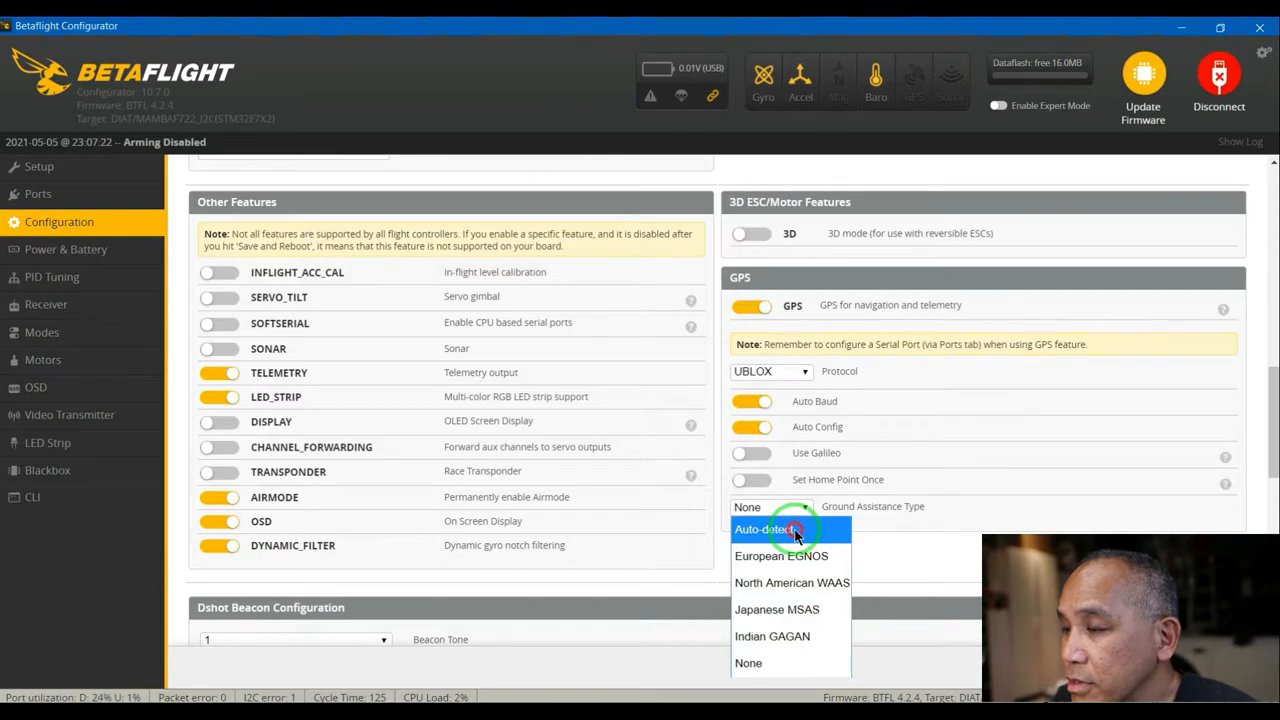
click(764, 528)
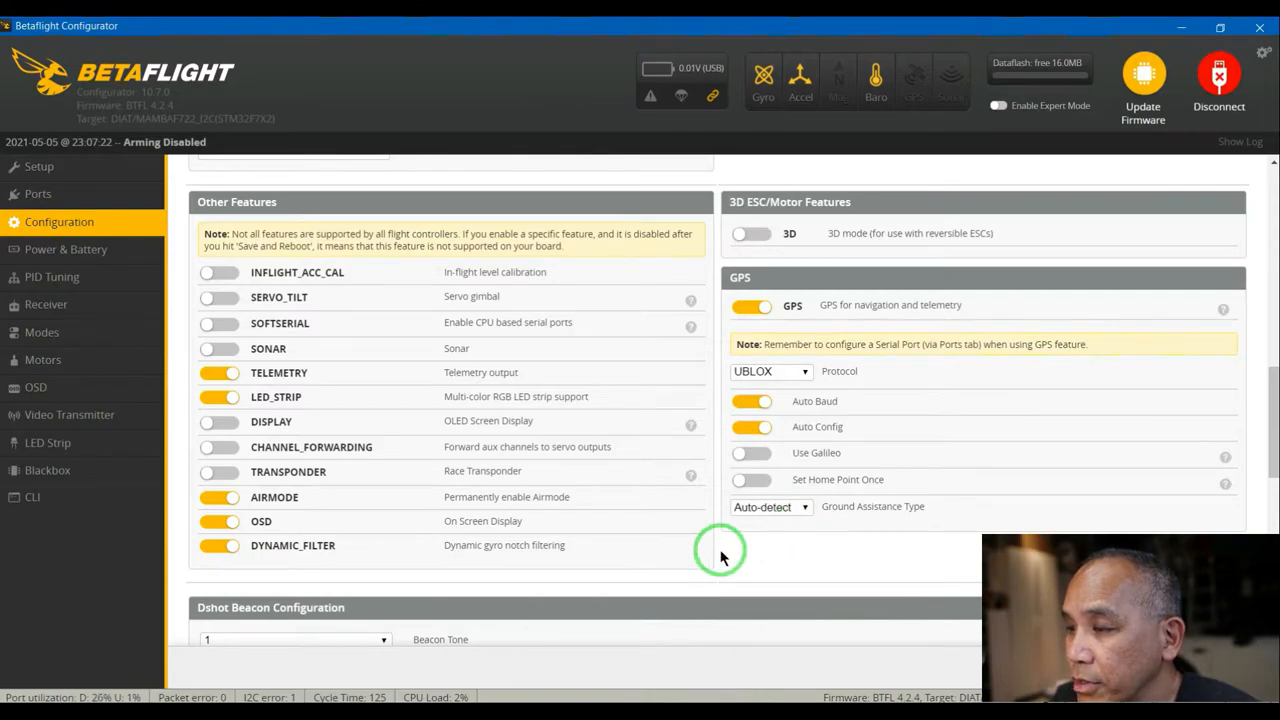
scroll(down, 3)
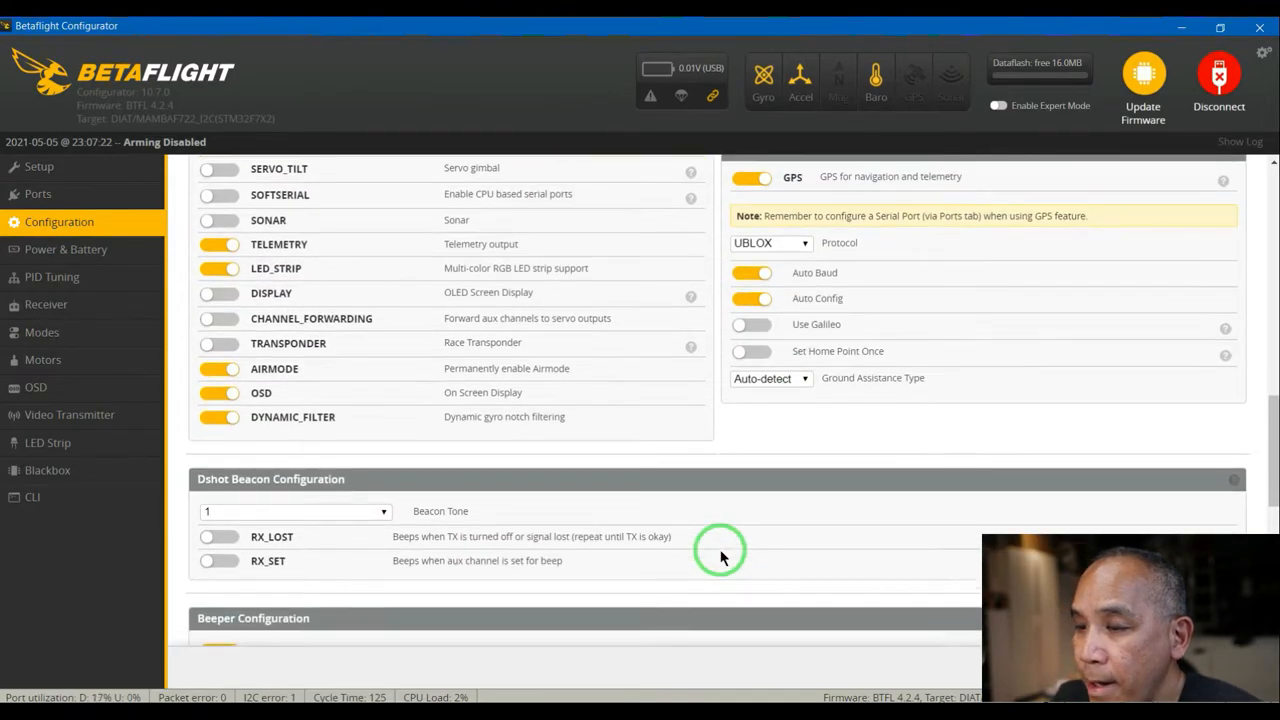
- In Dshot Beacon Configuration, enable the RX_SET beep while leaving RX_LOST off
scroll(down, 3)
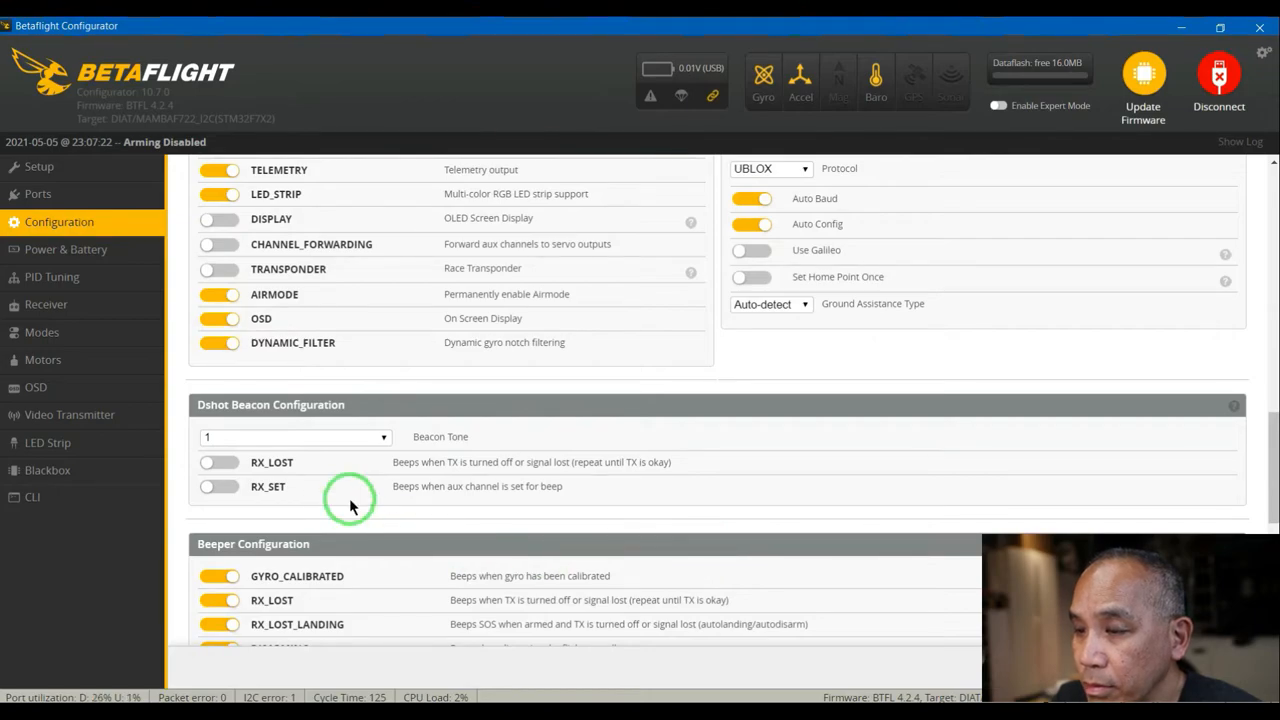
mouse_move(468, 548)
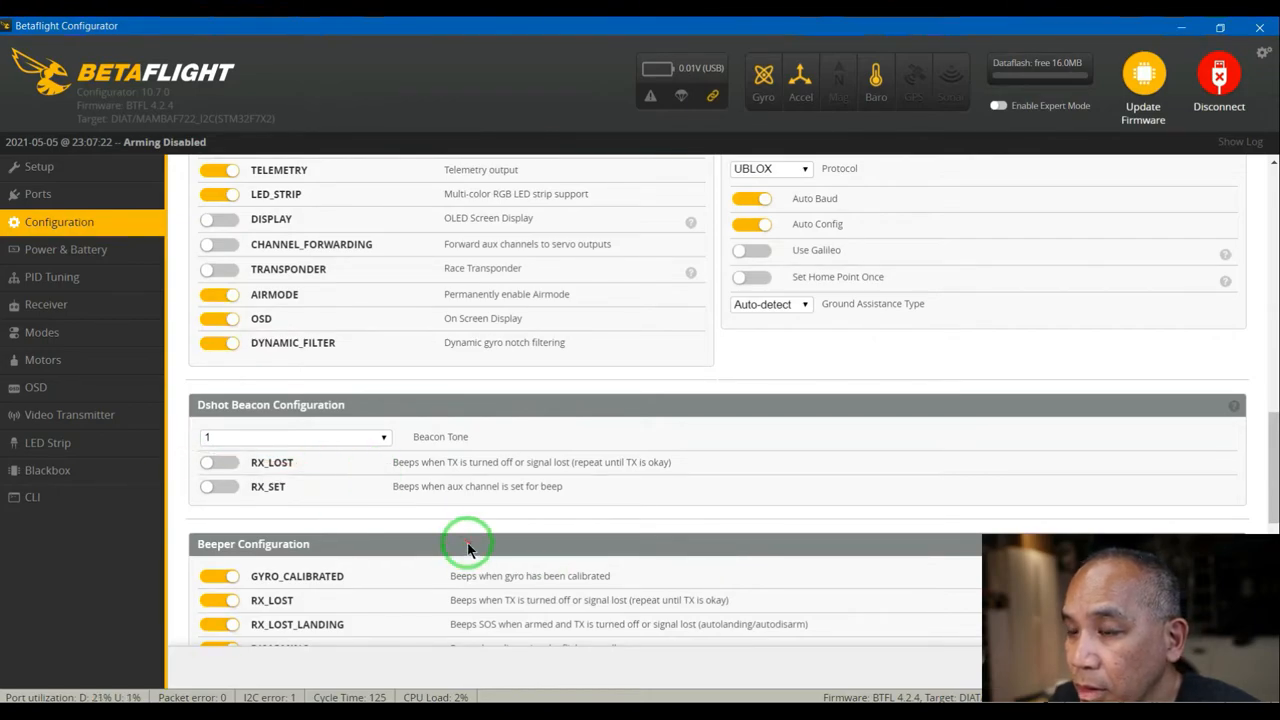
mouse_move(484, 524)
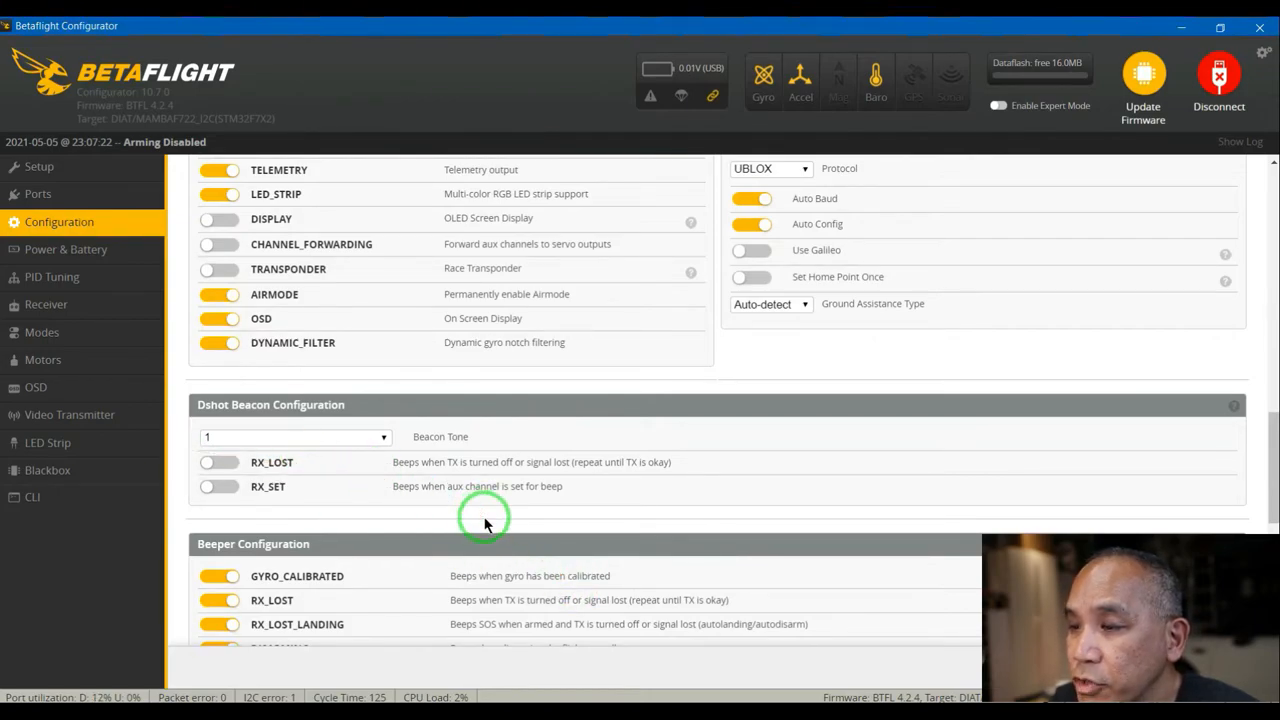
scroll(down, 3)
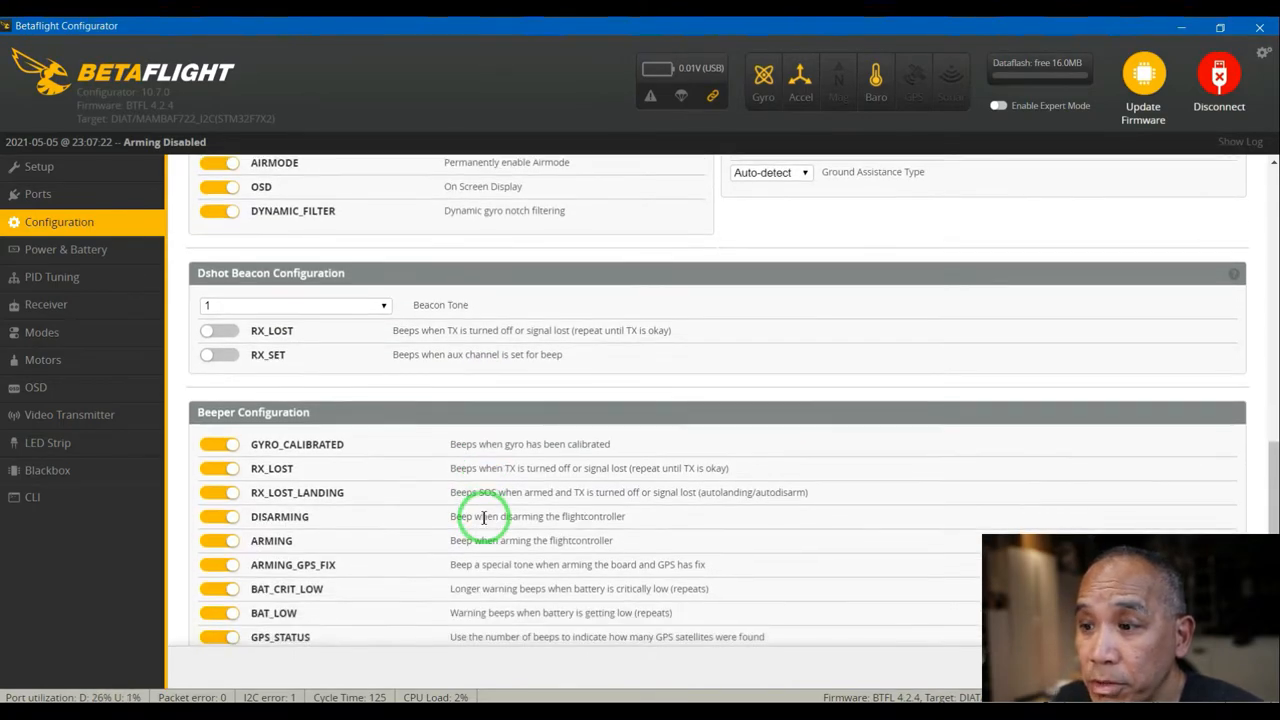
mouse_move(268, 354)
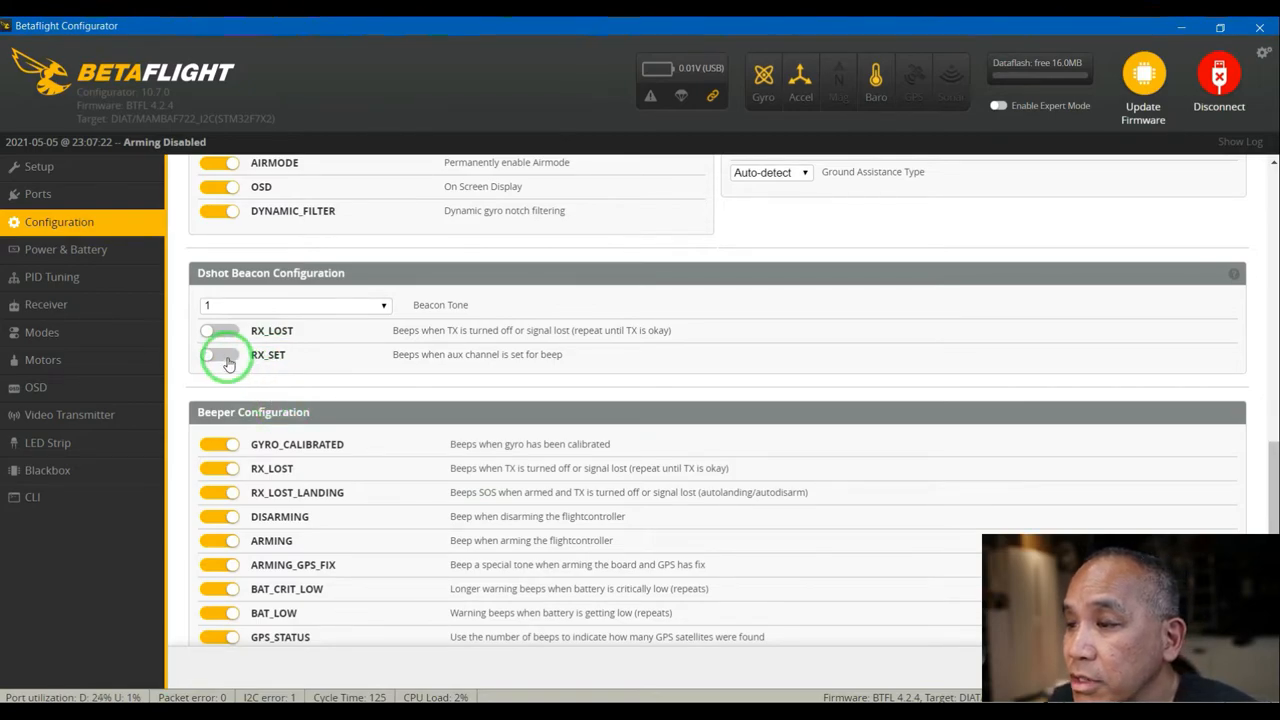
click(220, 354)
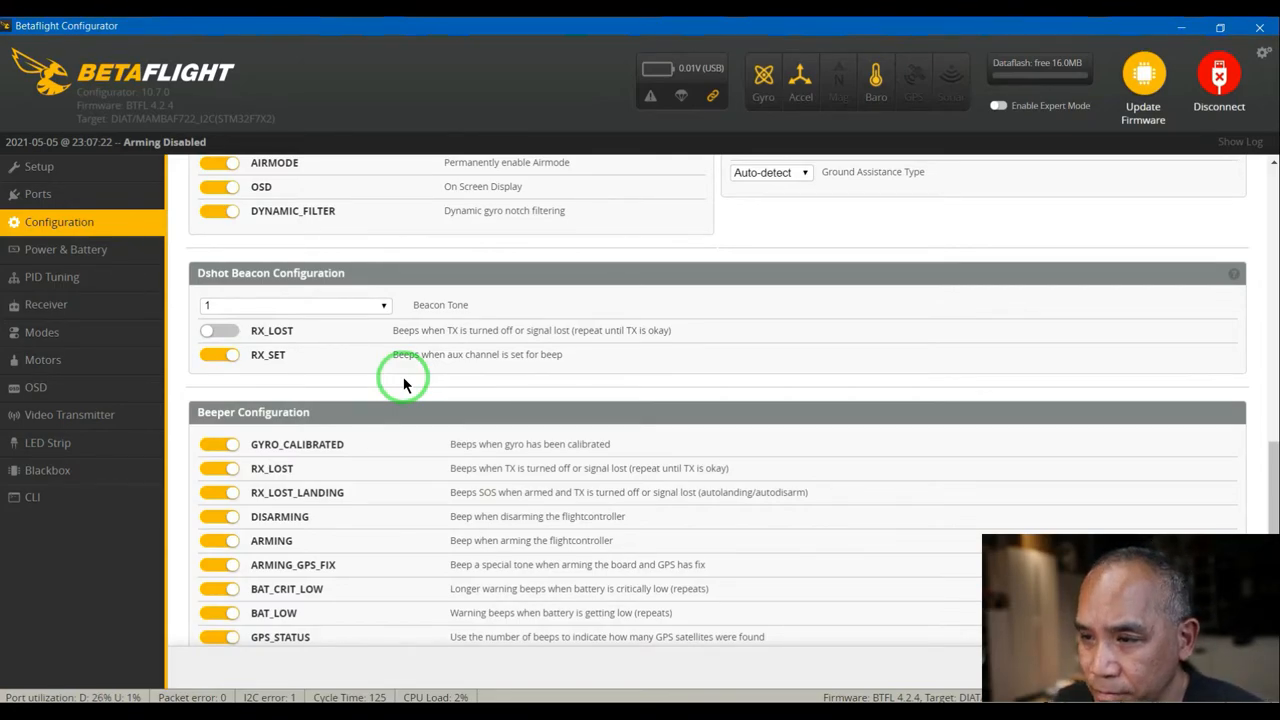
mouse_move(450, 408)
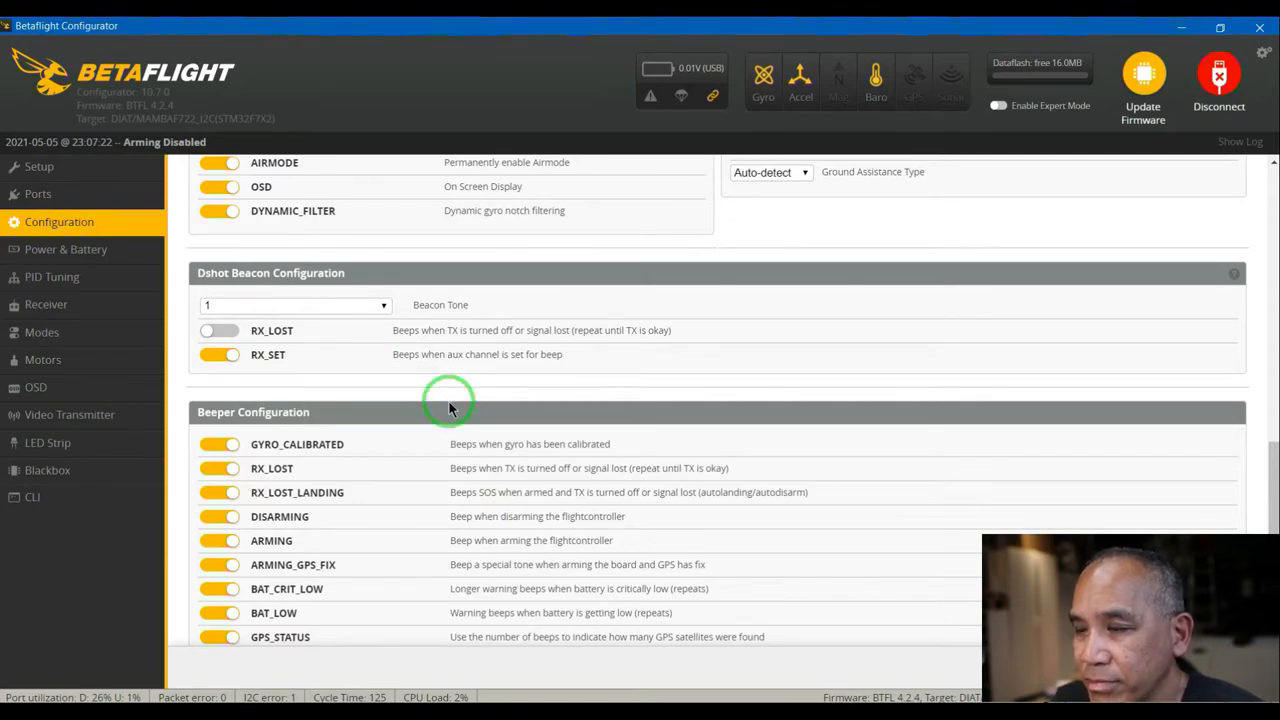
mouse_move(432, 390)
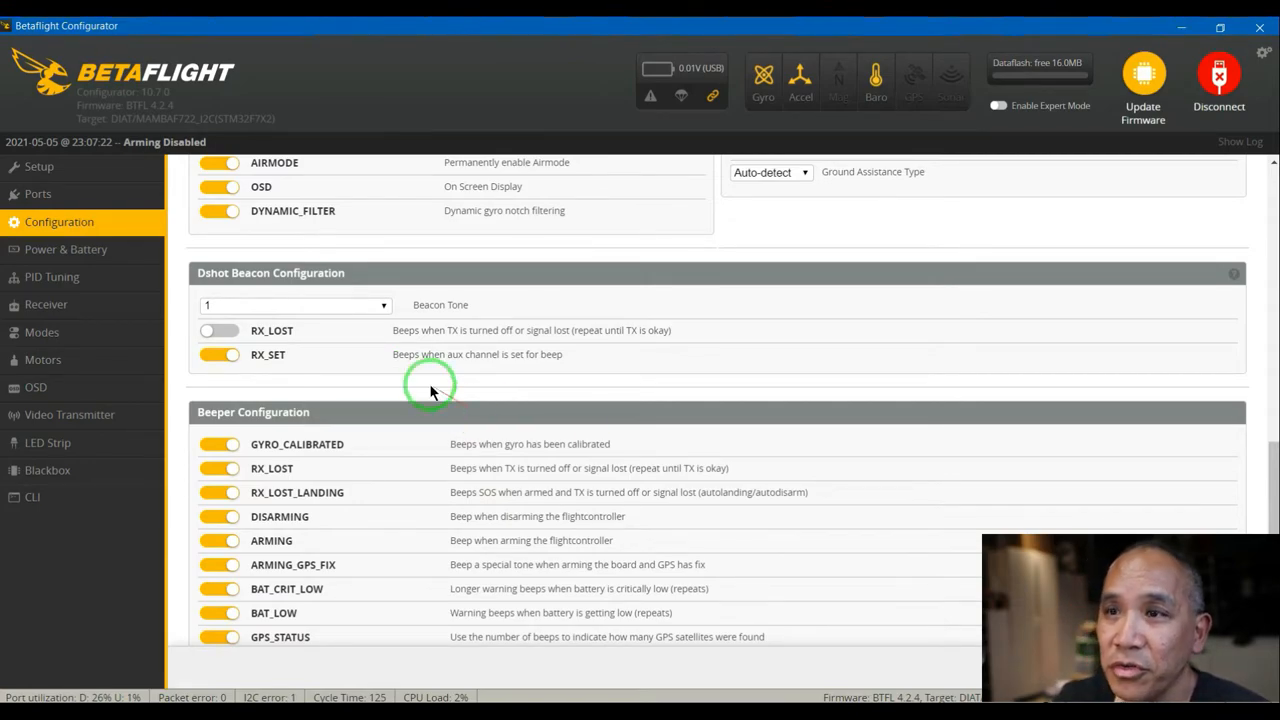
- Reconnect to the flight controller and show the Receiver channel view with AETR1234 mapping
scroll(down, 3)
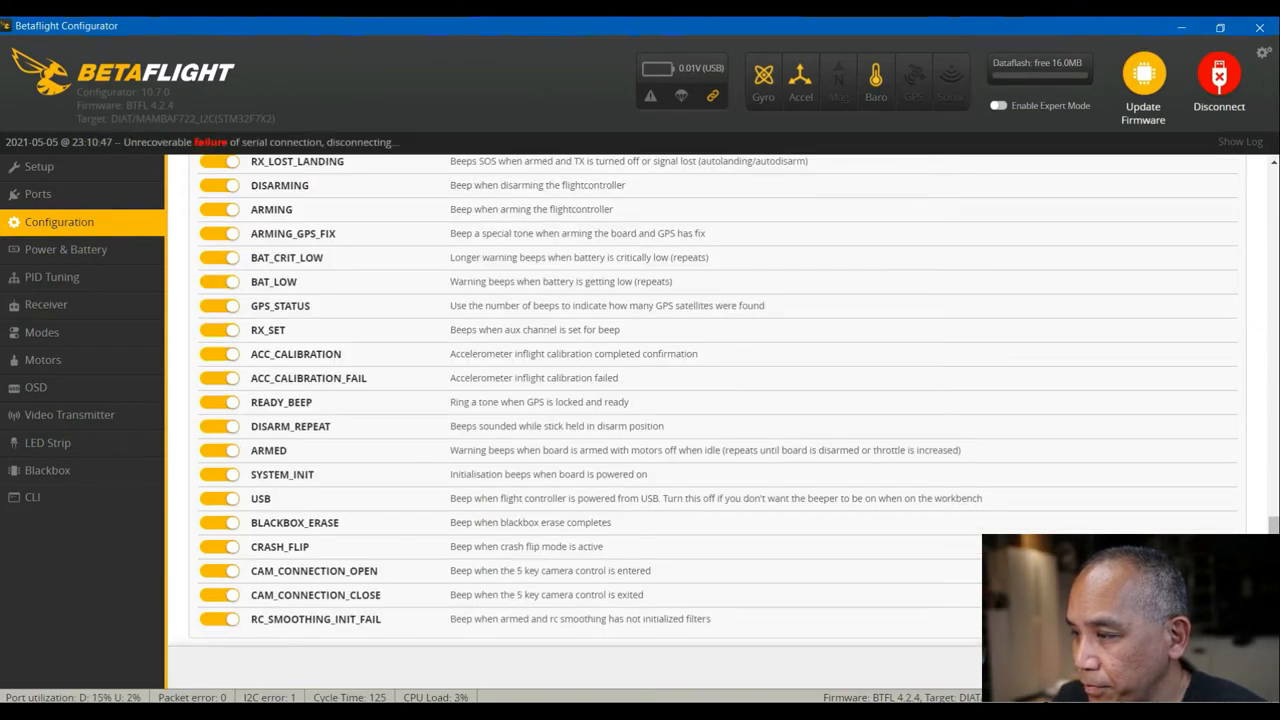
click(1220, 84)
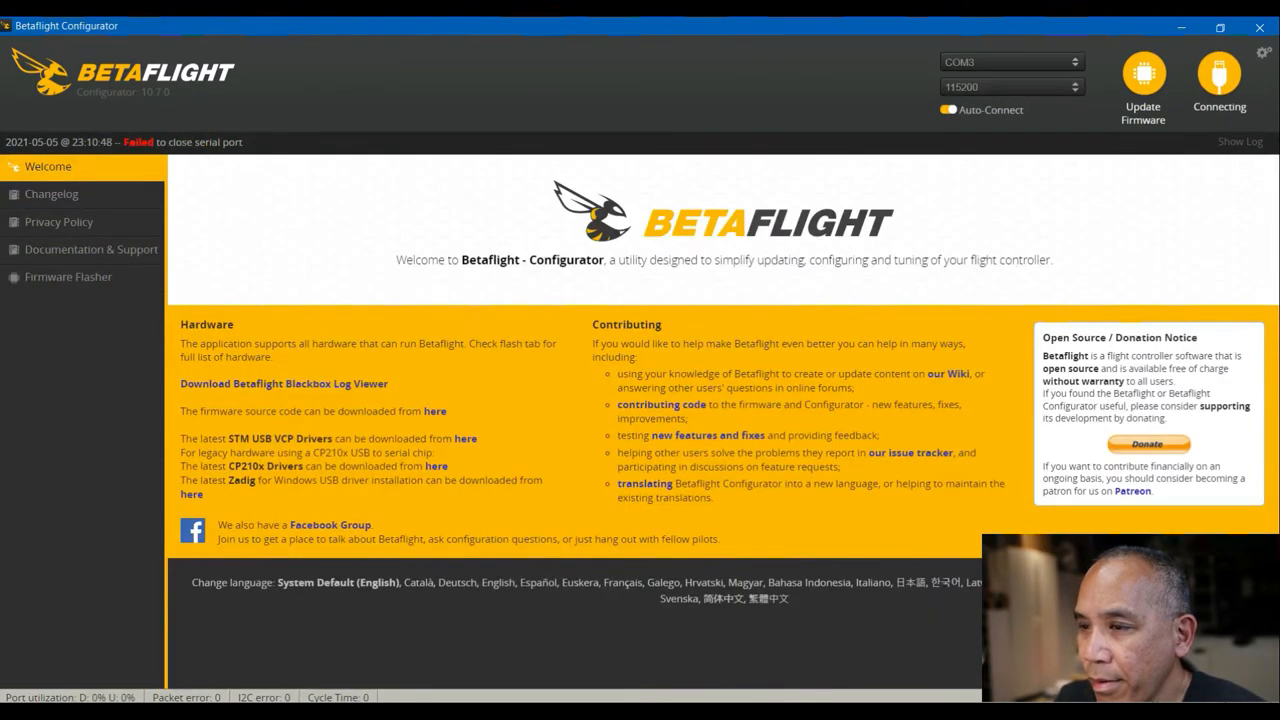
click(1220, 76)
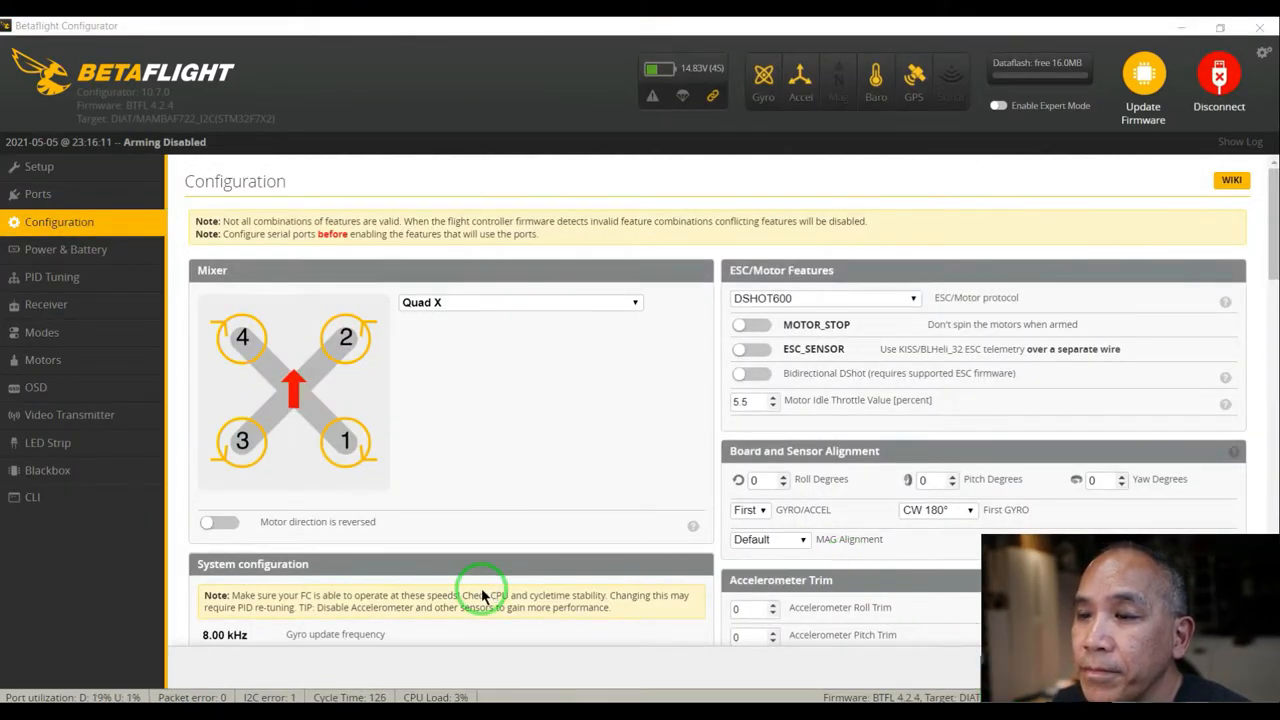
mouse_move(46, 304)
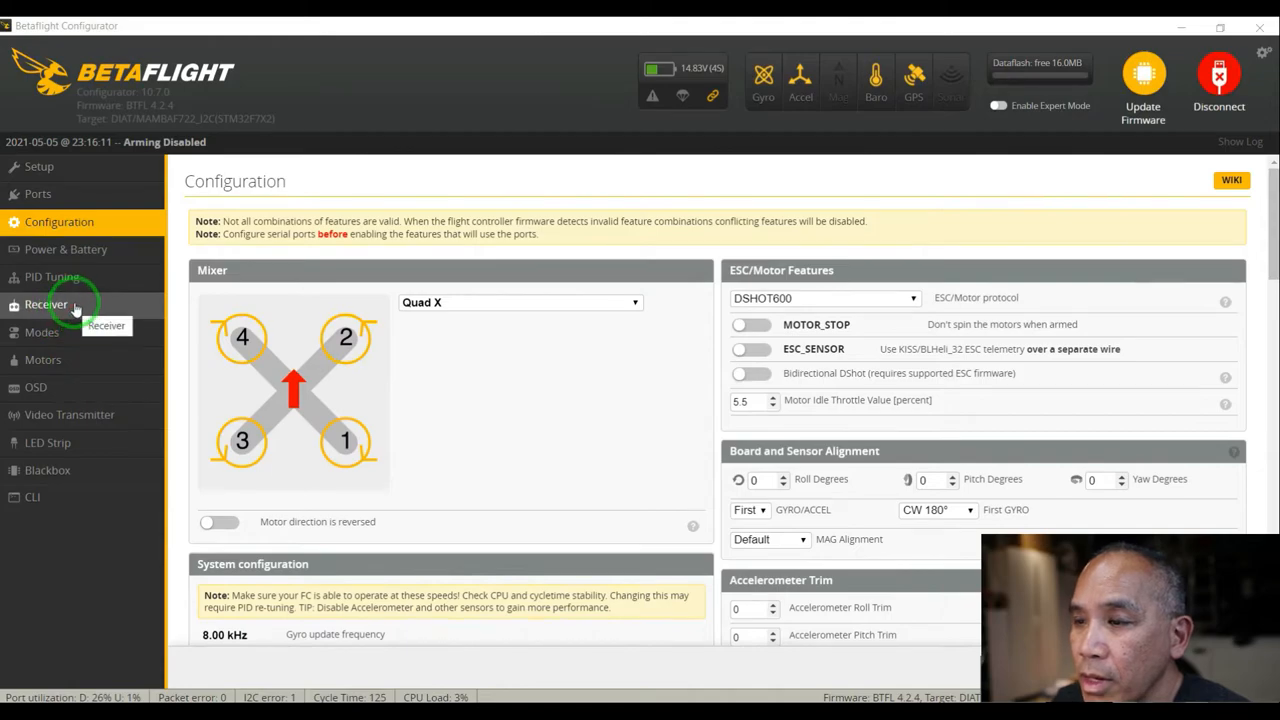
click(46, 304)
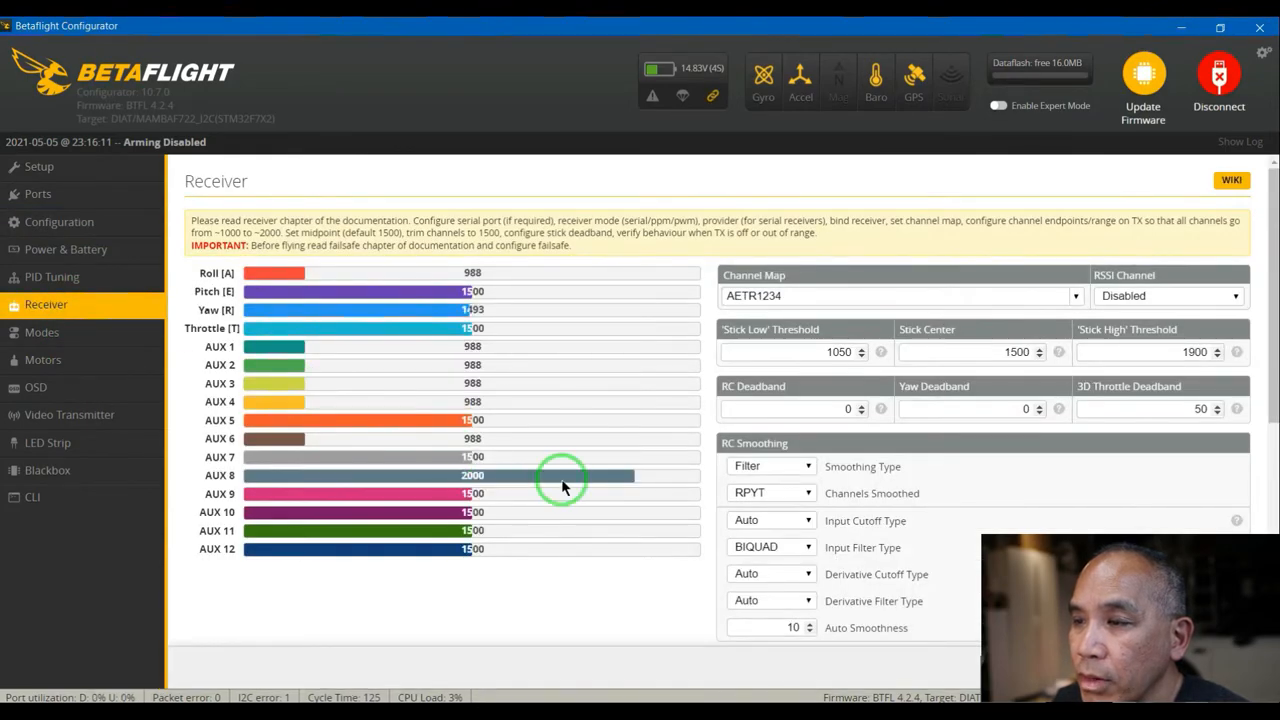
mouse_move(600, 430)
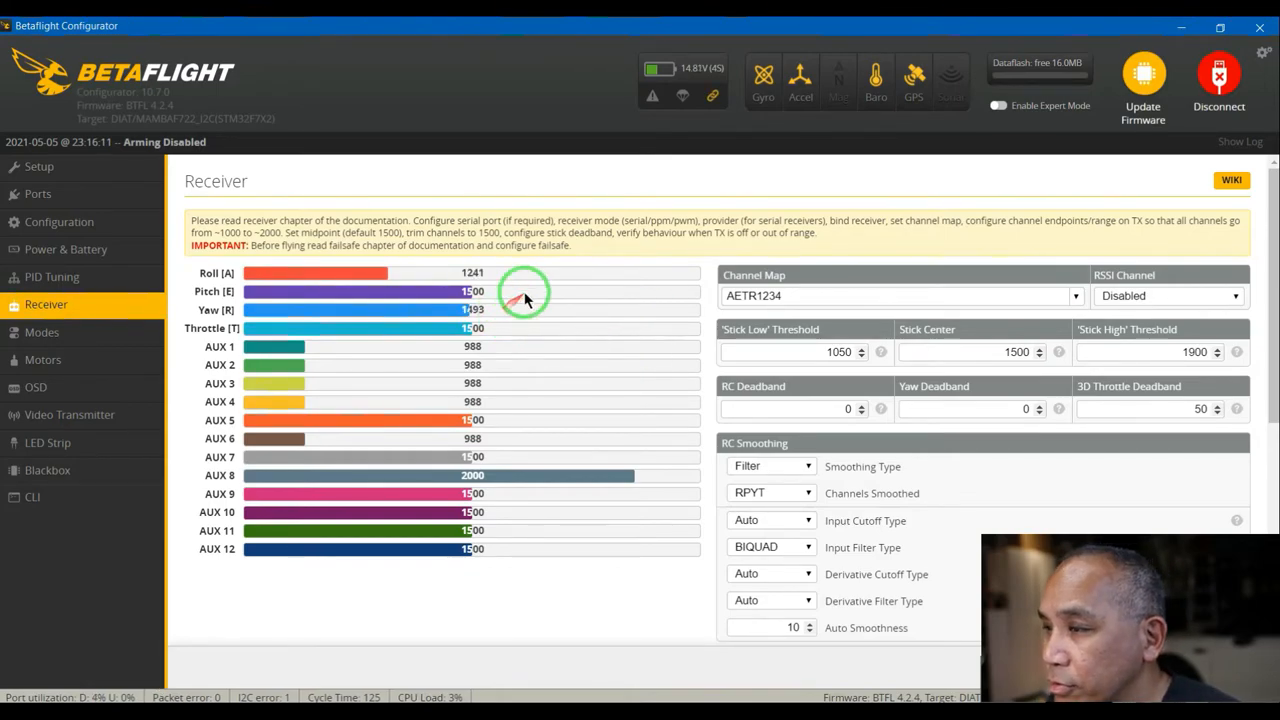
mouse_move(728, 322)
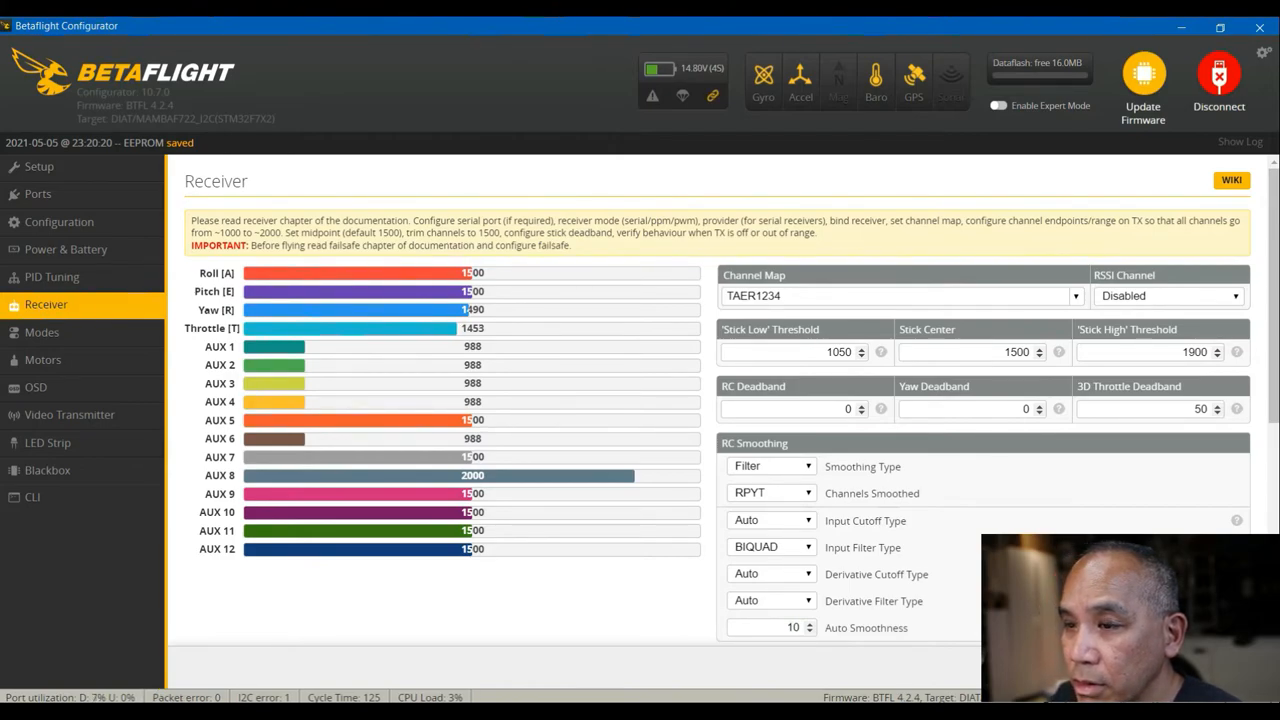
mouse_move(44, 360)
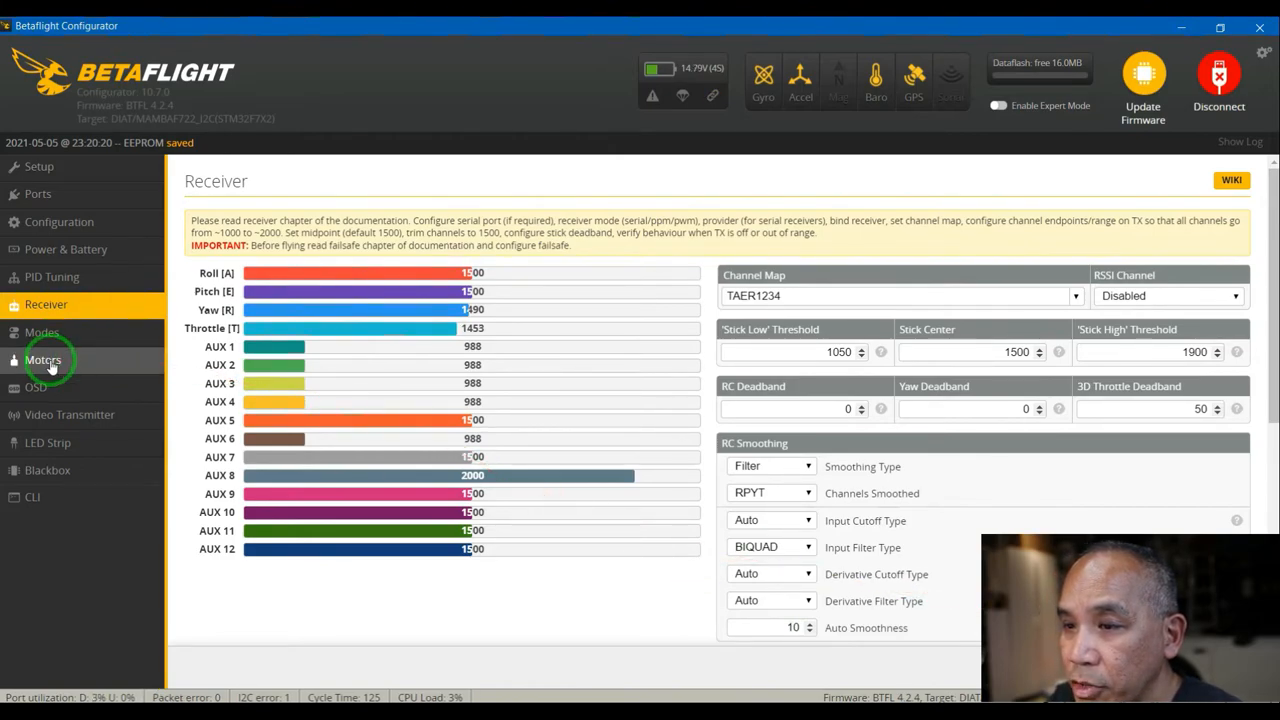
mouse_move(42, 332)
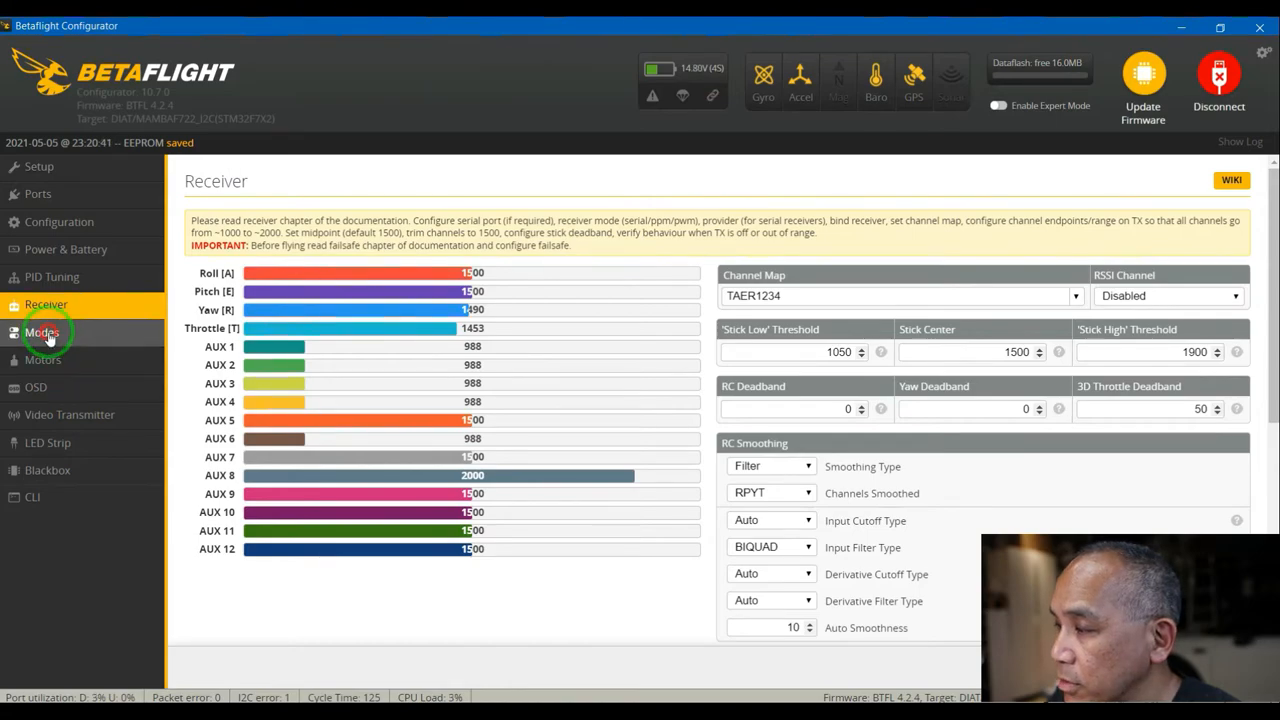
- Add an ARM range on AUX 1 spanning 1300 to 1700 in Modes
click(42, 332)
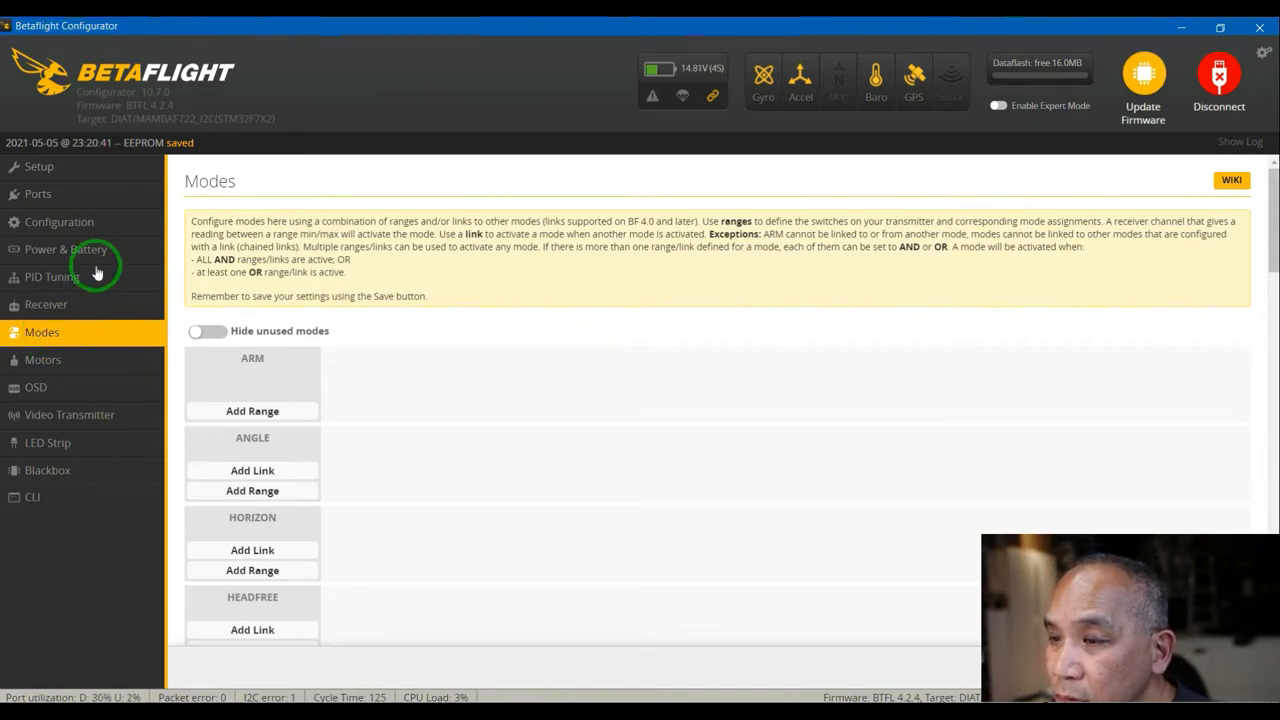
mouse_move(252, 412)
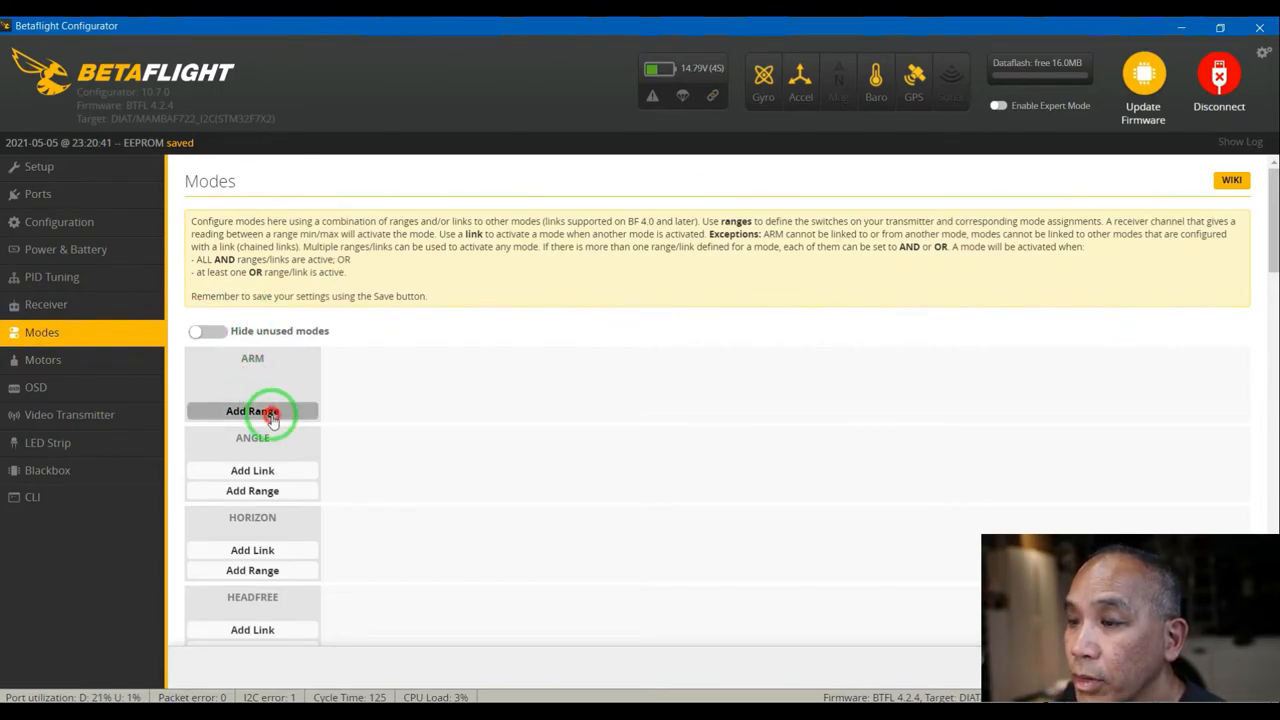
click(252, 412)
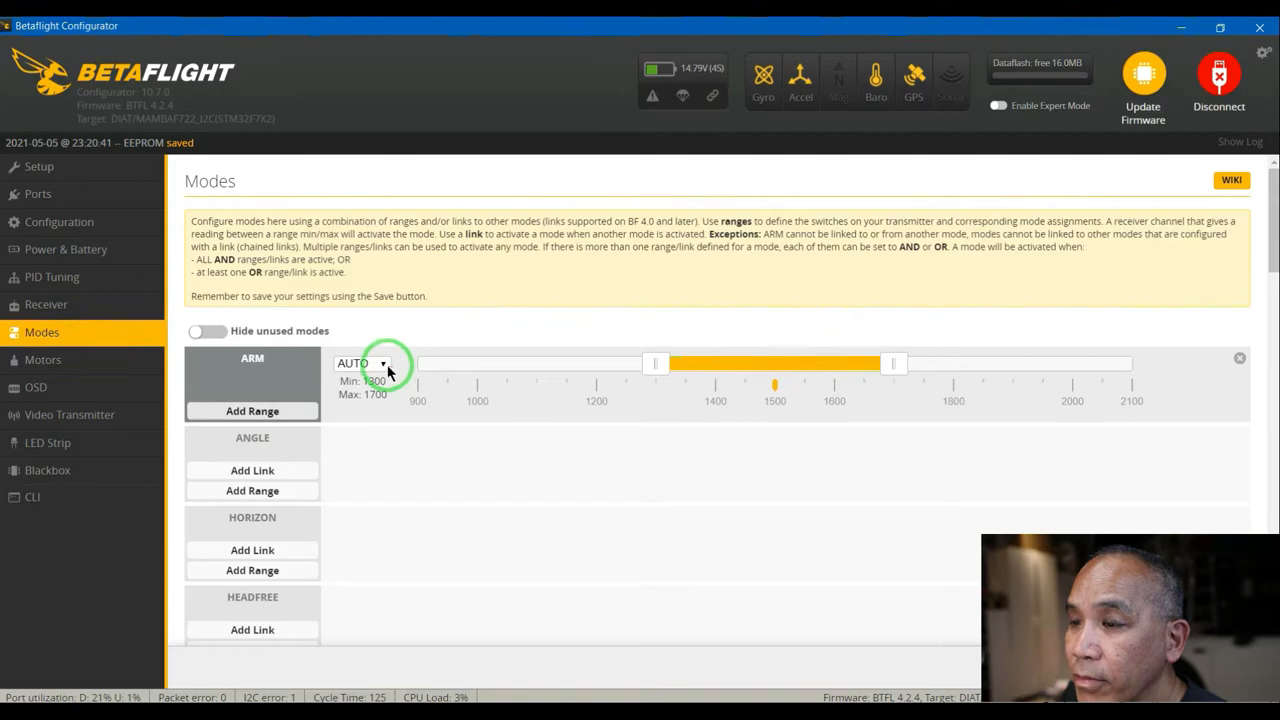
click(360, 364)
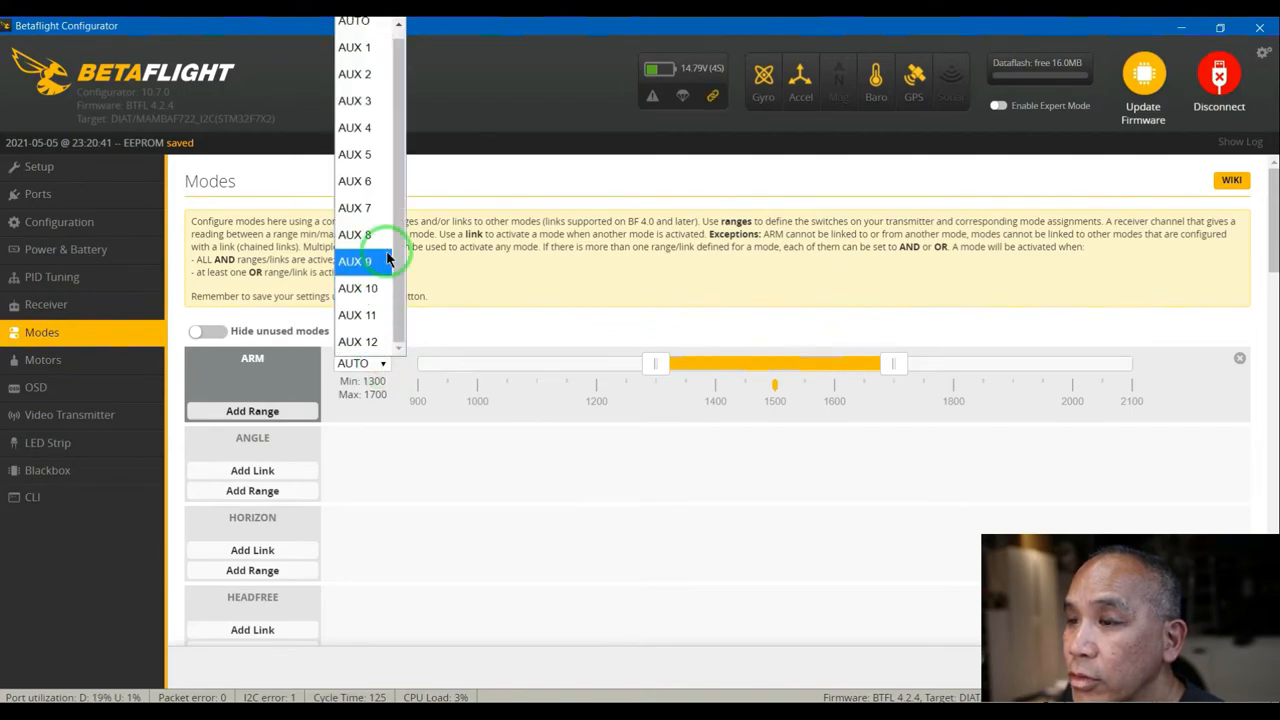
mouse_move(356, 152)
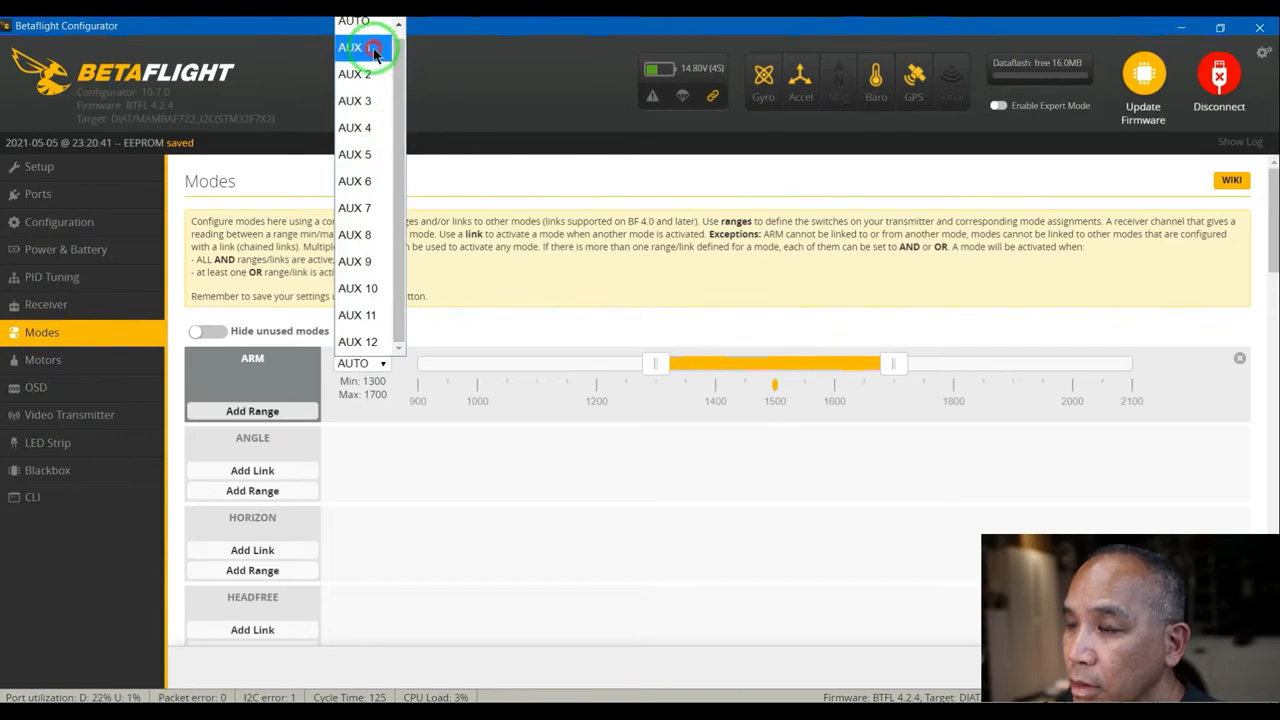
click(348, 48)
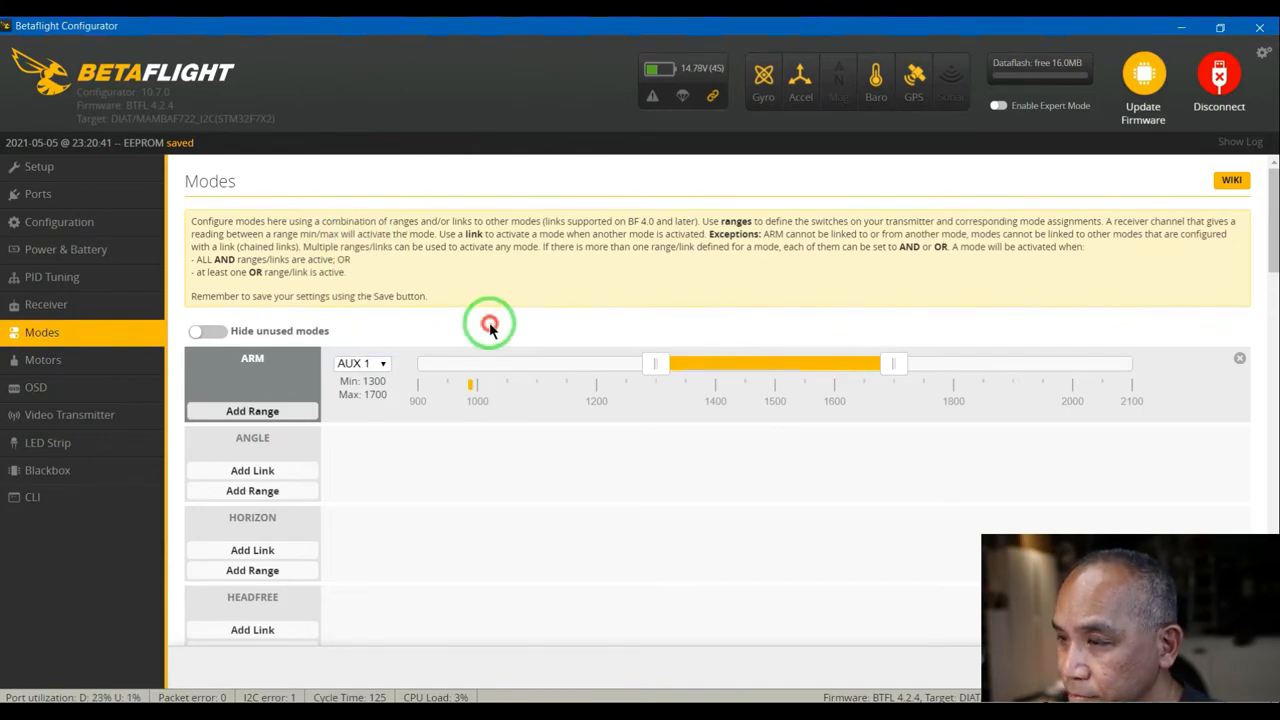
mouse_move(784, 388)
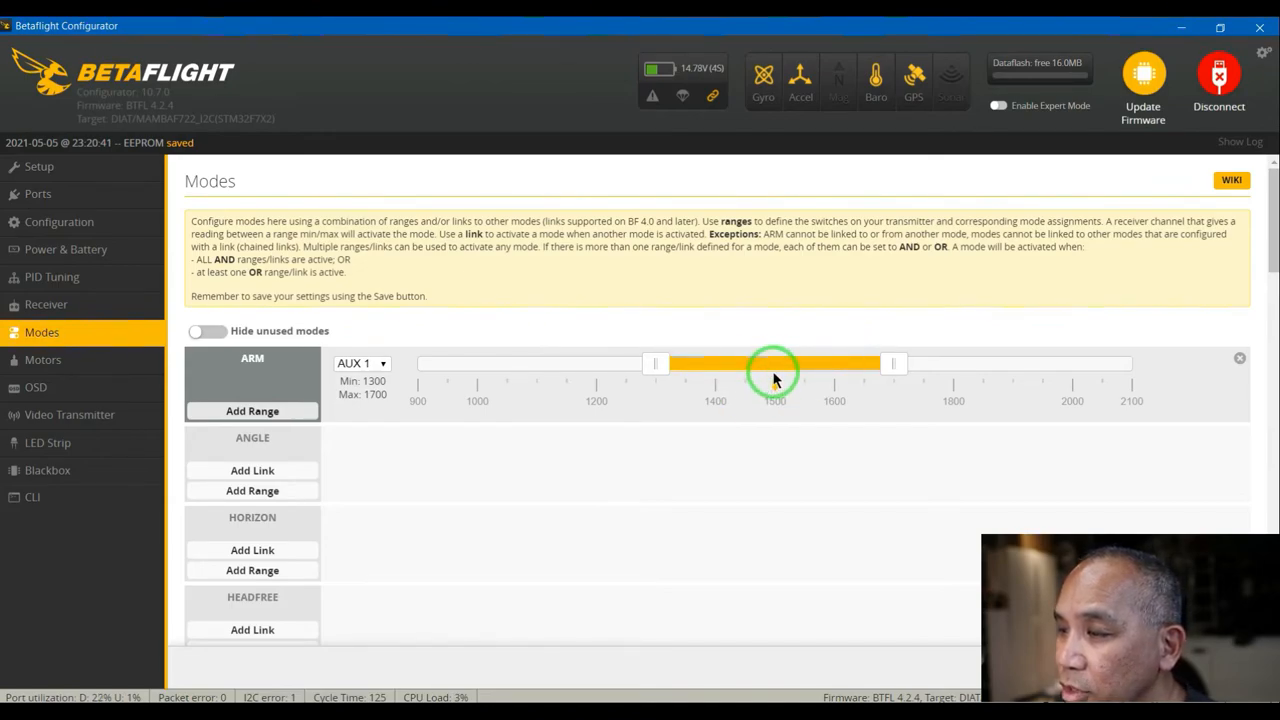
mouse_move(744, 410)
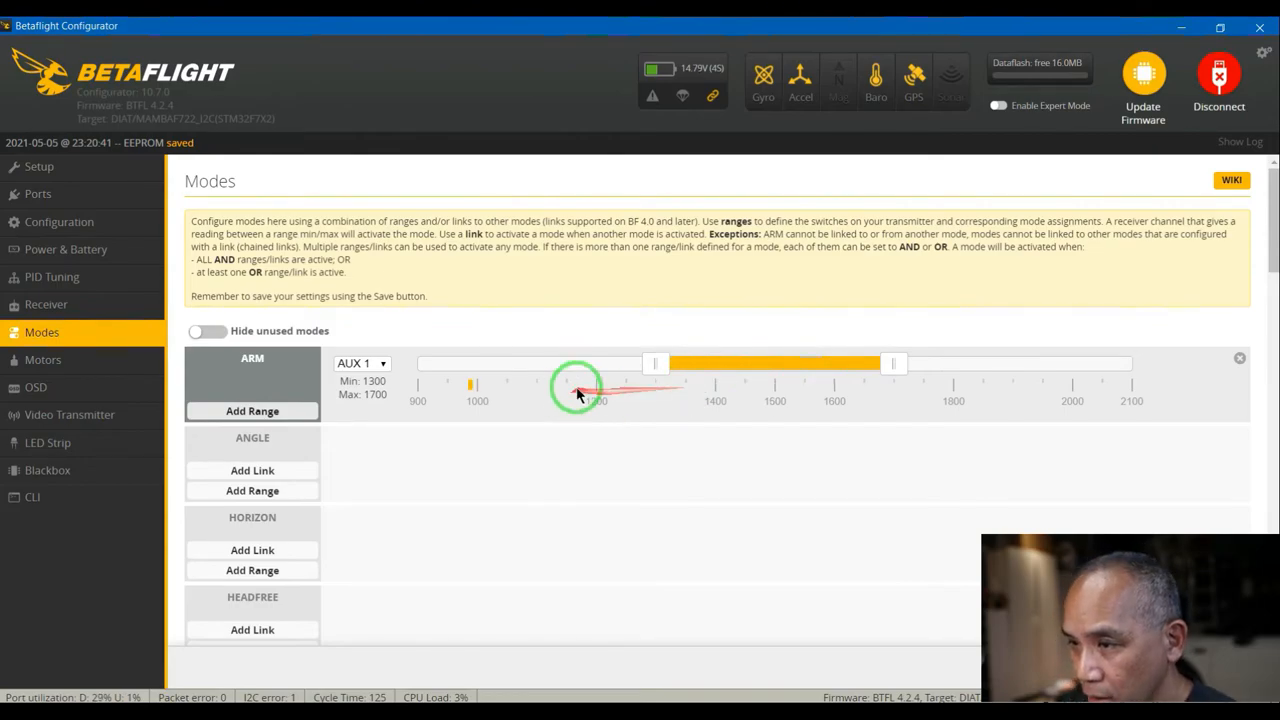
mouse_move(408, 464)
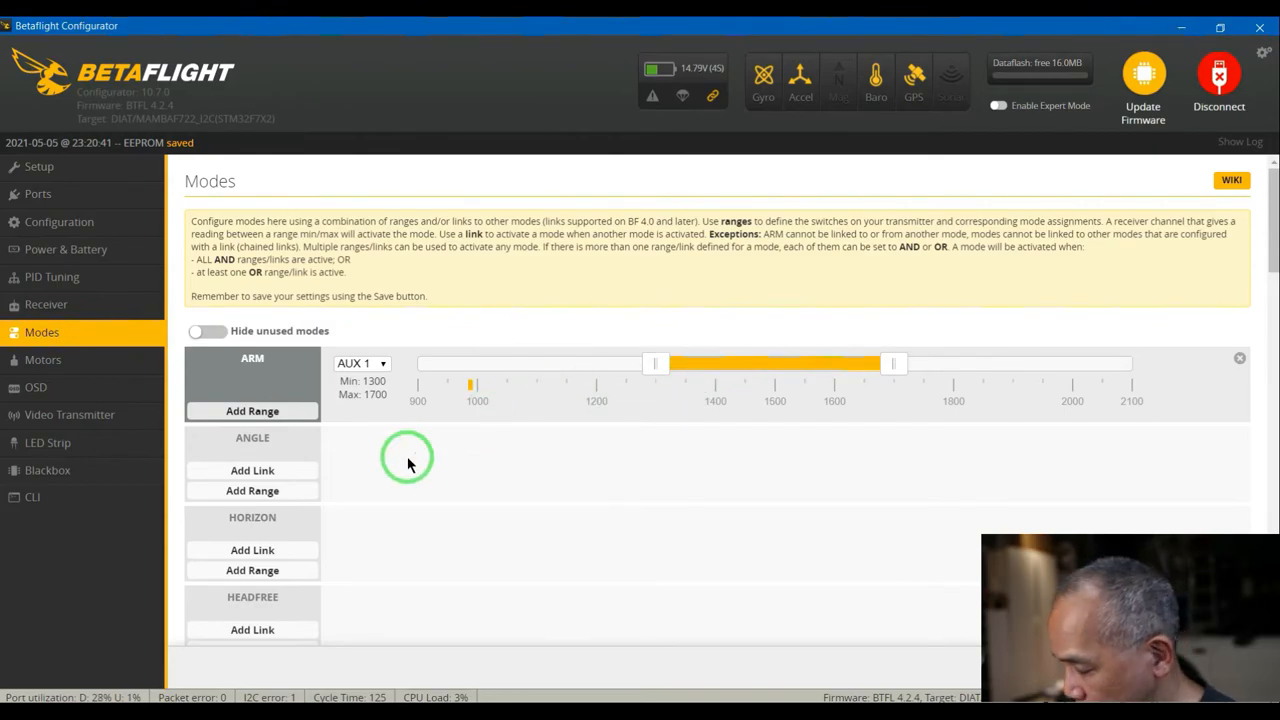
- Add an ANGLE range on AUX 4 active from 1750 to 2100
scroll(up, 3)
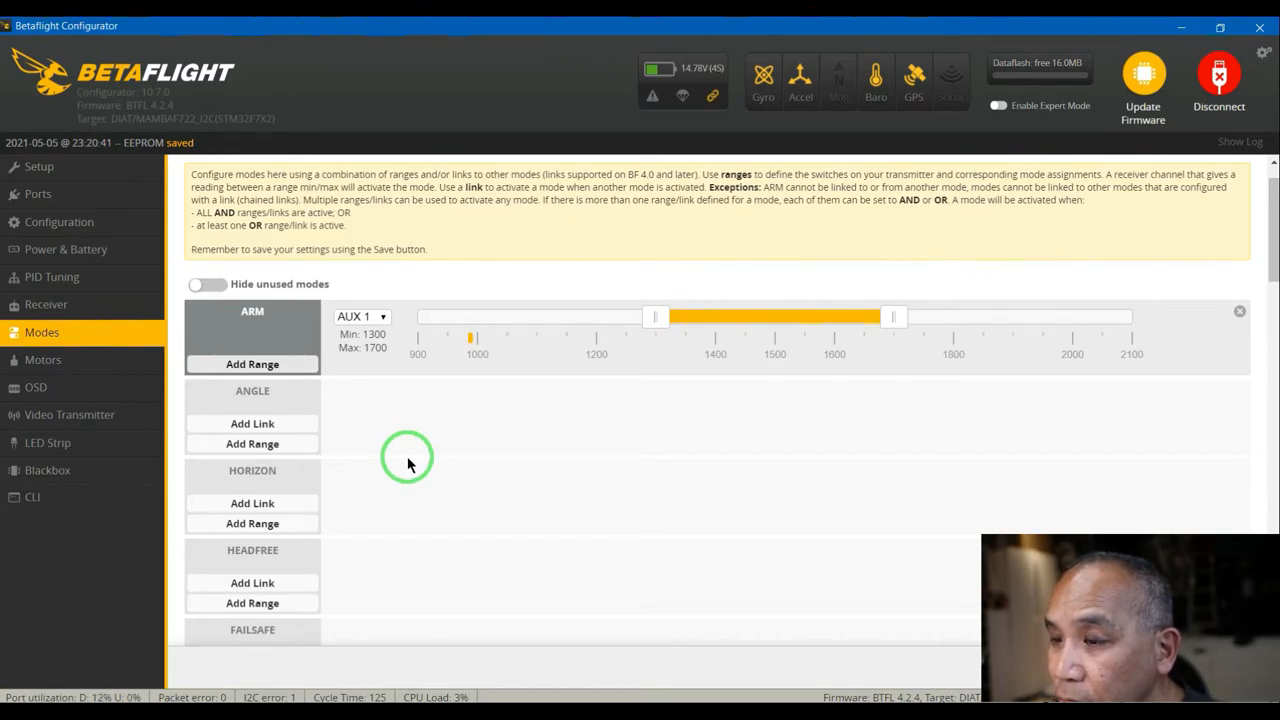
mouse_move(264, 464)
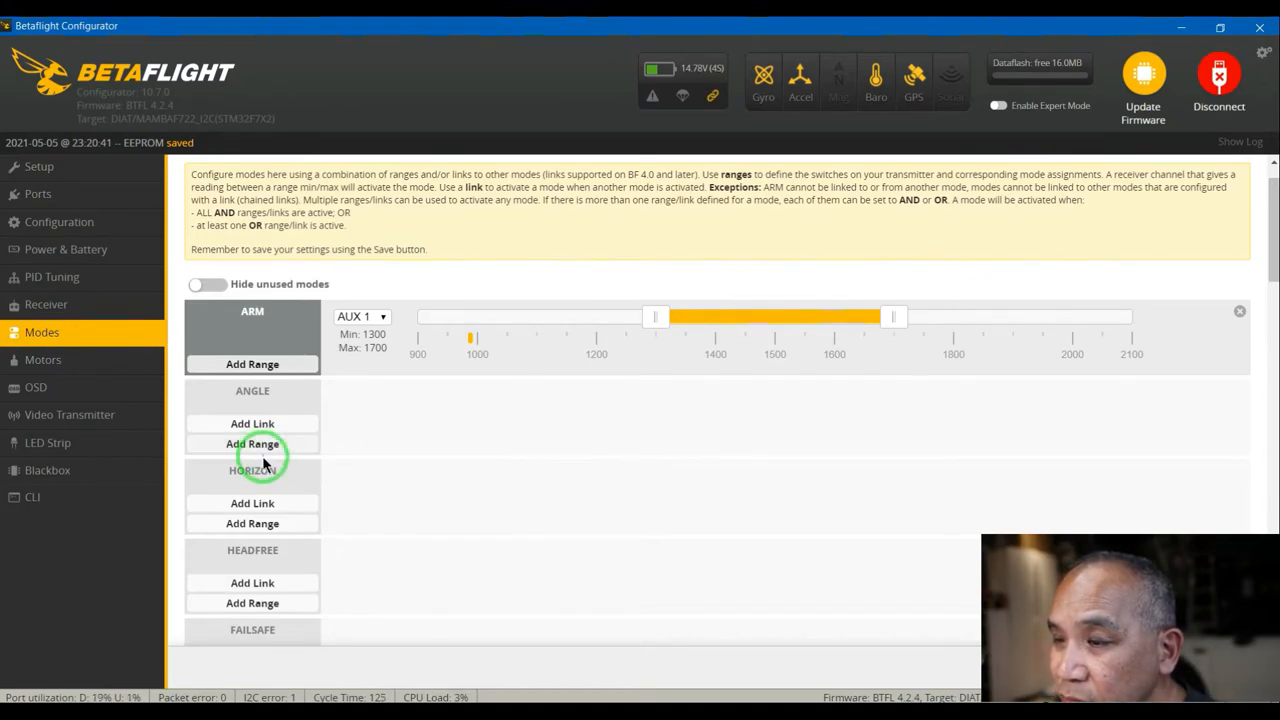
click(252, 444)
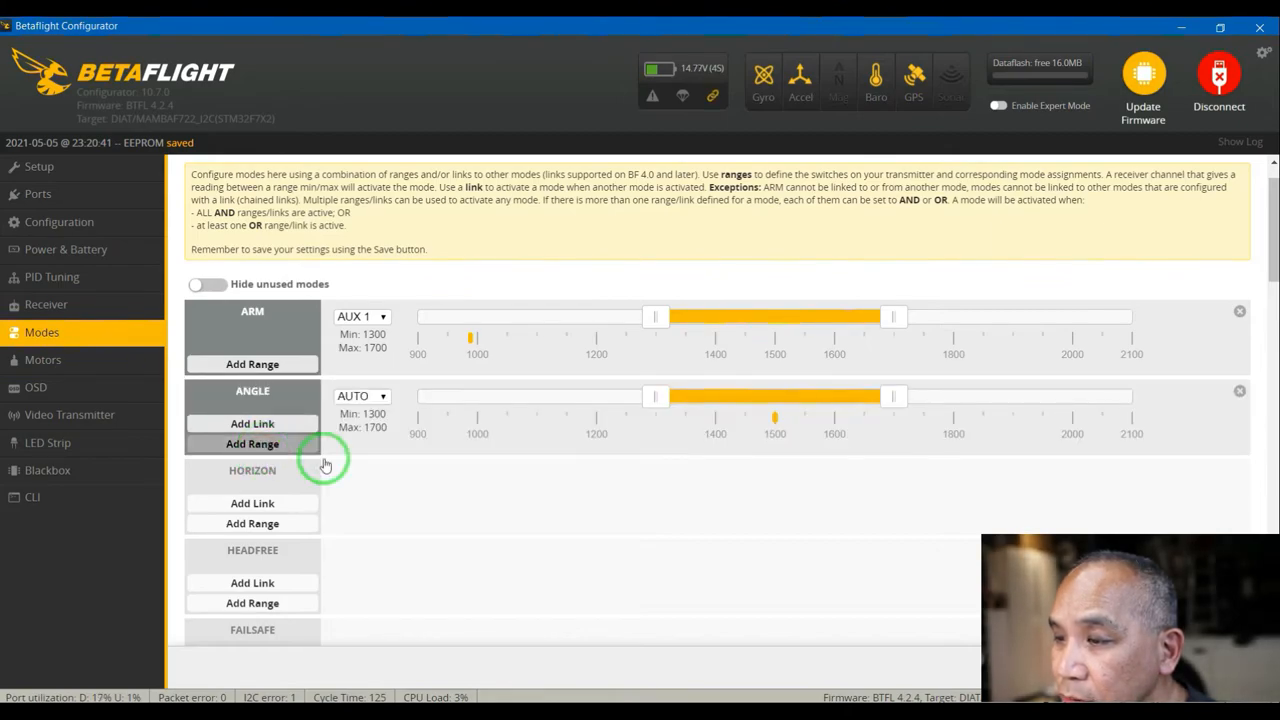
click(362, 396)
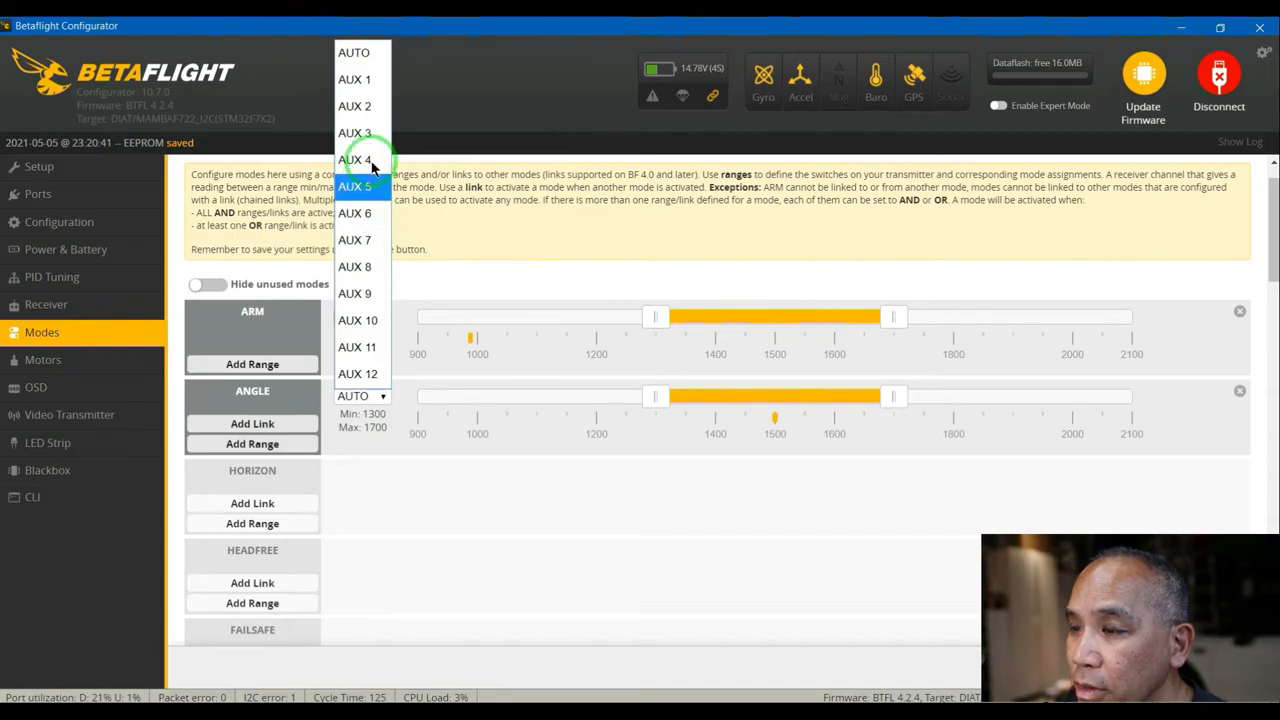
click(356, 160)
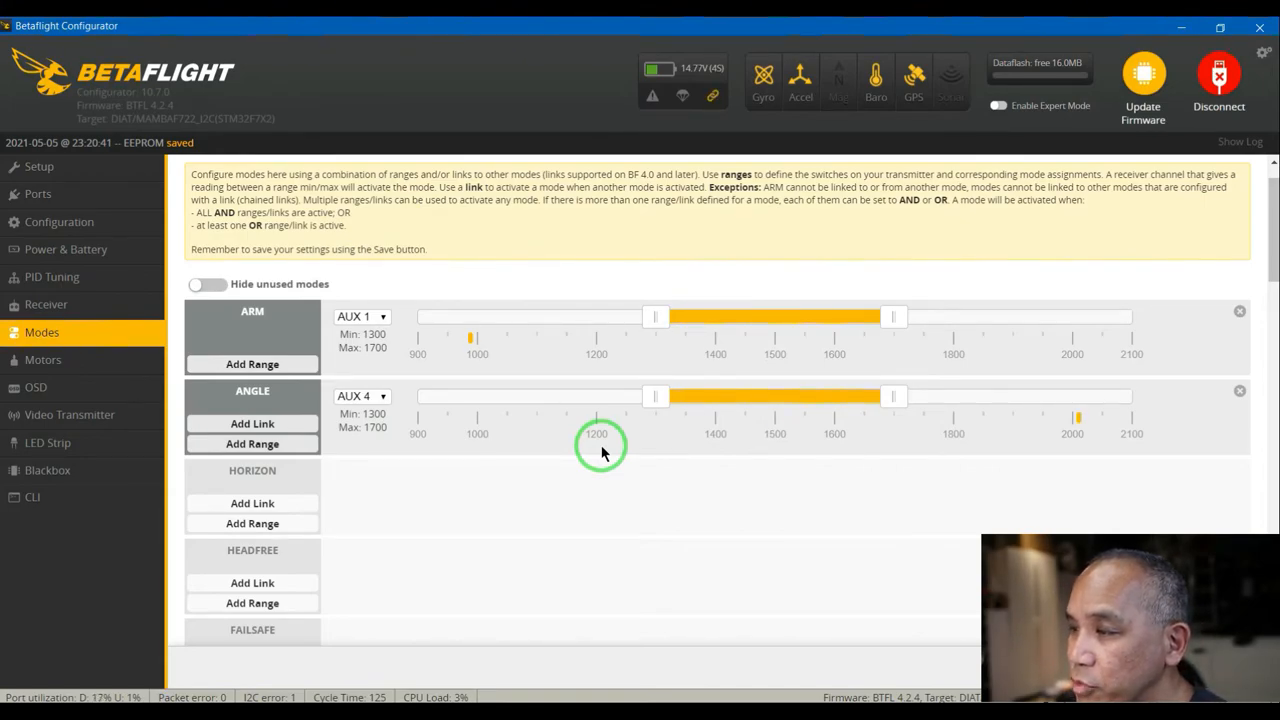
mouse_move(880, 450)
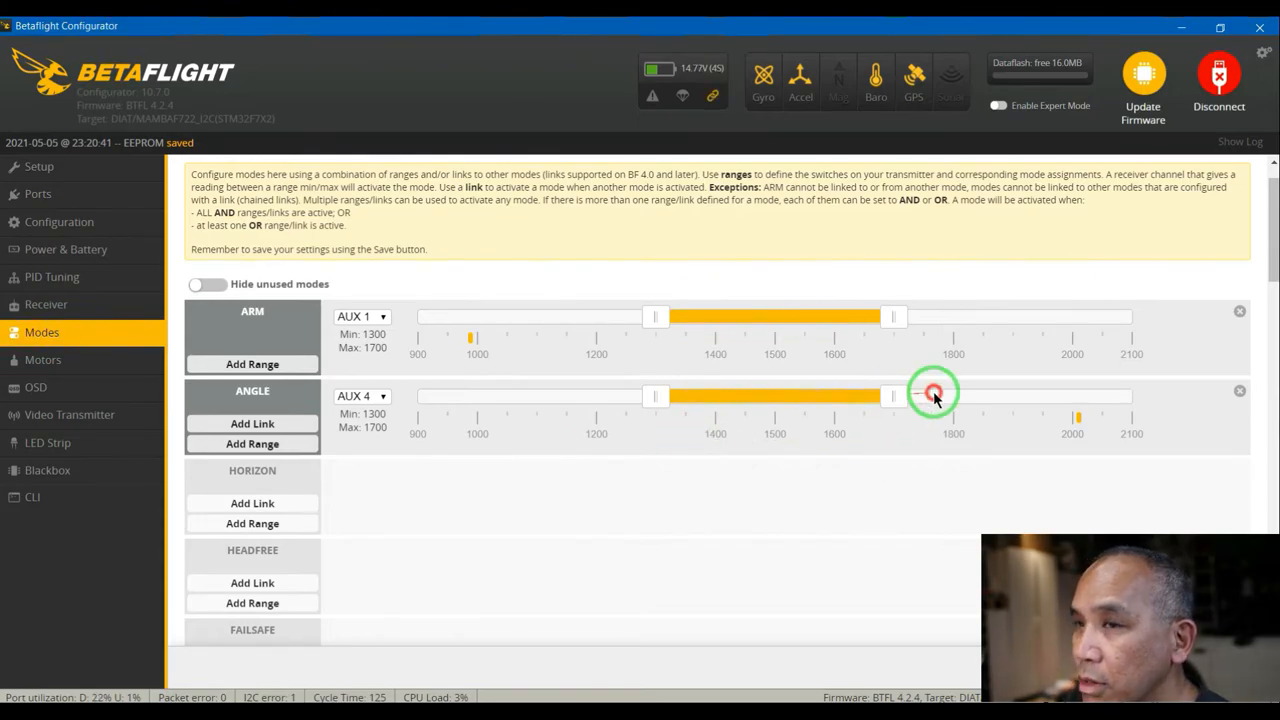
drag(892, 396, 1132, 396)
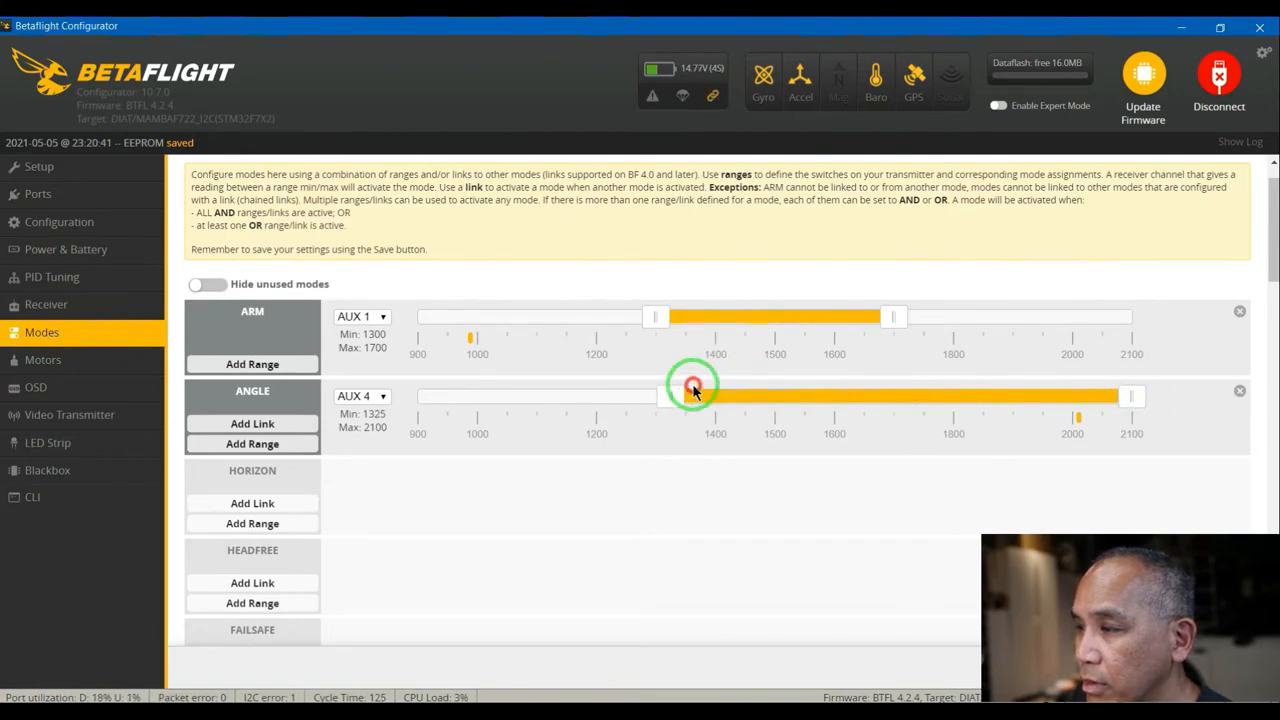
drag(690, 396, 920, 396)
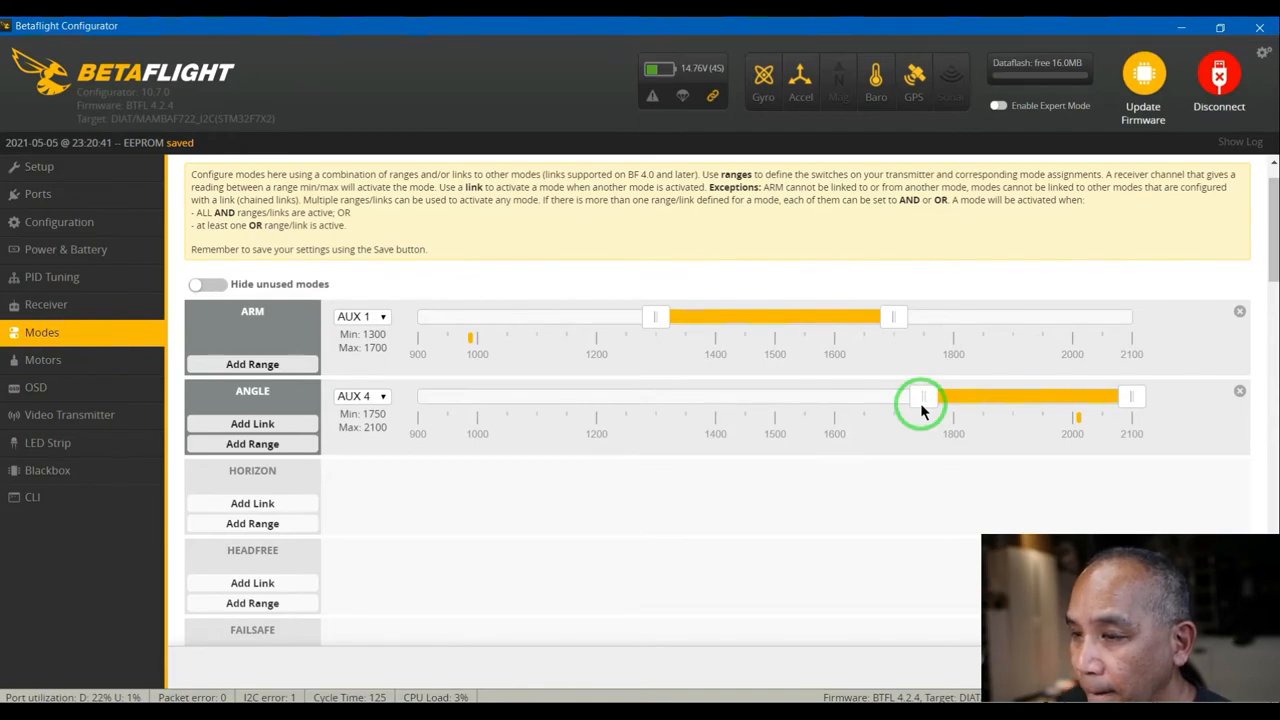
- Add a BEEPER range on AUX 2 spanning 1300 to 1700
scroll(down, 3)
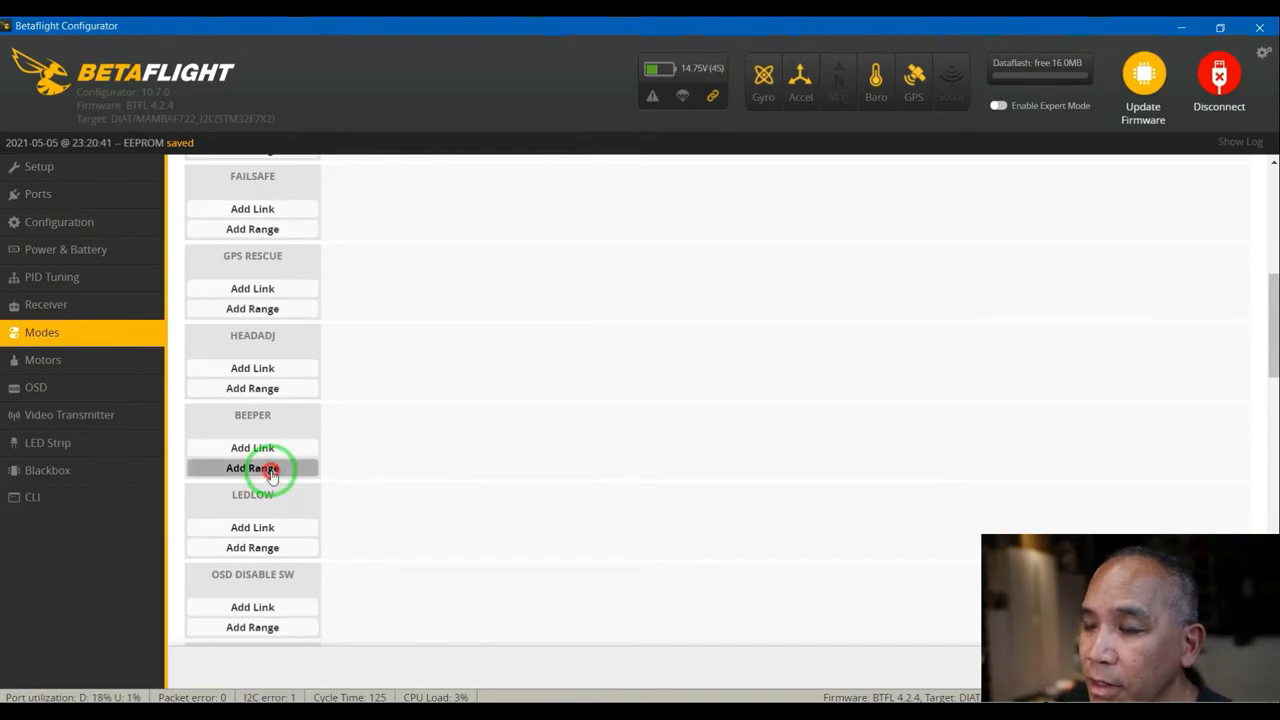
click(252, 468)
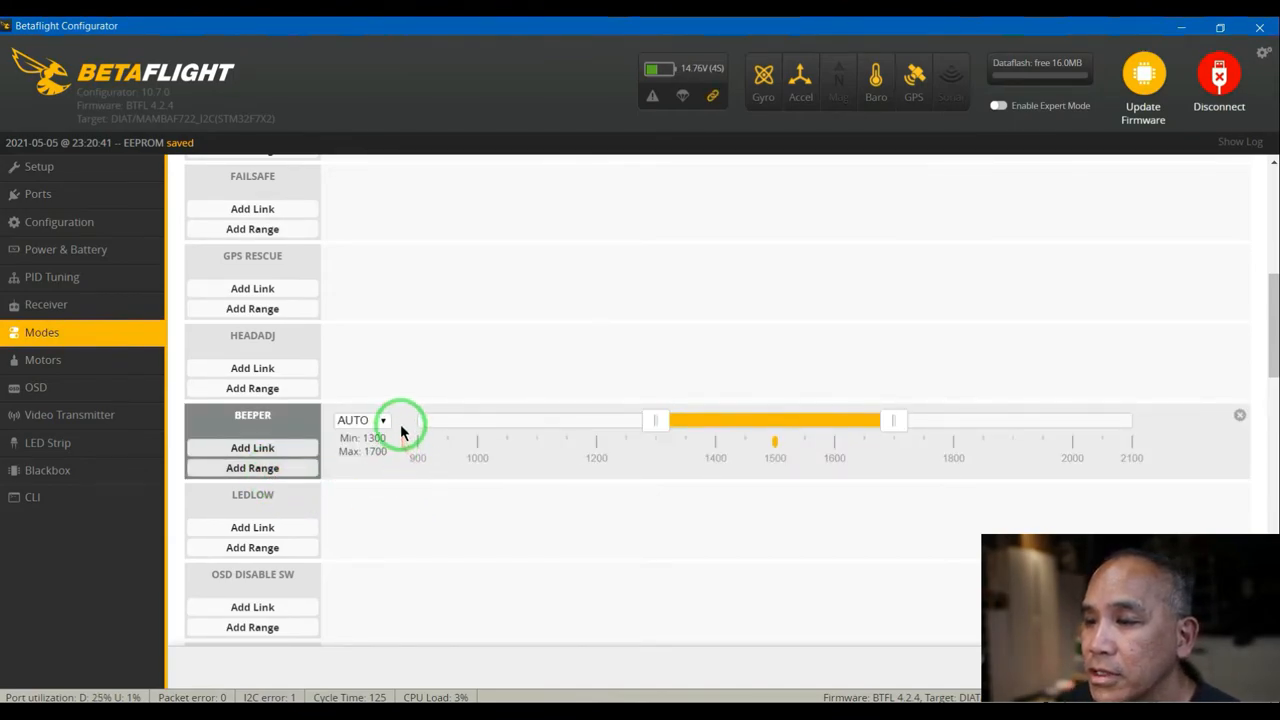
click(360, 420)
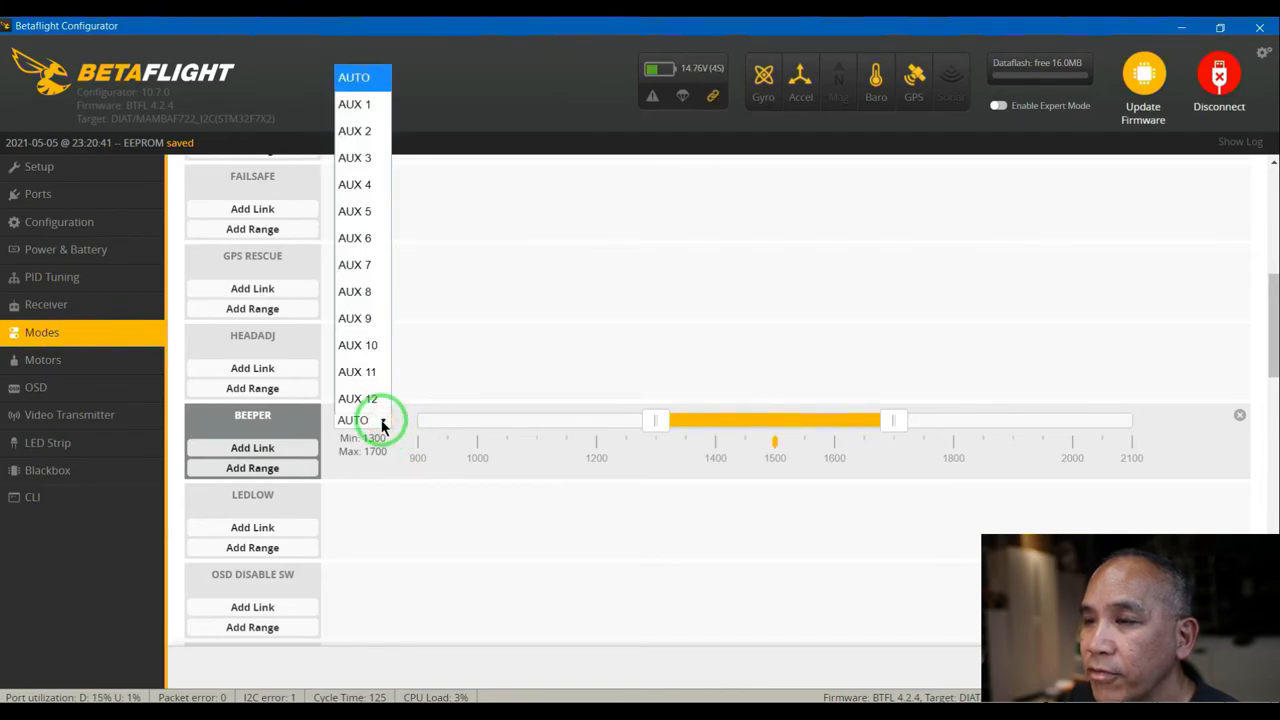
click(356, 156)
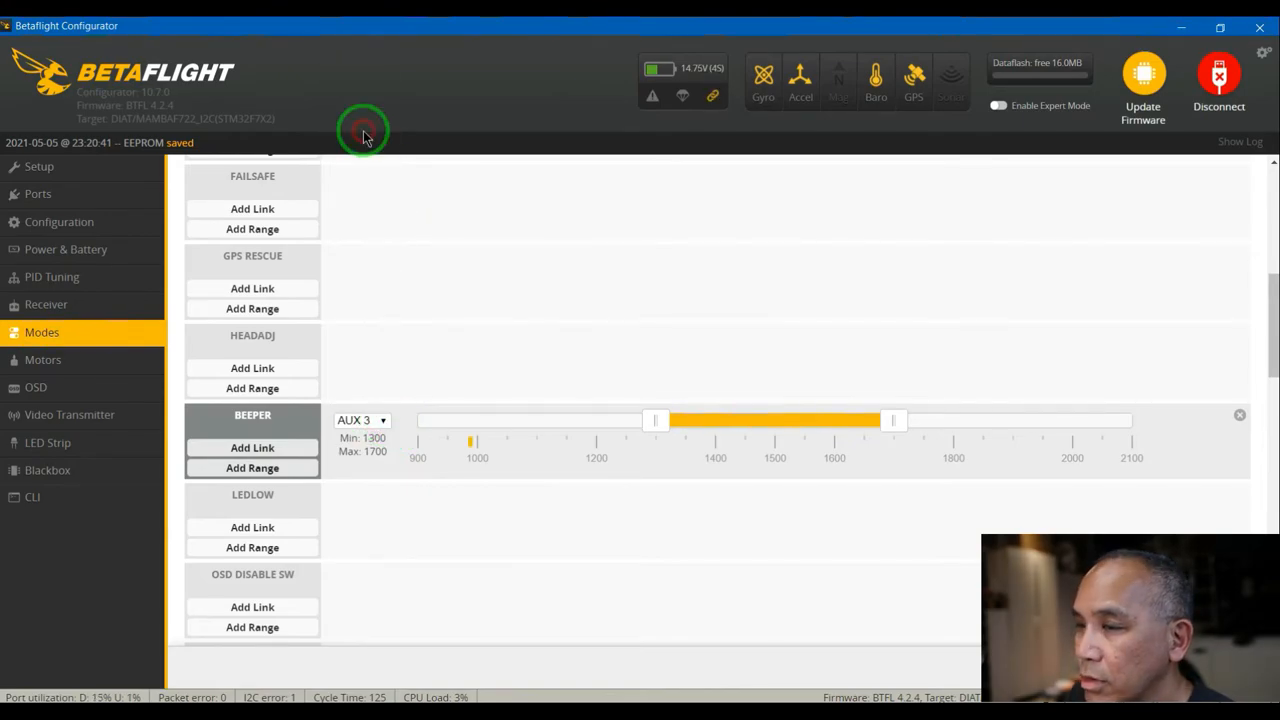
click(360, 420)
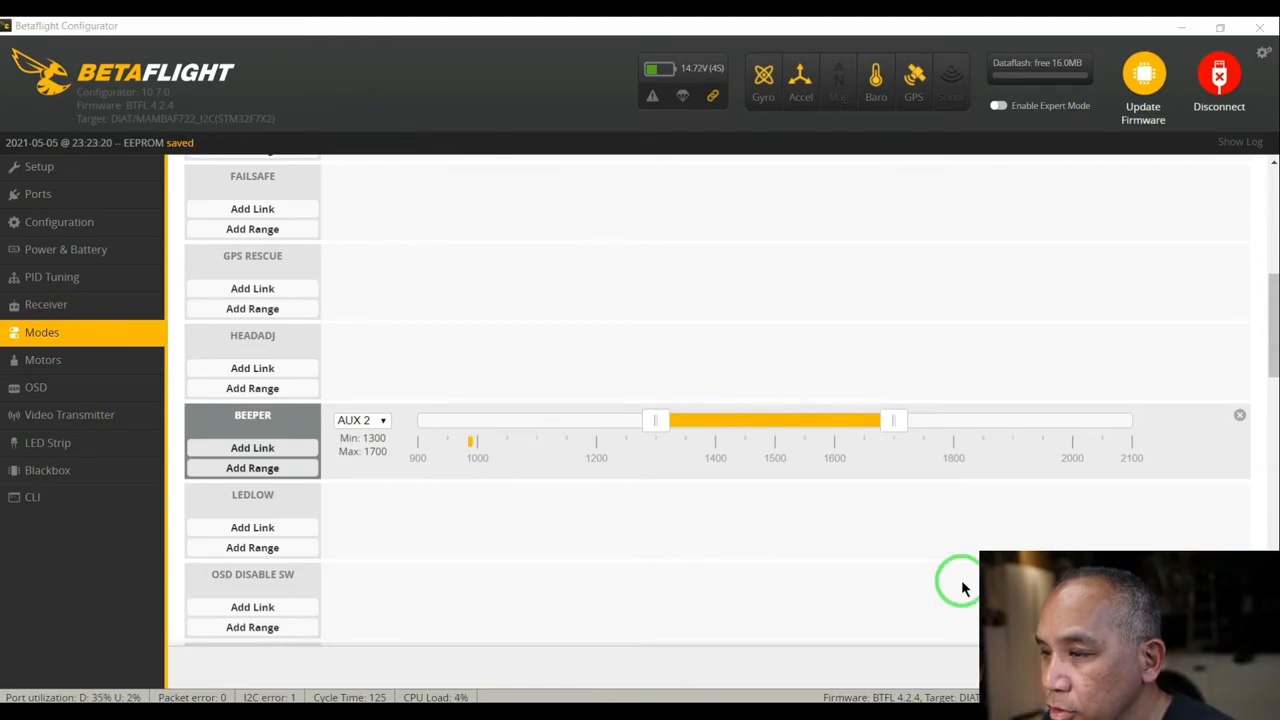
mouse_move(776, 540)
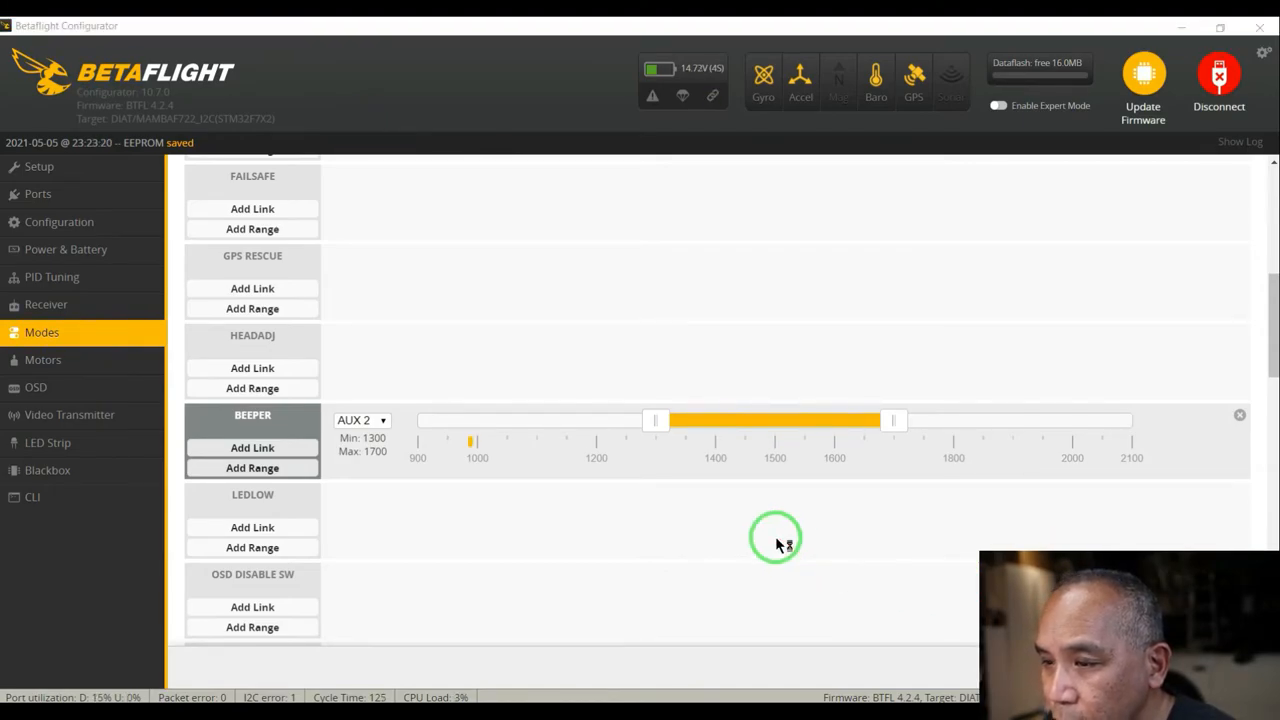
- Add a FLIP OVER AFTER CRASH range on AUX 3 spanning 1300 to 1700 and save the modes
scroll(down, 3)
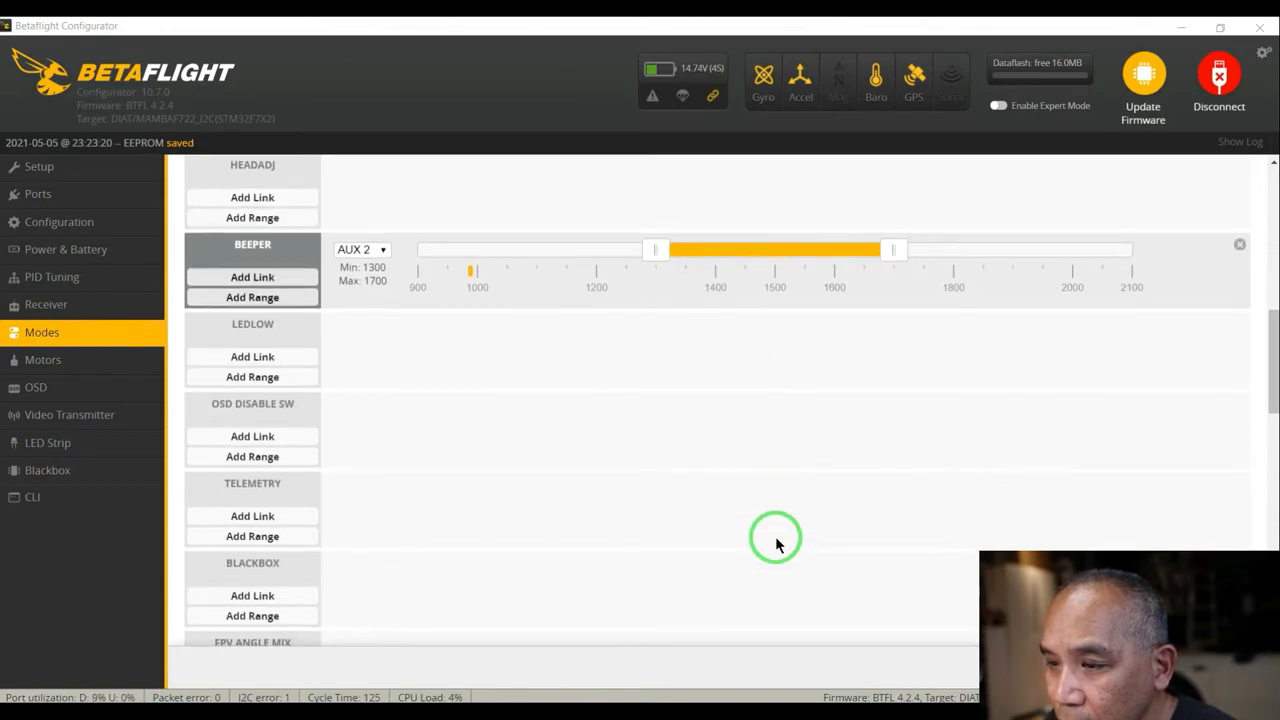
scroll(down, 3)
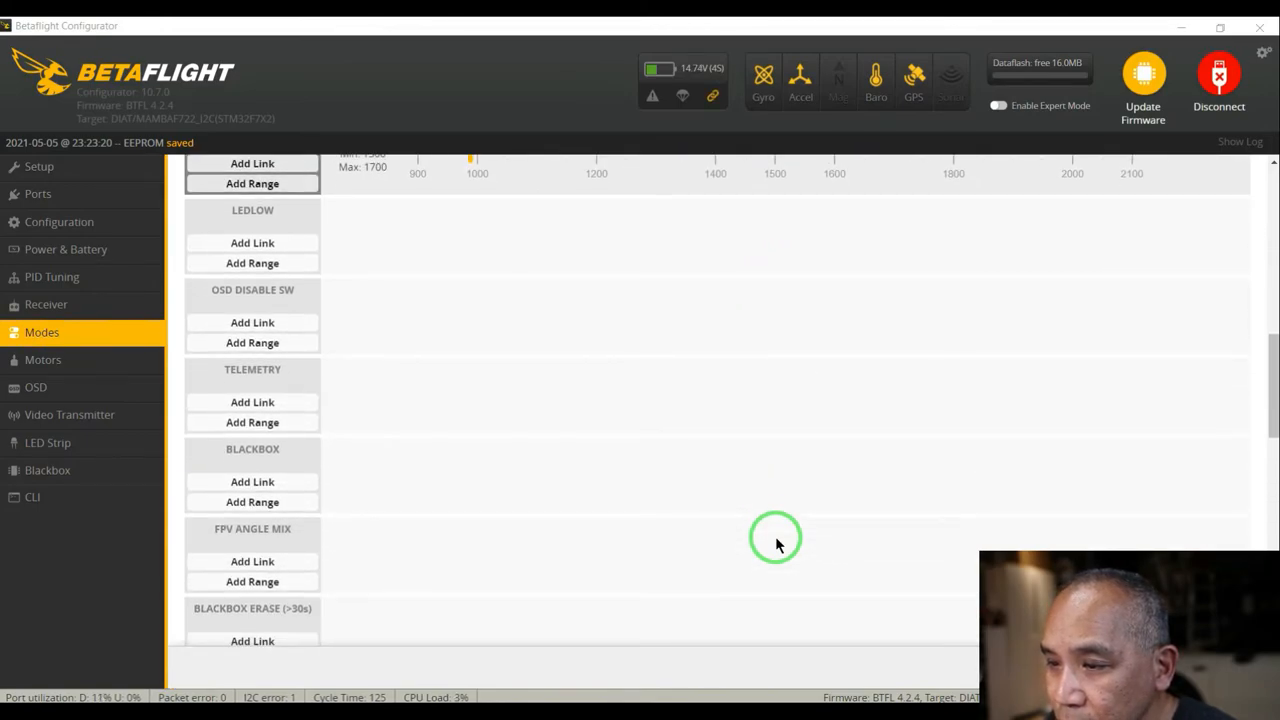
scroll(down, 3)
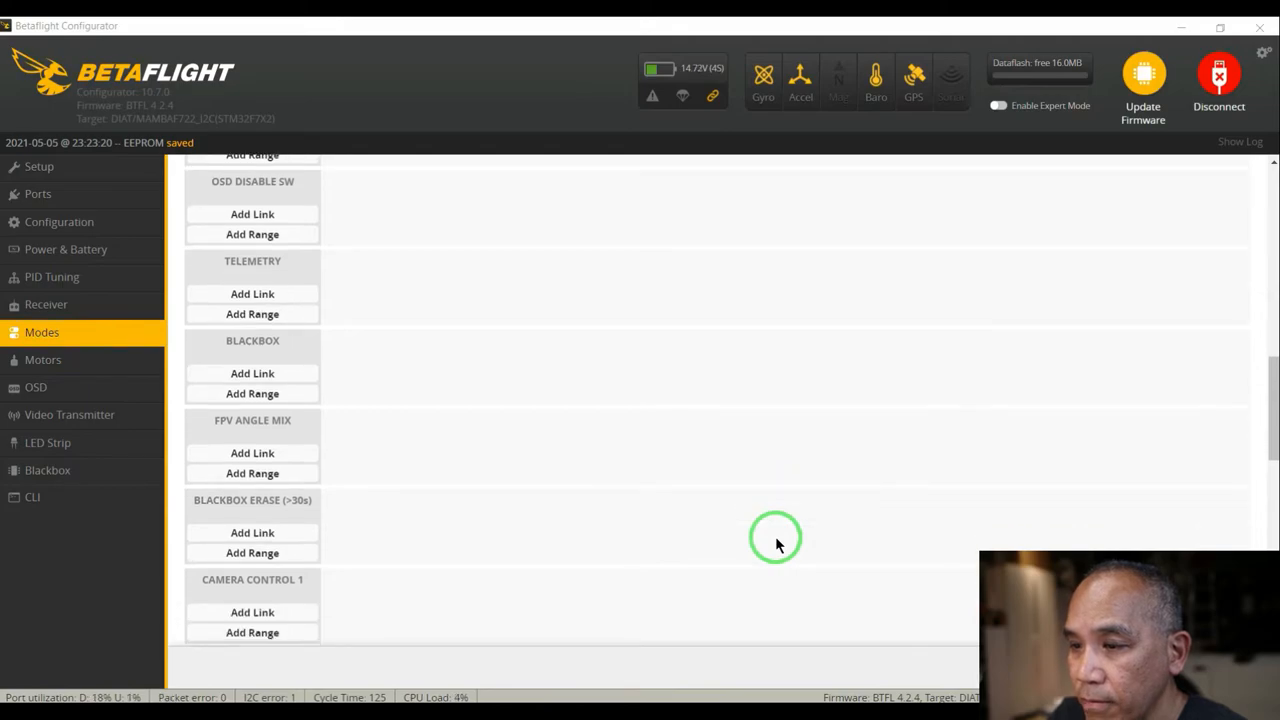
scroll(down, 3)
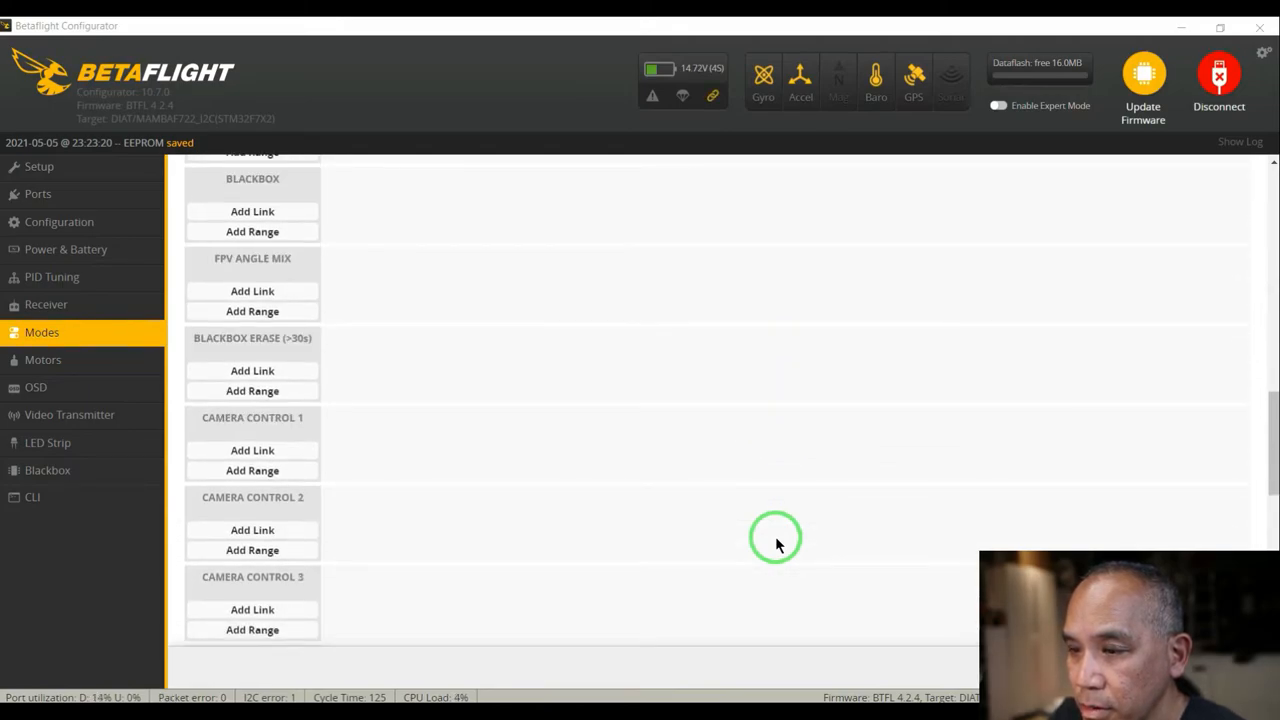
scroll(down, 3)
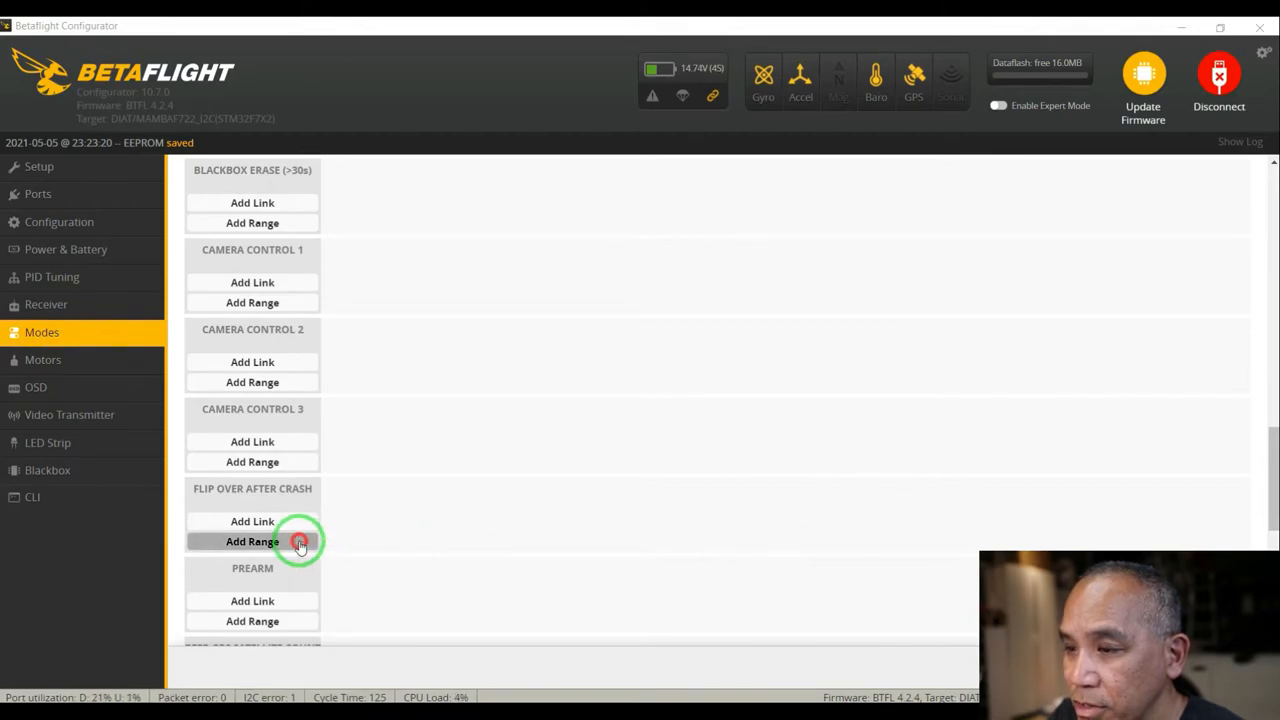
click(252, 540)
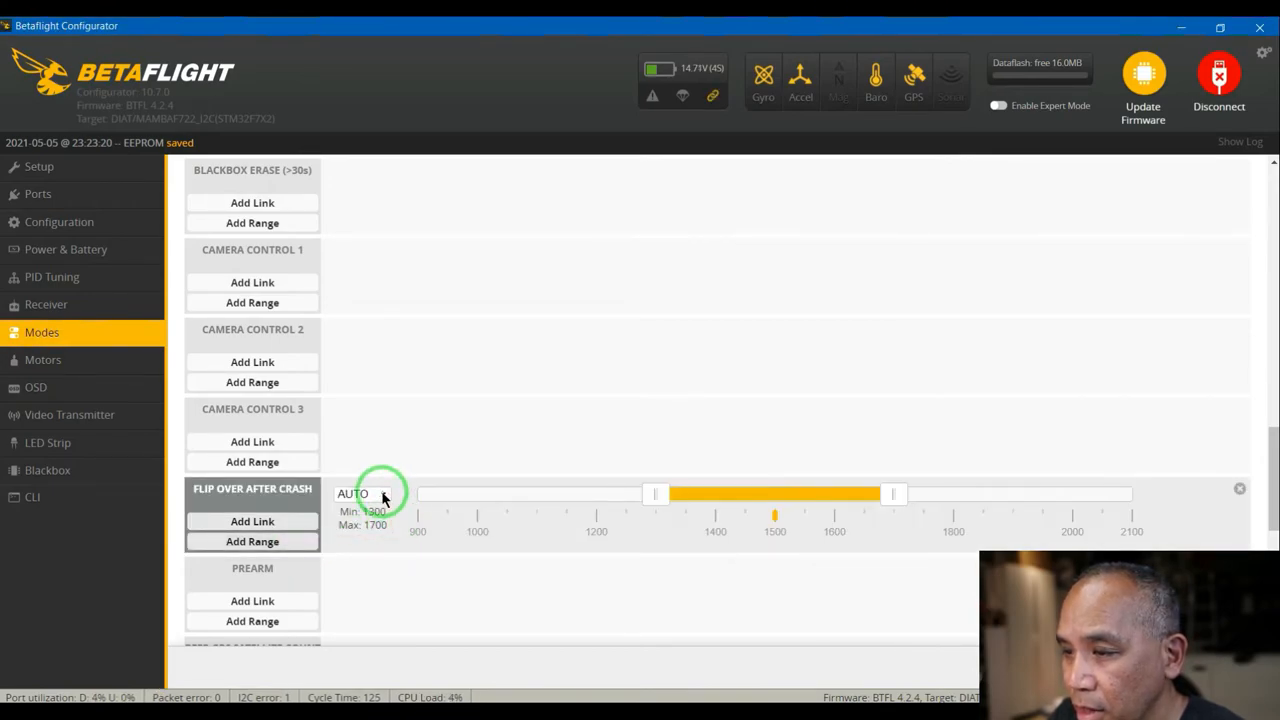
click(360, 492)
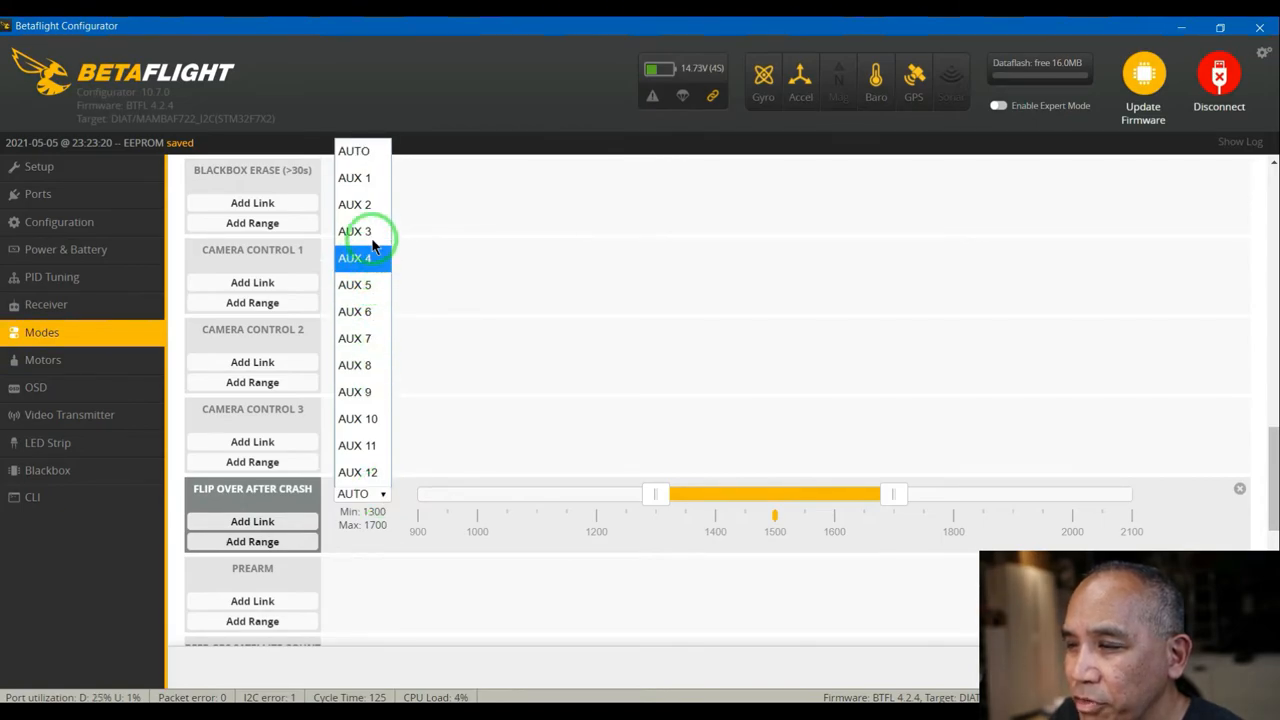
click(372, 236)
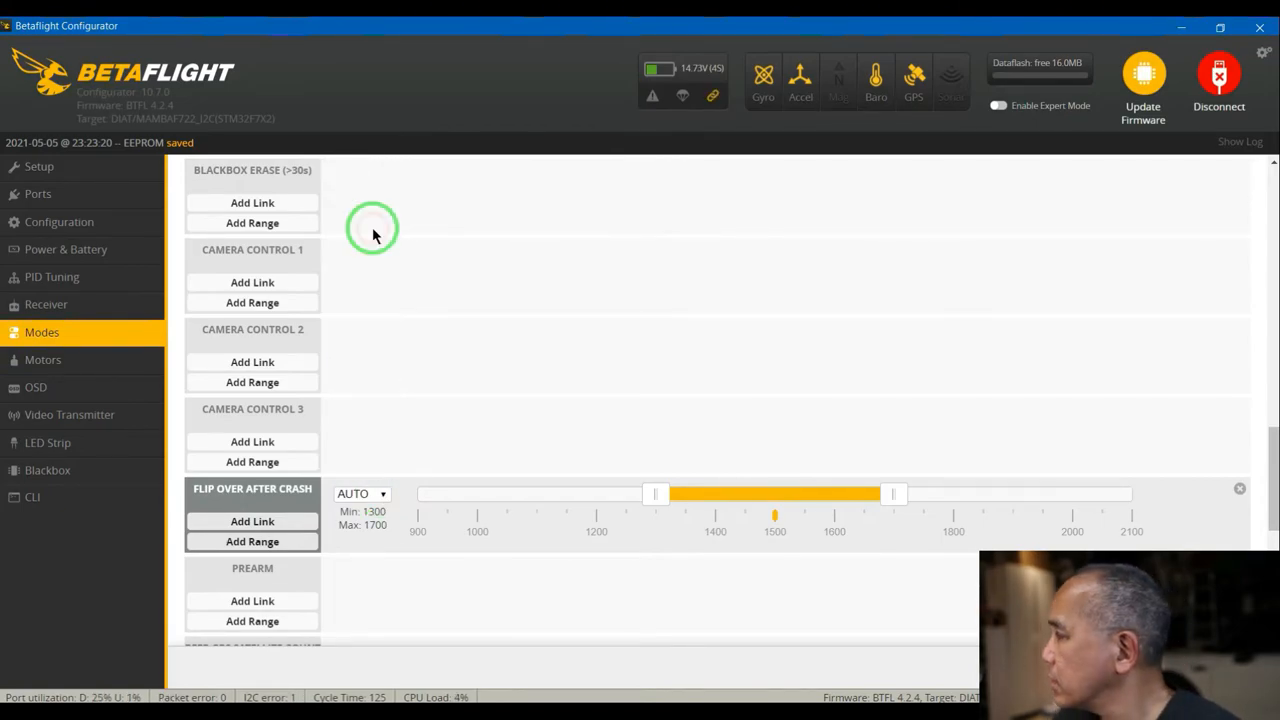
click(362, 492)
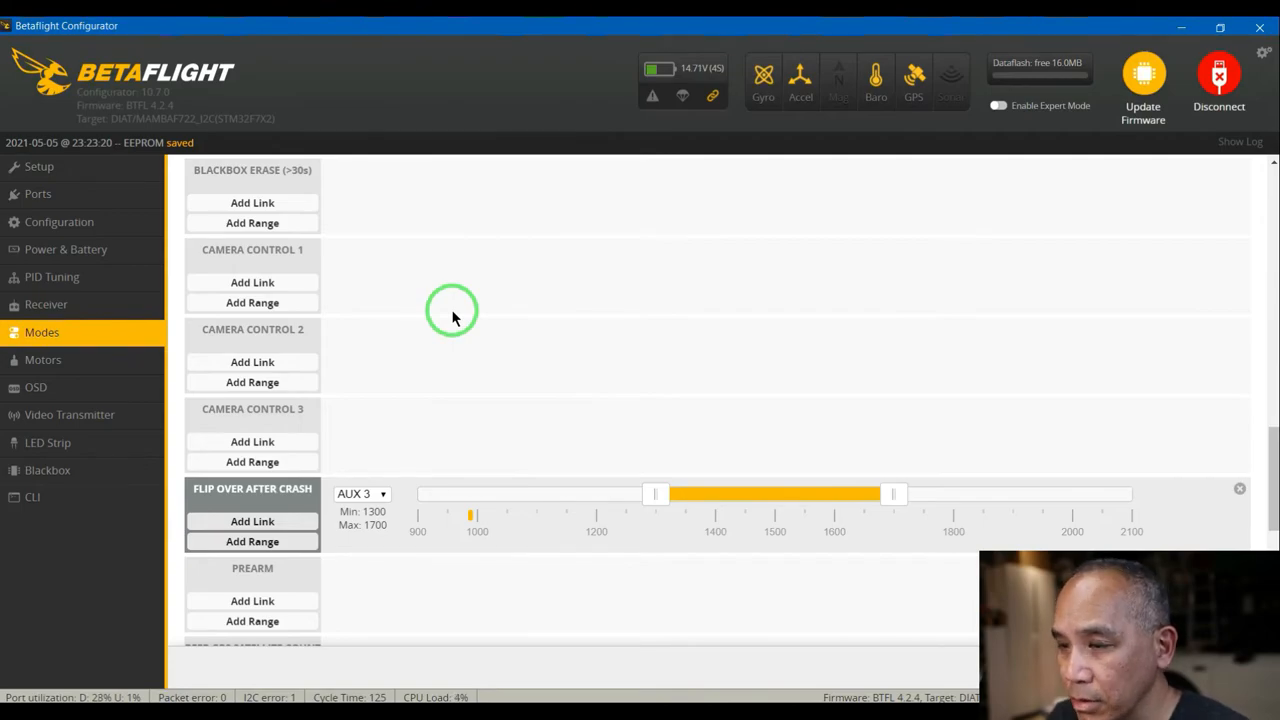
mouse_move(530, 490)
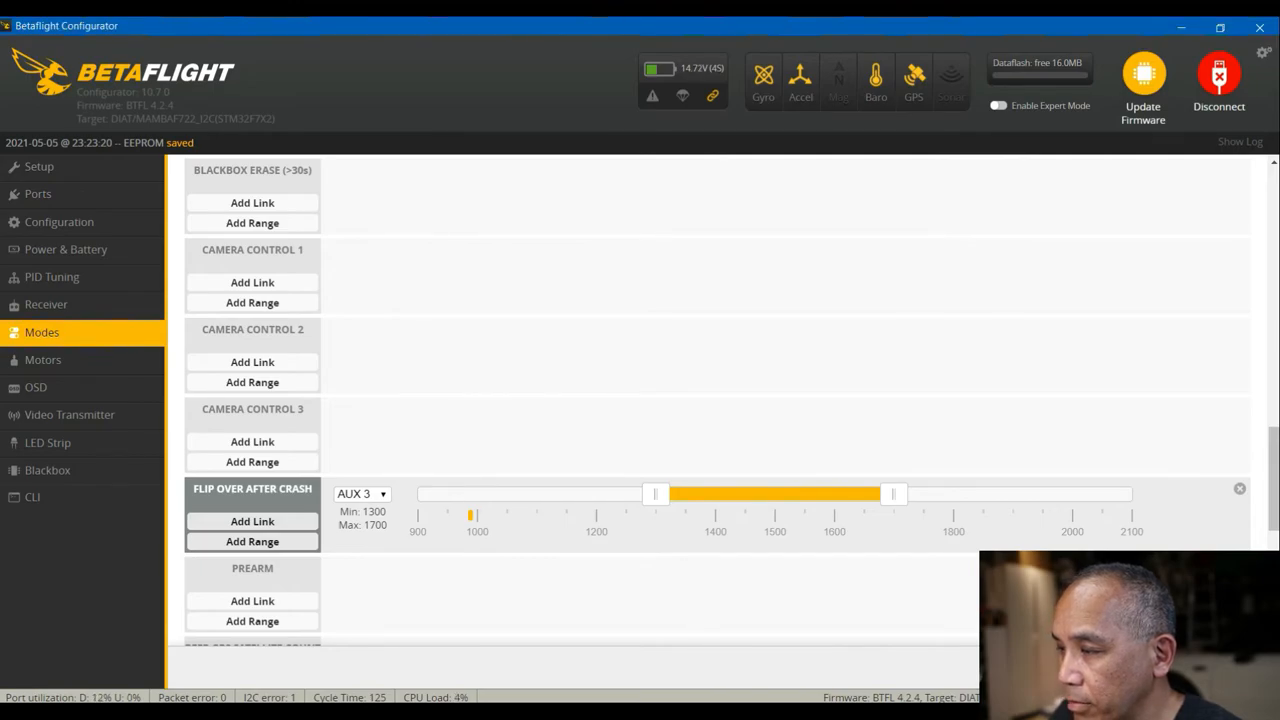
scroll(up, 3)
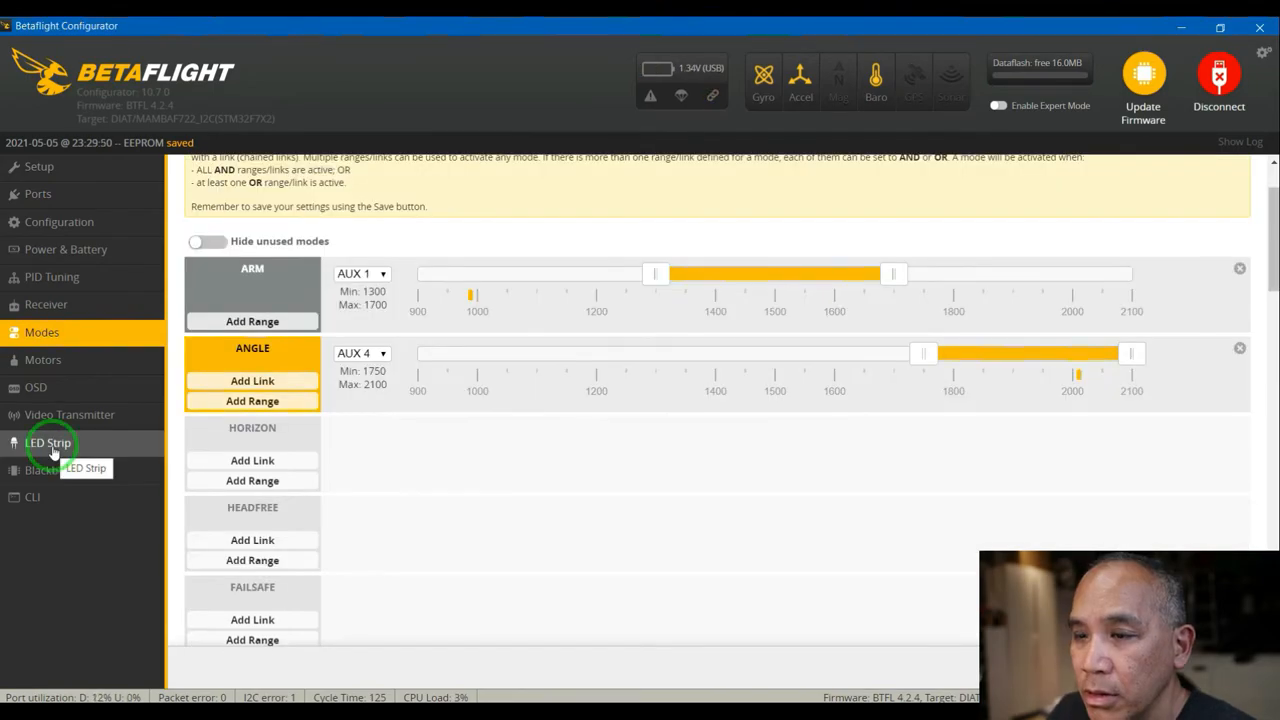
mouse_move(136, 384)
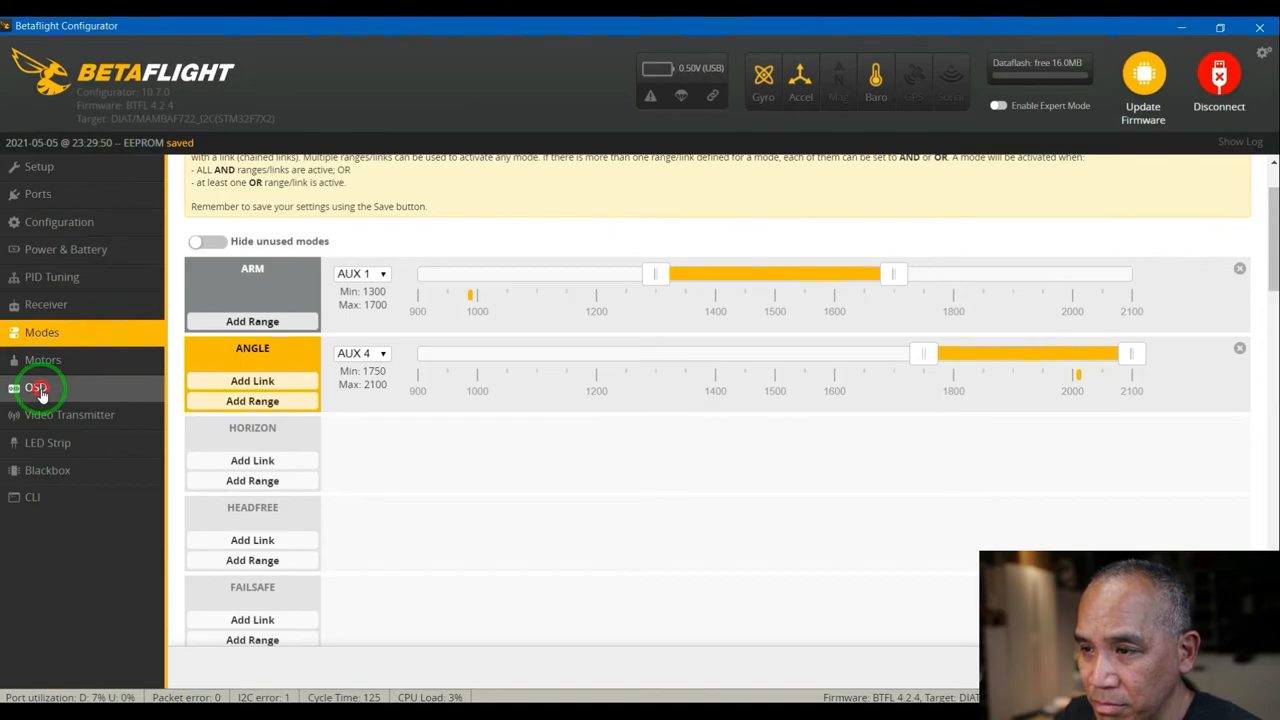
- Set the OSD video format to NTSC instead of Auto and save the OSD settings
click(36, 388)
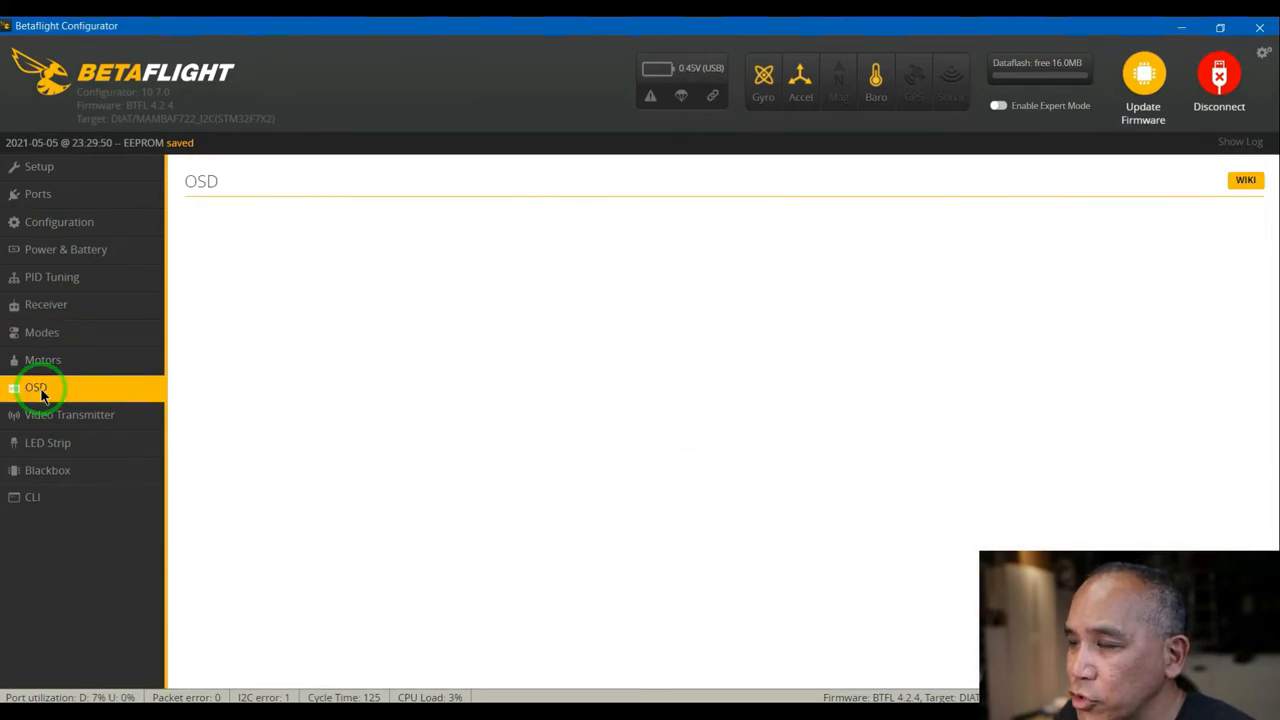
mouse_move(404, 362)
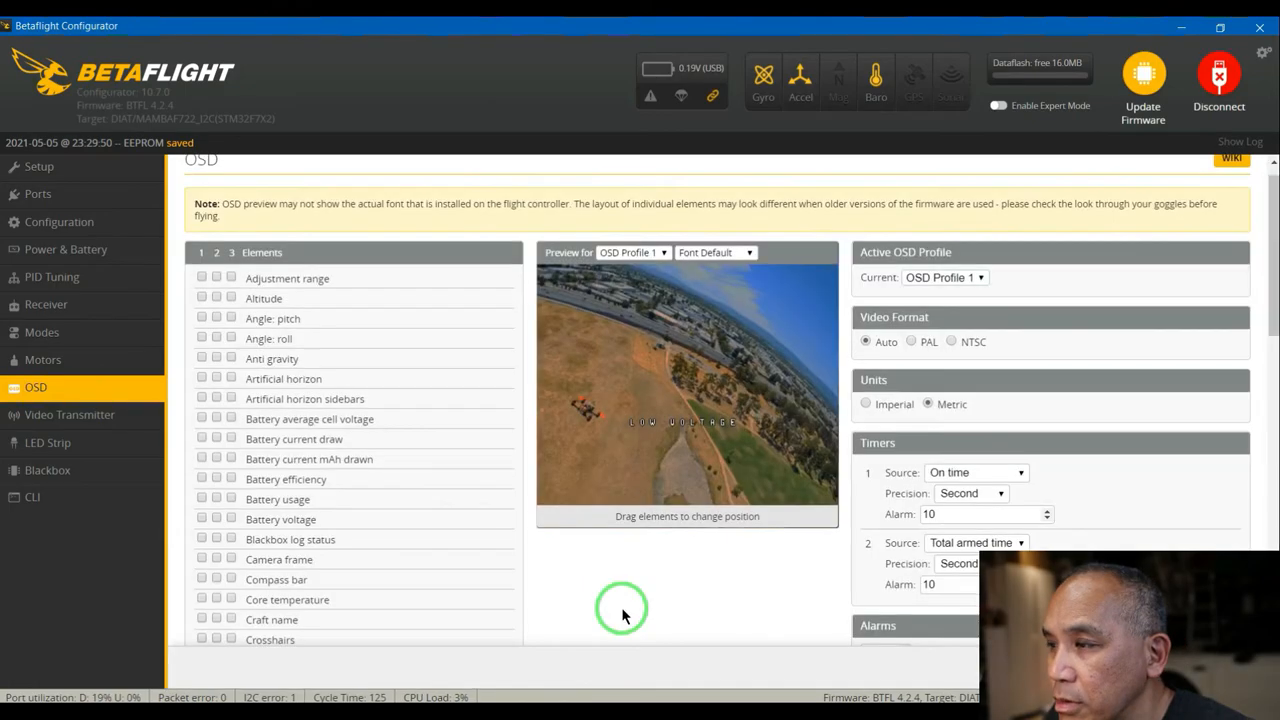
mouse_move(450, 510)
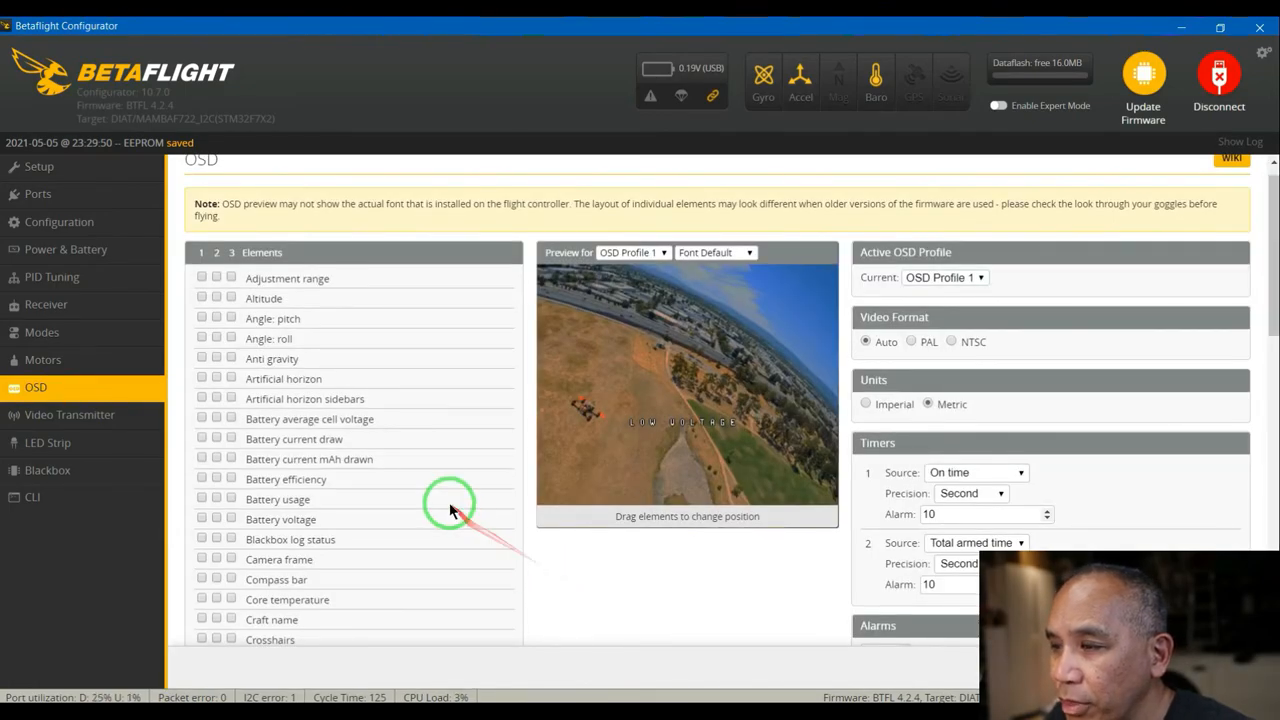
mouse_move(656, 578)
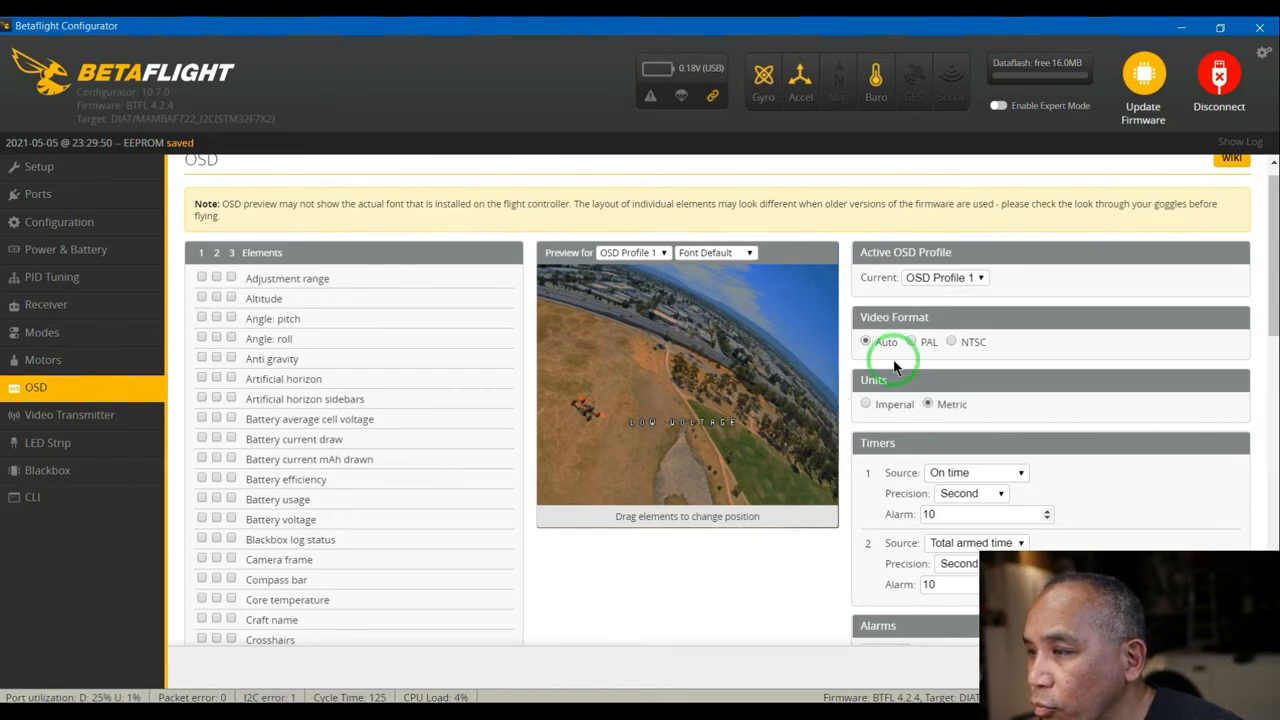
mouse_move(950, 344)
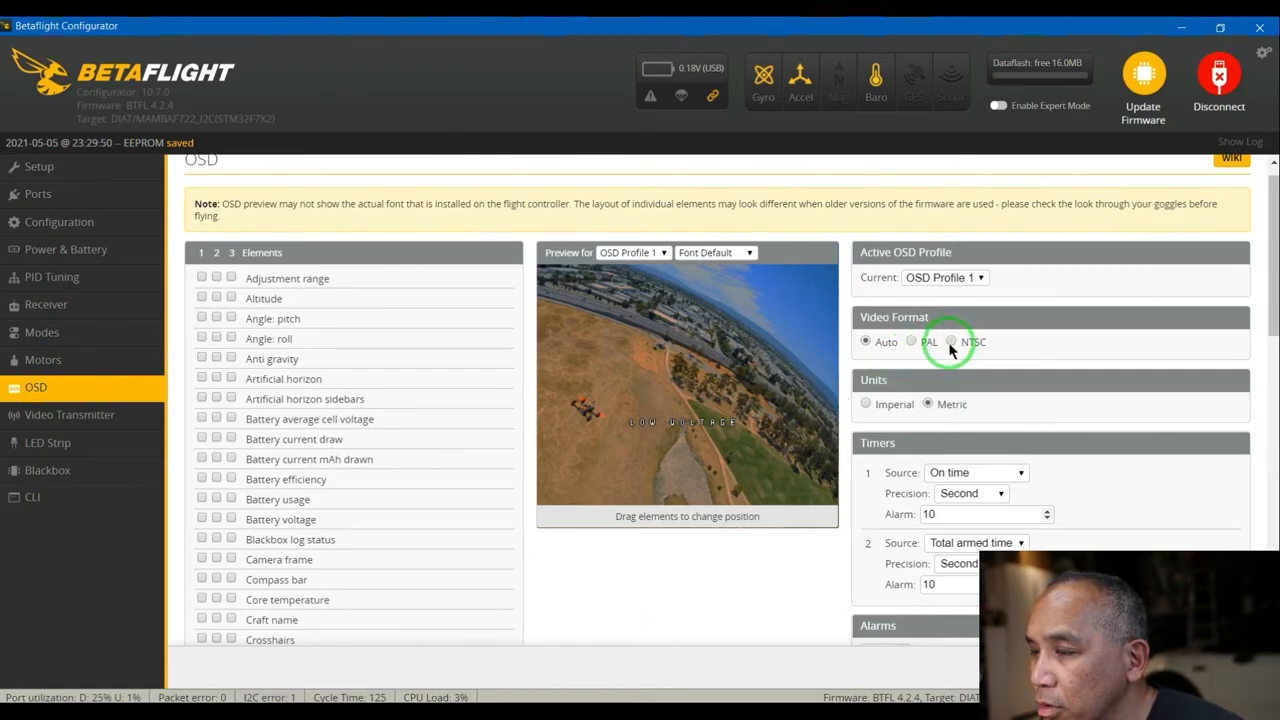
click(952, 342)
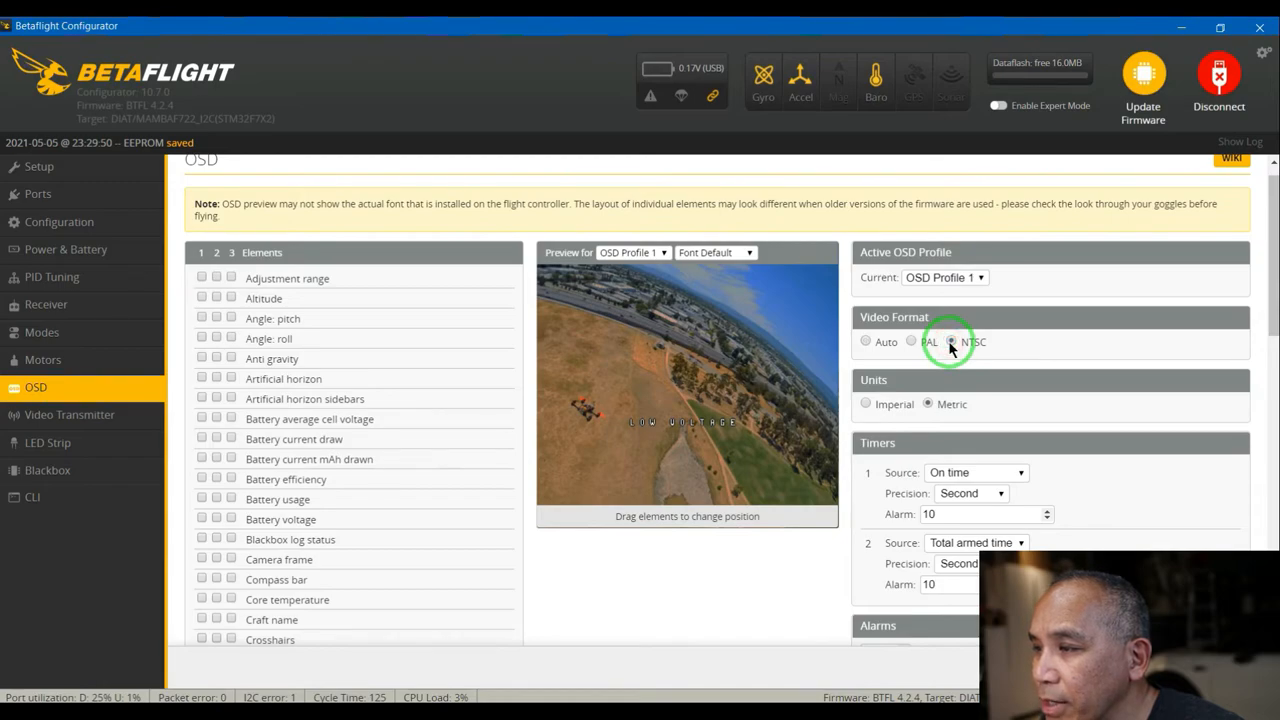
click(952, 340)
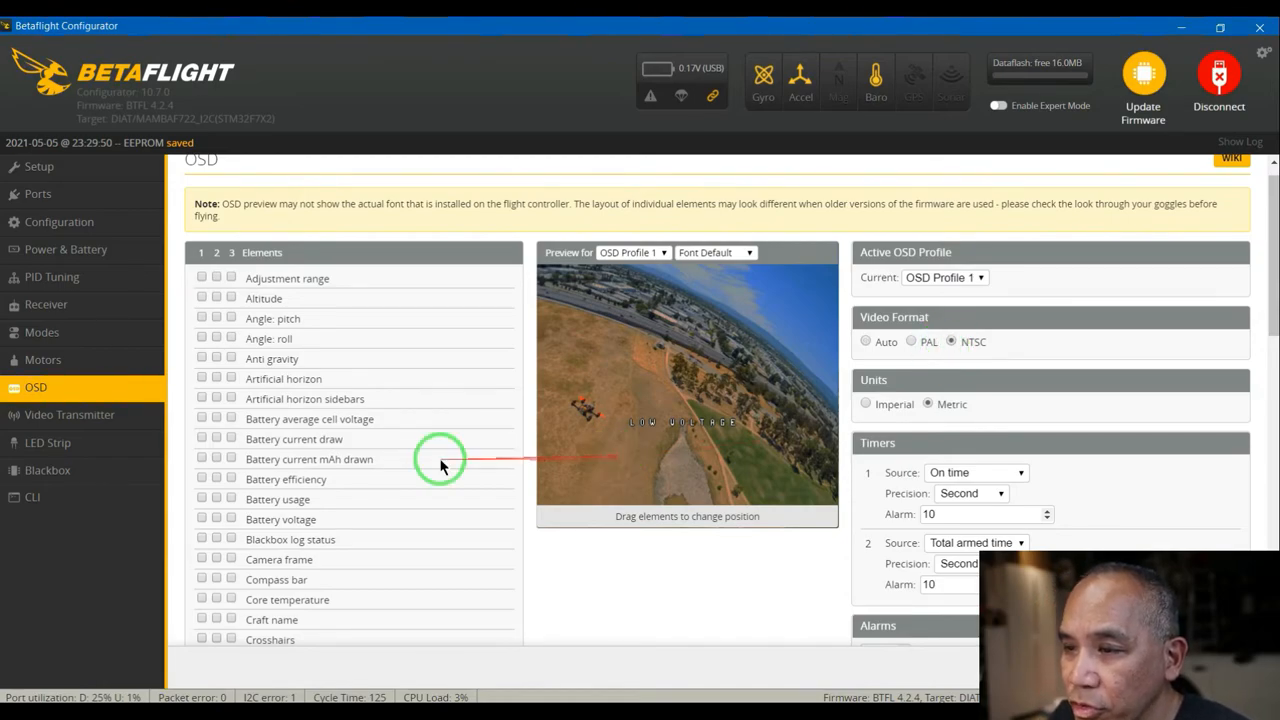
mouse_move(336, 490)
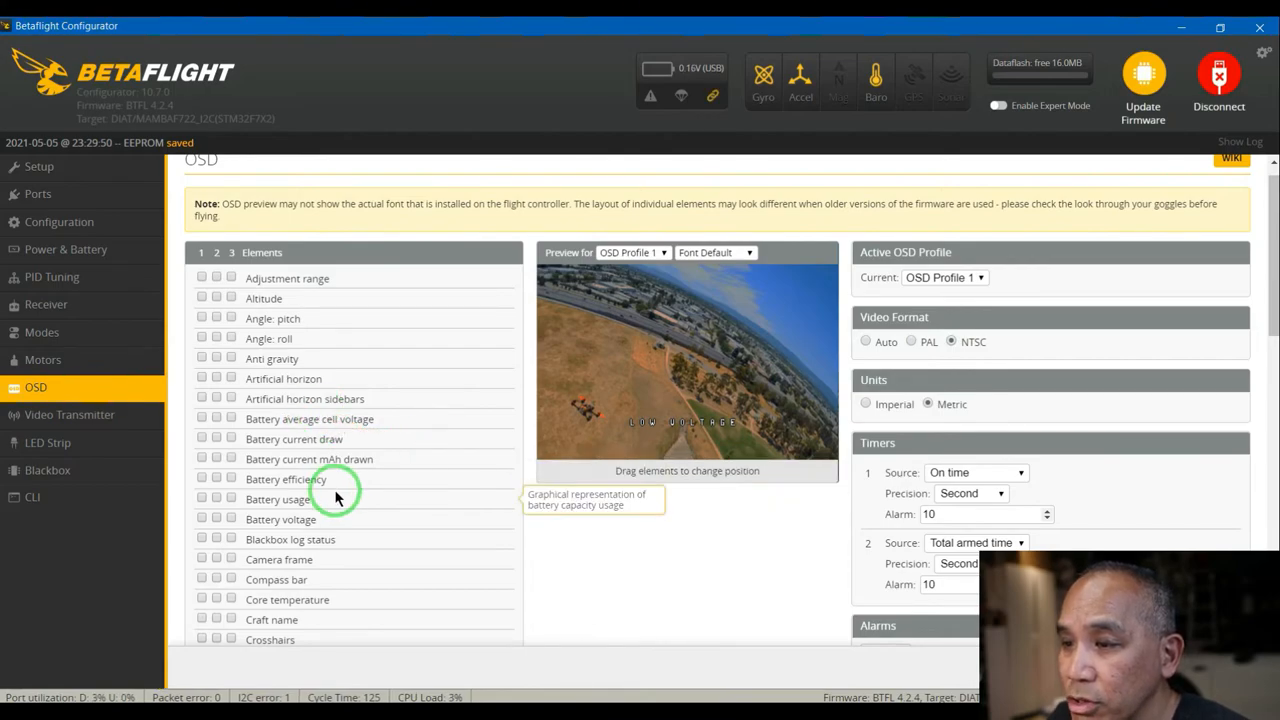
mouse_move(256, 458)
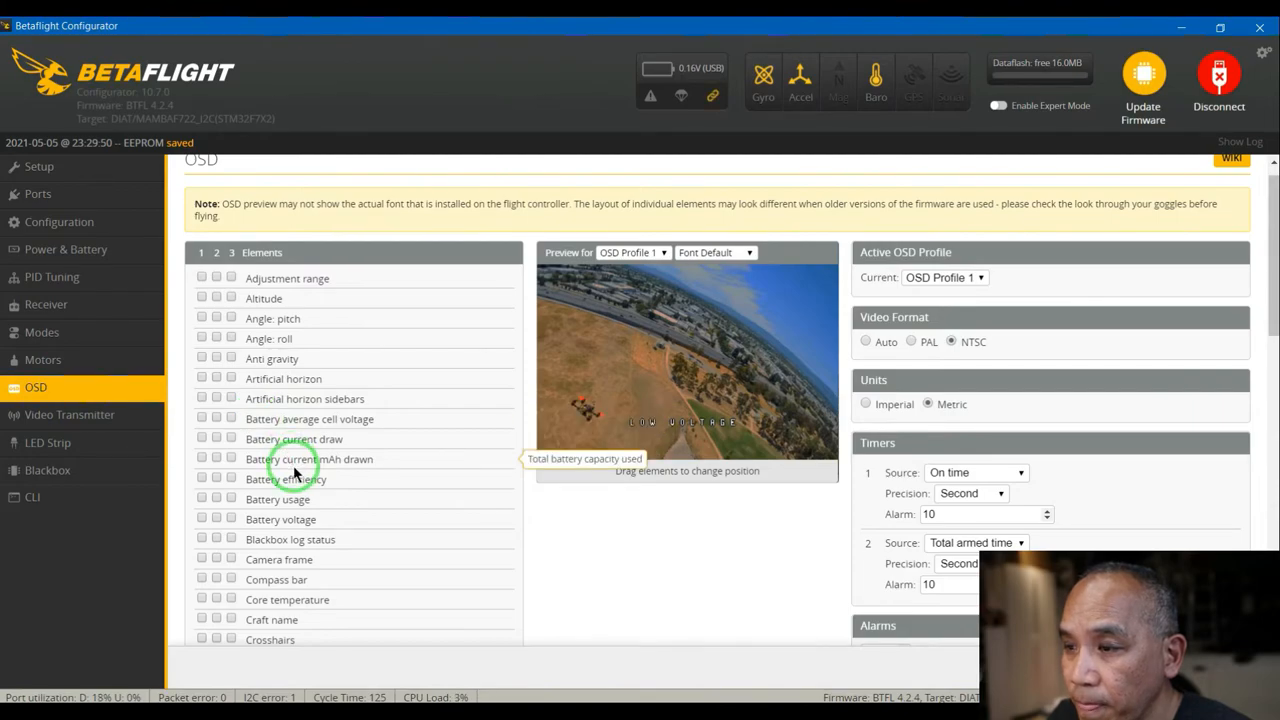
mouse_move(684, 550)
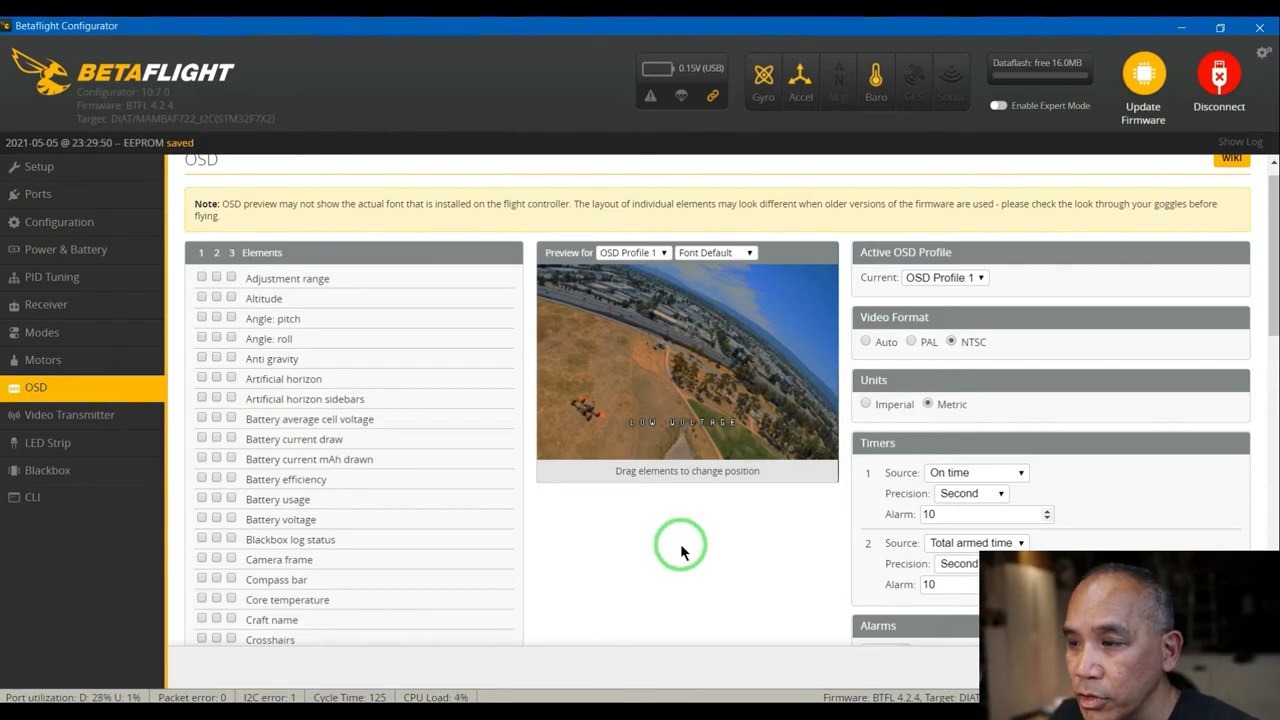
scroll(down, 3)
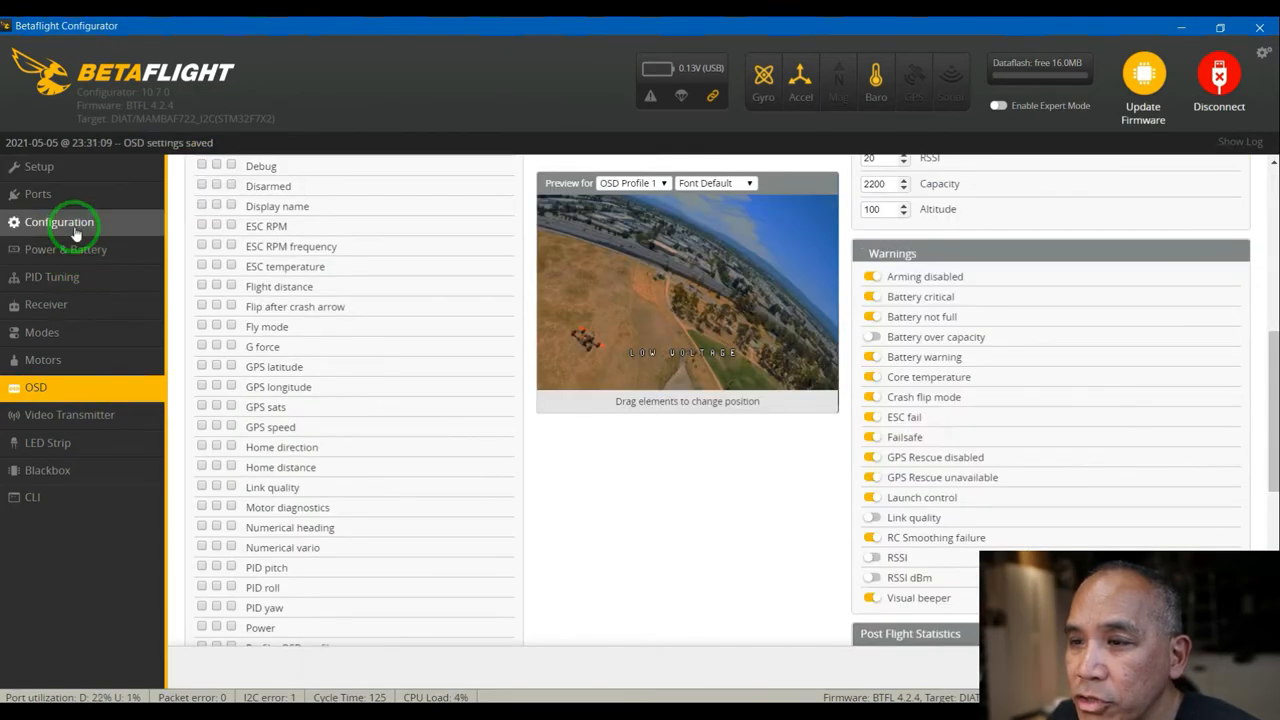
- Enable bidirectional DShot with 14 motor poles in Configuration, then save and reboot
click(60, 220)
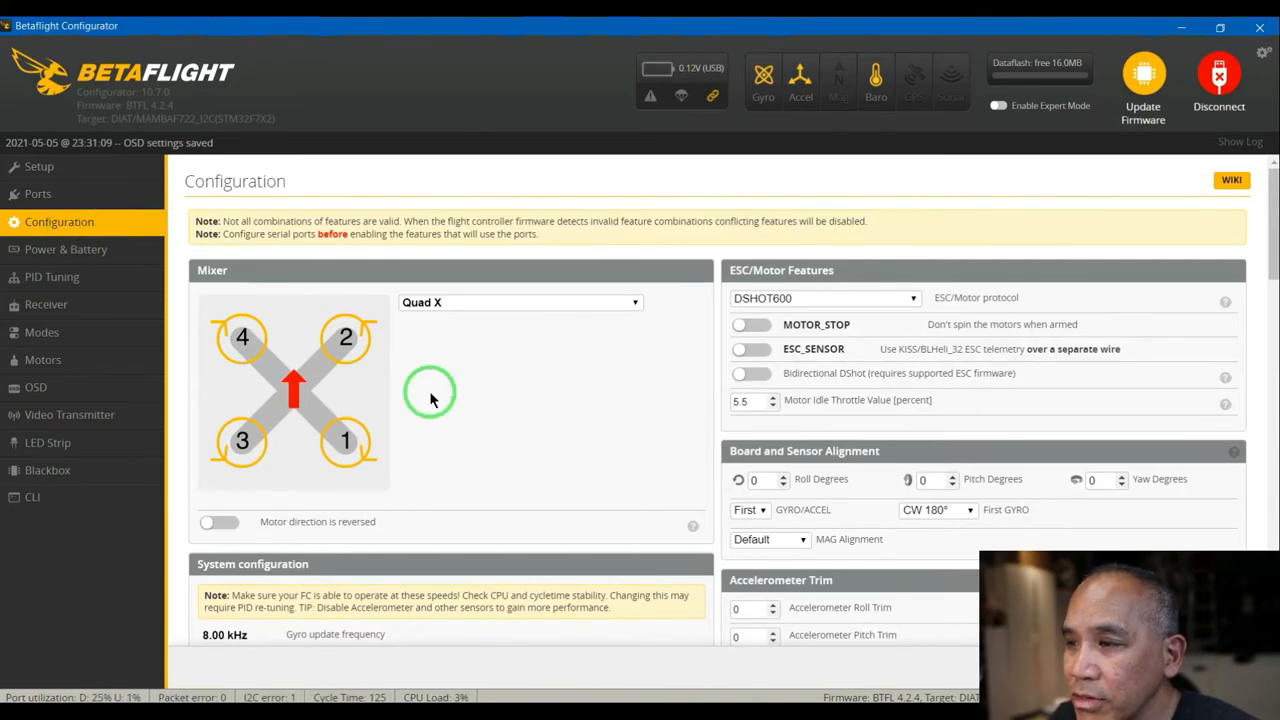
mouse_move(584, 388)
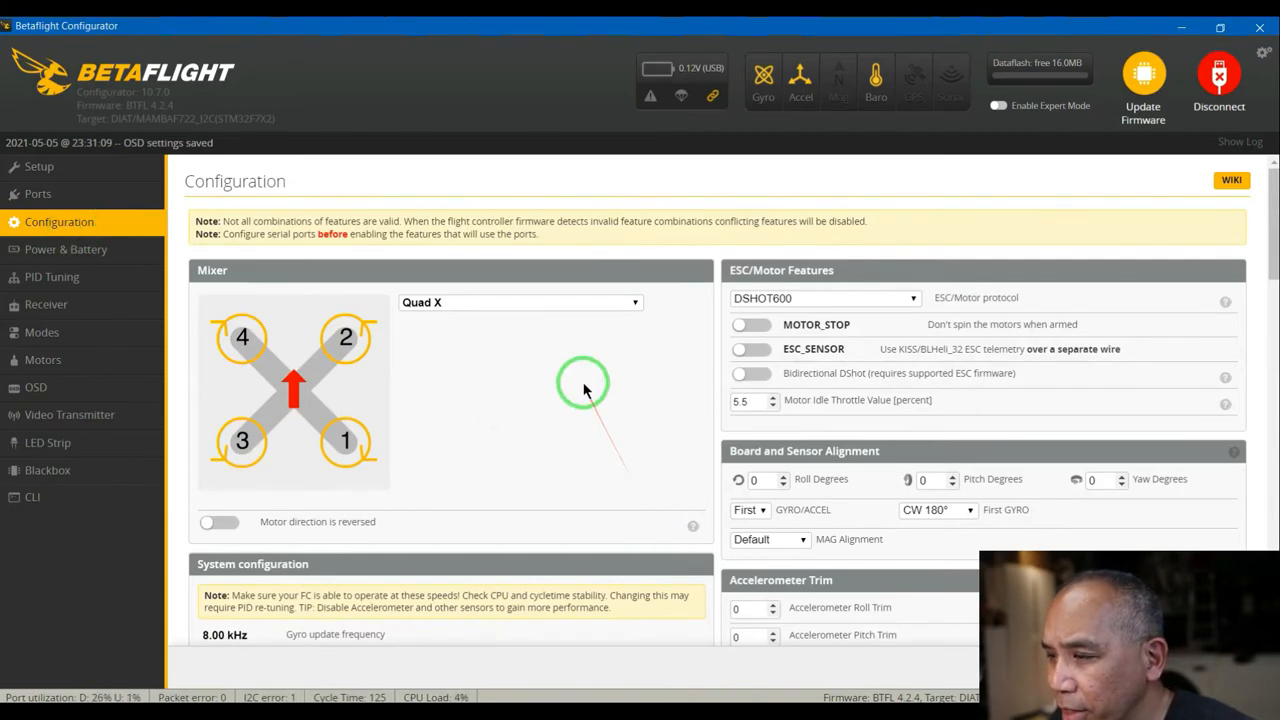
scroll(down, 3)
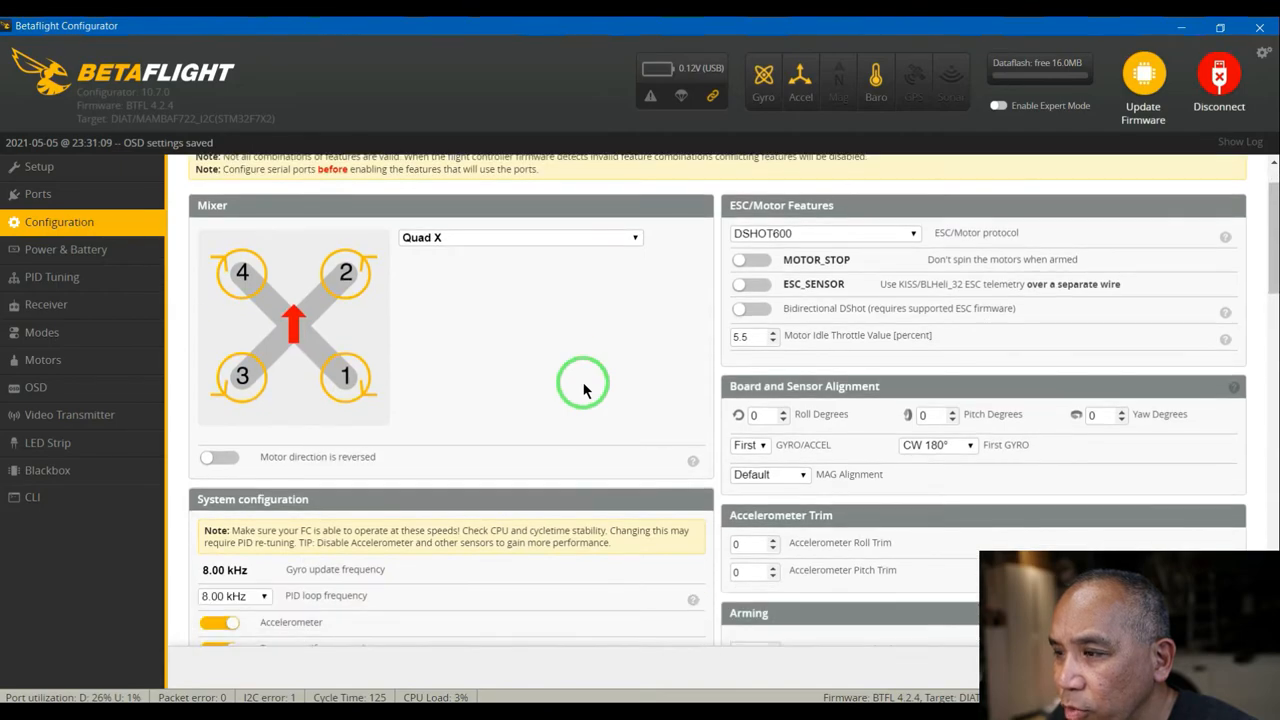
scroll(up, 3)
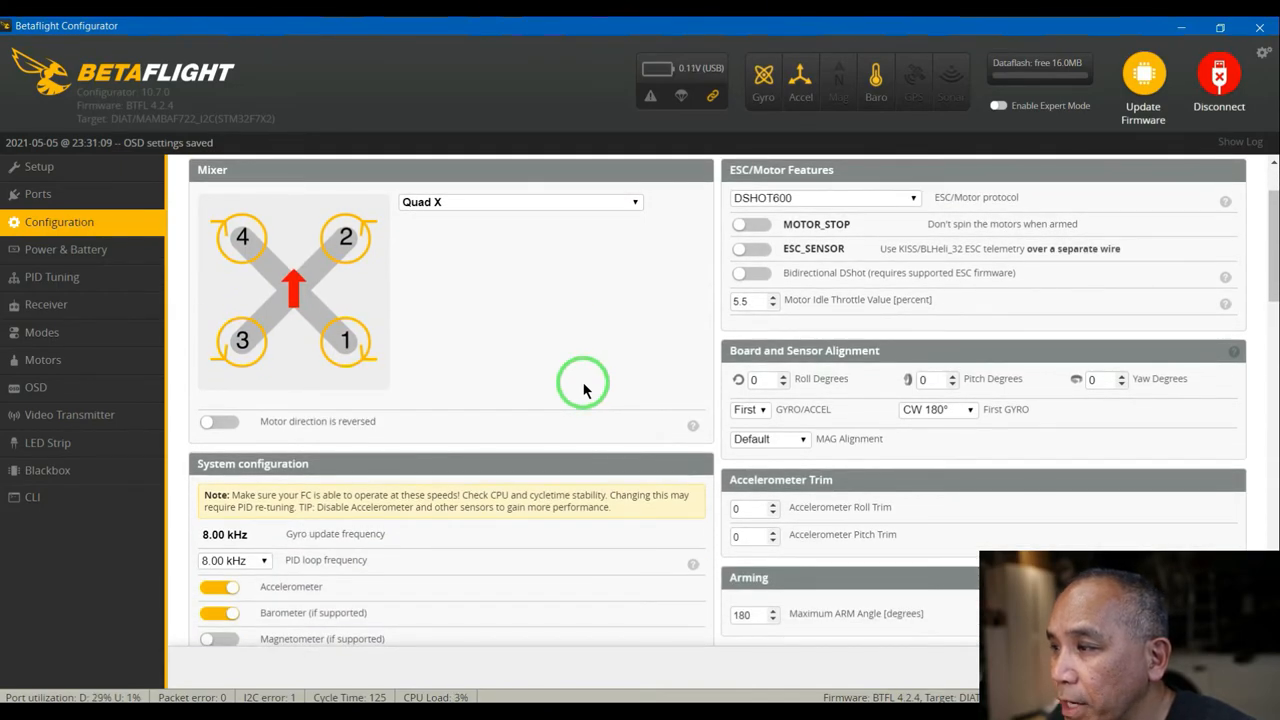
scroll(up, 3)
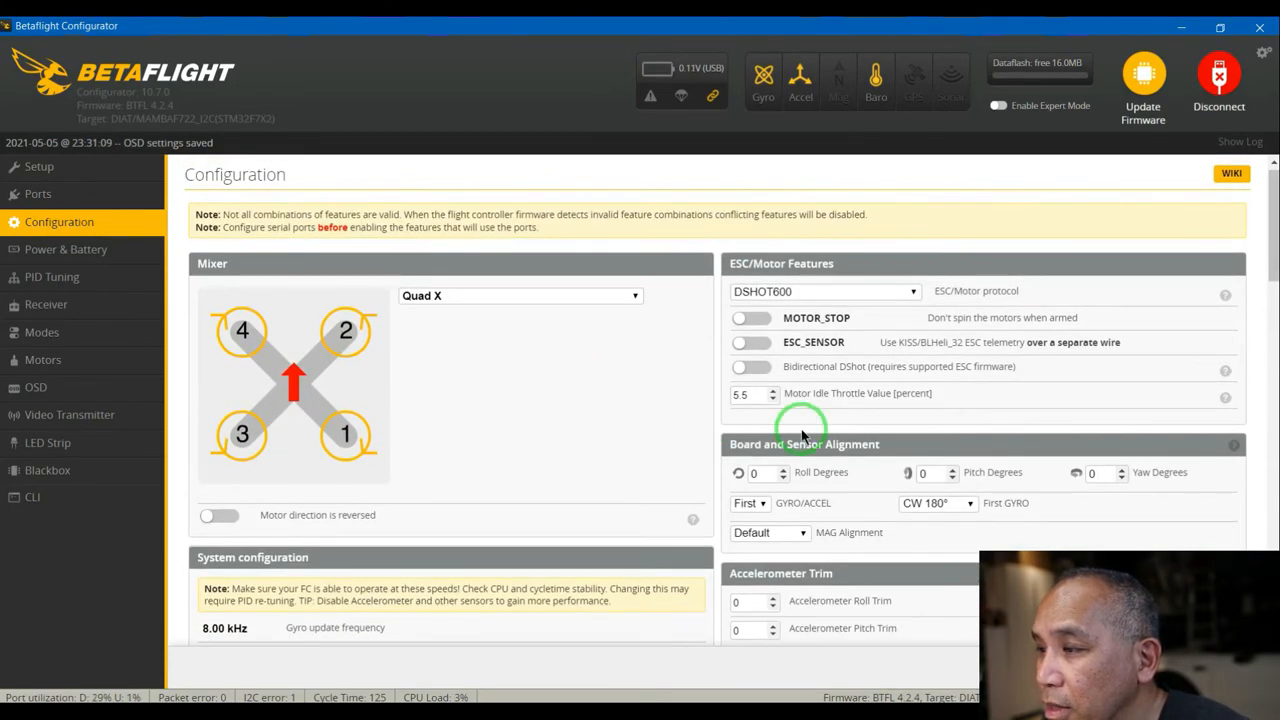
click(752, 366)
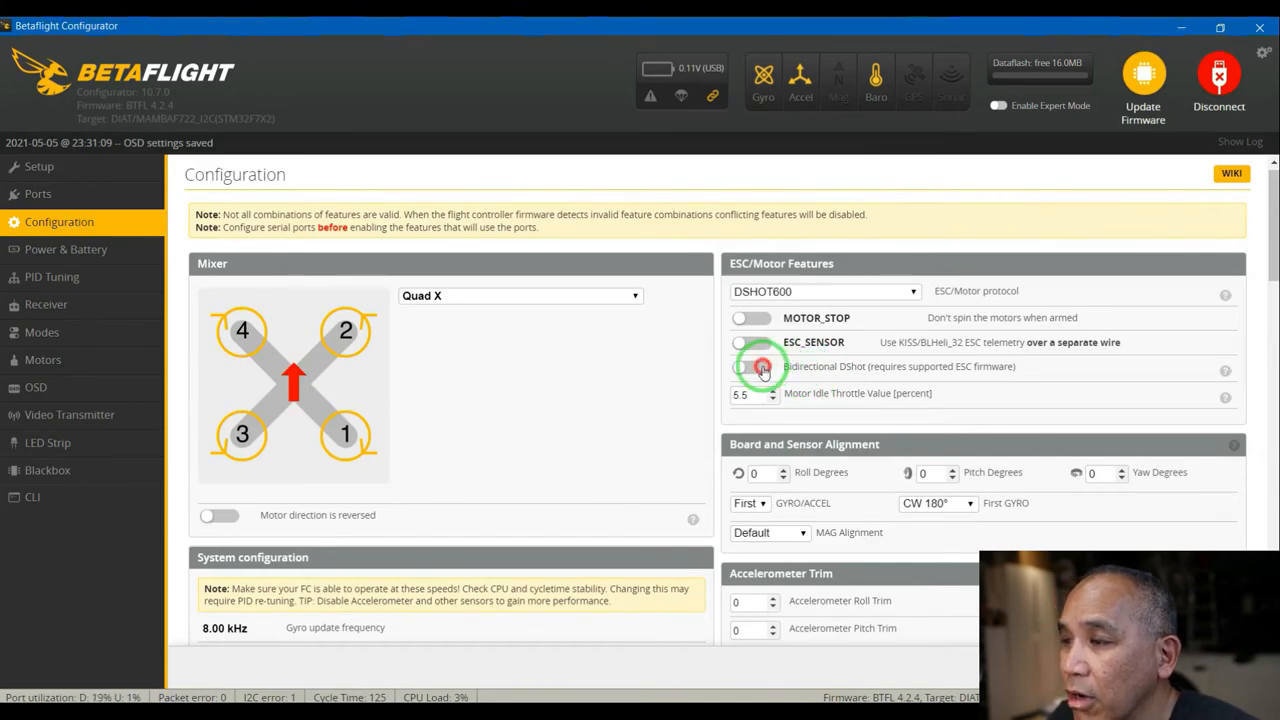
click(752, 366)
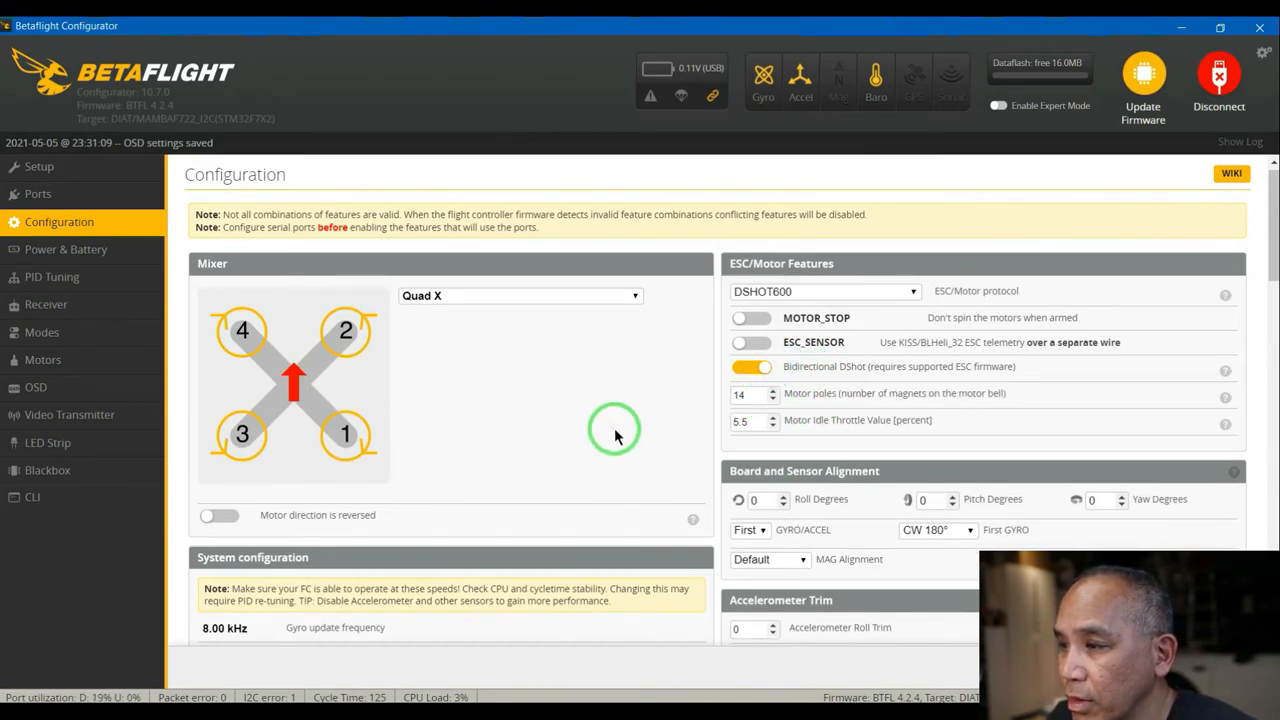
mouse_move(770, 442)
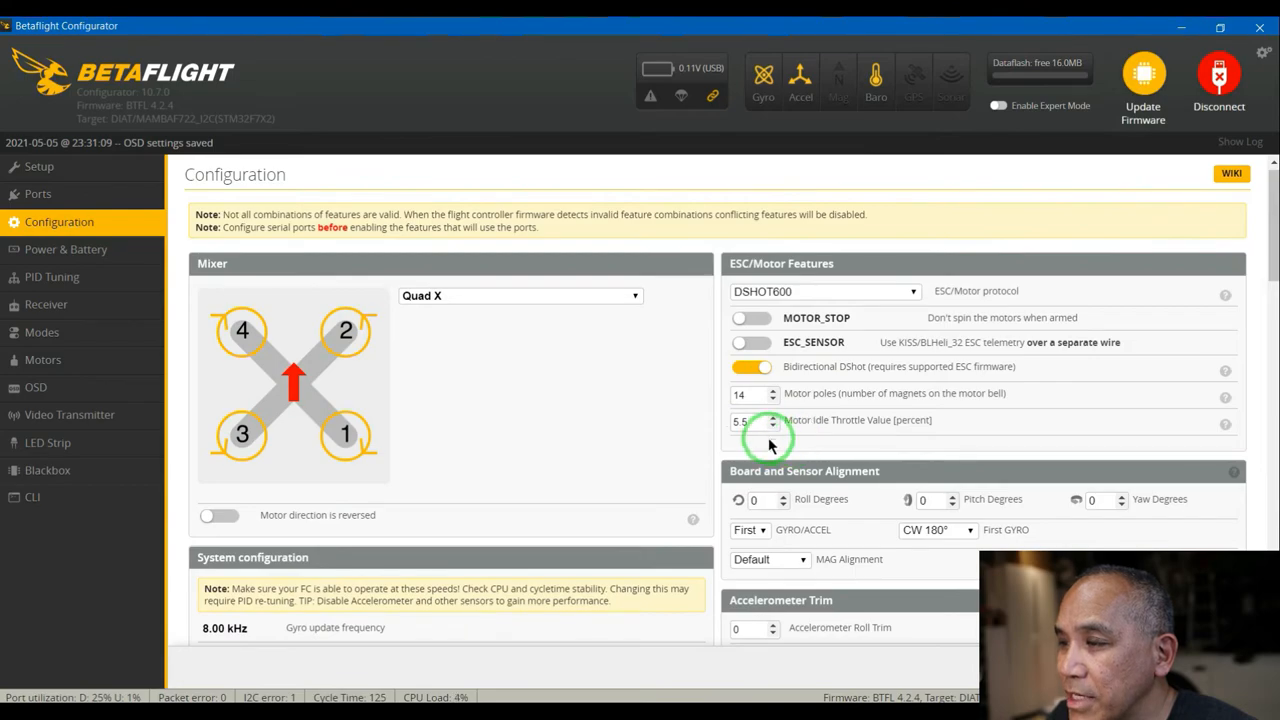
mouse_move(770, 400)
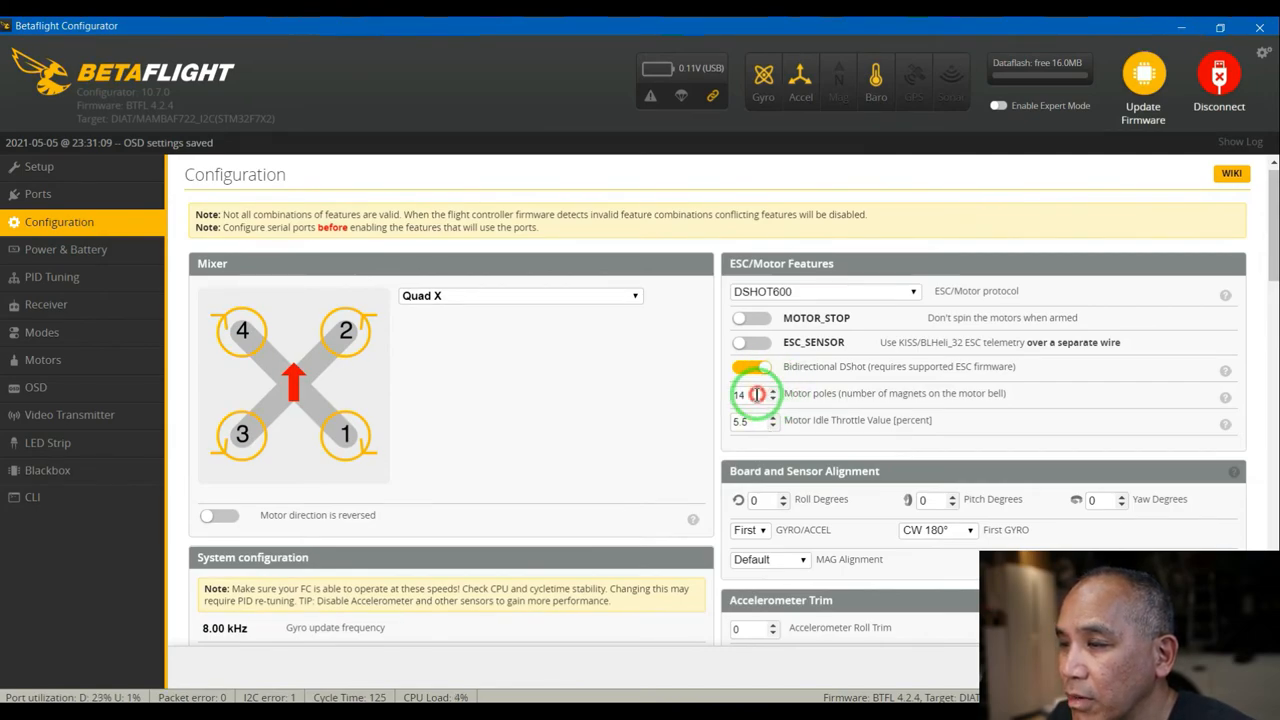
click(744, 392)
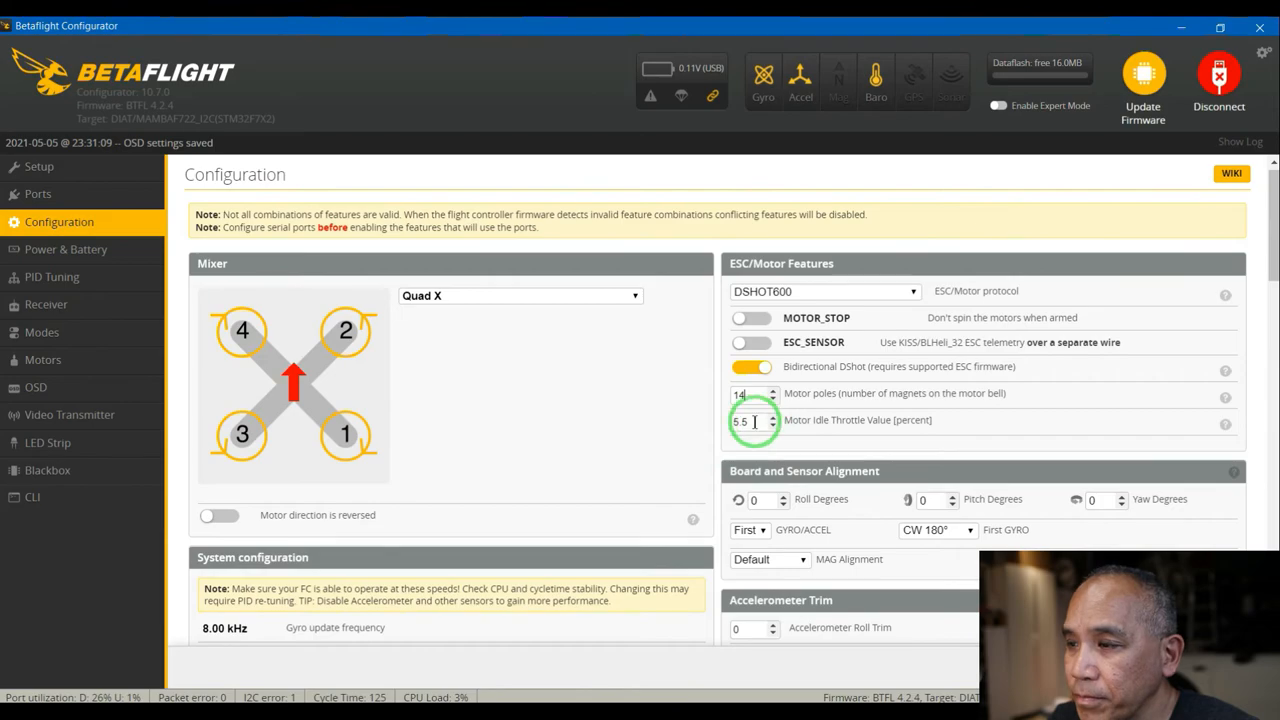
mouse_move(636, 434)
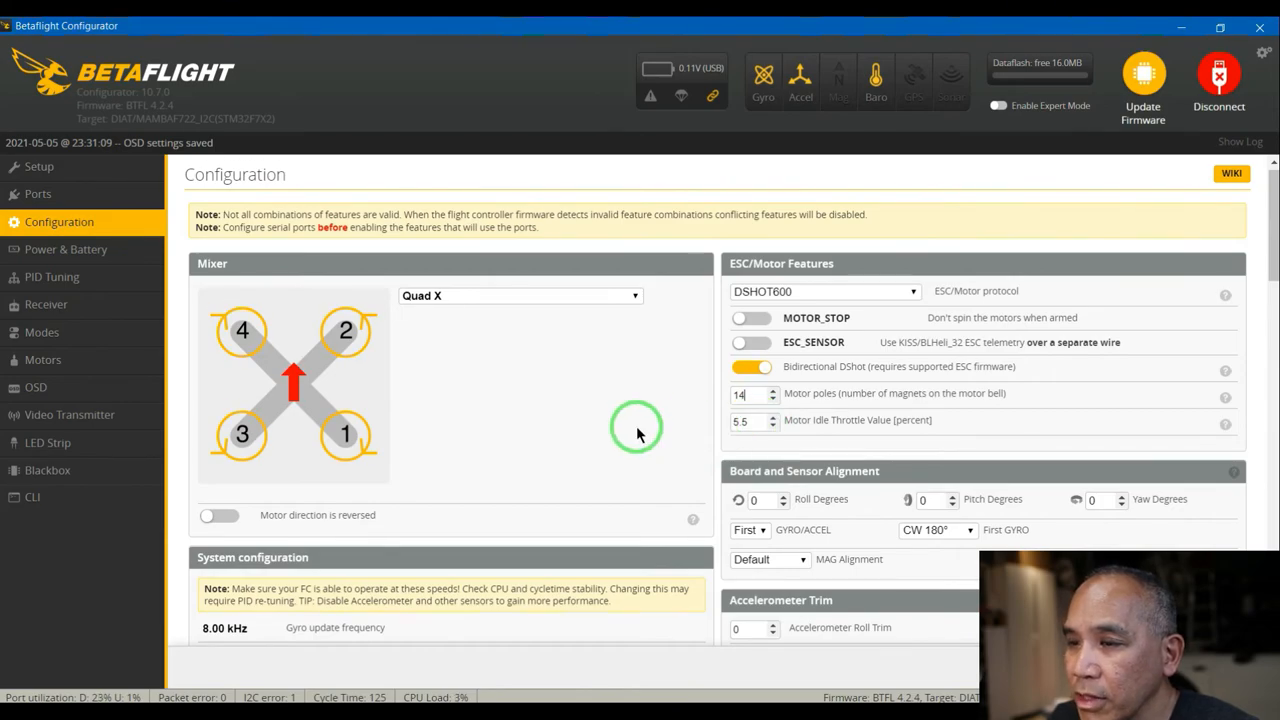
scroll(down, 3)
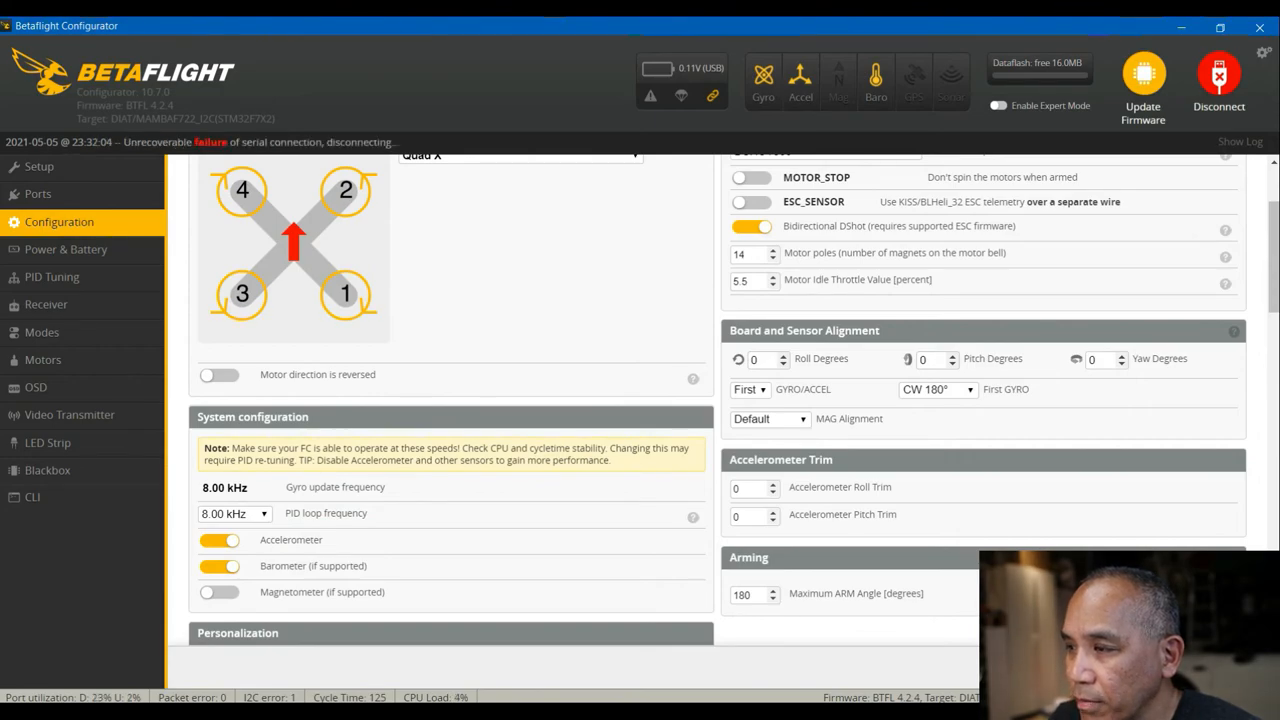
- Reconnect to the flight controller and land on the Setup overview
click(1220, 80)
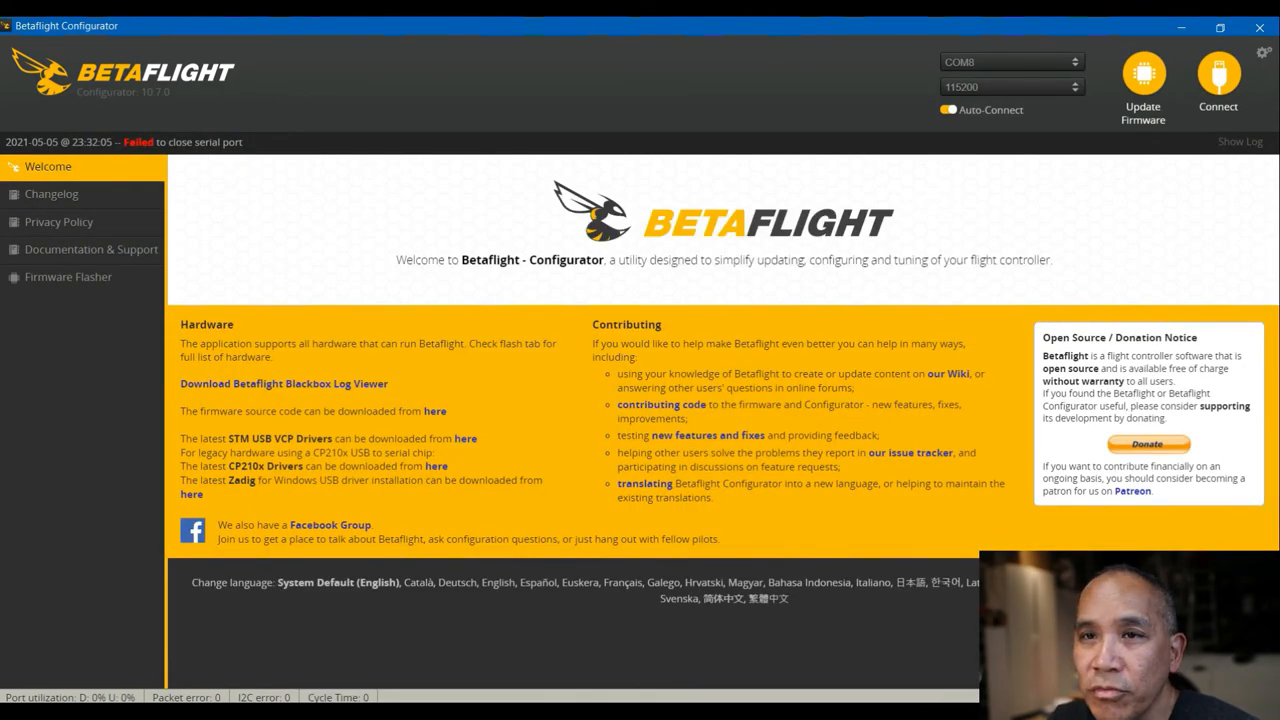
click(1218, 80)
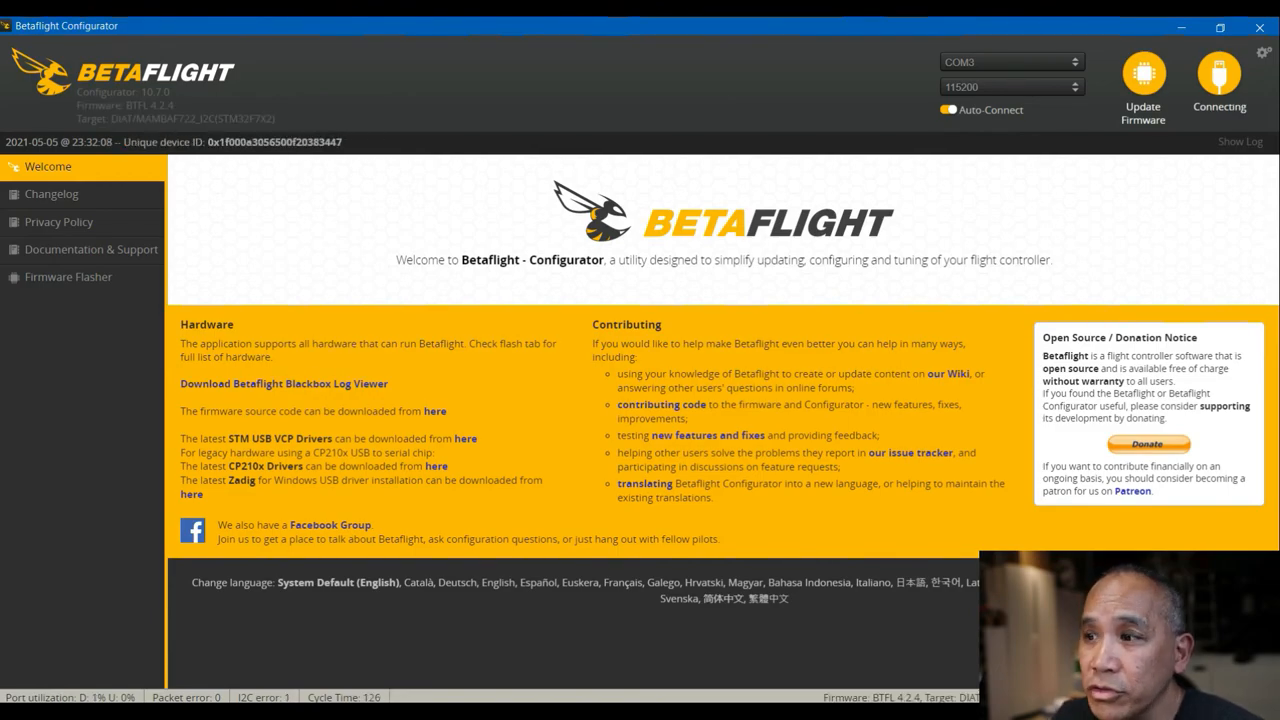
click(1220, 80)
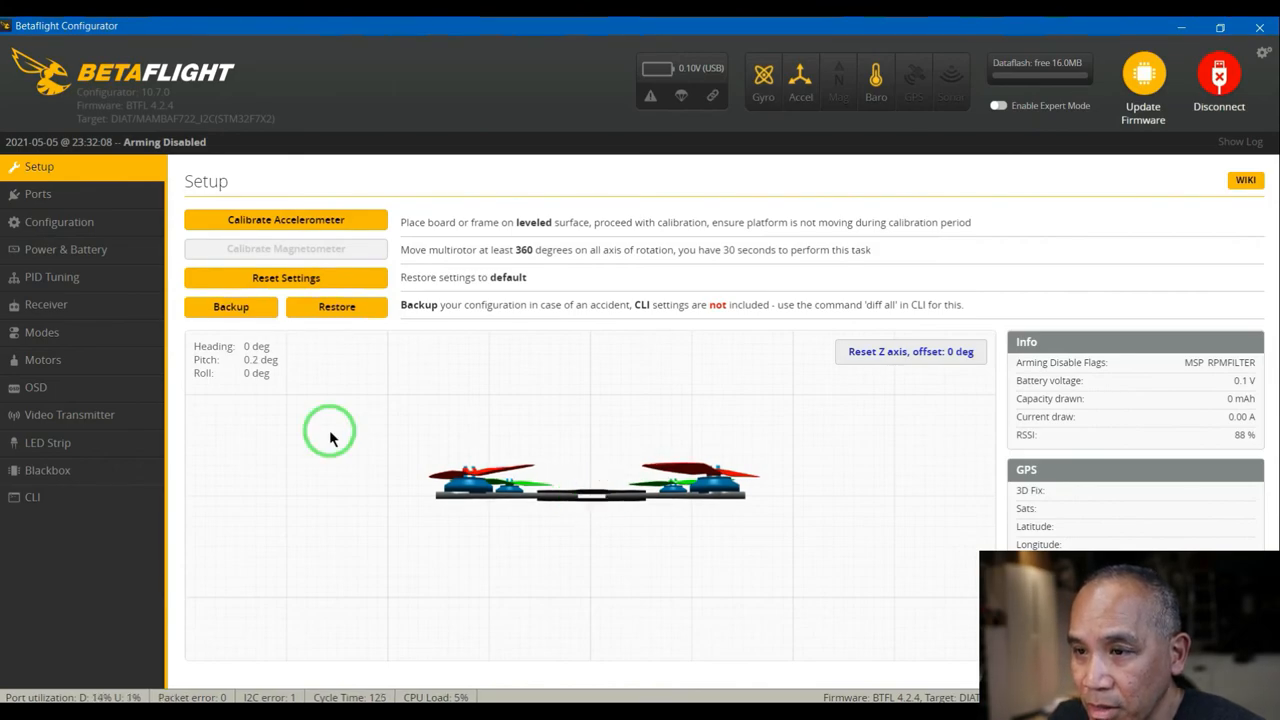
mouse_move(50, 276)
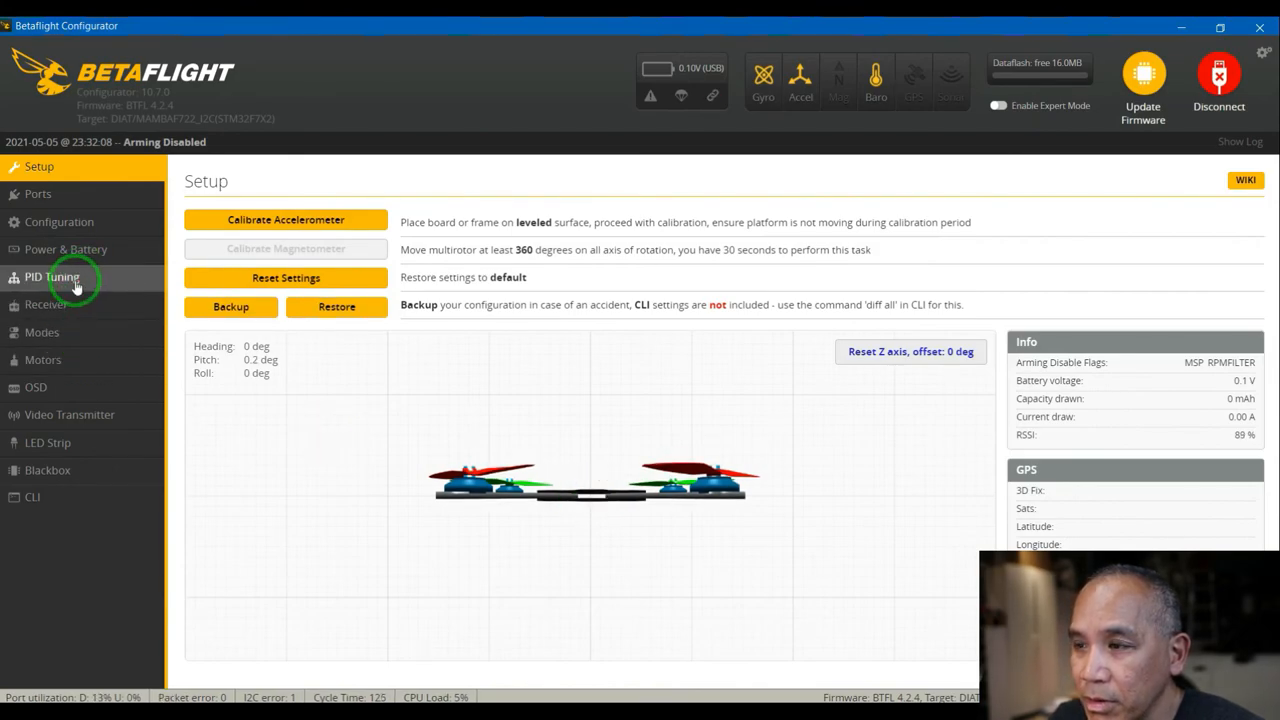
- Show the PID Tuning profile settings with default PID values
click(52, 276)
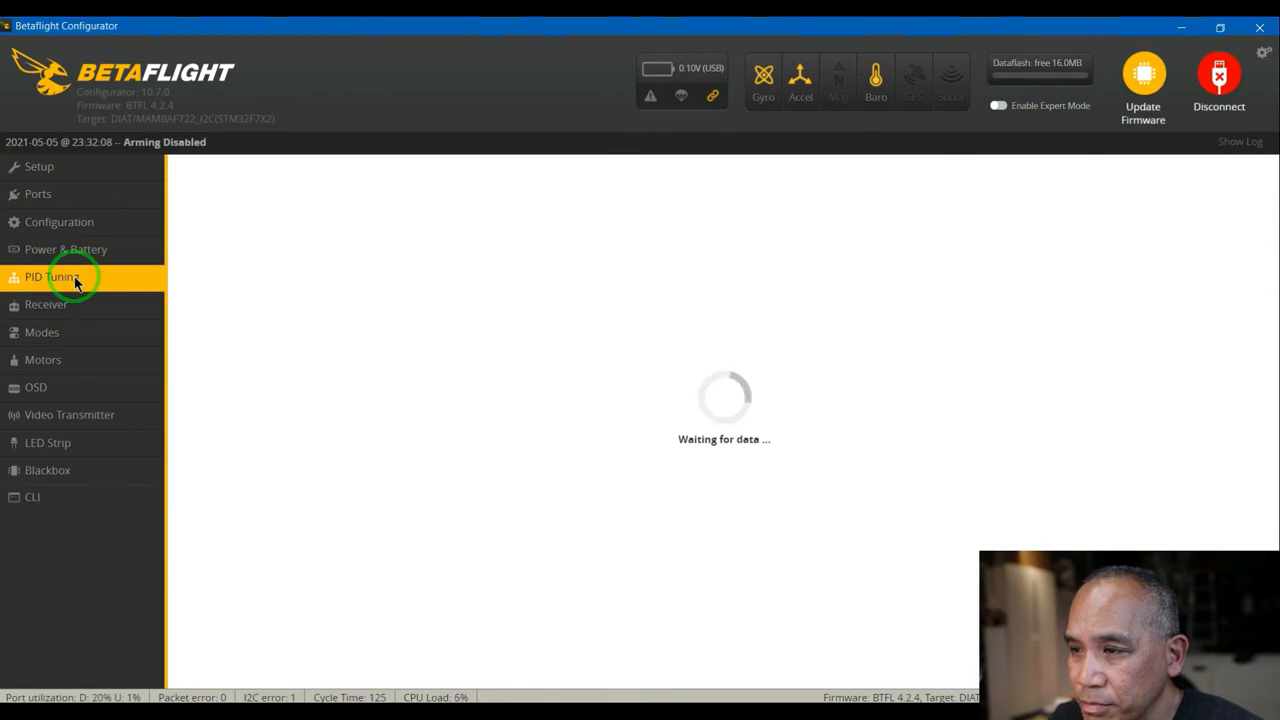
mouse_move(508, 466)
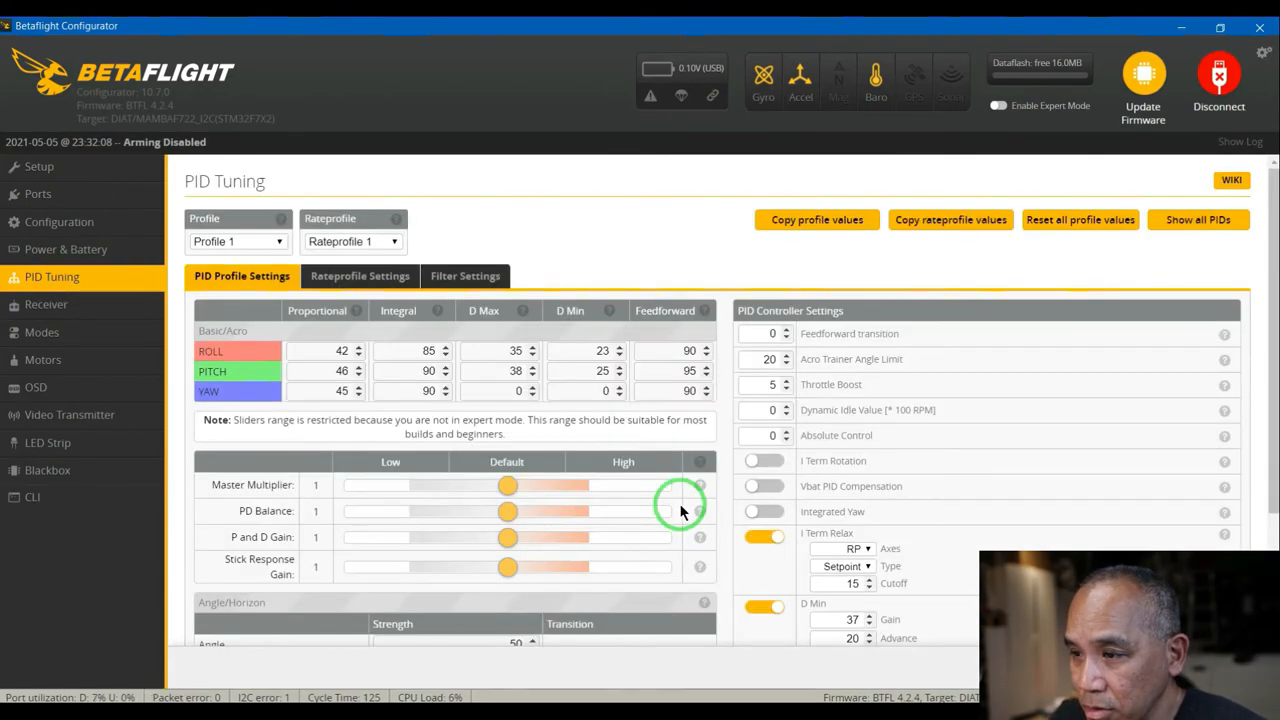
mouse_move(510, 456)
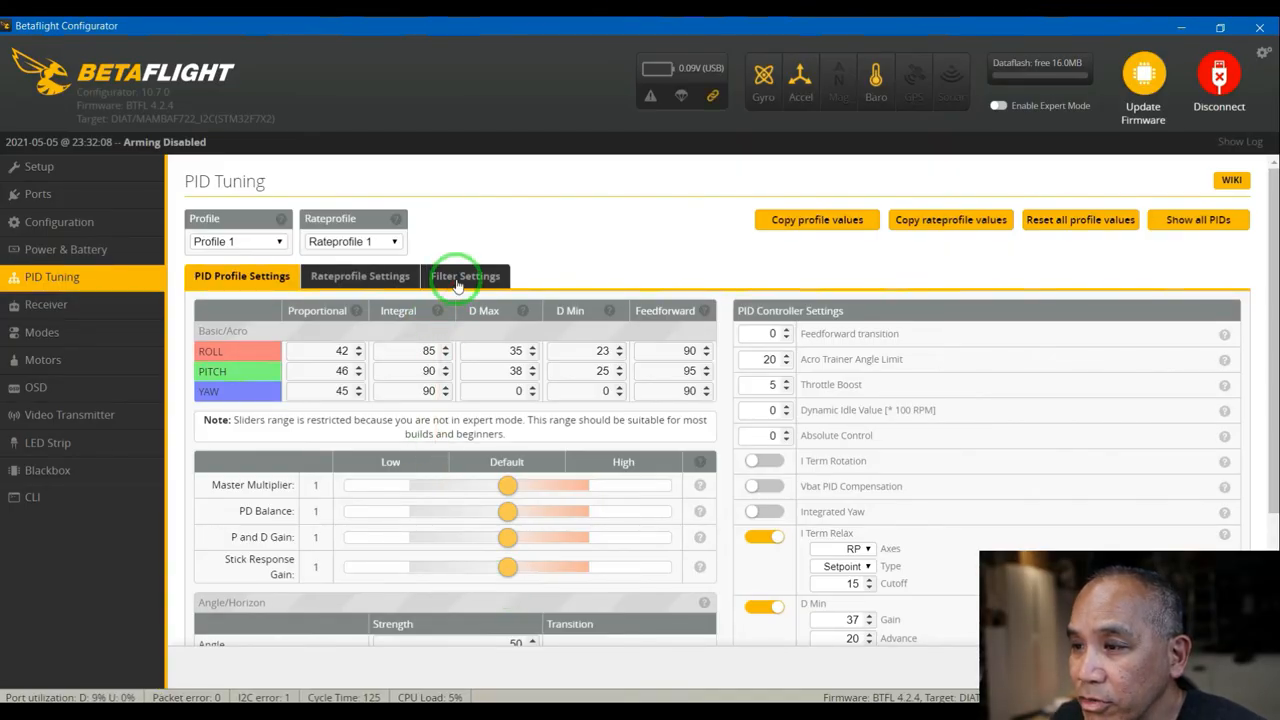
- Review the default Filter Settings sliders and lowpass filters and save them
click(464, 276)
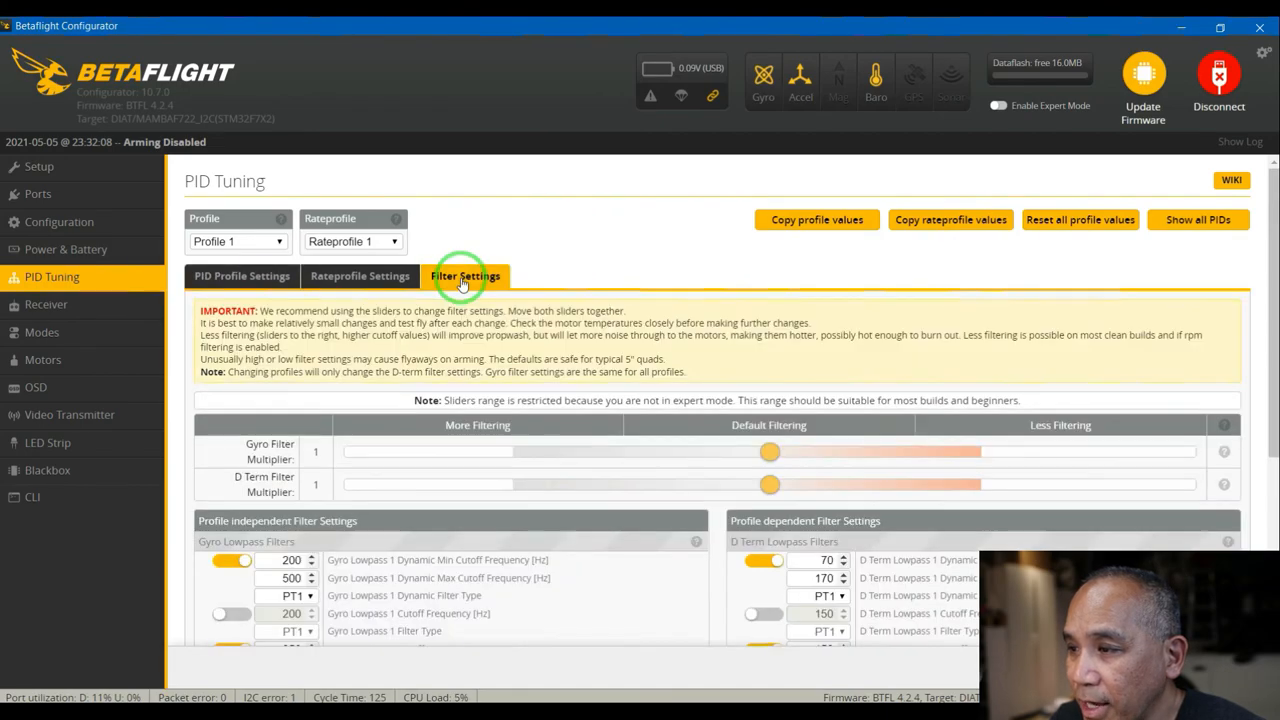
mouse_move(576, 528)
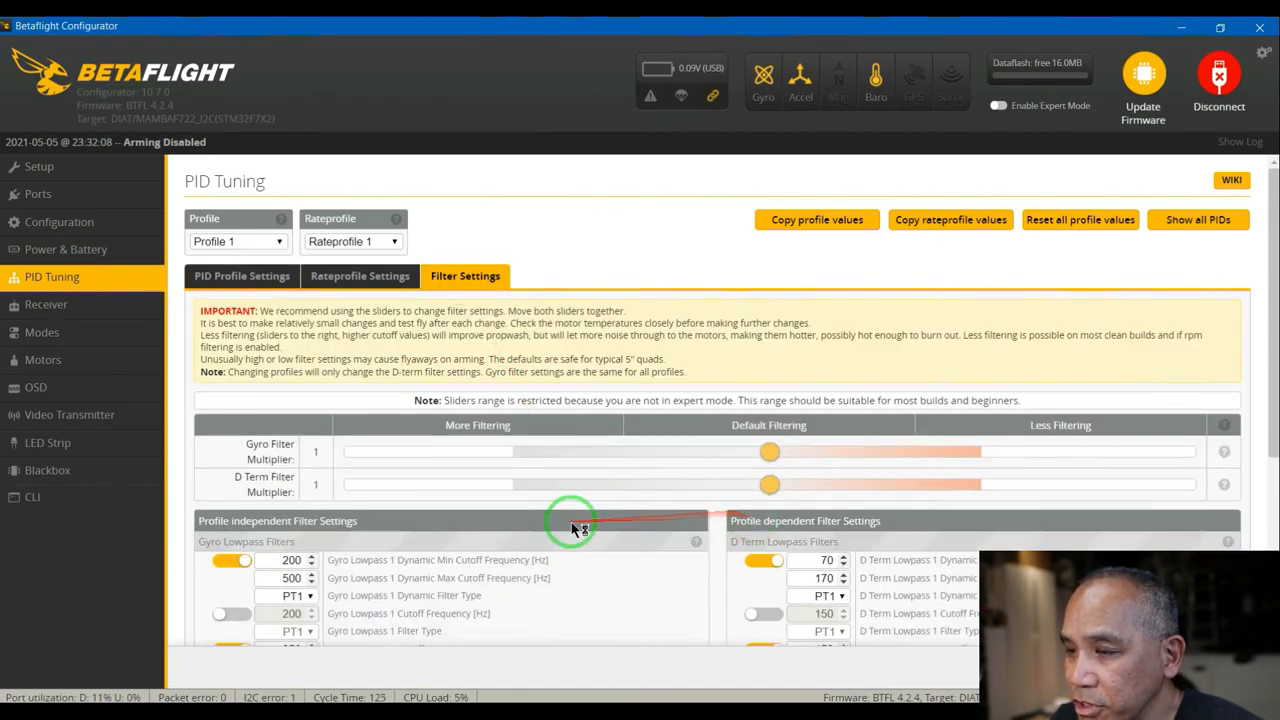
scroll(down, 3)
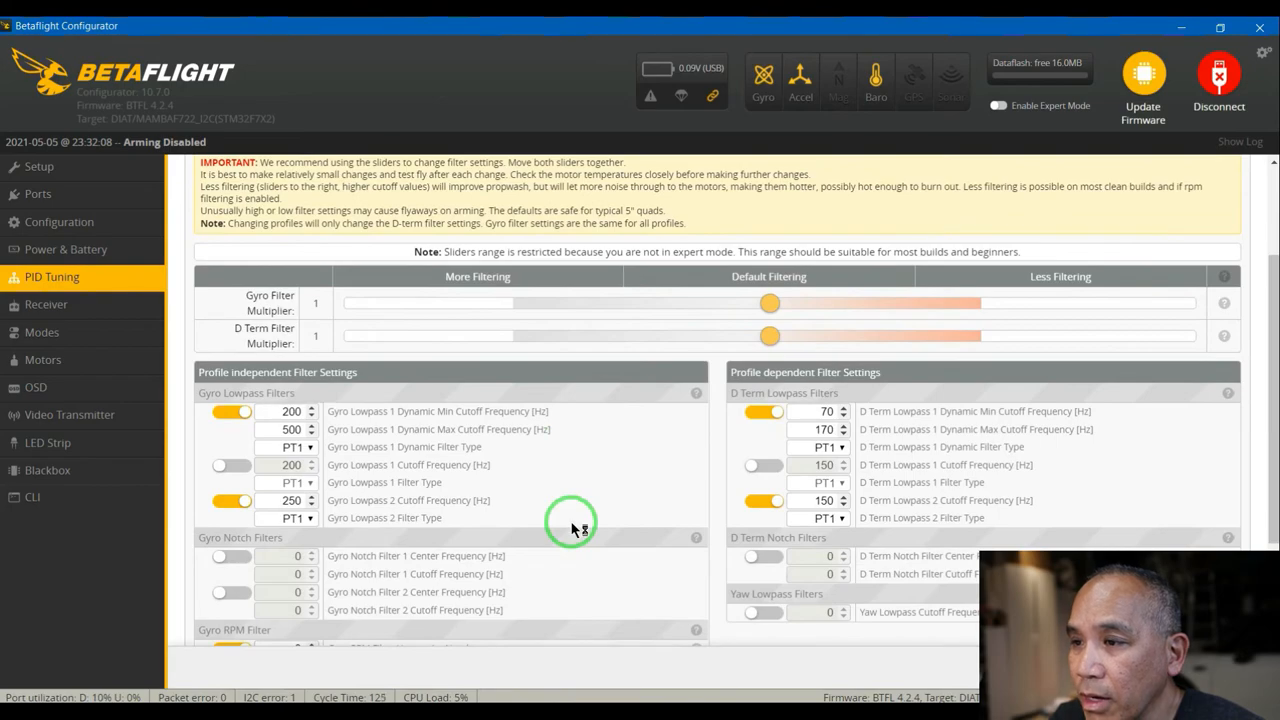
scroll(up, 3)
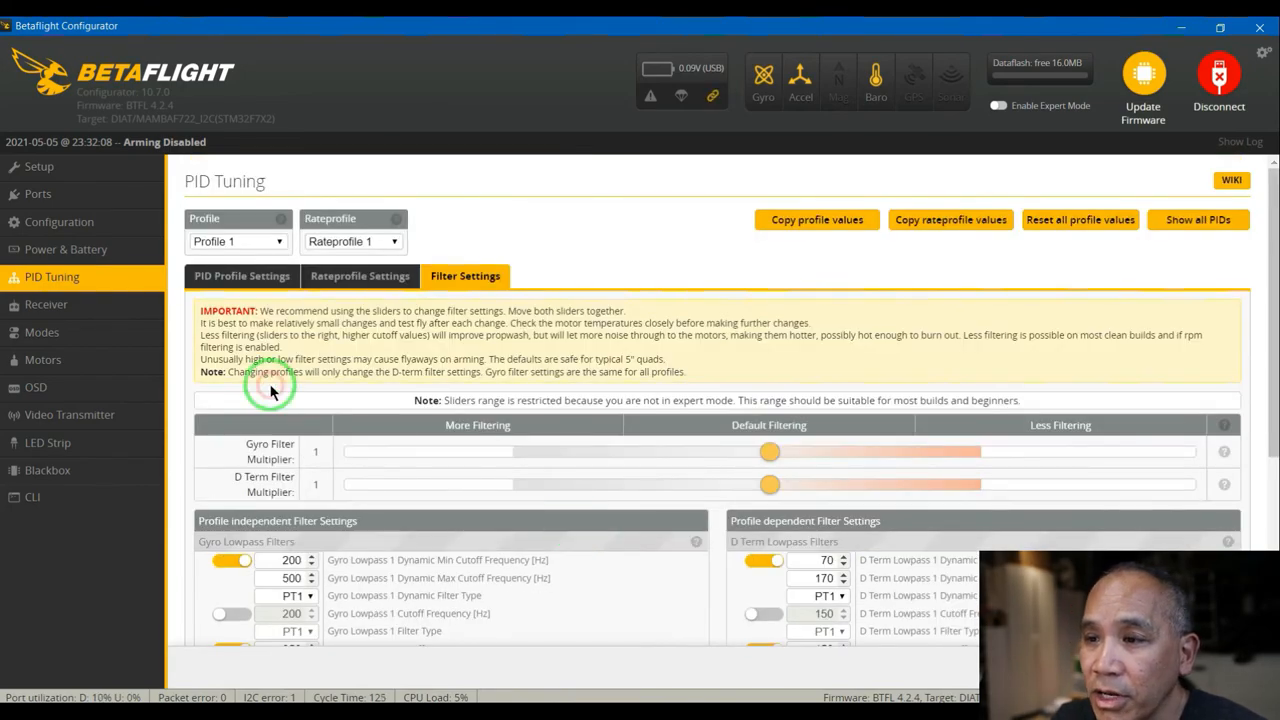
mouse_move(708, 504)
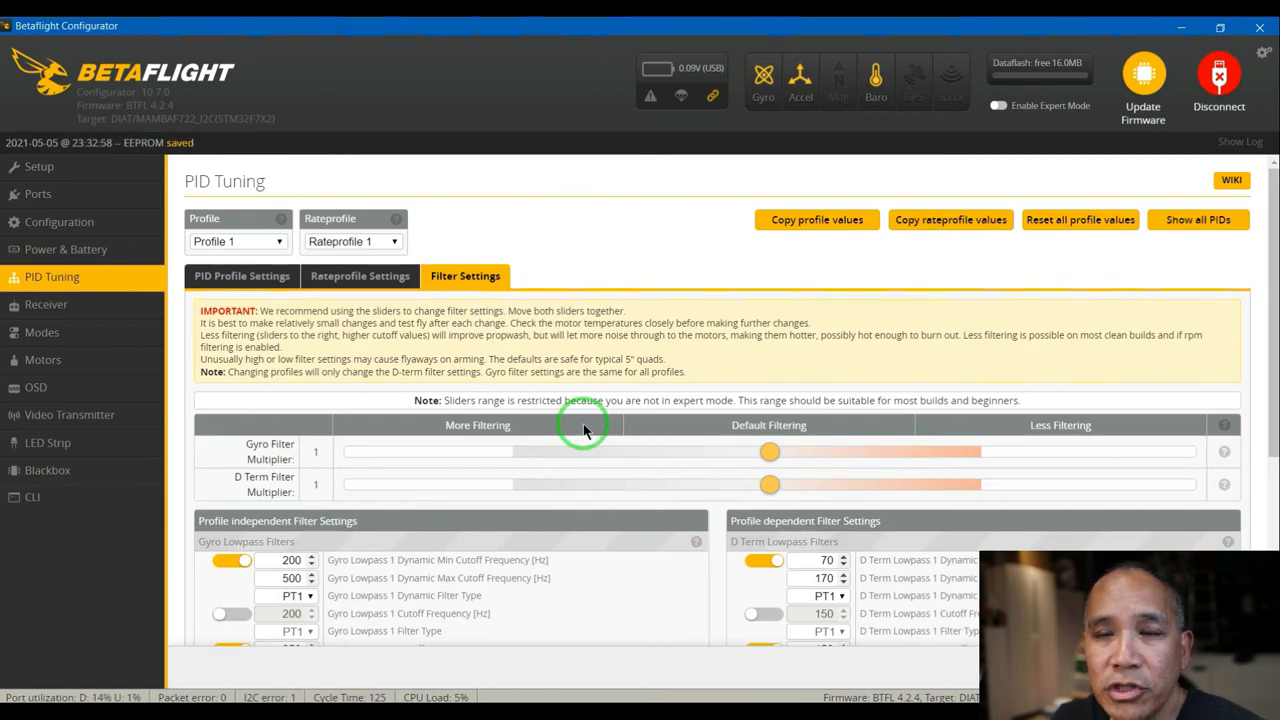
mouse_move(604, 388)
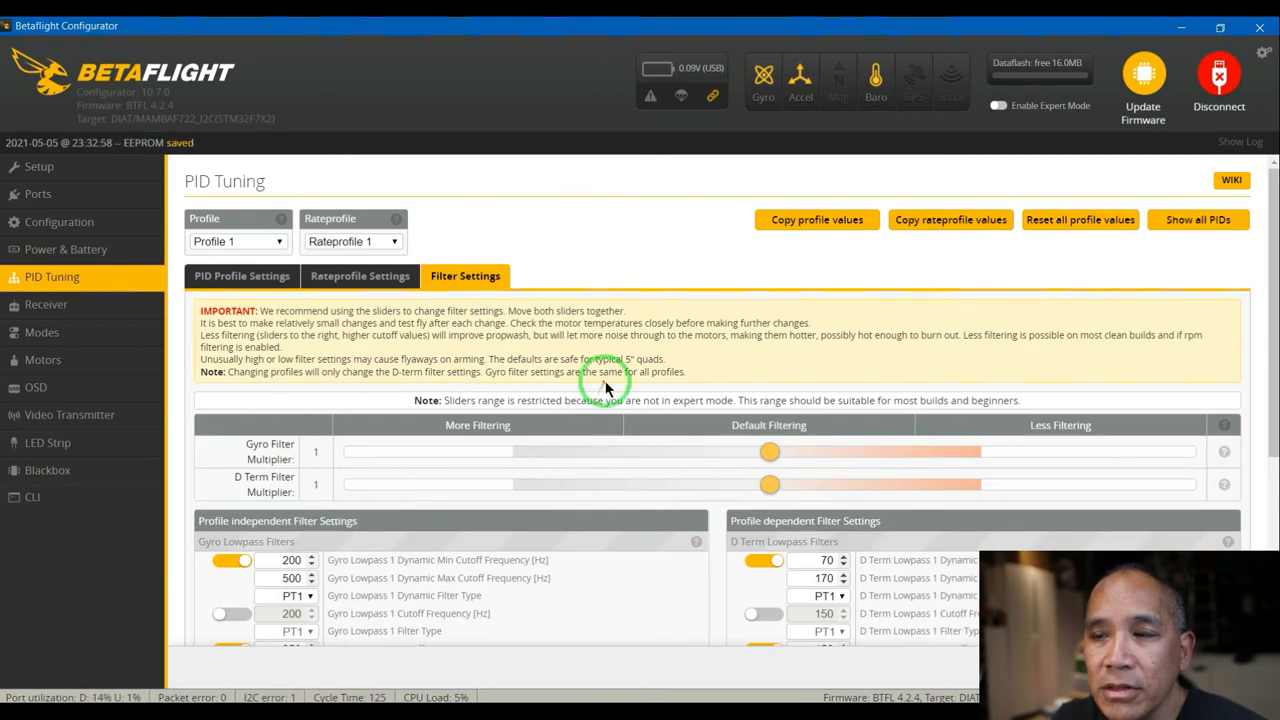